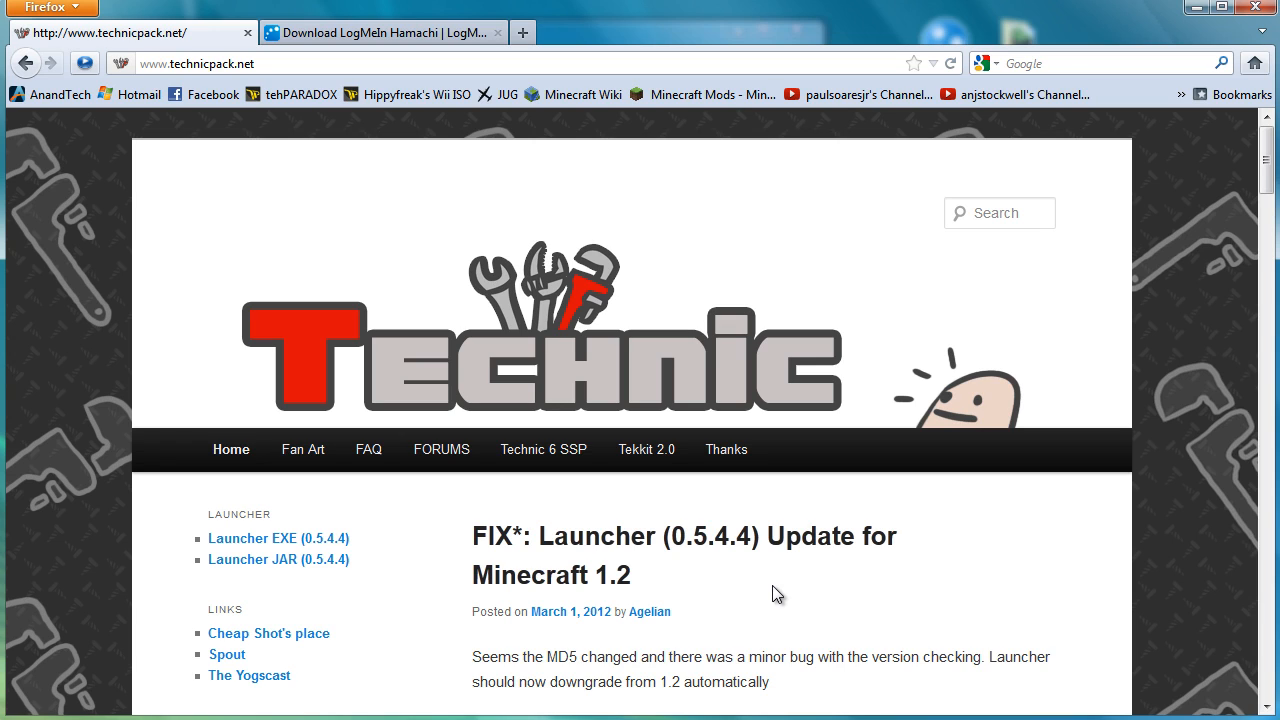
mouse_move(764, 588)
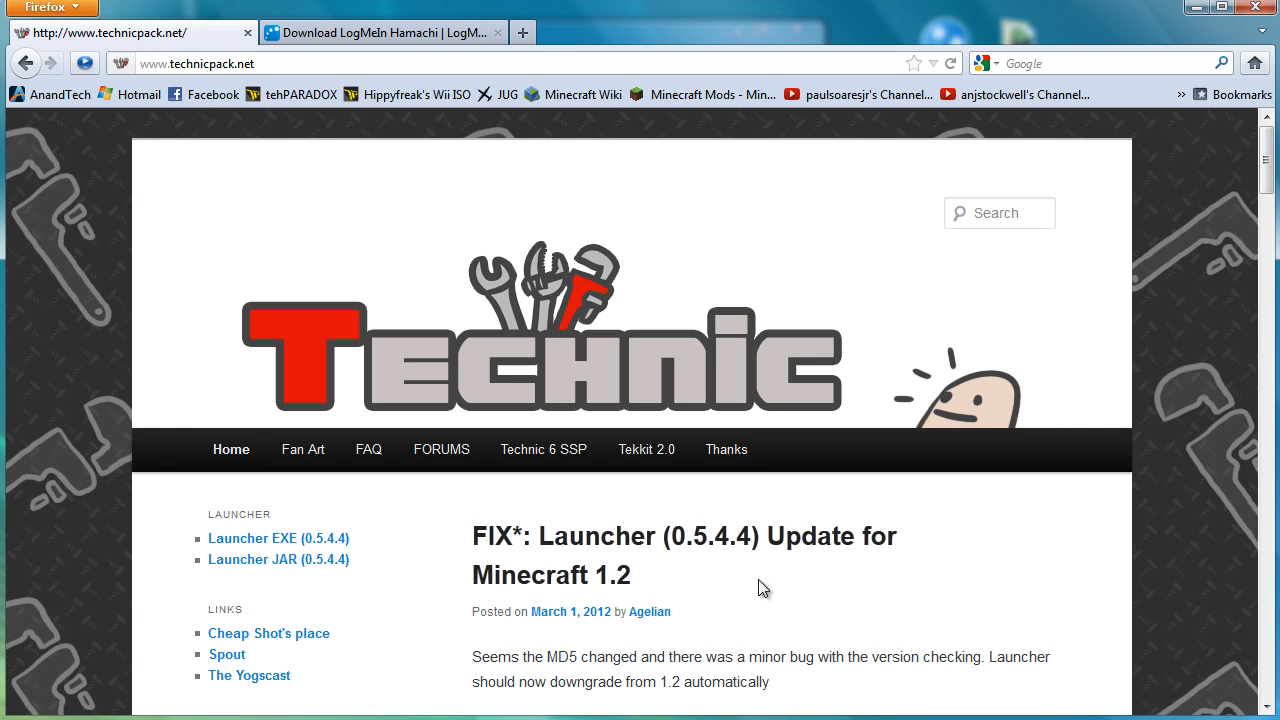
mouse_move(628, 184)
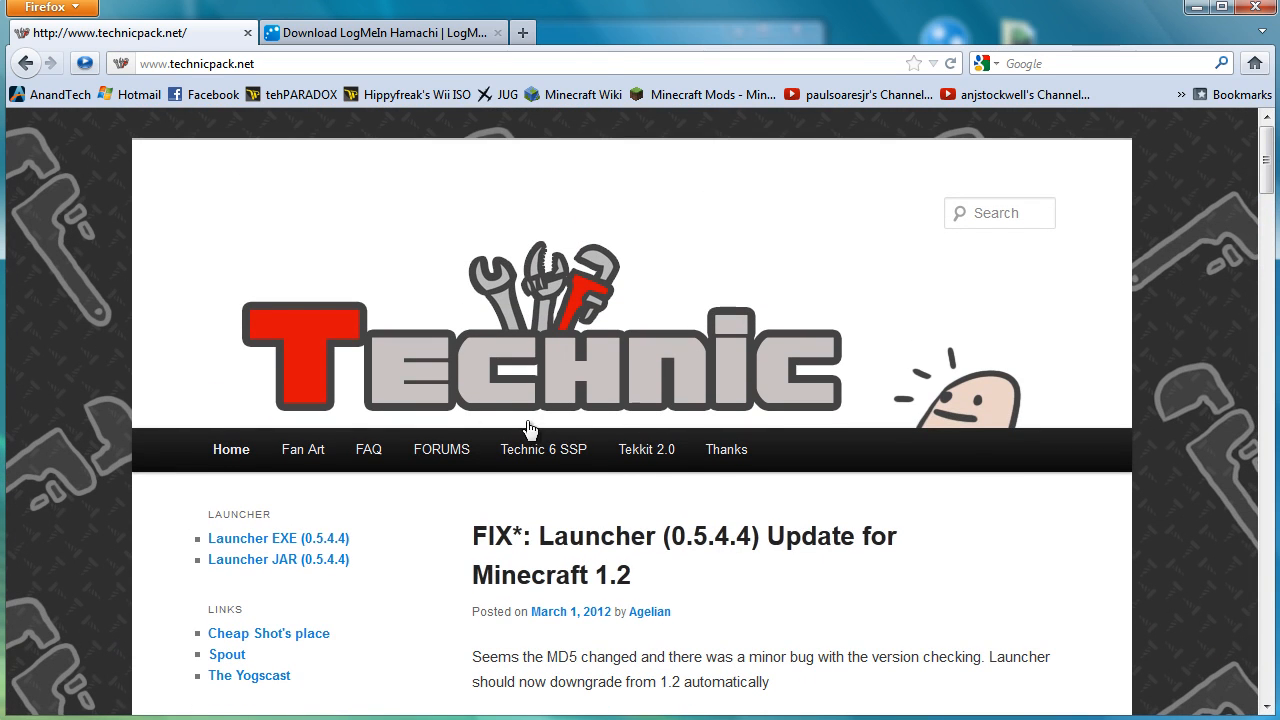
mouse_move(646, 448)
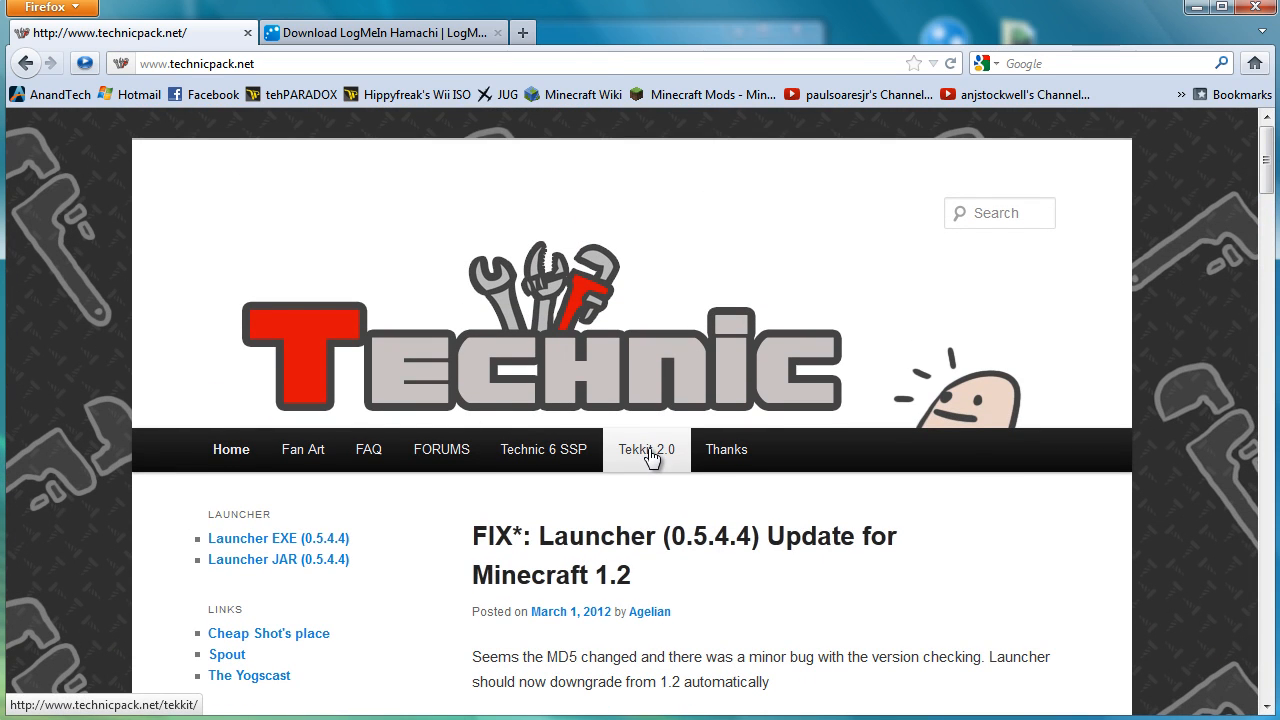
Go to the Tekkit 2.0 page and scroll down to its SERVER download link.
click(646, 448)
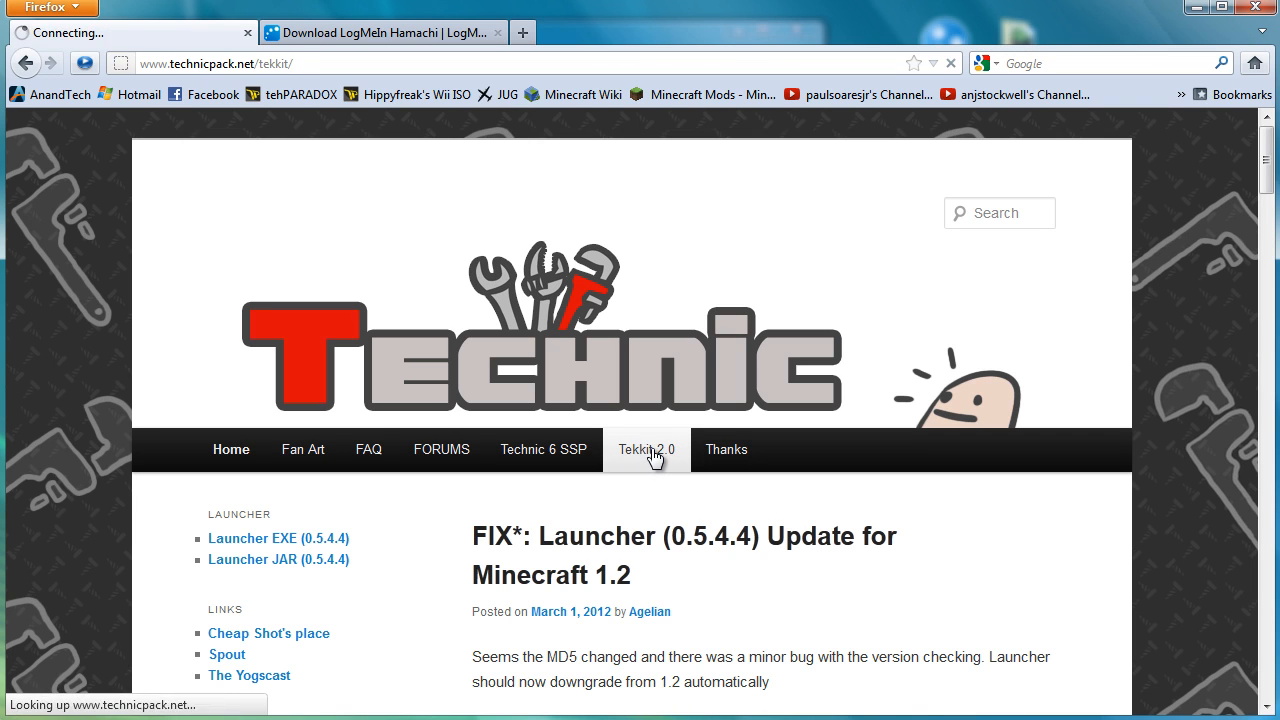
click(644, 448)
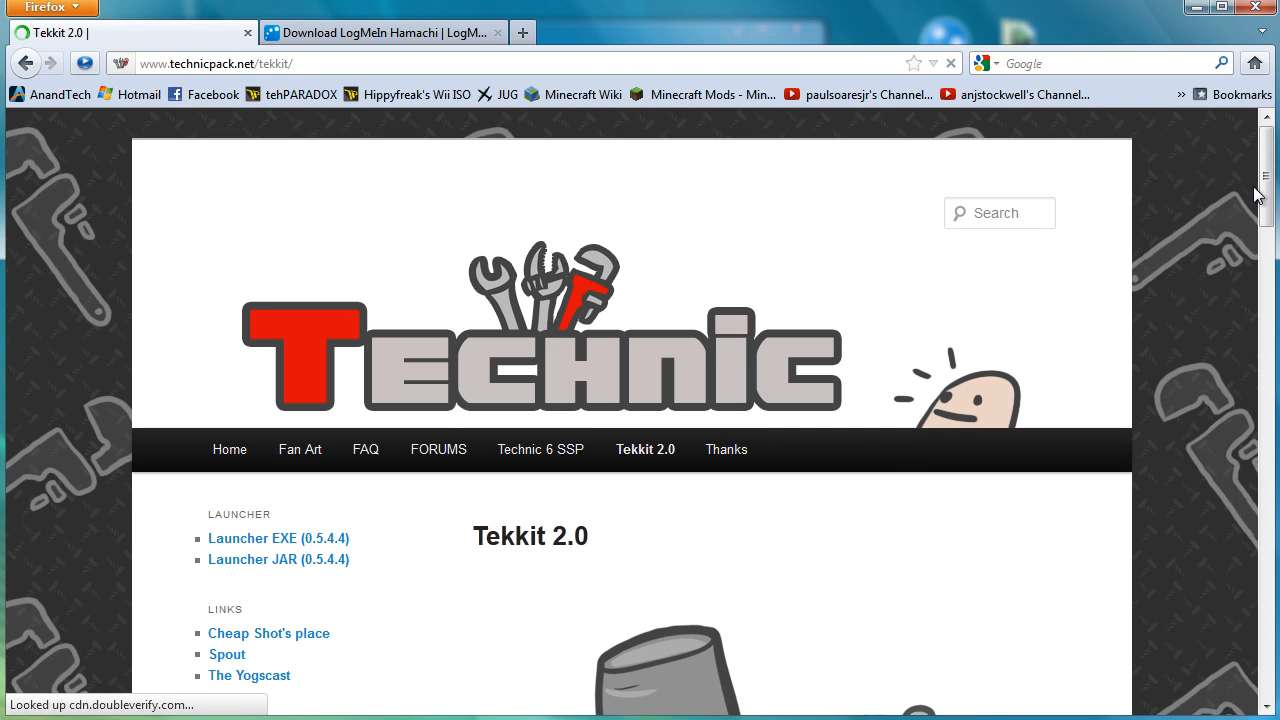
scroll(down, 3)
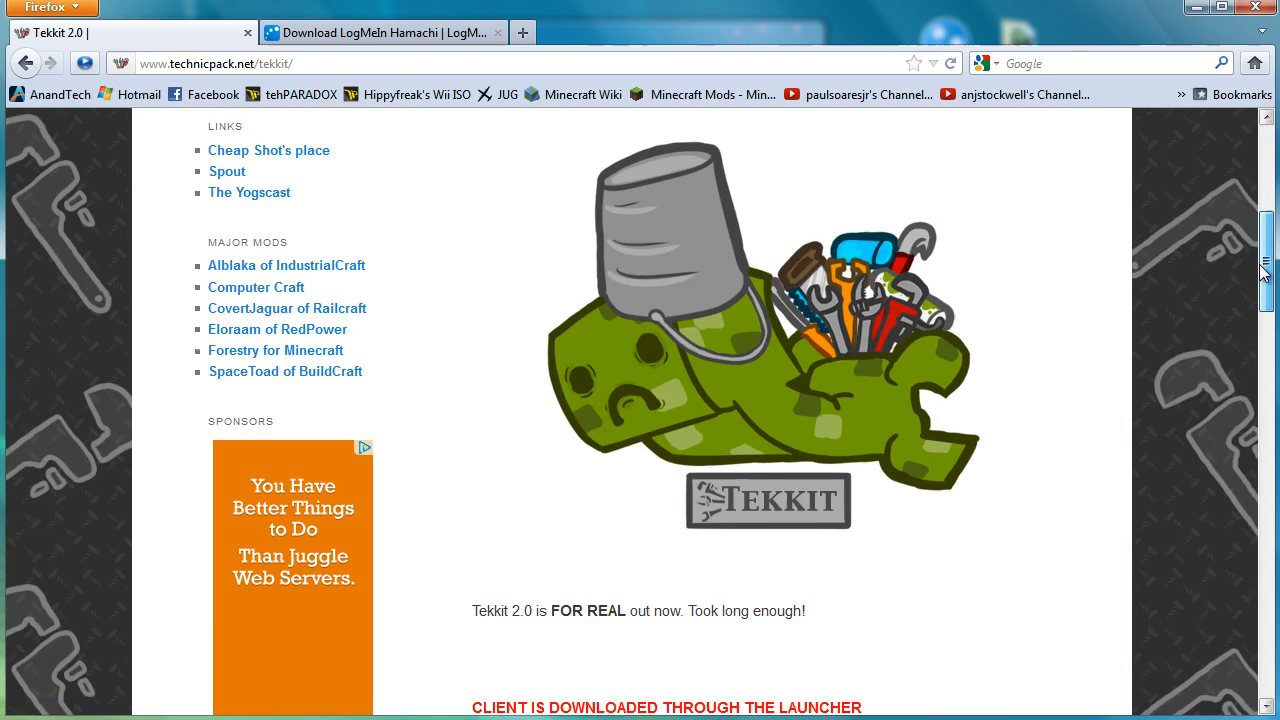
scroll(down, 3)
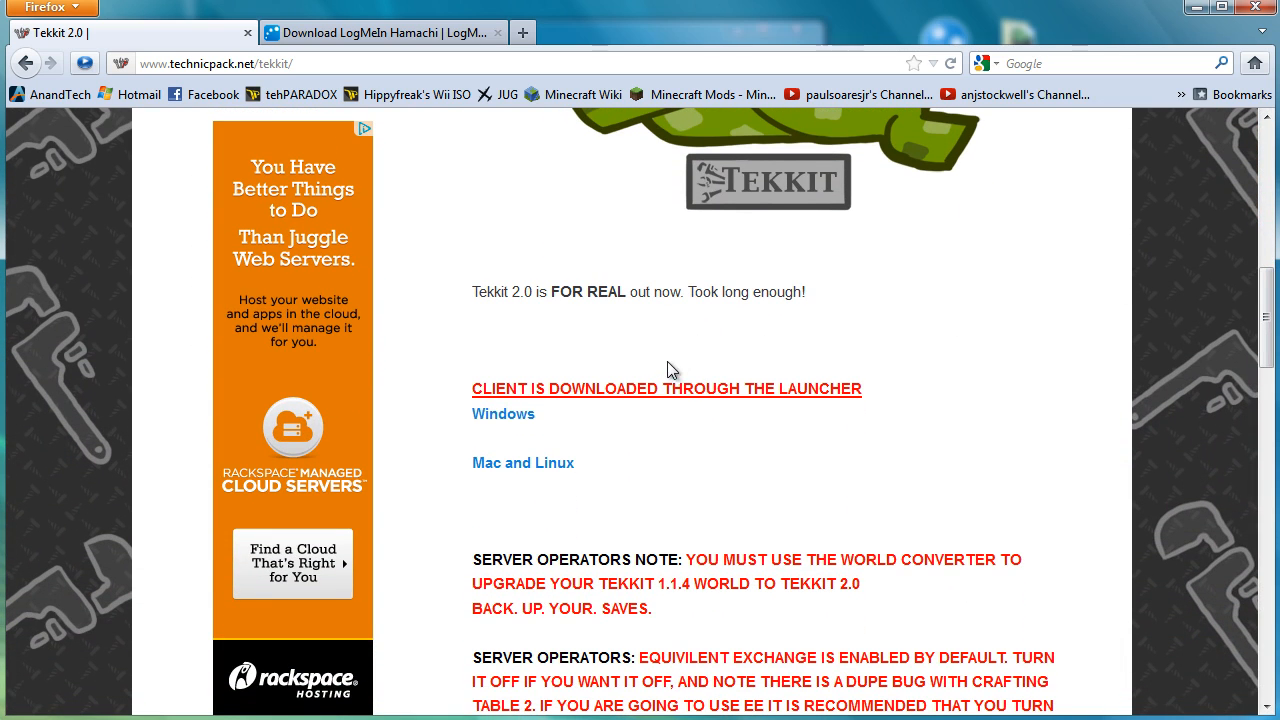
mouse_move(504, 414)
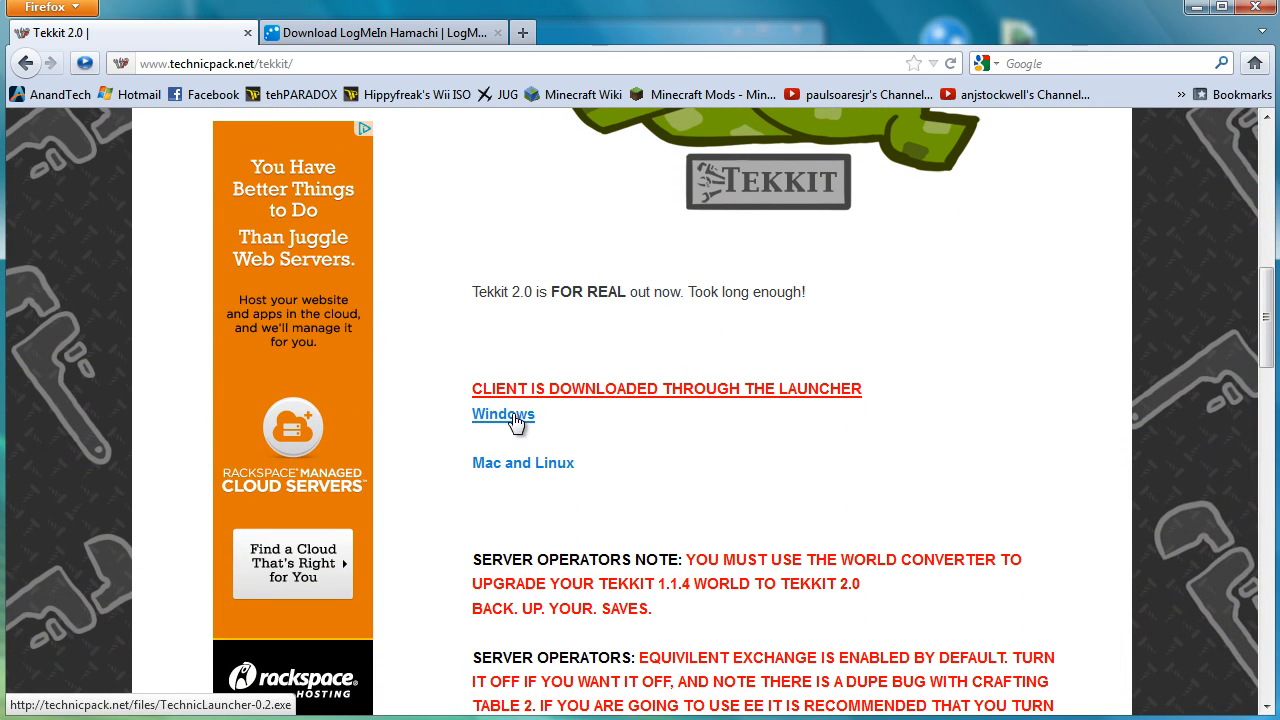
mouse_move(1144, 338)
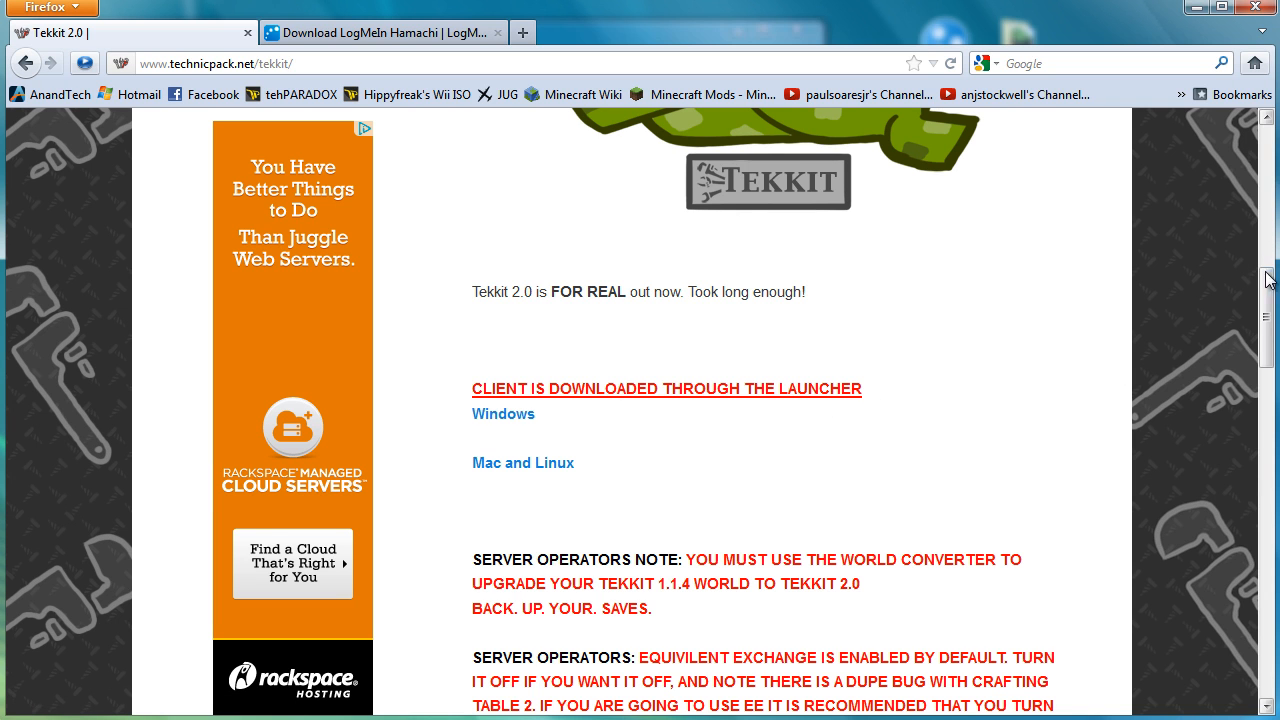
scroll(down, 3)
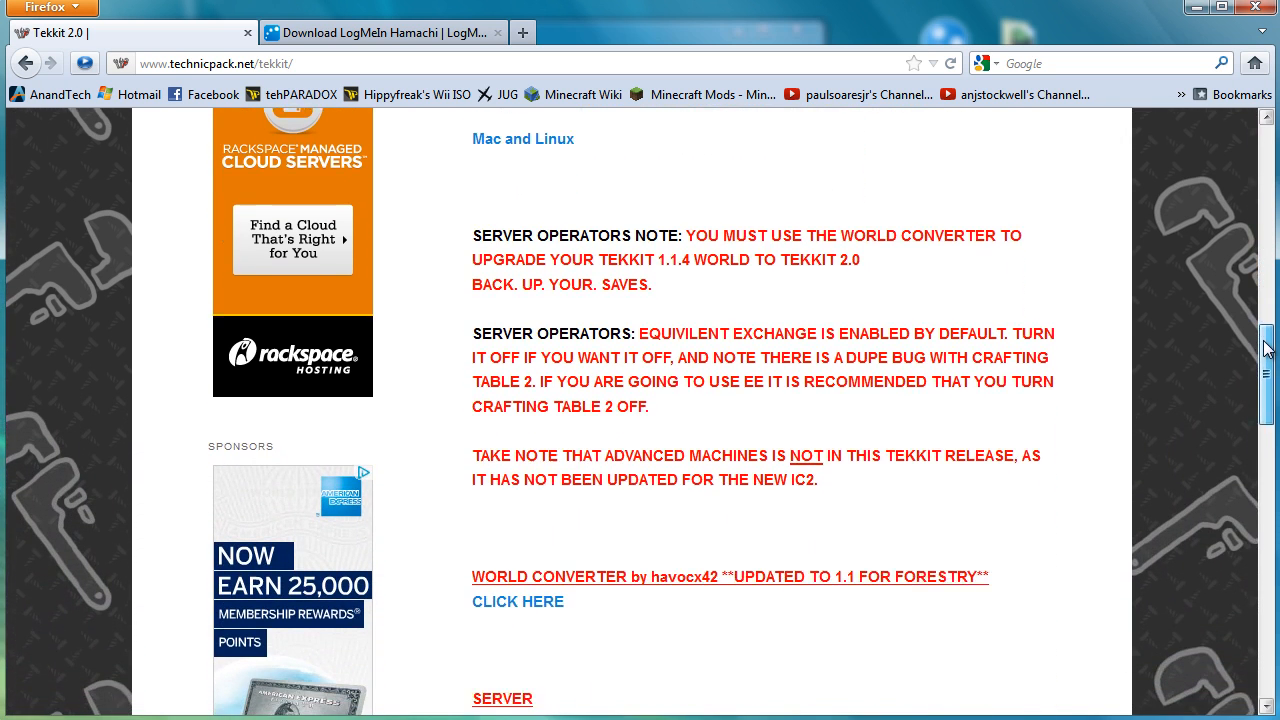
scroll(down, 3)
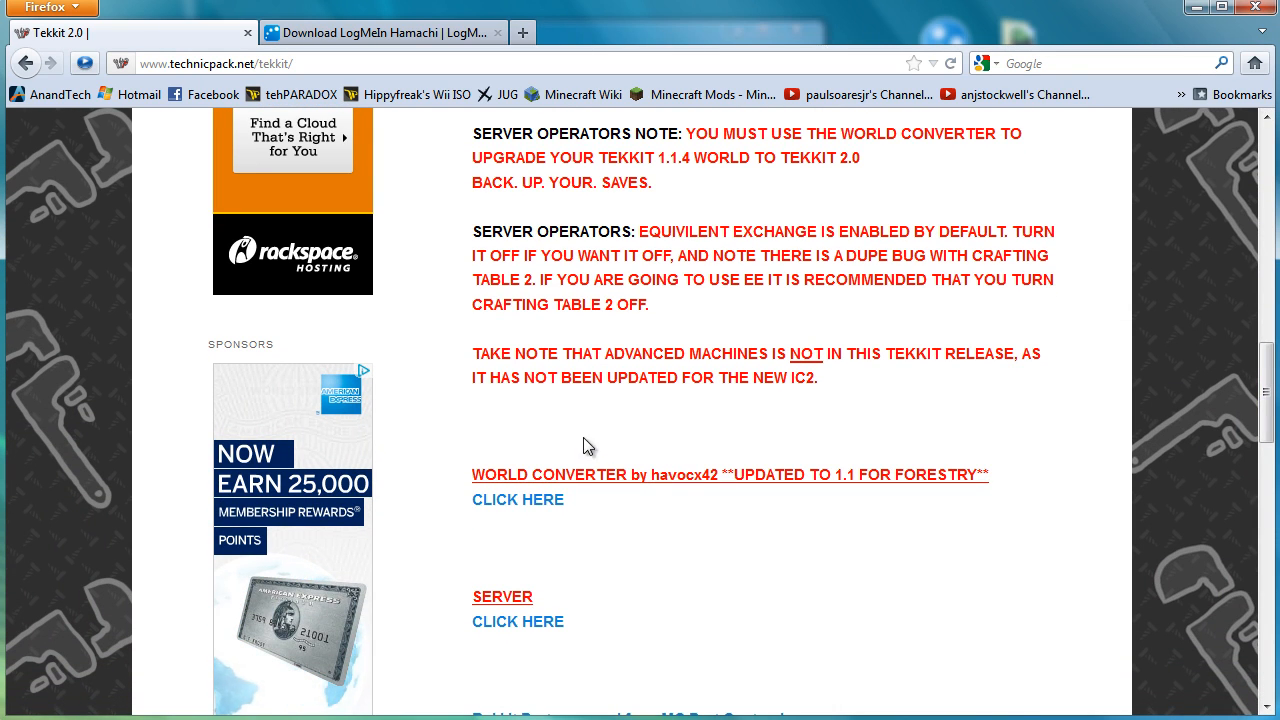
mouse_move(518, 500)
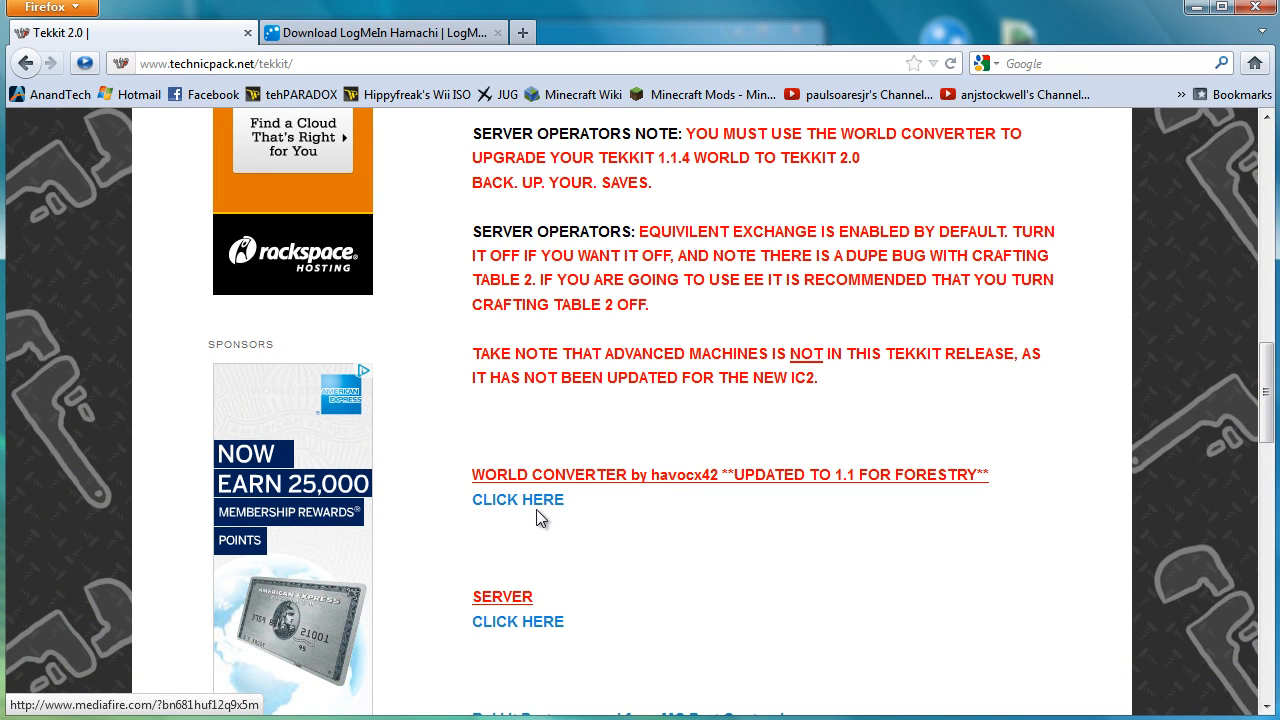
scroll(down, 3)
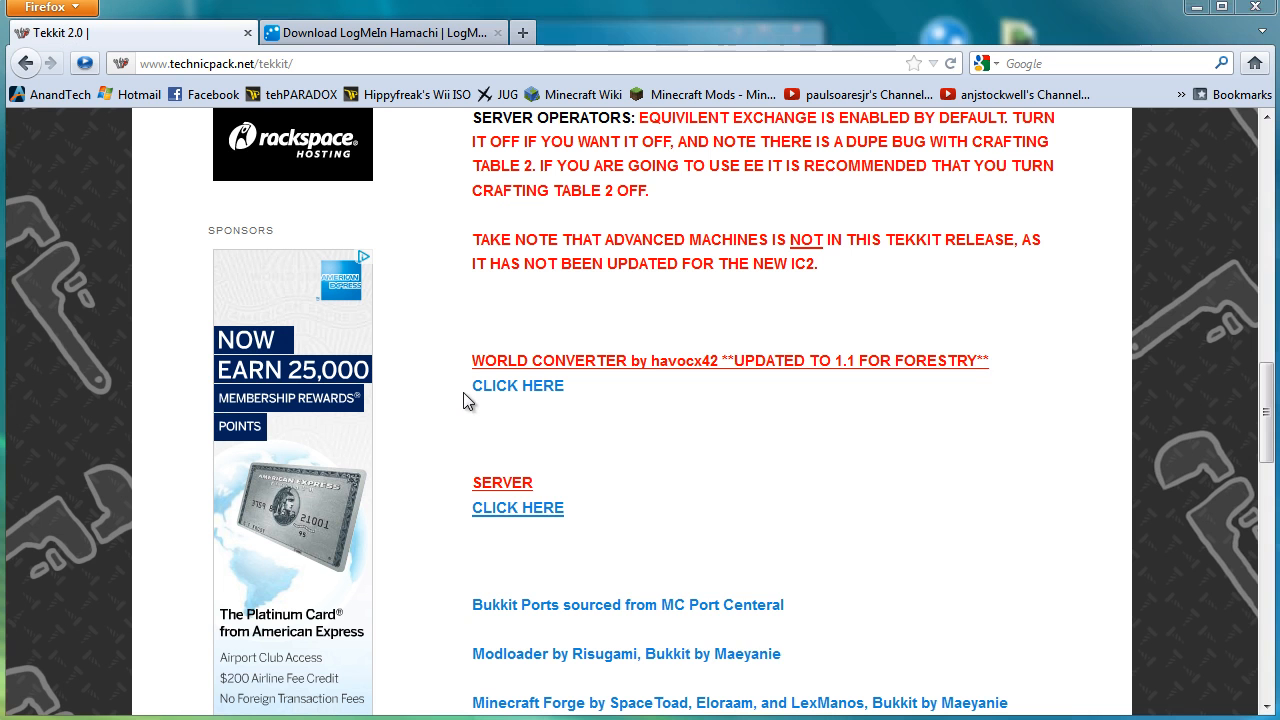
Download Tekkit_Server_2.0.zip via dTa OneClick into the mods folder and close the download window.
click(518, 508)
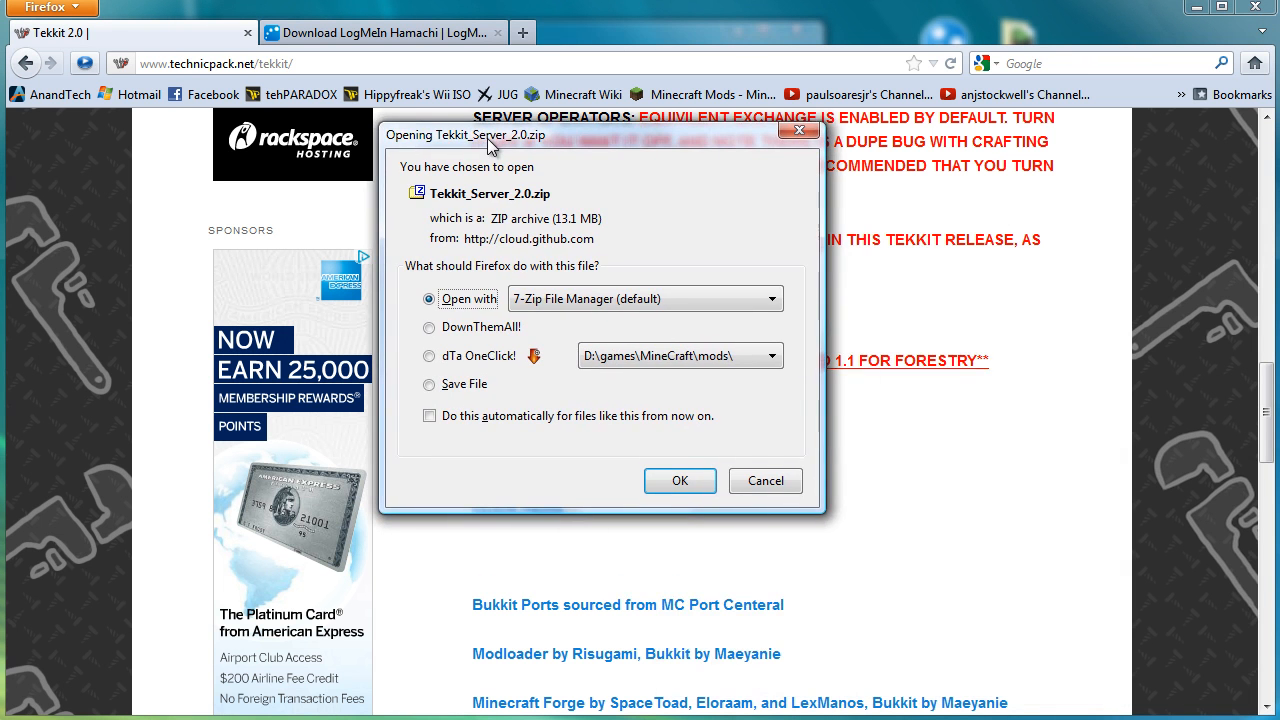
click(764, 356)
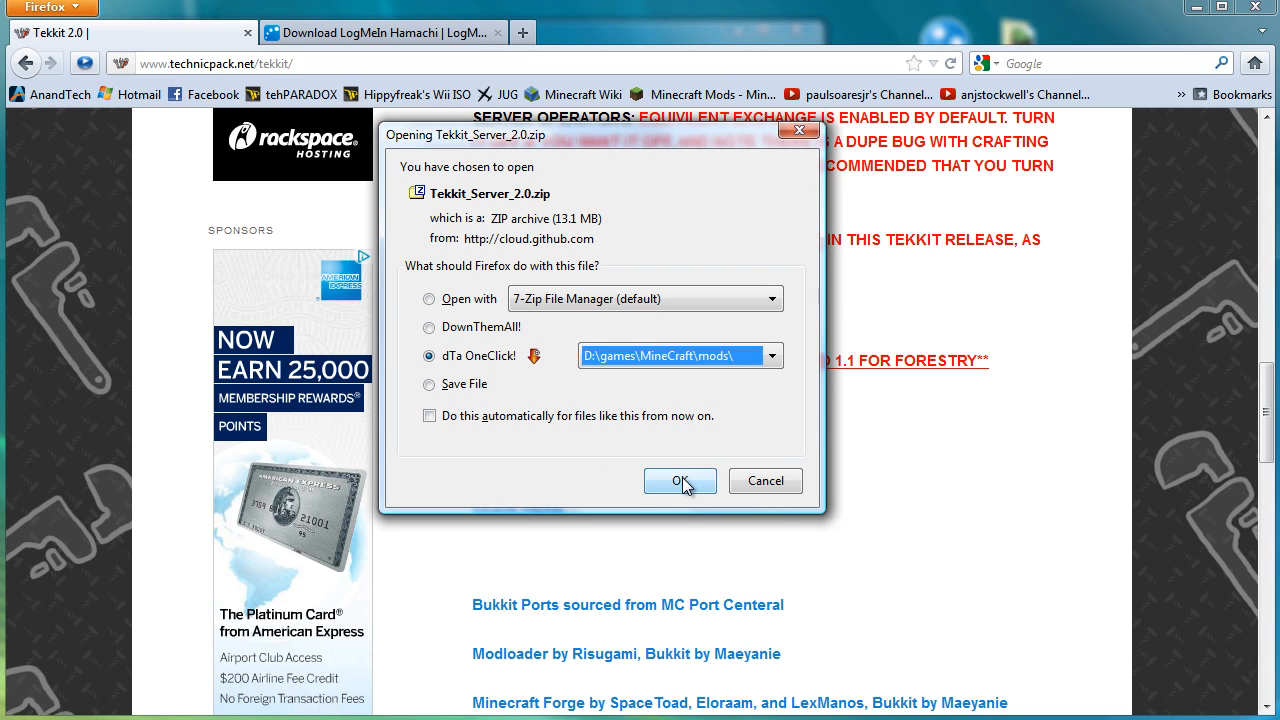
click(680, 480)
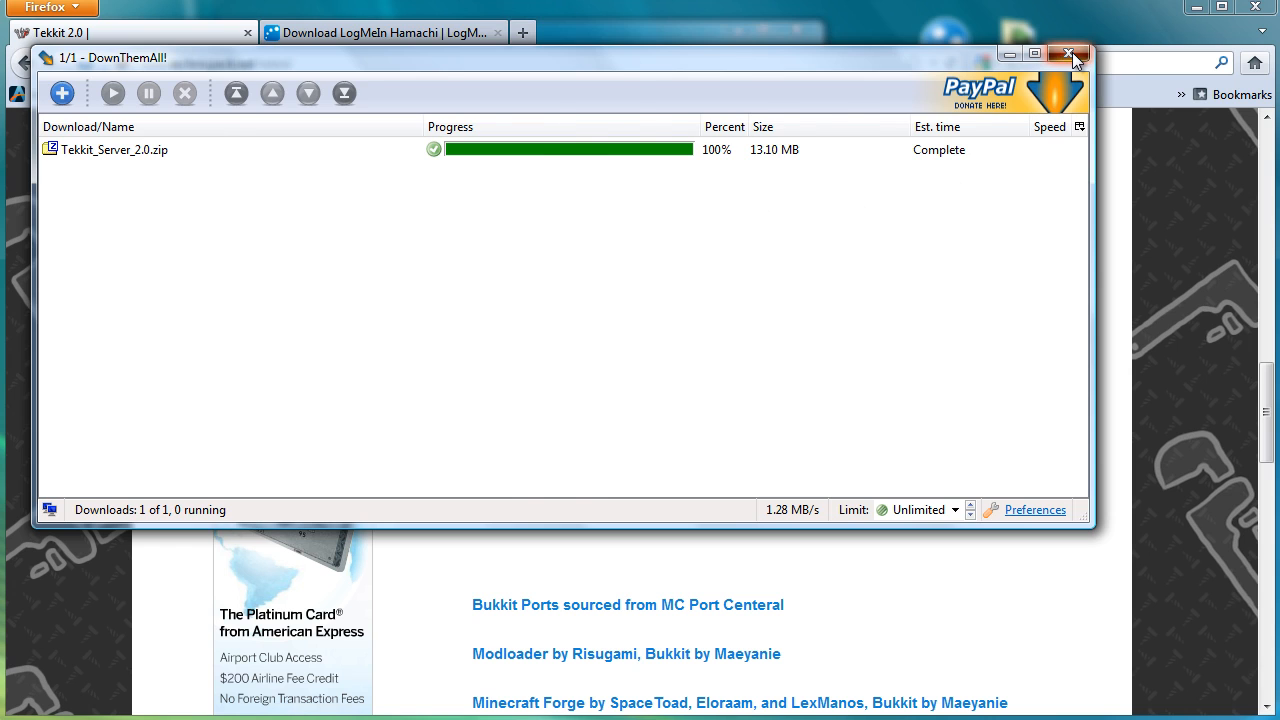
click(1068, 52)
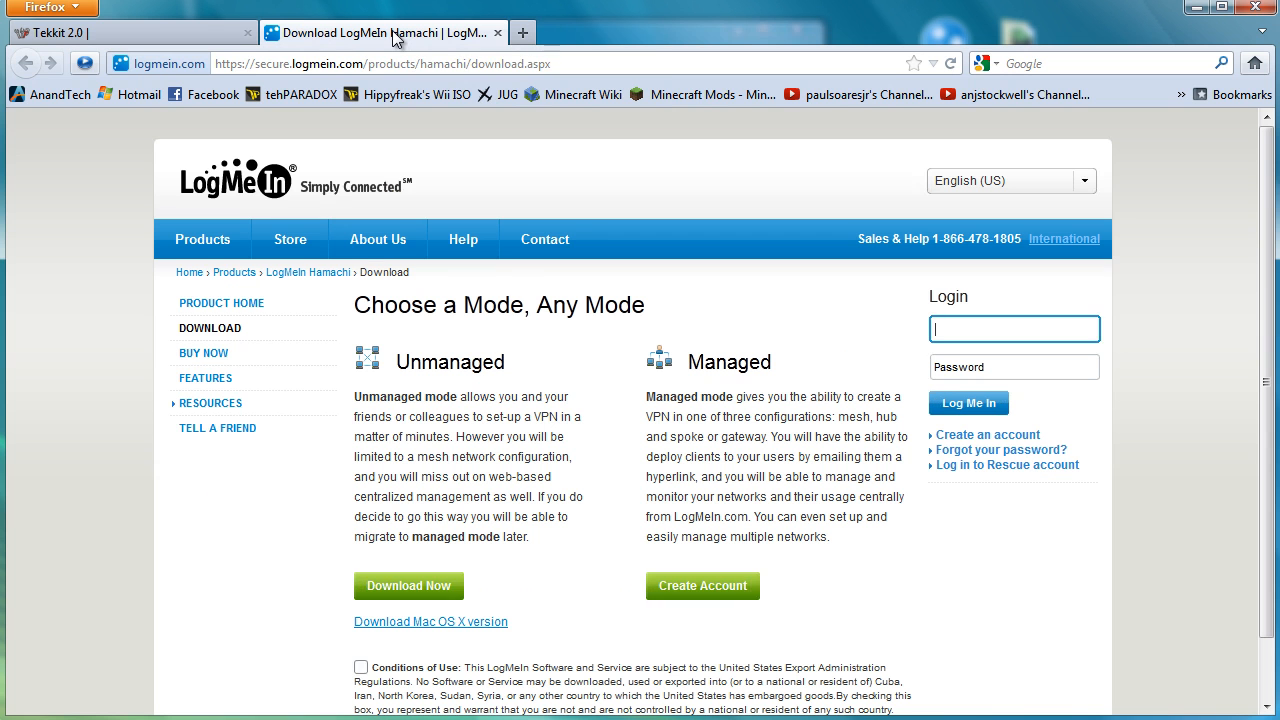
mouse_move(508, 164)
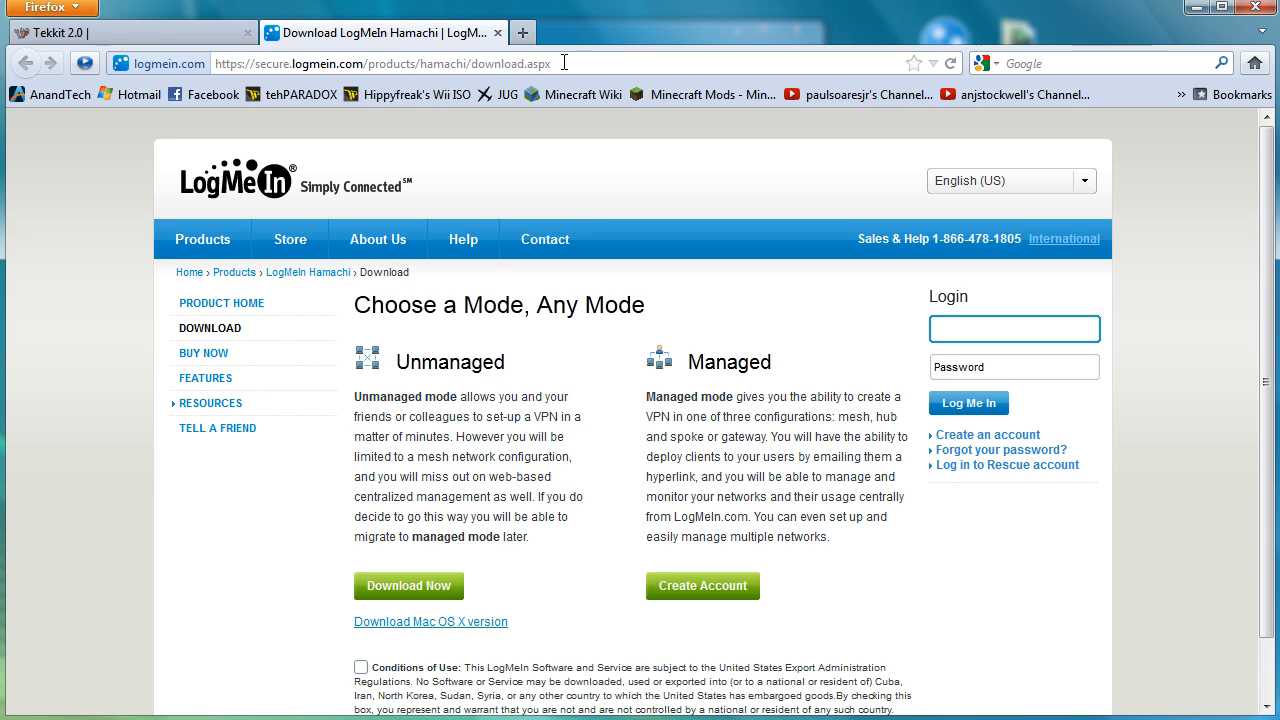
mouse_move(464, 338)
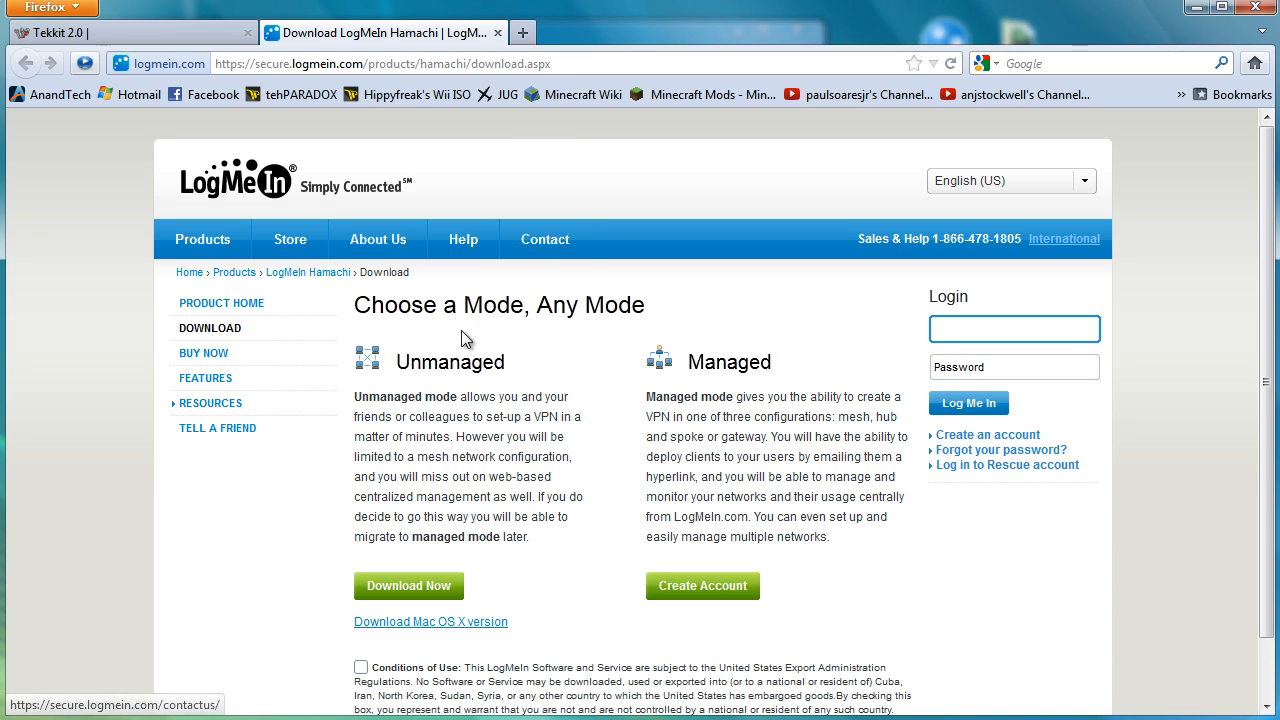
Accept the Conditions of Use, start the unmanaged Hamachi download, and close the page.
click(1014, 328)
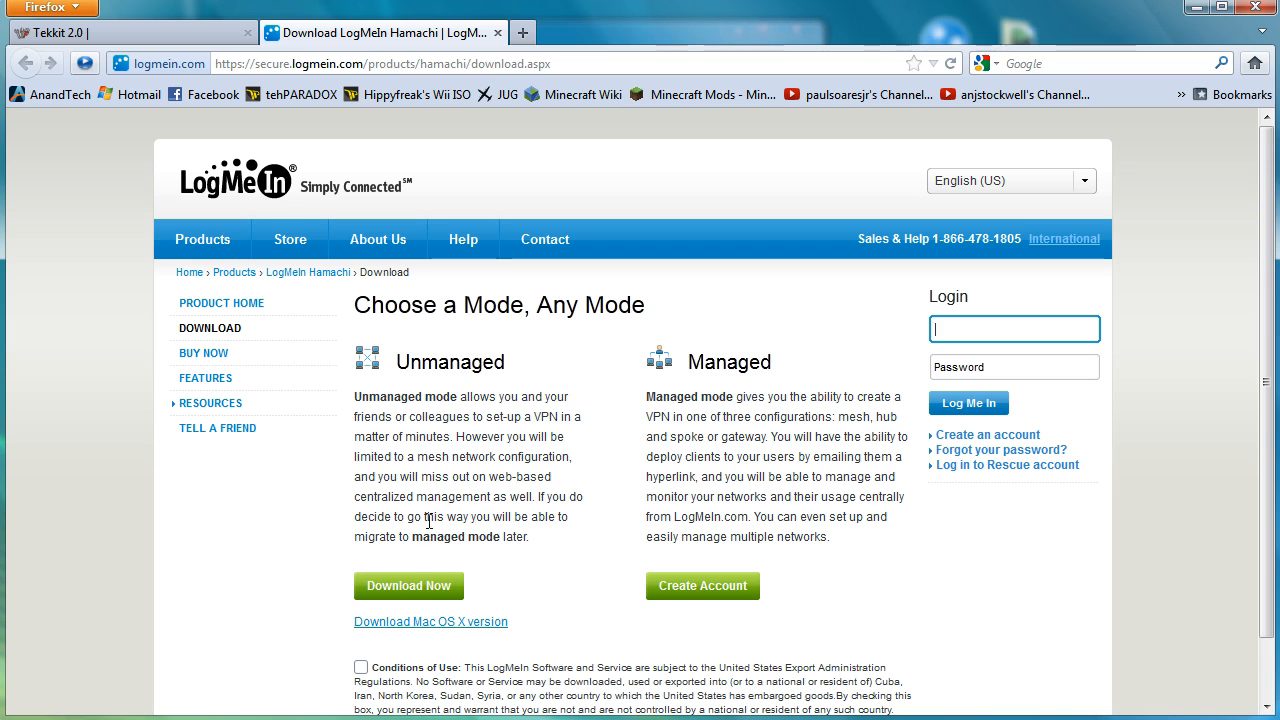
click(408, 584)
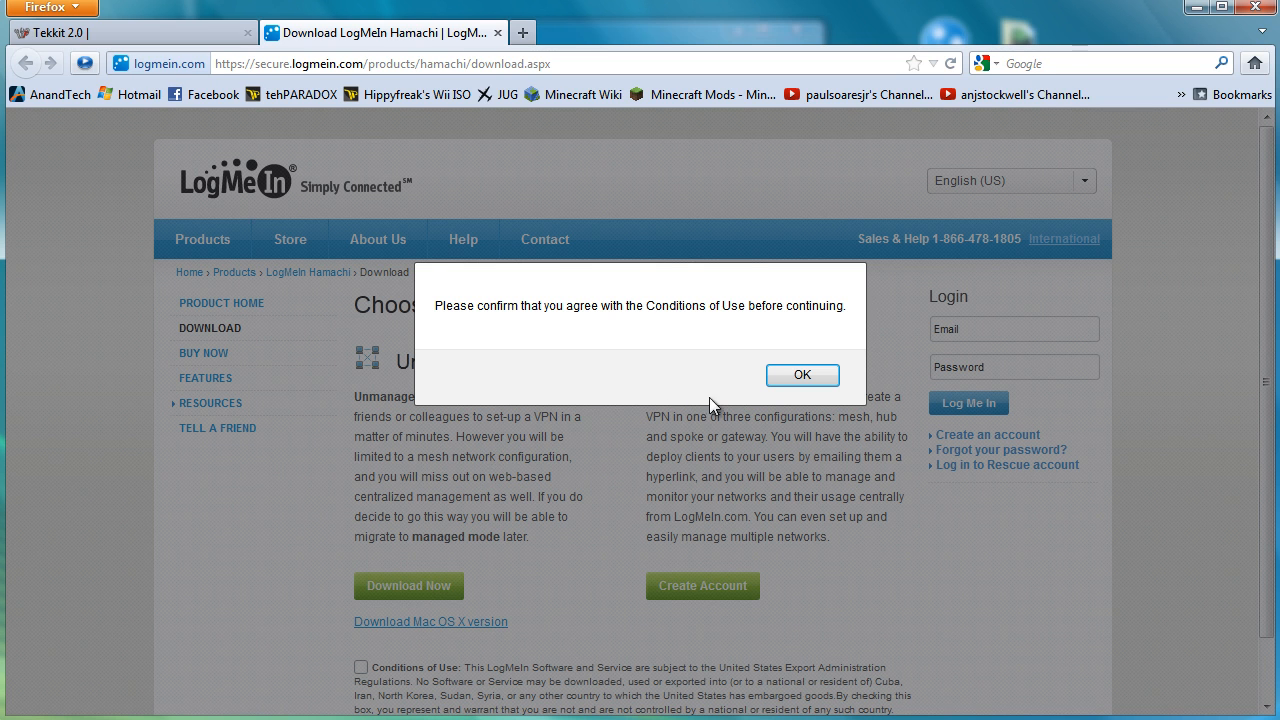
click(802, 376)
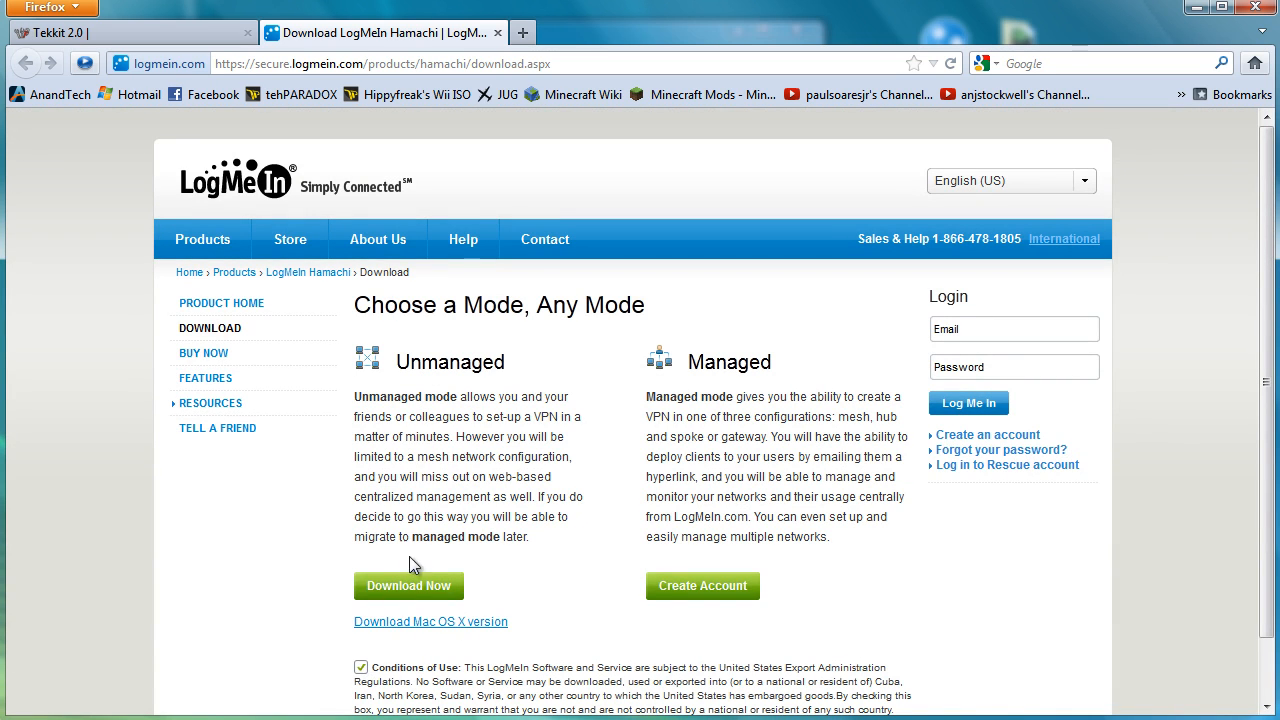
click(408, 584)
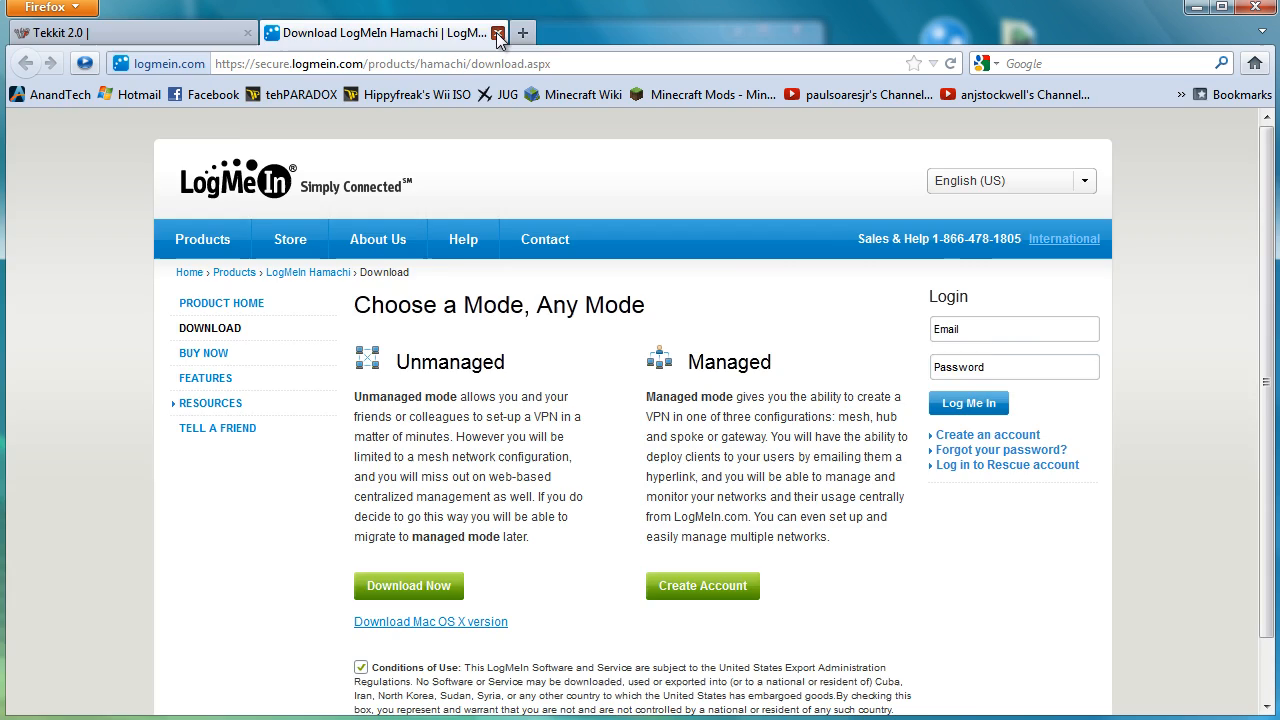
click(498, 32)
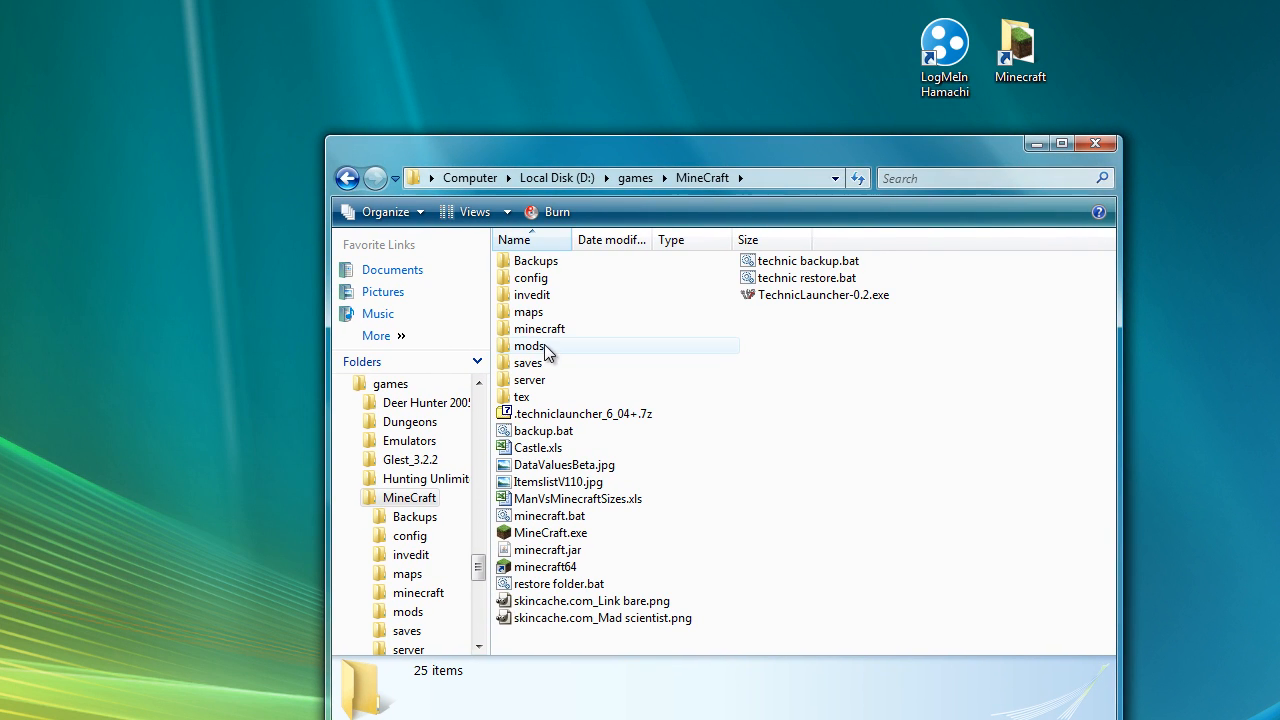
Move Tekkit_Server_2.0.zip from the mods folder into D:\games\MineCraft without opening it.
double_click(532, 344)
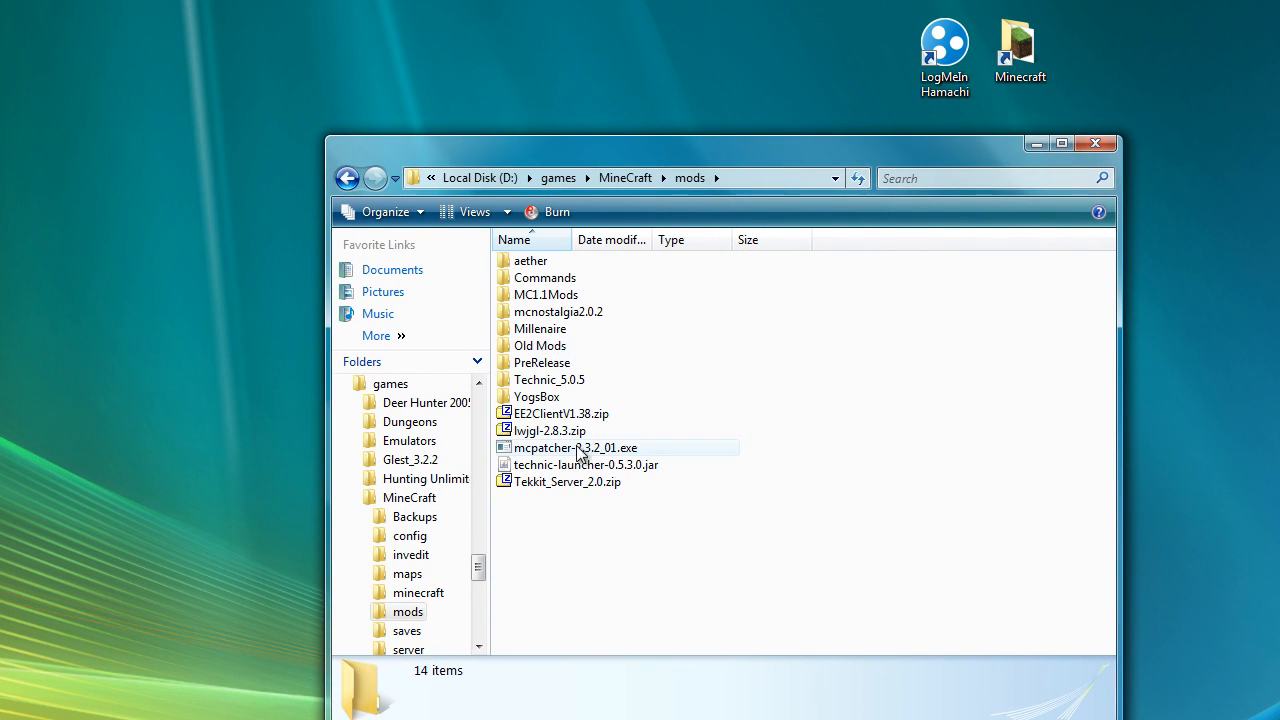
click(568, 480)
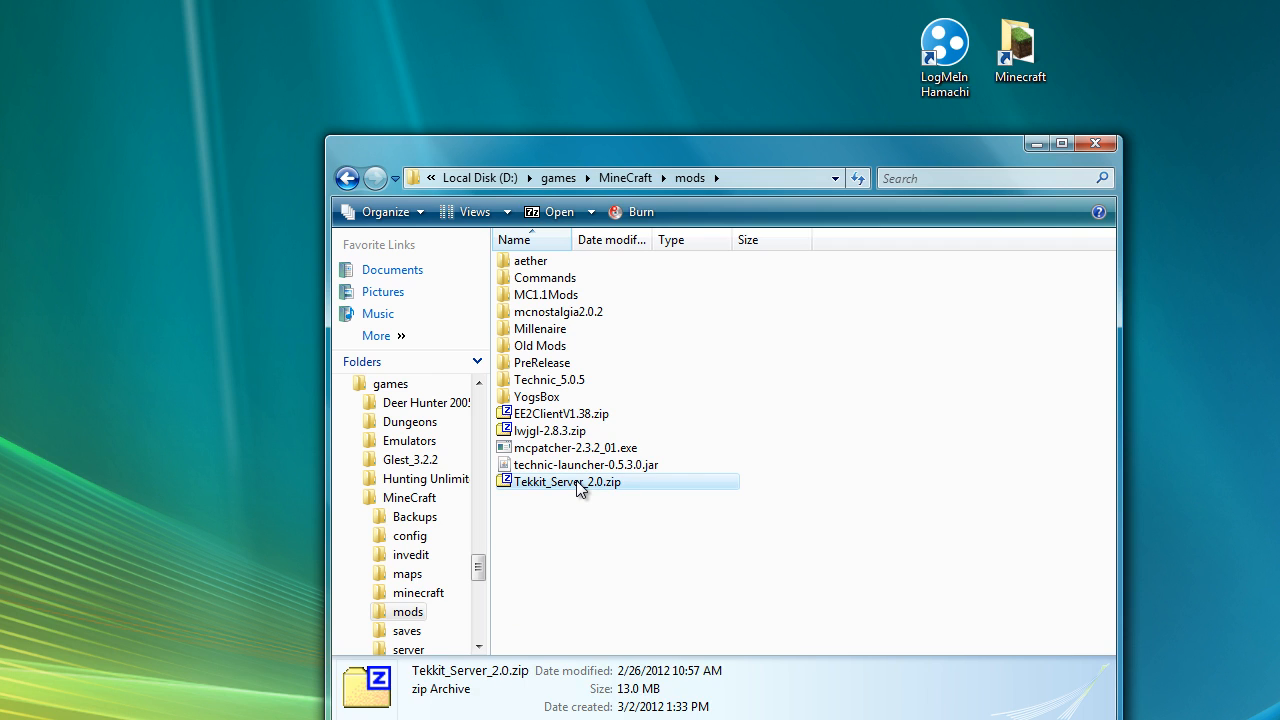
mouse_move(556, 290)
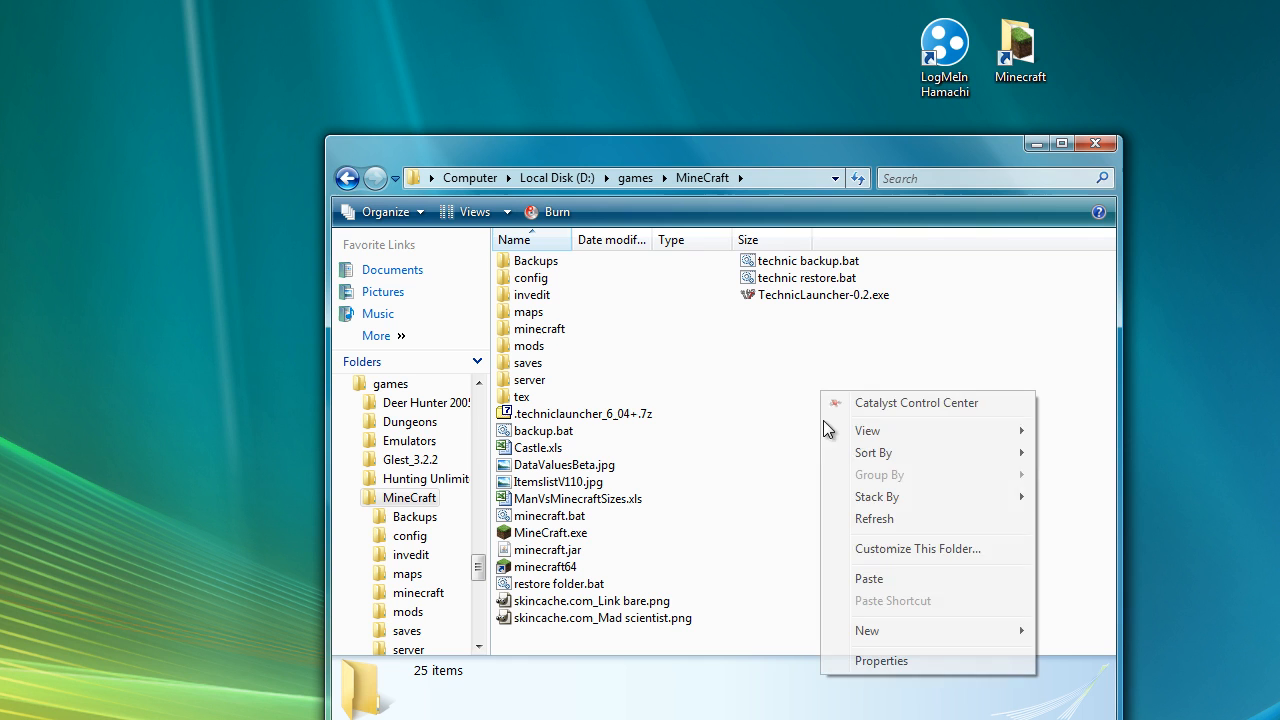
click(868, 578)
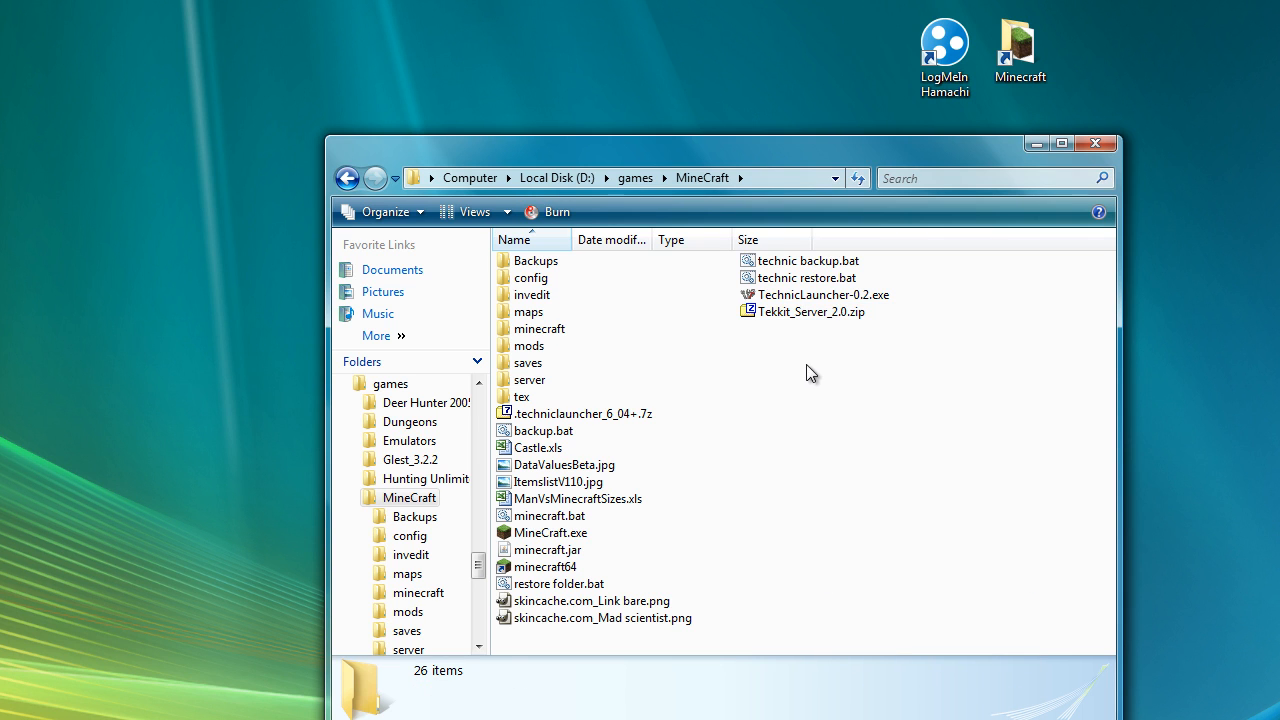
click(812, 312)
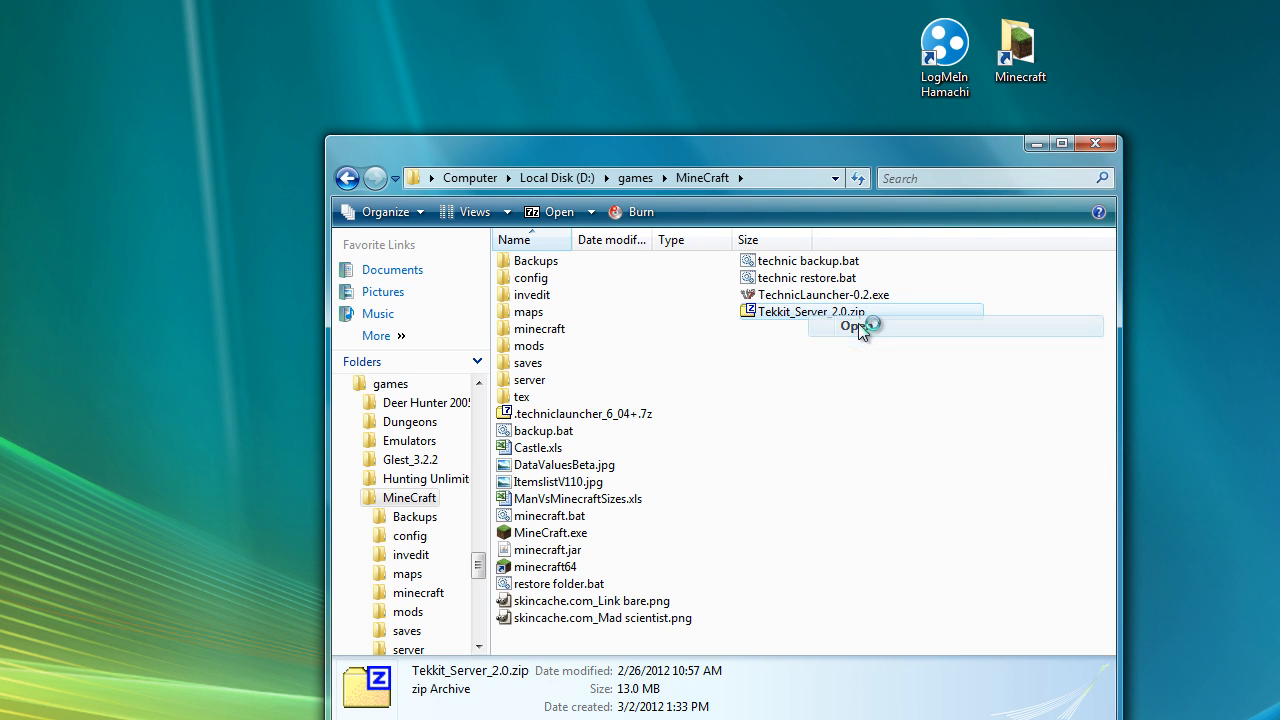
click(852, 326)
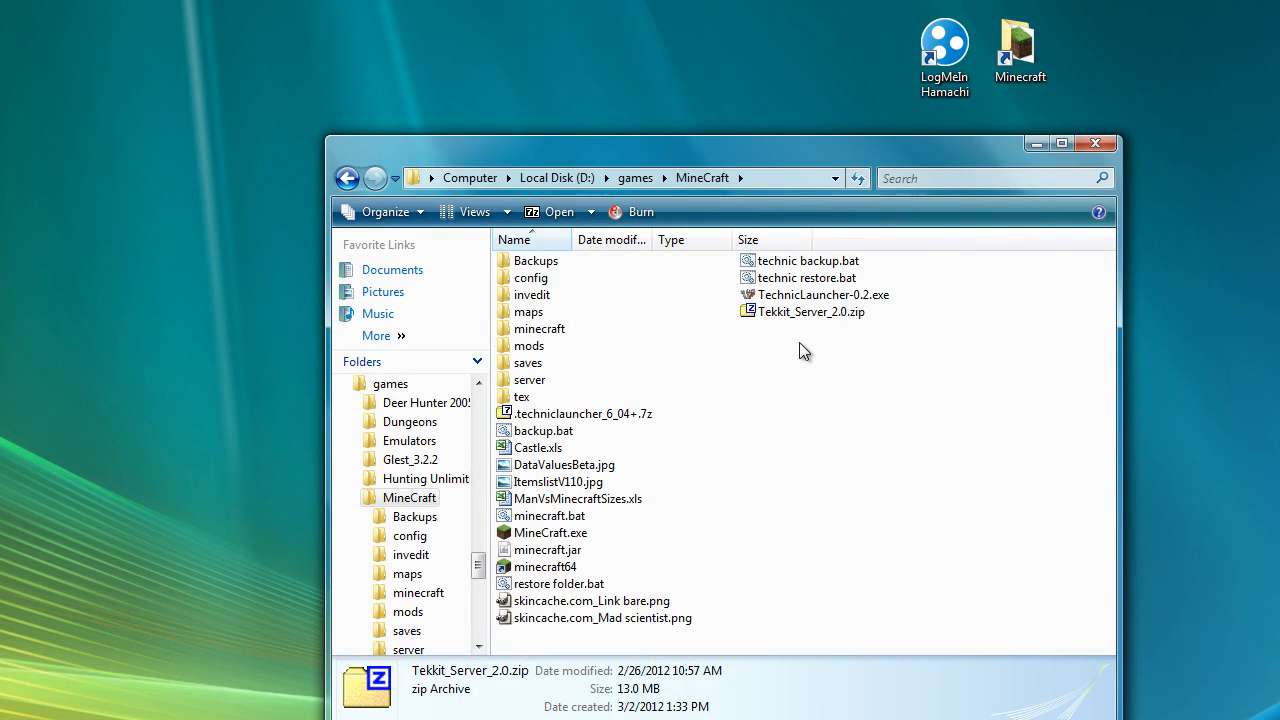
Extract the zip with 7-Zip into a Tekkit_Server_2.0 folder inside MineCraft.
right_click(812, 312)
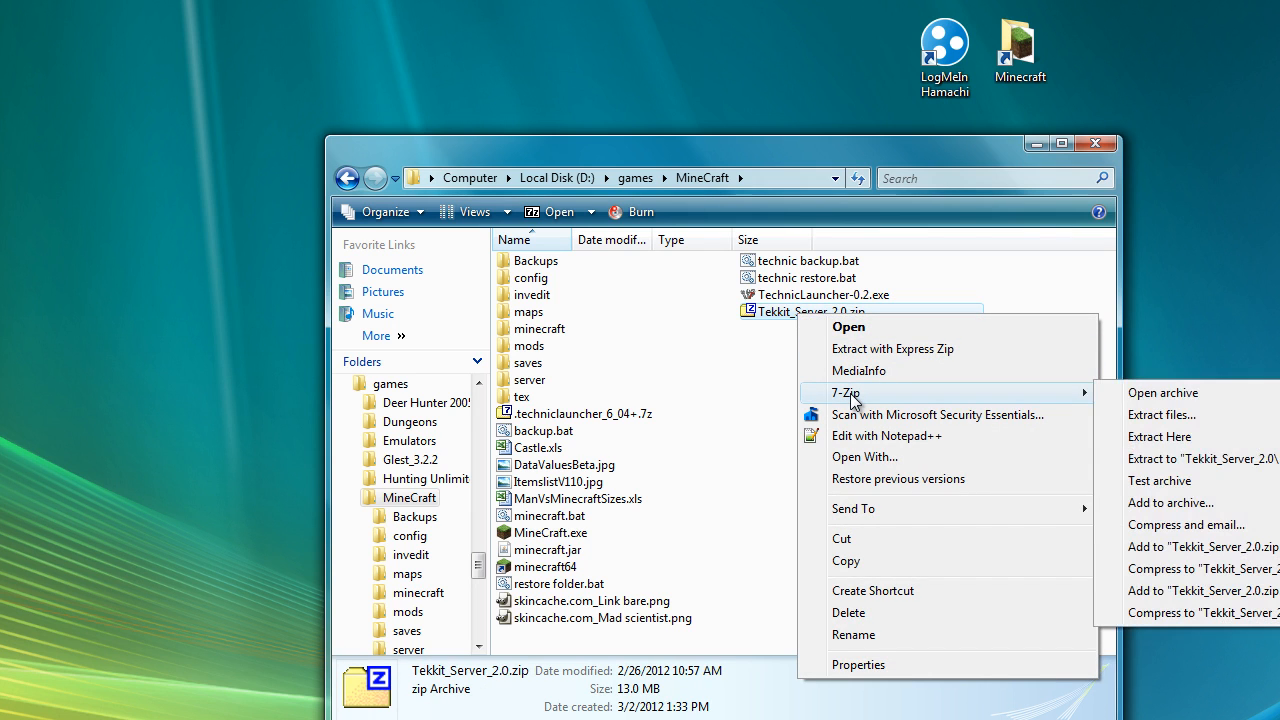
mouse_move(768, 364)
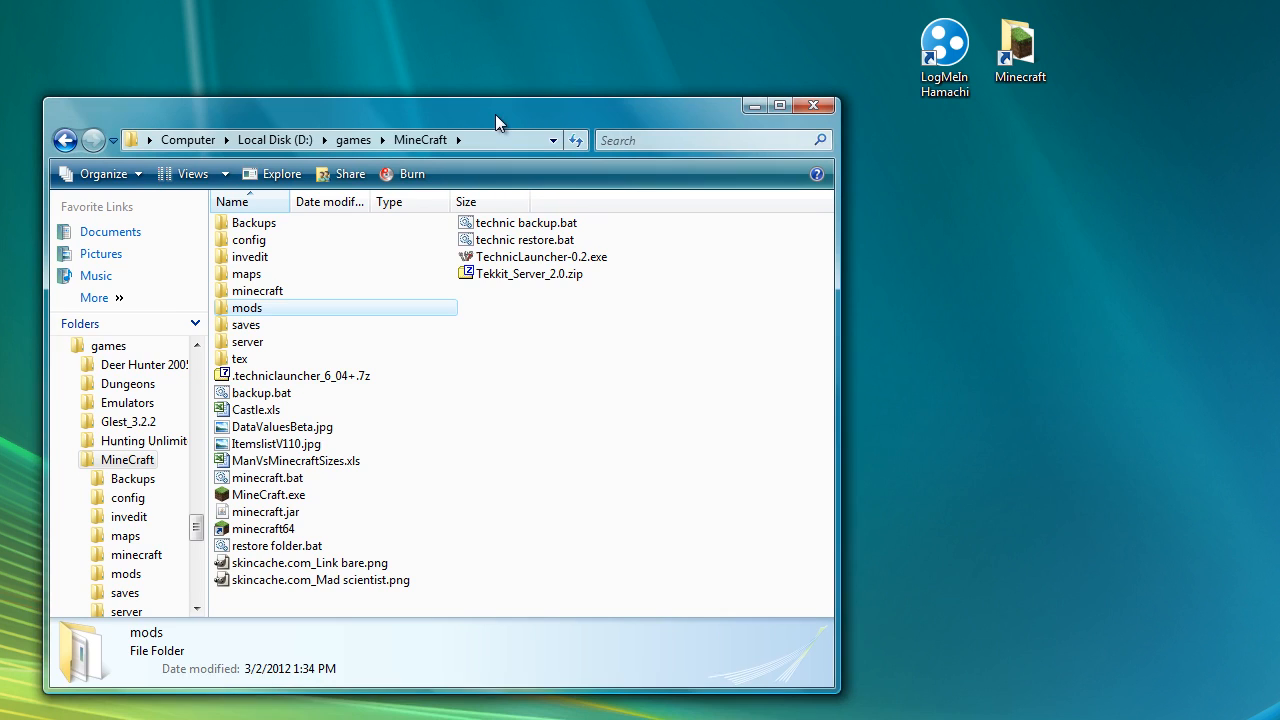
right_click(530, 272)
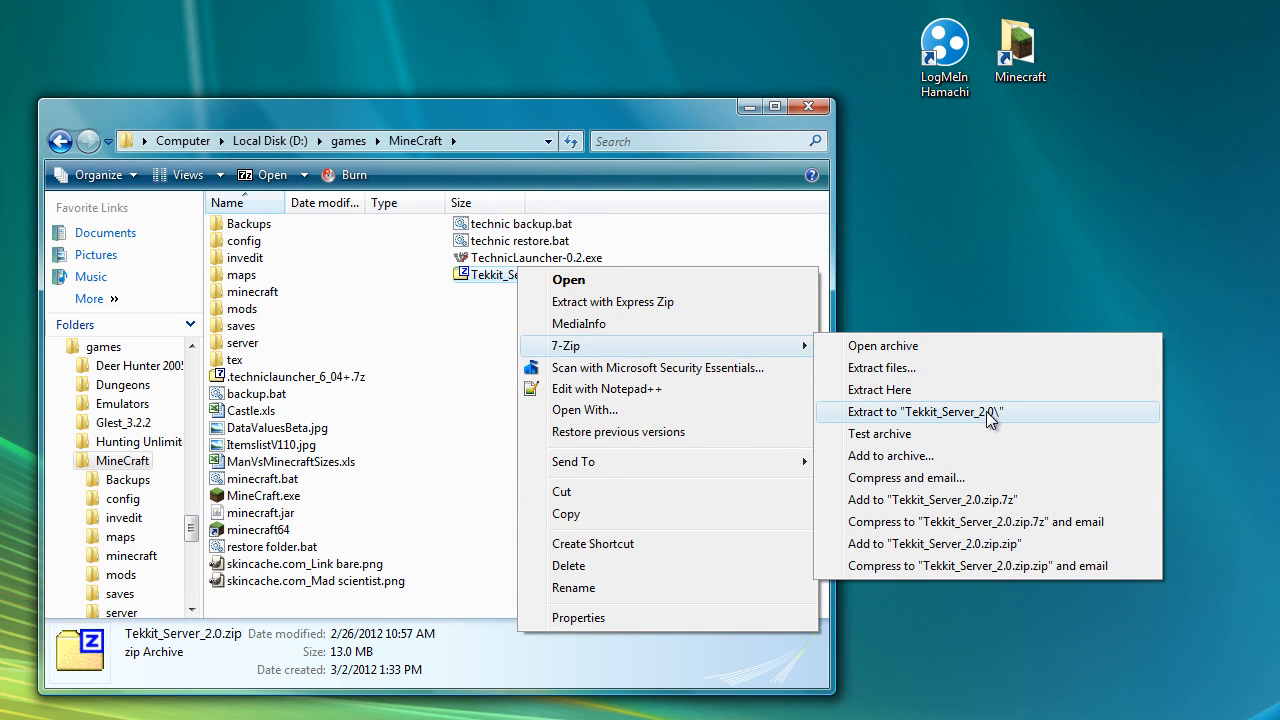
click(808, 444)
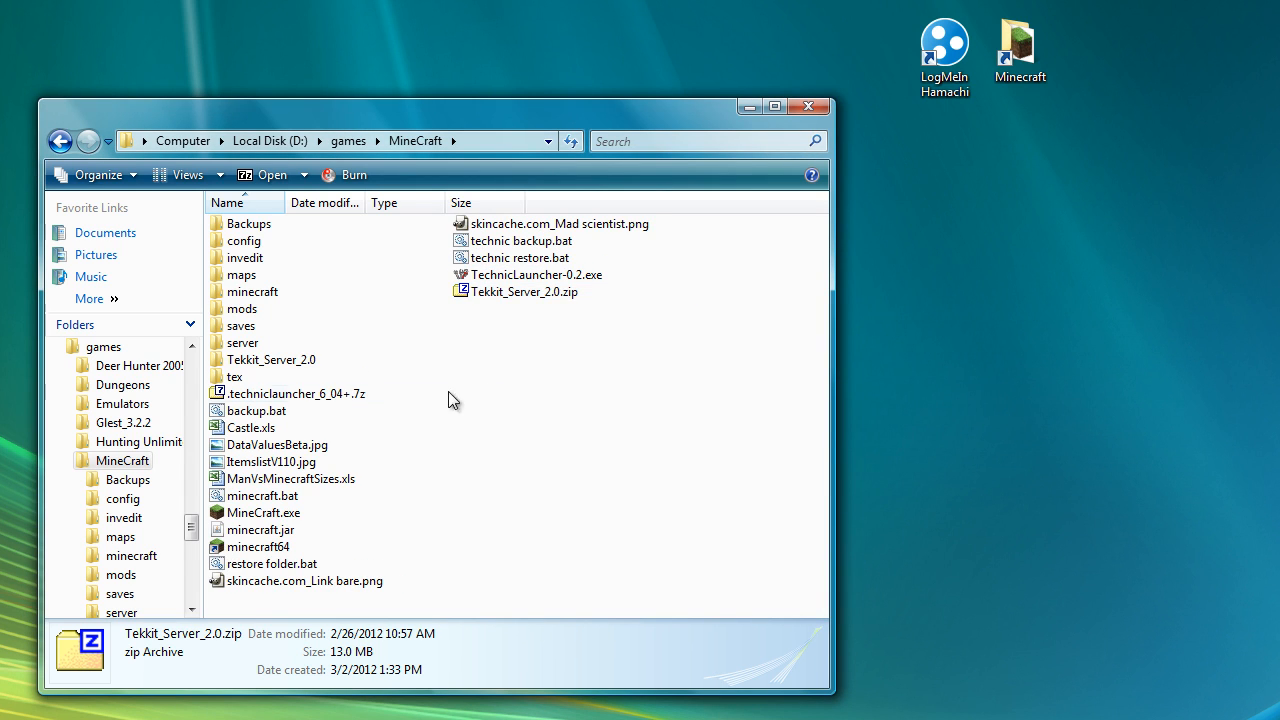
Run launch.bat from the Tekkit_Server_2.0 folder to start the server and generate its world.
double_click(270, 360)
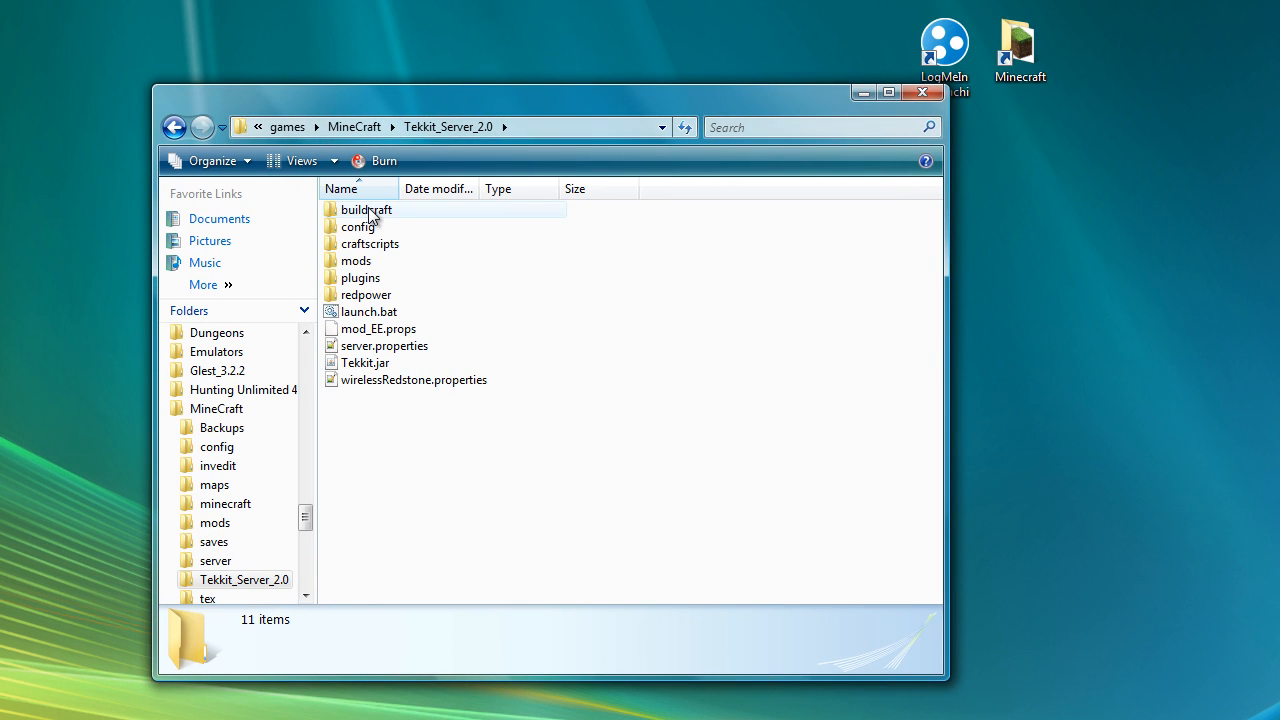
mouse_move(366, 210)
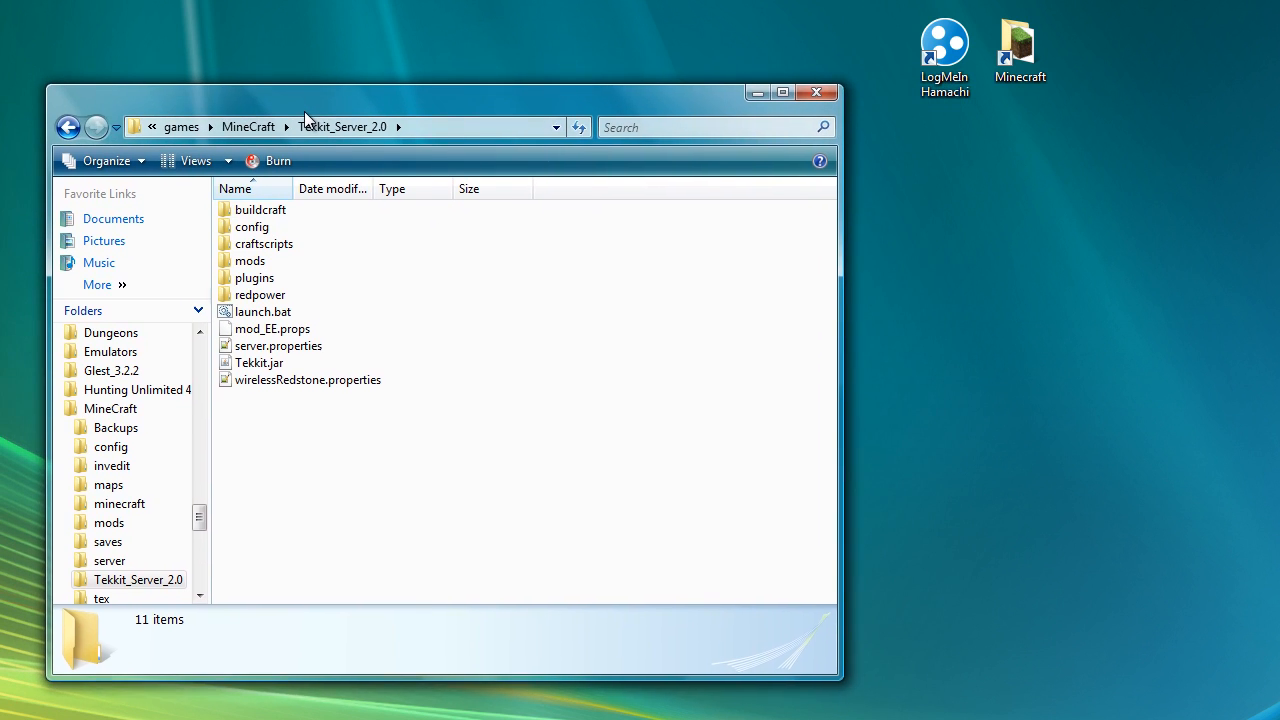
drag(450, 92, 450, 108)
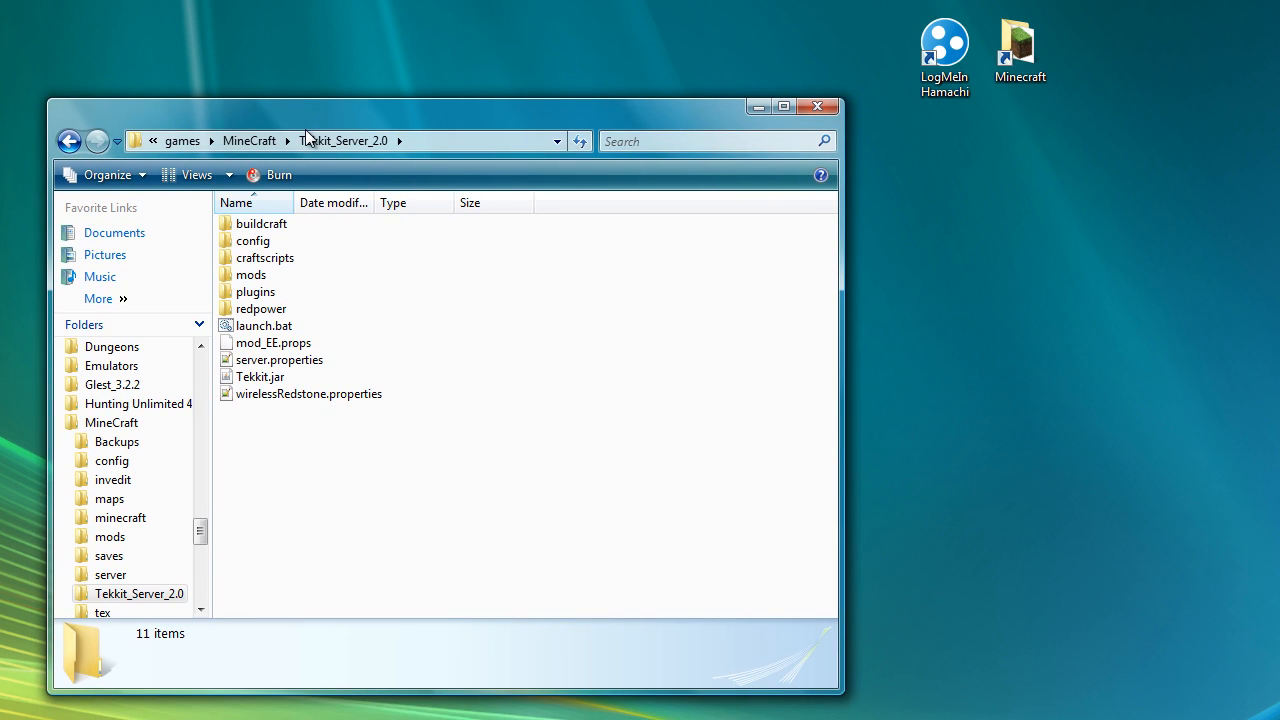
mouse_move(316, 512)
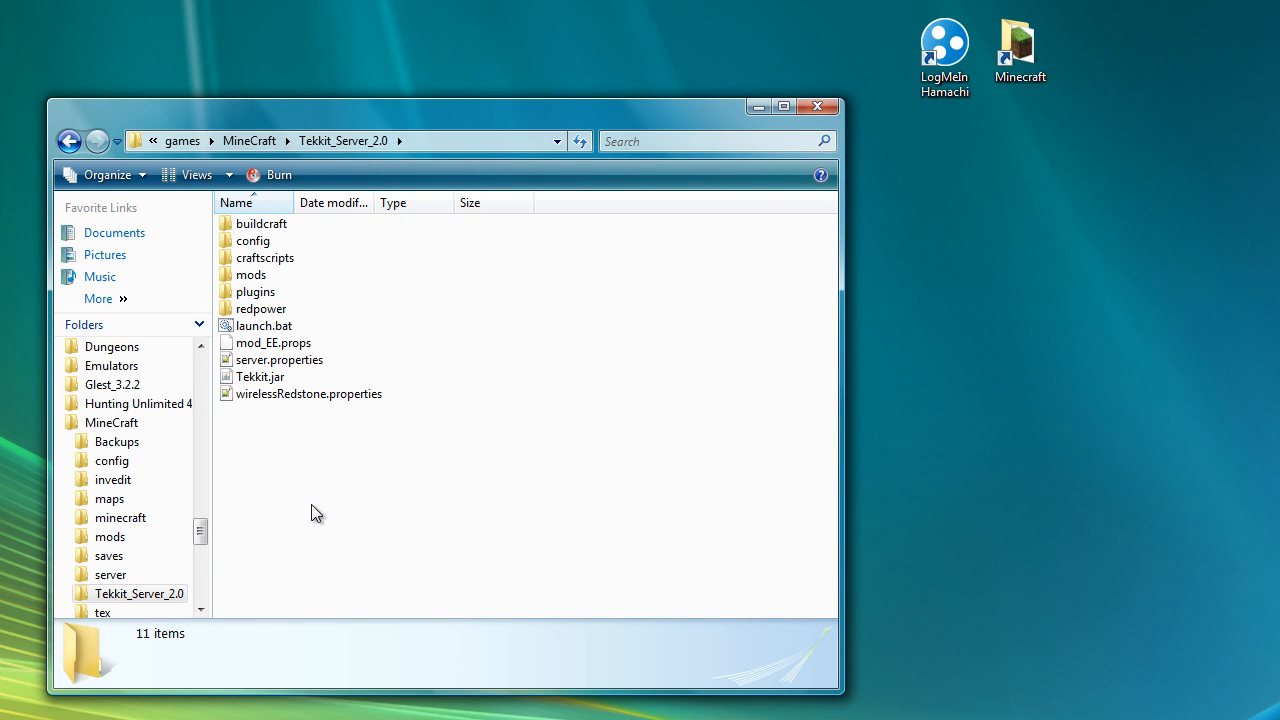
click(264, 324)
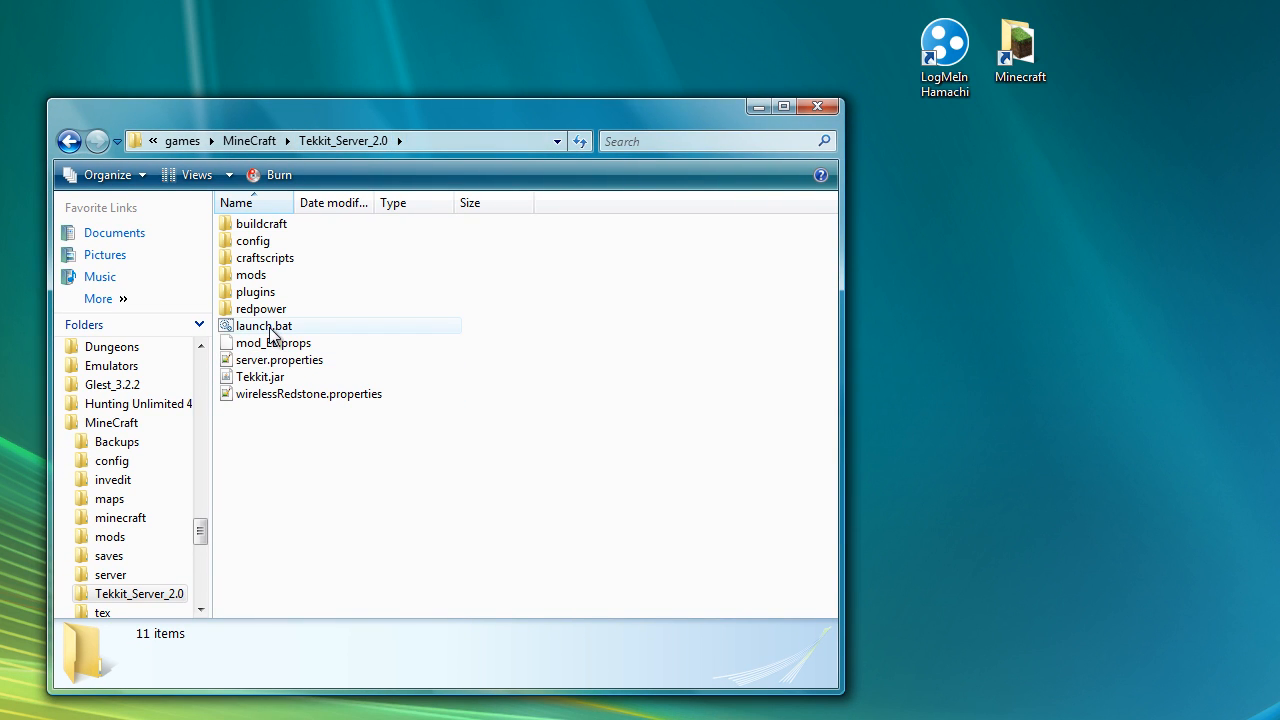
double_click(264, 324)
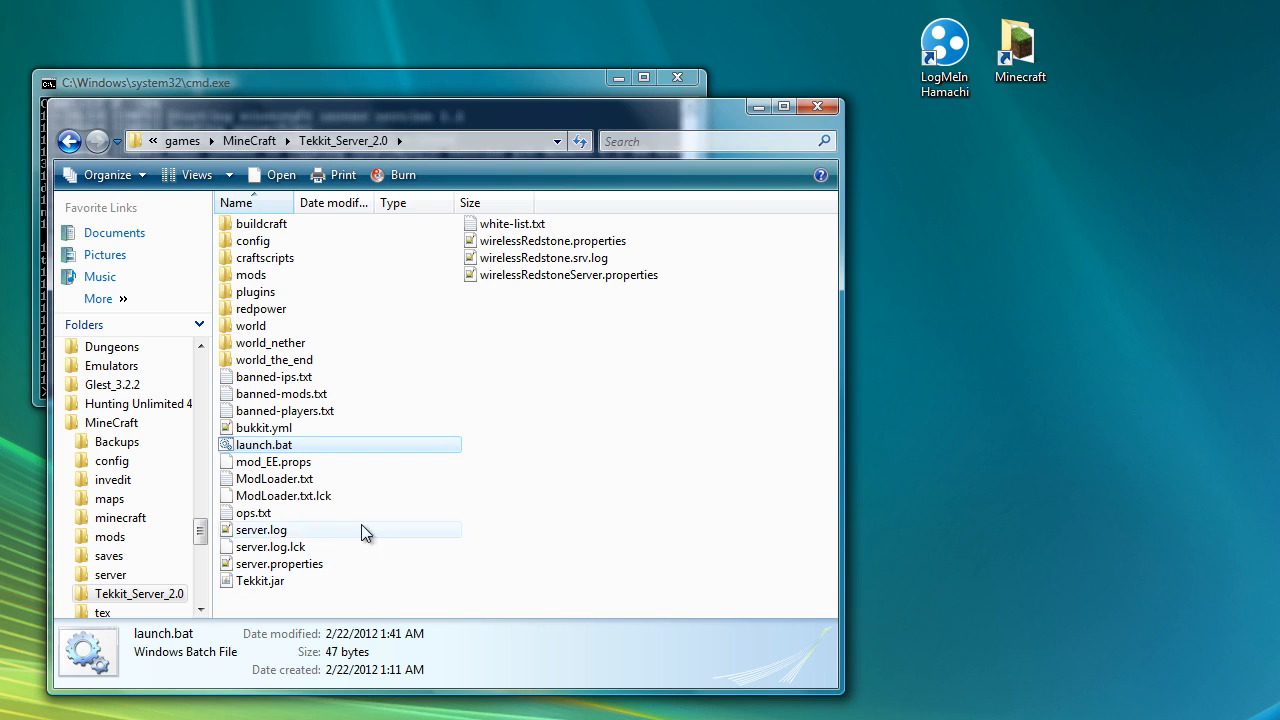
double_click(264, 444)
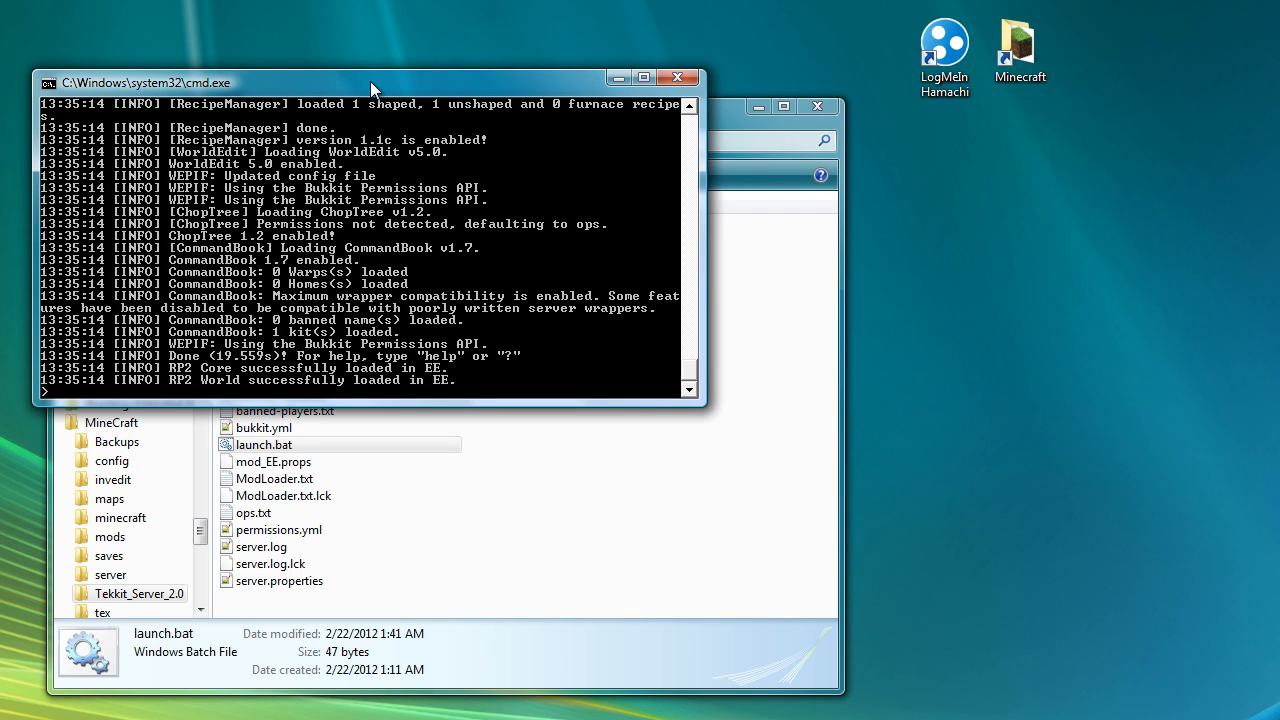
mouse_move(344, 150)
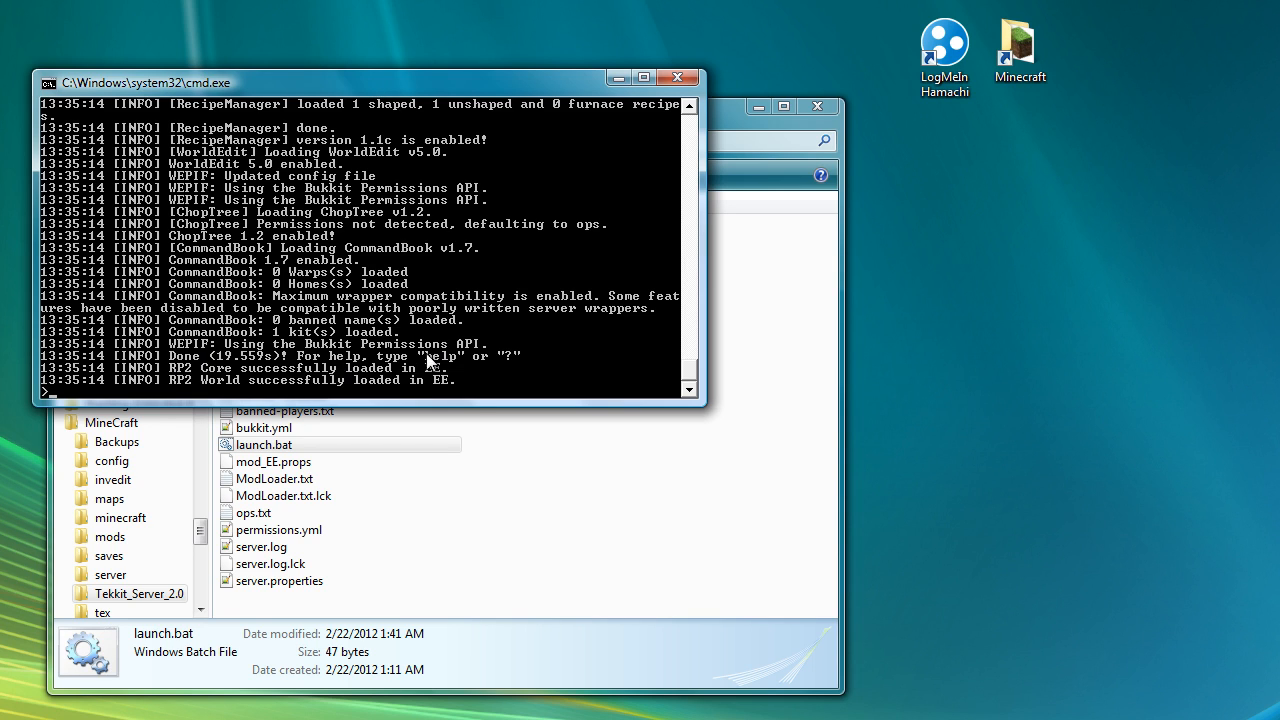
mouse_move(304, 384)
text(help)
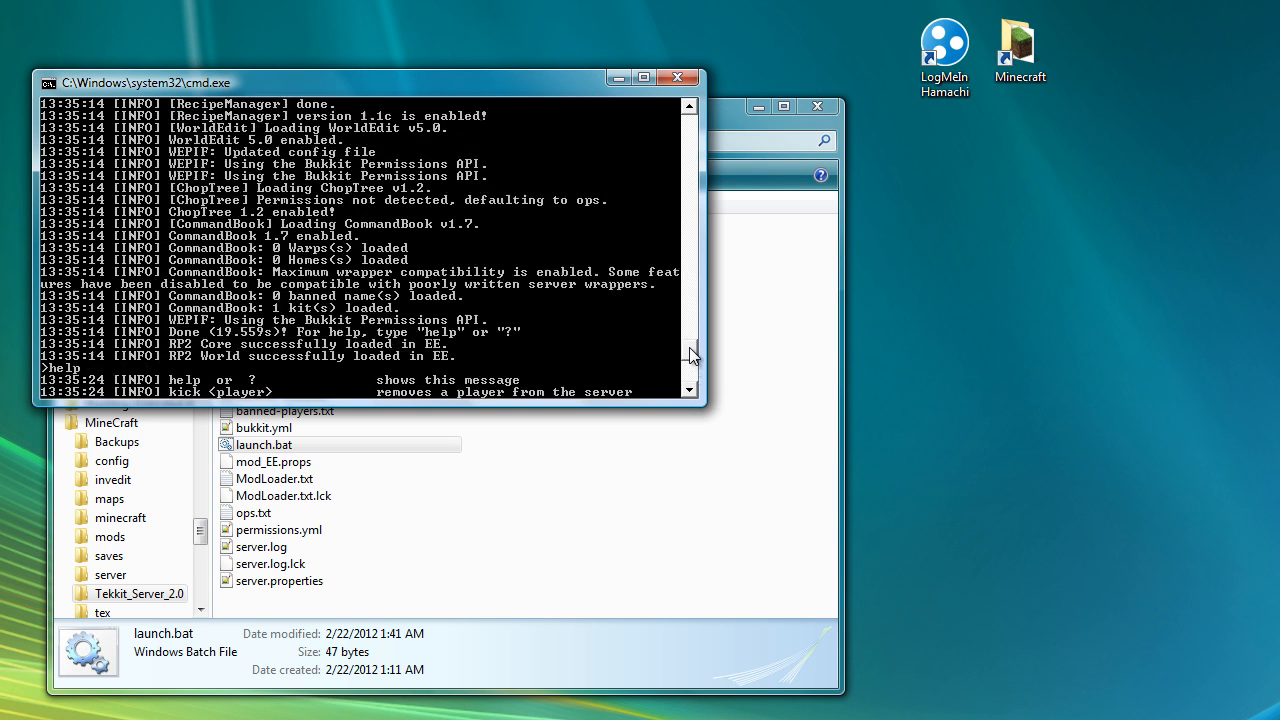
Review the console help listing, then issue the stop command to shut the server down.
scroll(down, 3)
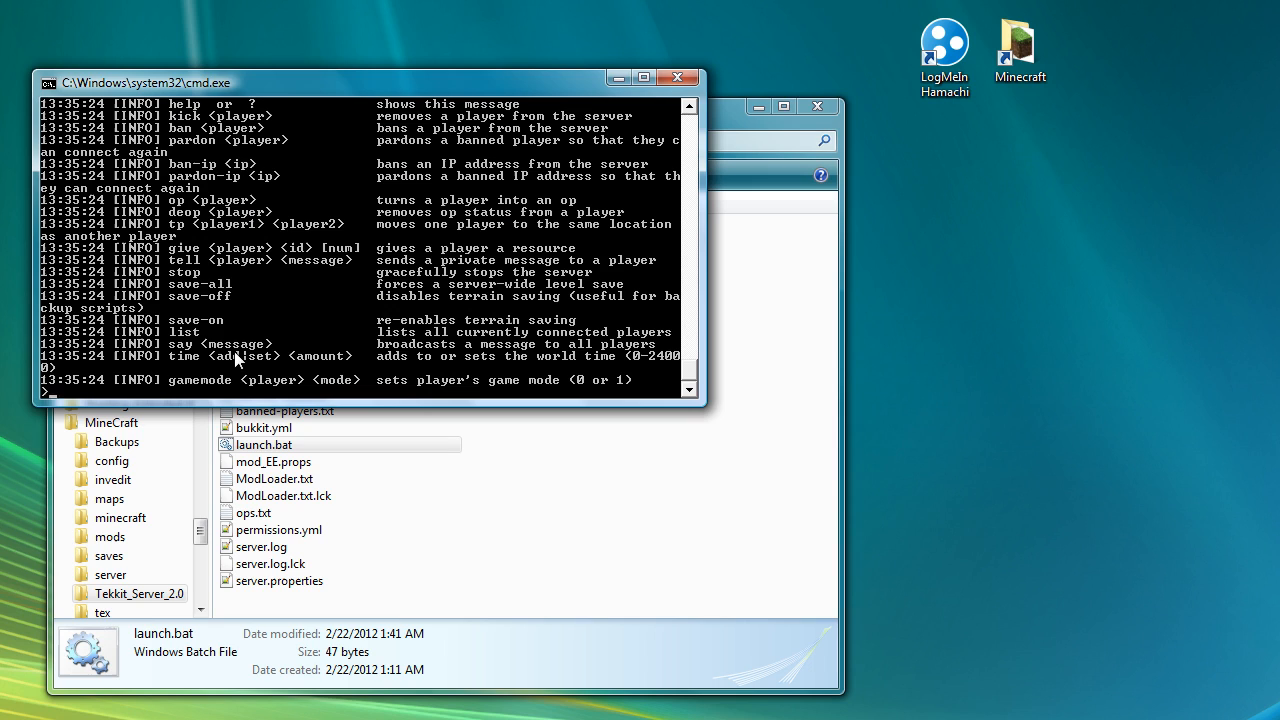
mouse_move(232, 384)
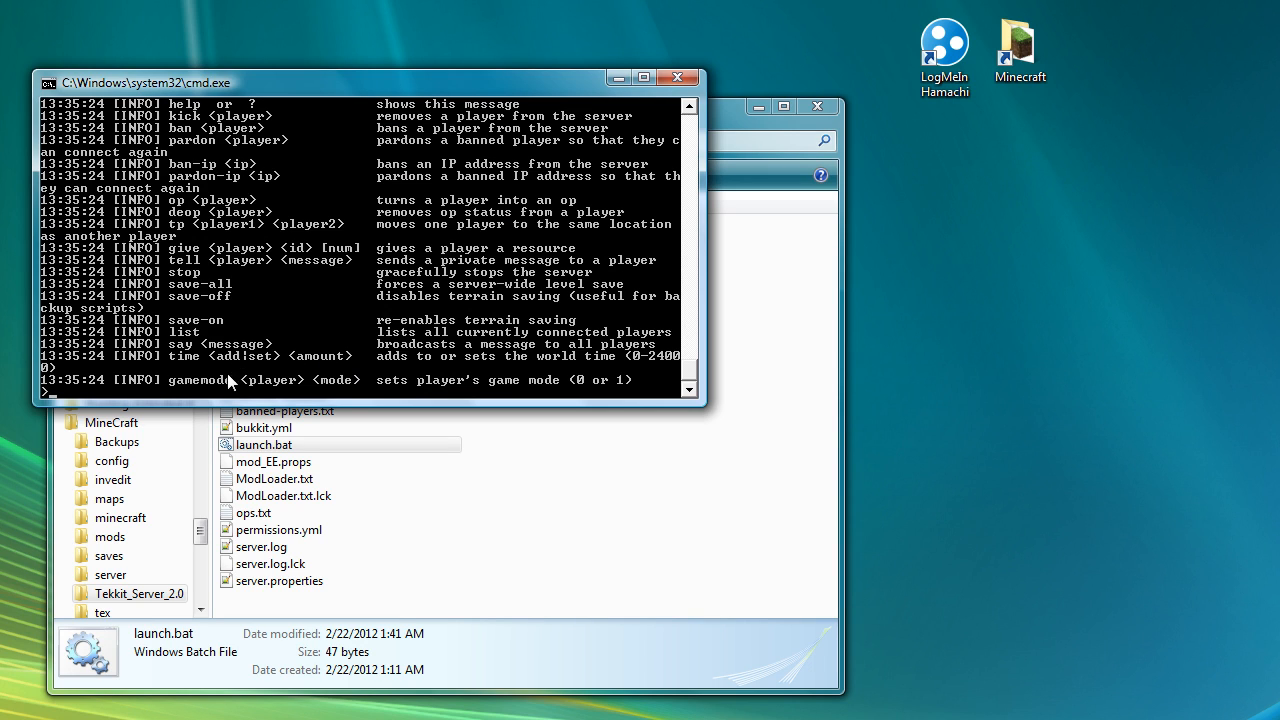
mouse_move(222, 364)
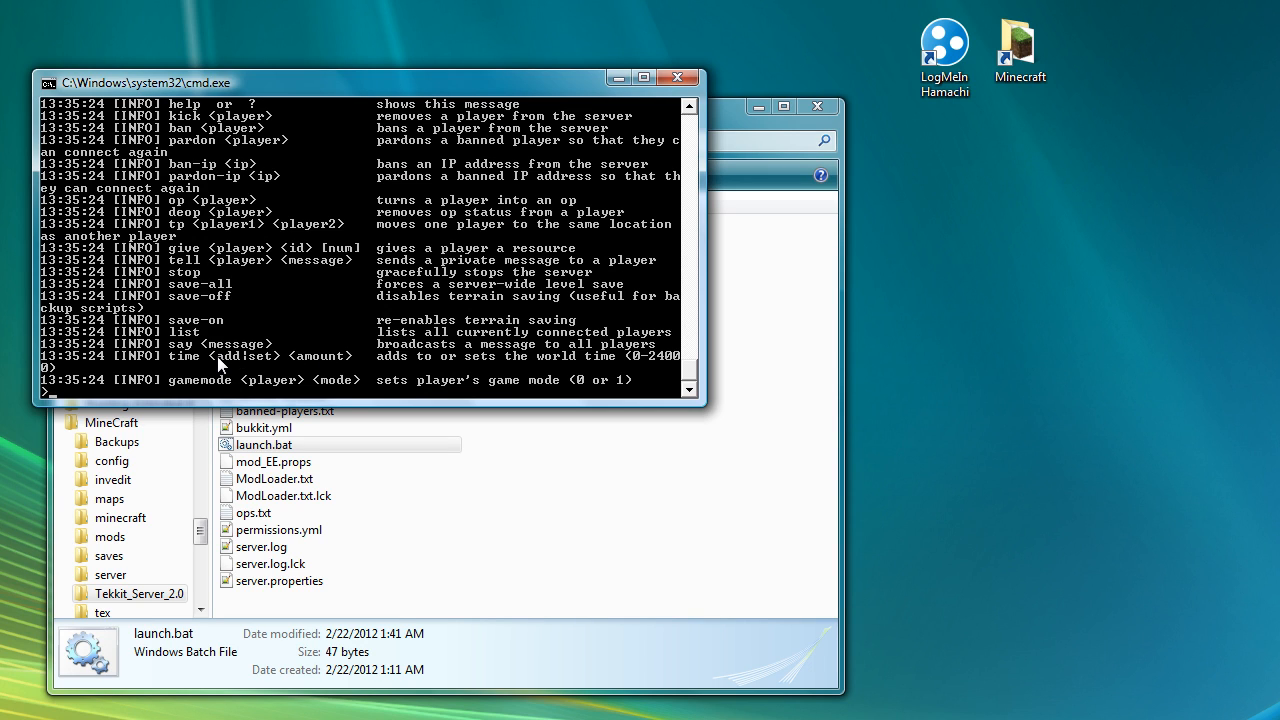
text(sto)
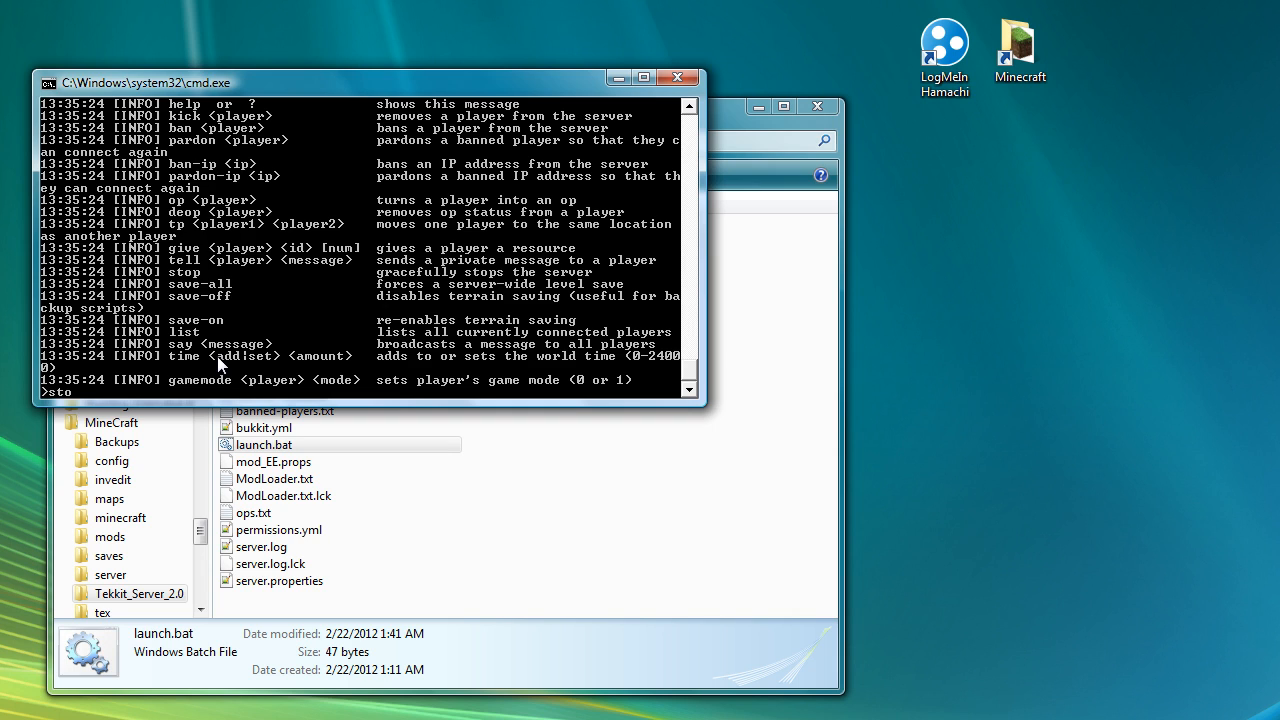
text(p)
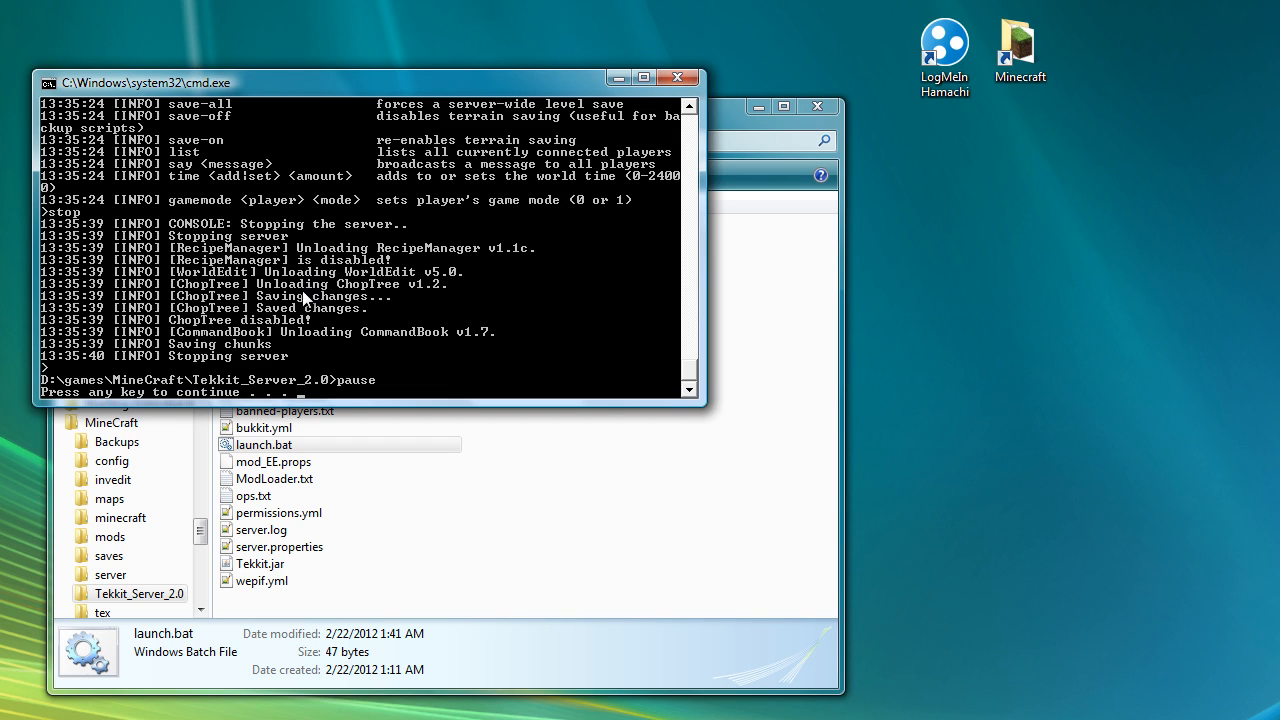
mouse_move(260, 362)
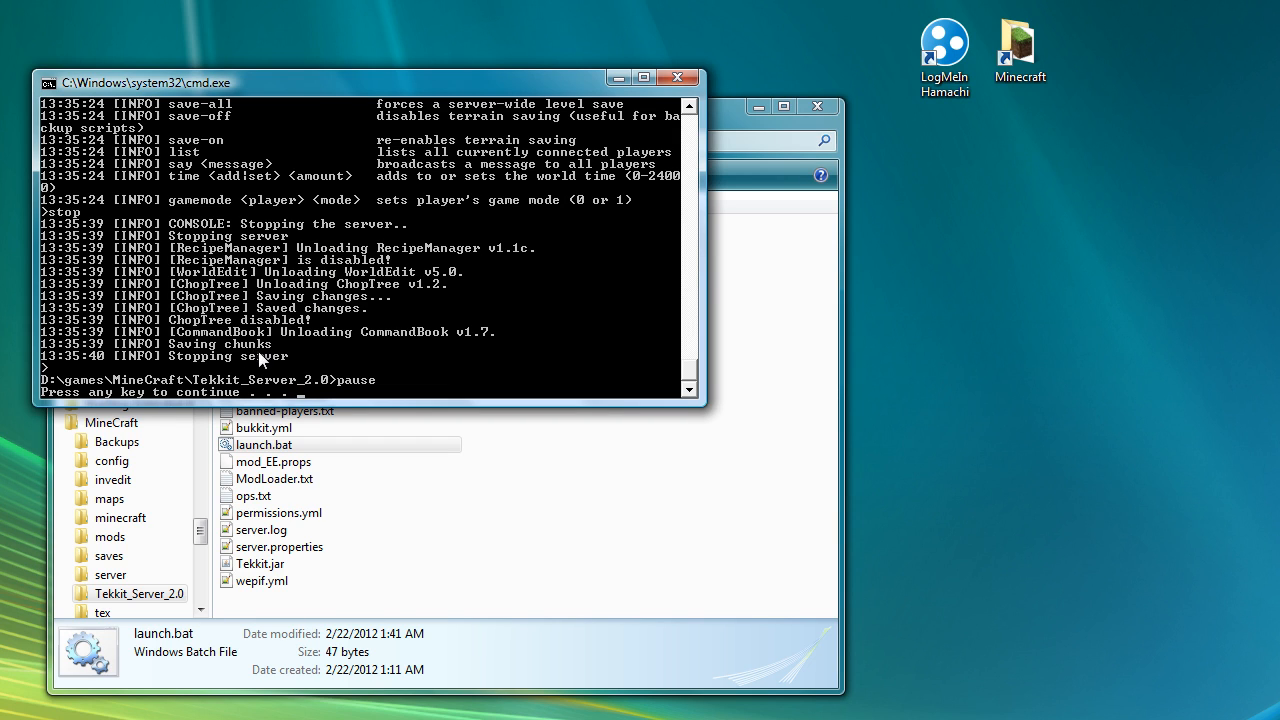
mouse_move(280, 350)
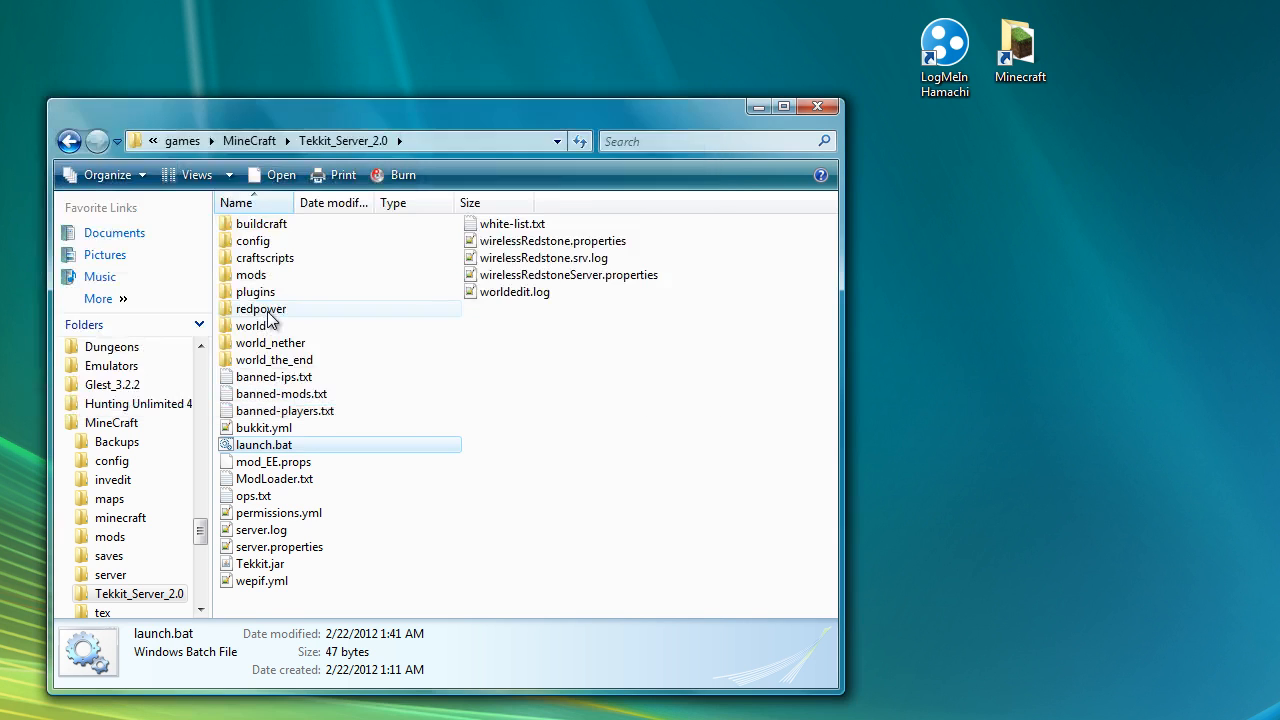
mouse_move(290, 572)
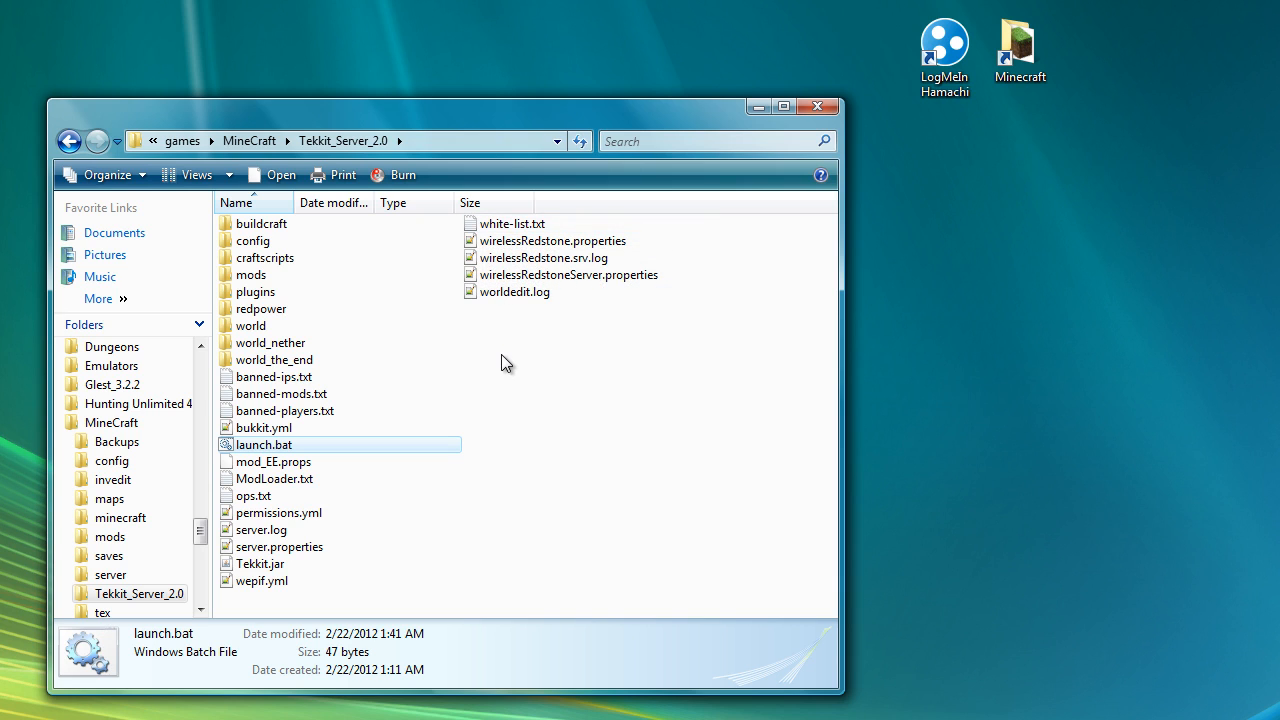
mouse_move(424, 430)
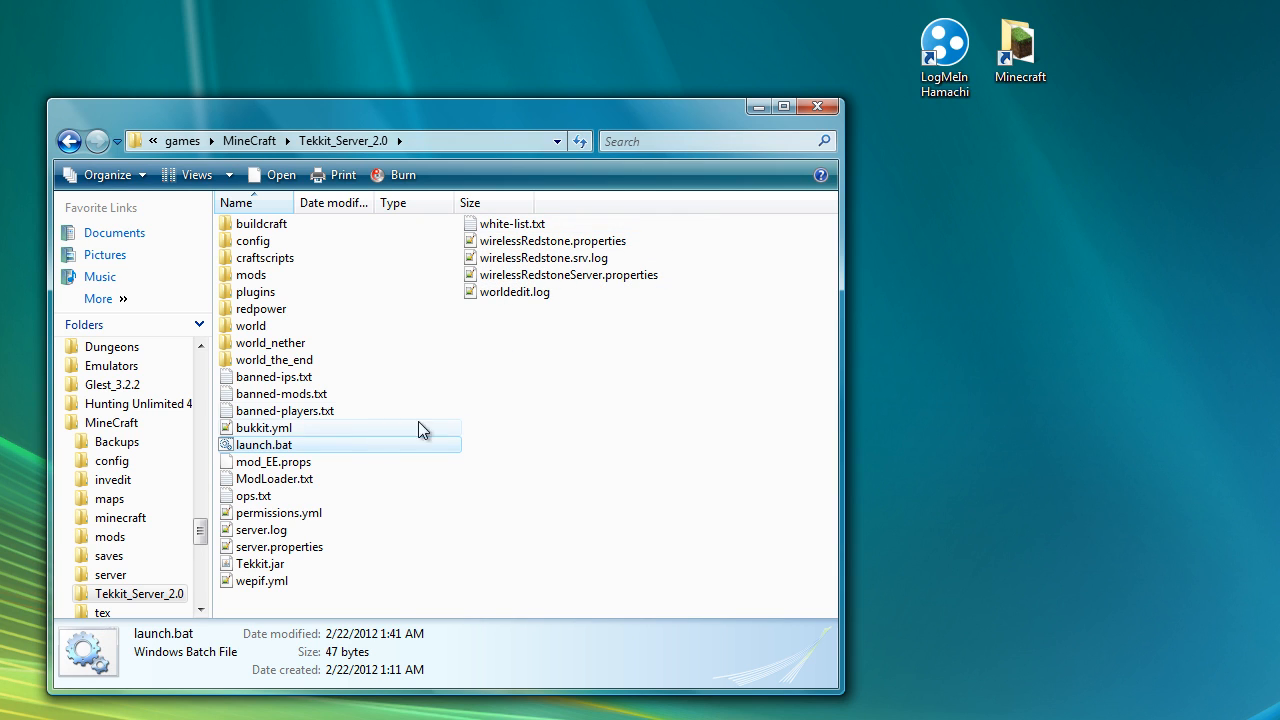
mouse_move(280, 480)
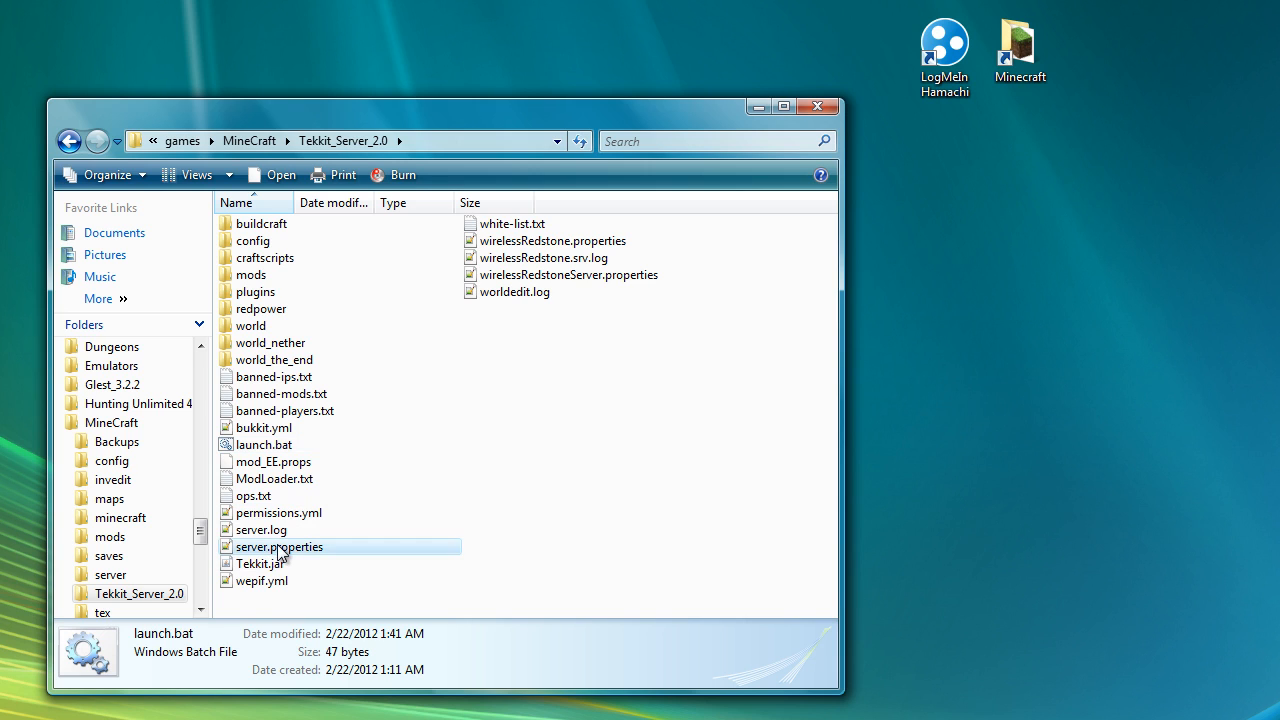
click(280, 546)
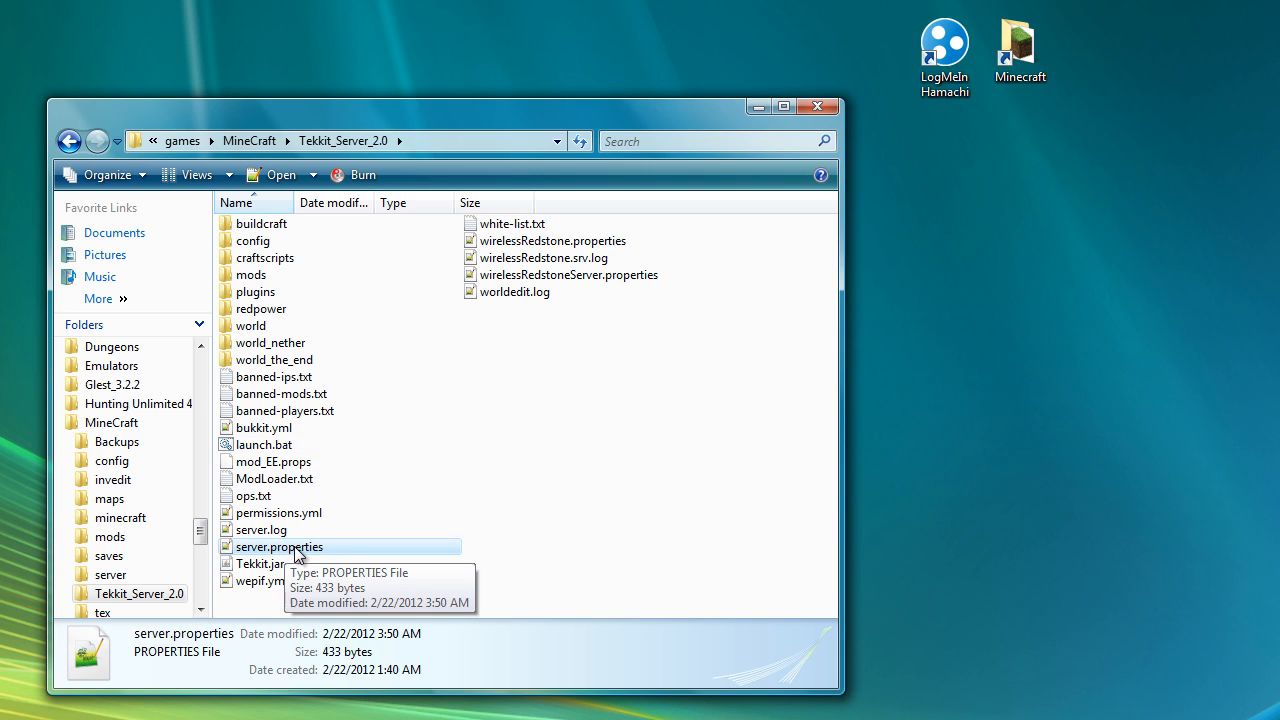
Open server.properties with Notepad chosen through Open With from the Windows folder.
right_click(280, 548)
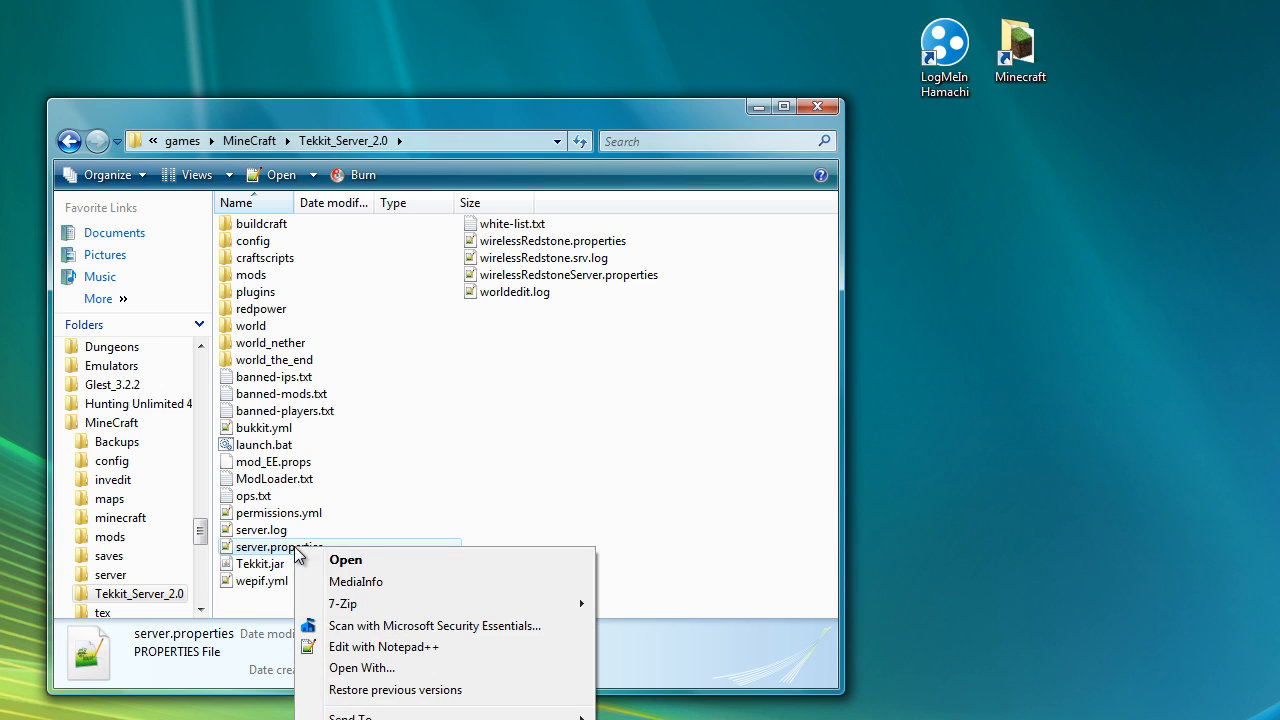
mouse_move(390, 668)
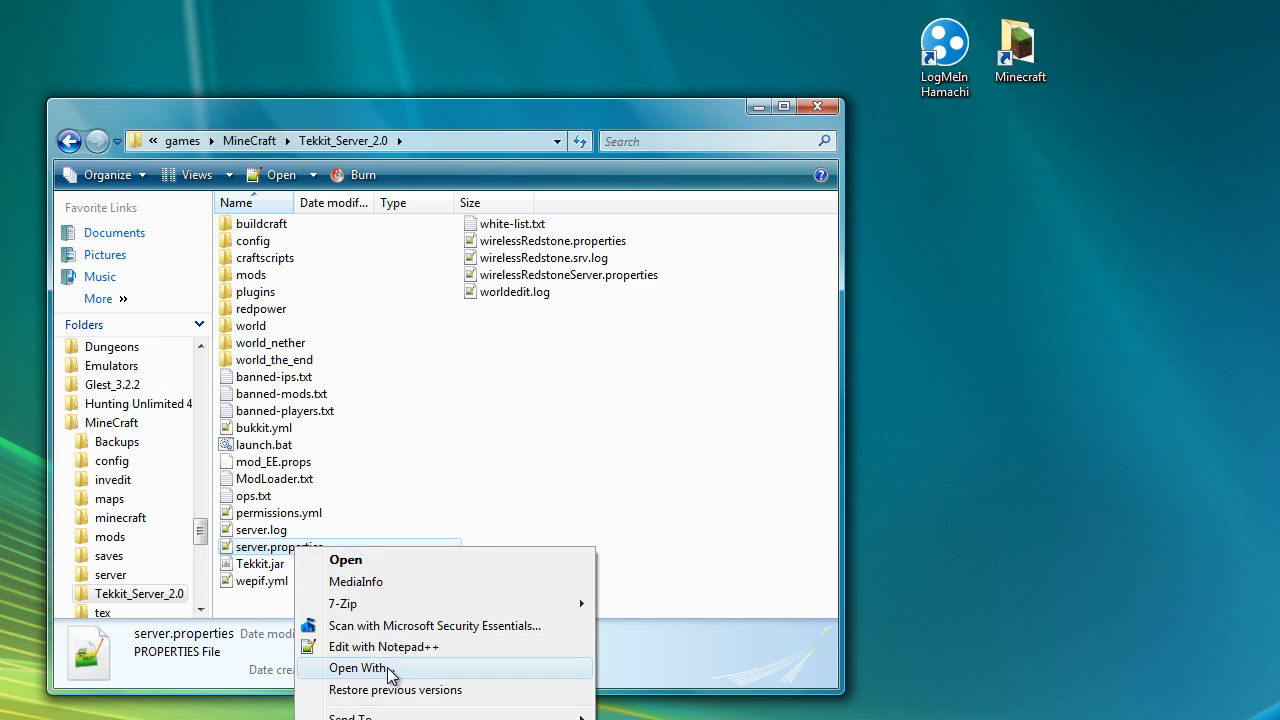
mouse_move(368, 512)
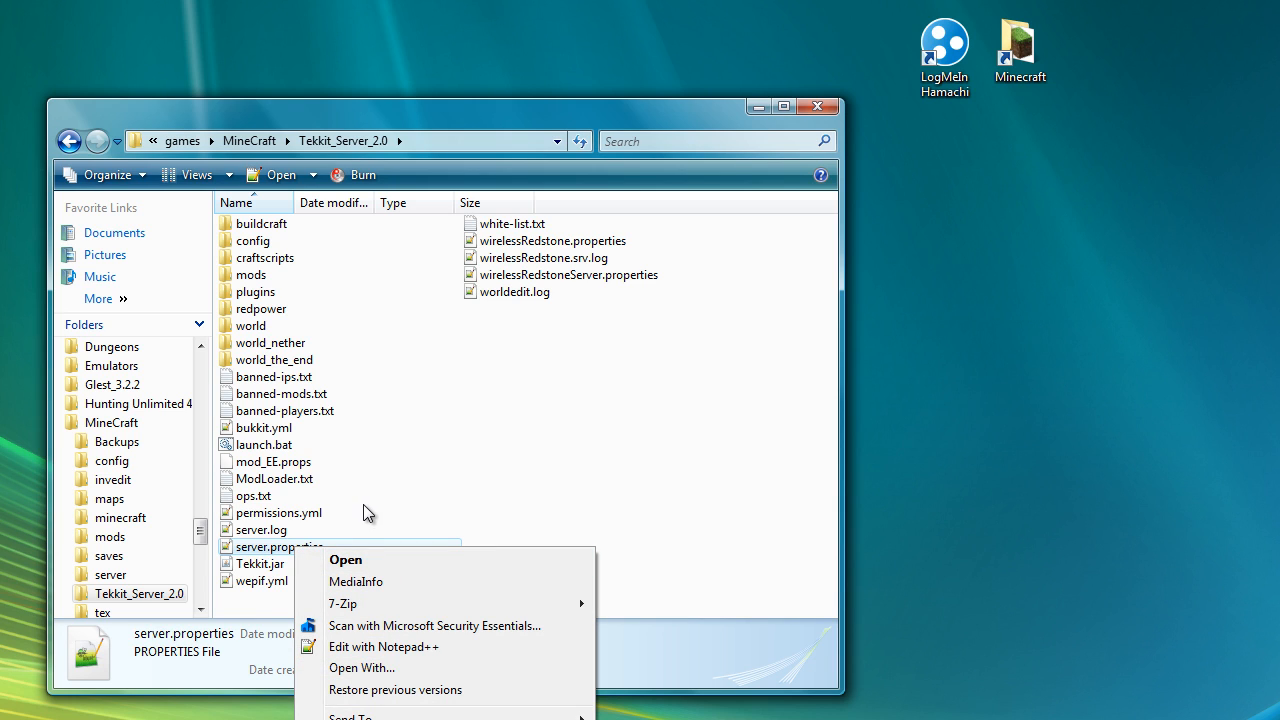
mouse_move(390, 650)
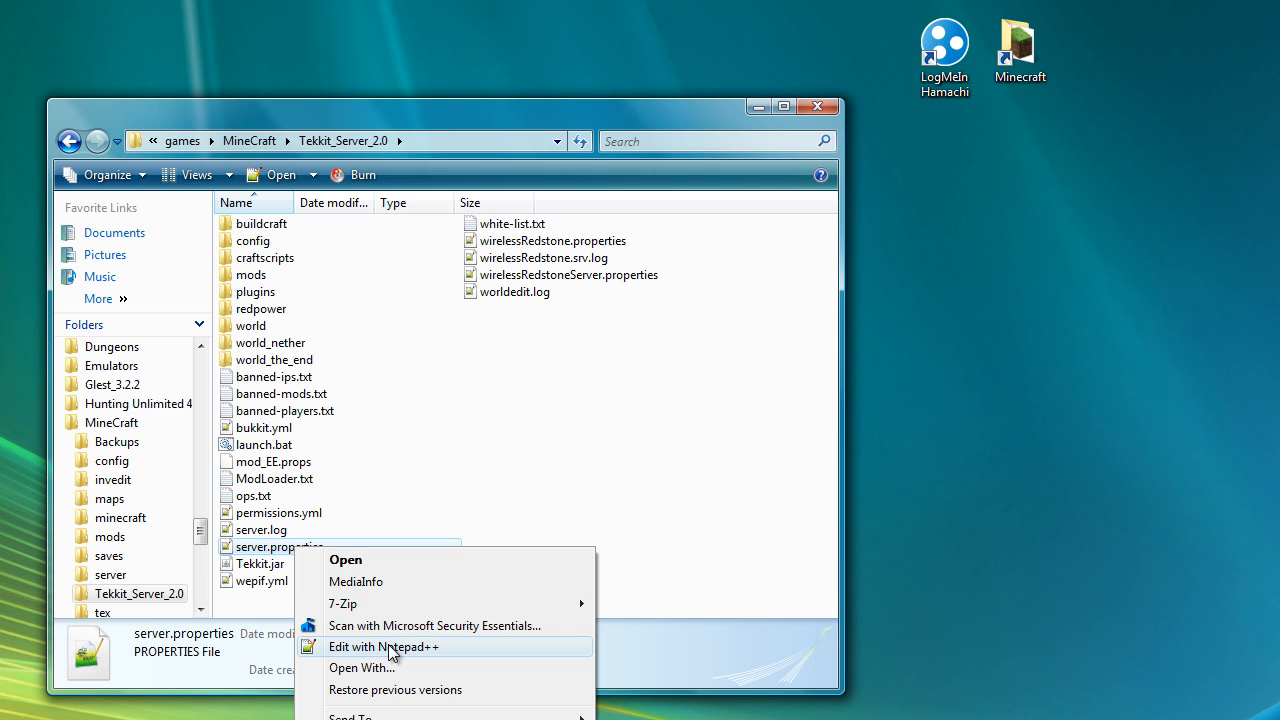
click(360, 668)
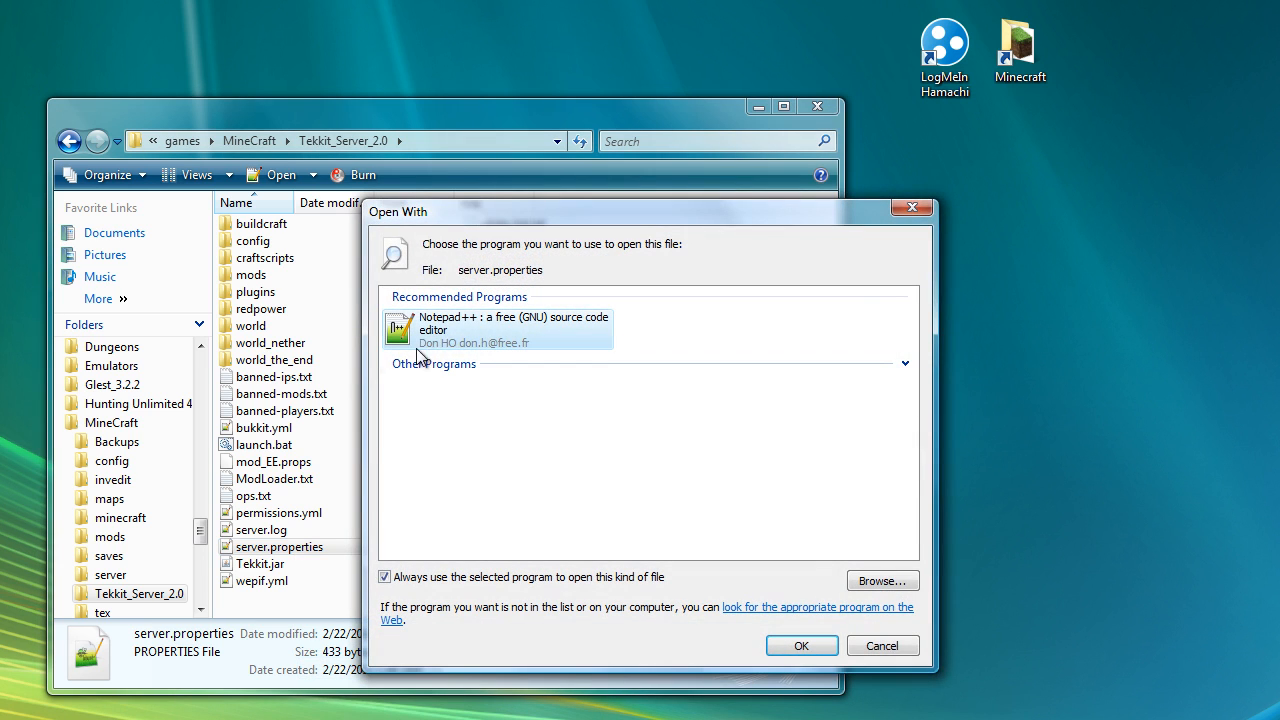
mouse_move(564, 338)
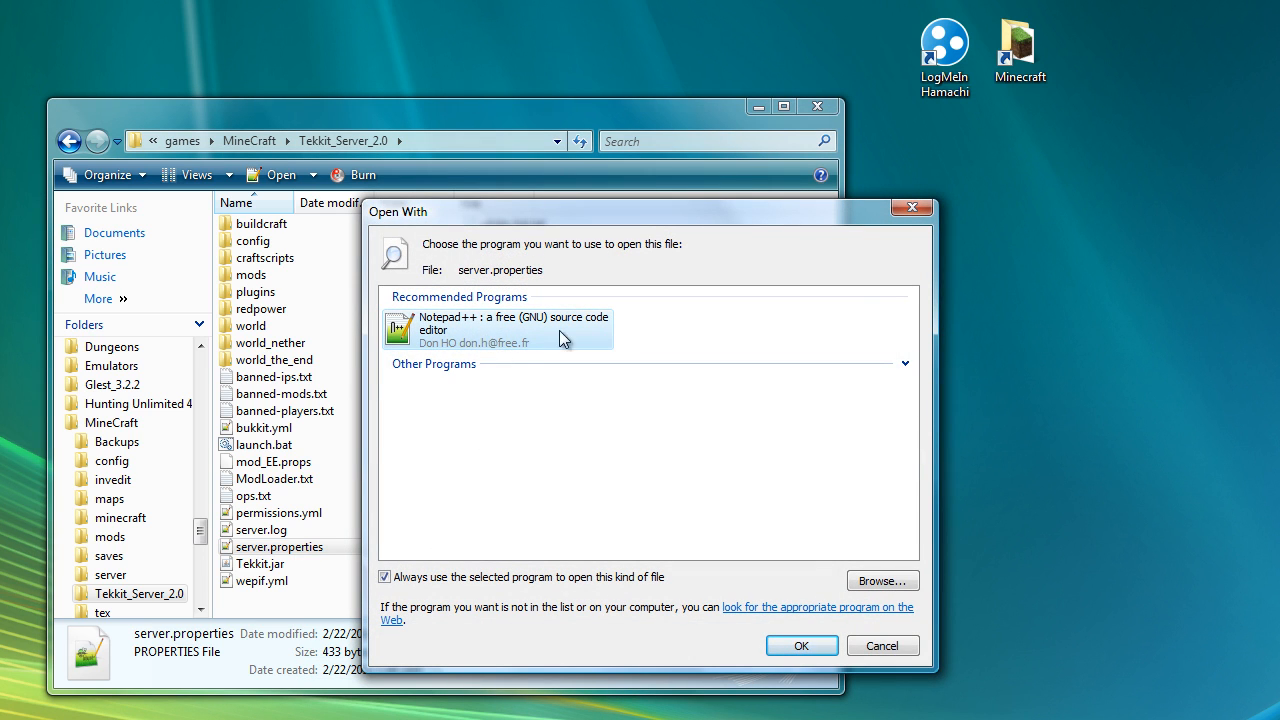
mouse_move(564, 590)
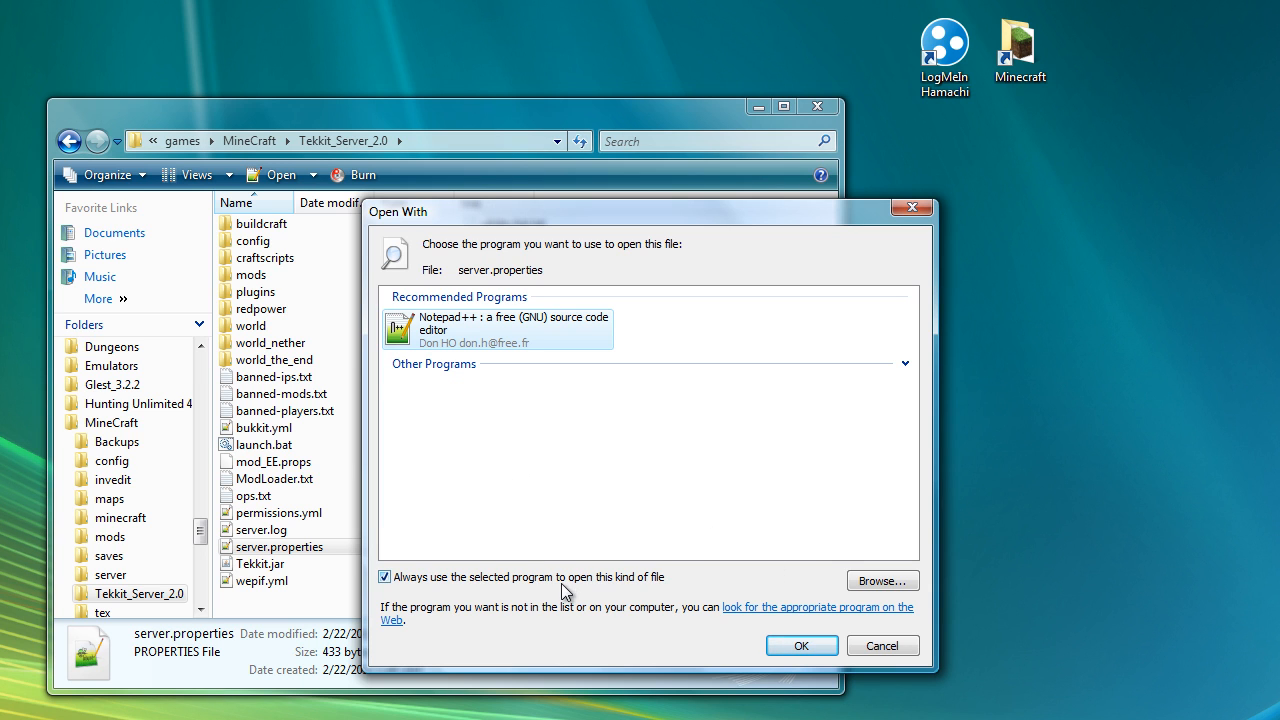
click(880, 580)
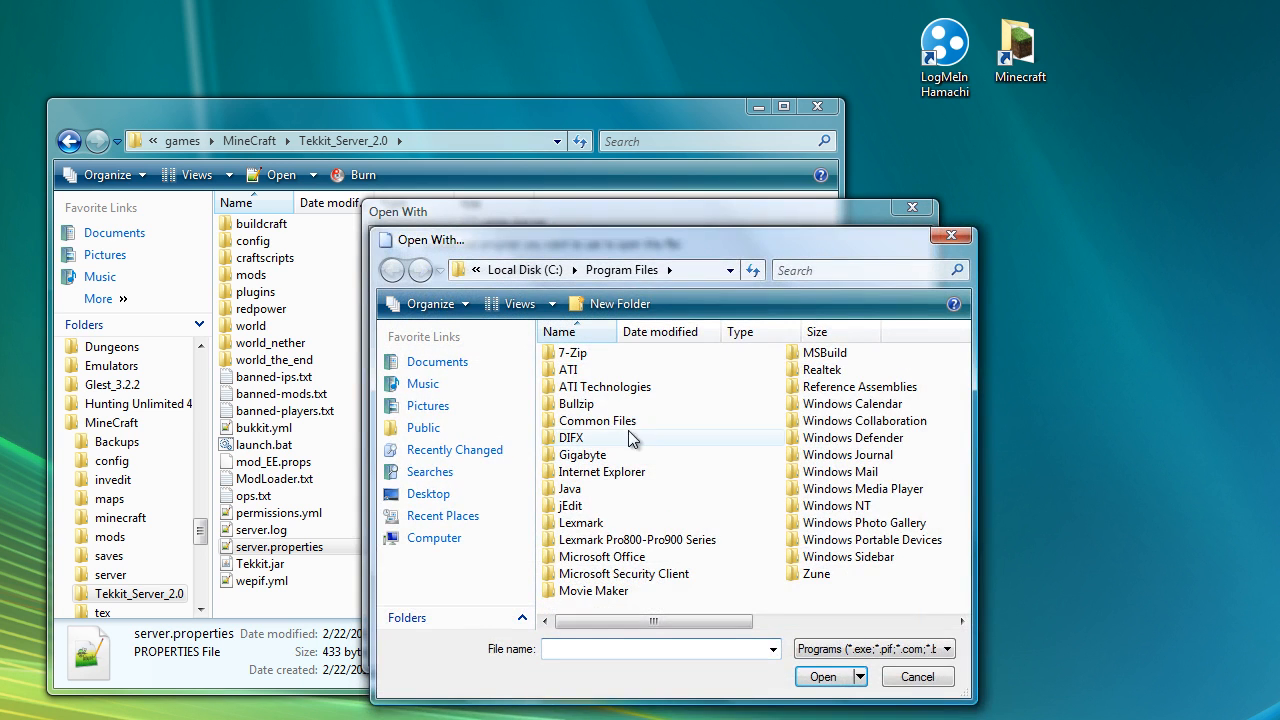
scroll(right, 3)
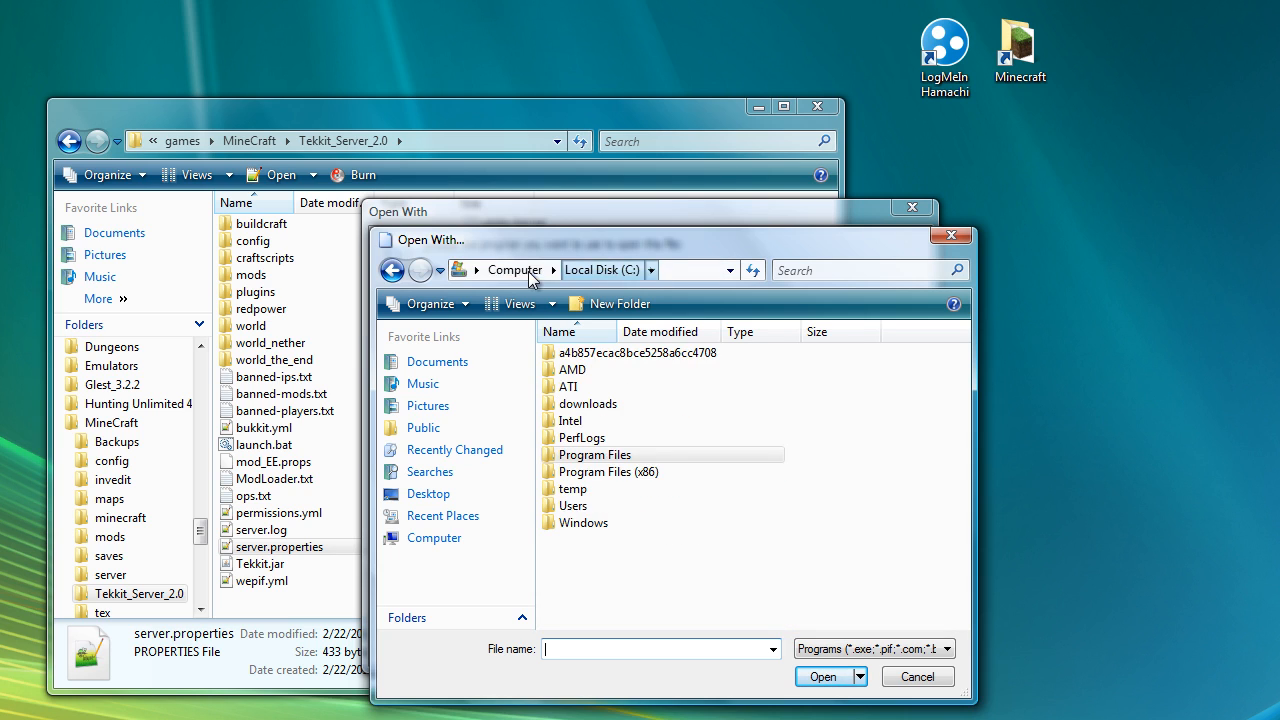
double_click(584, 522)
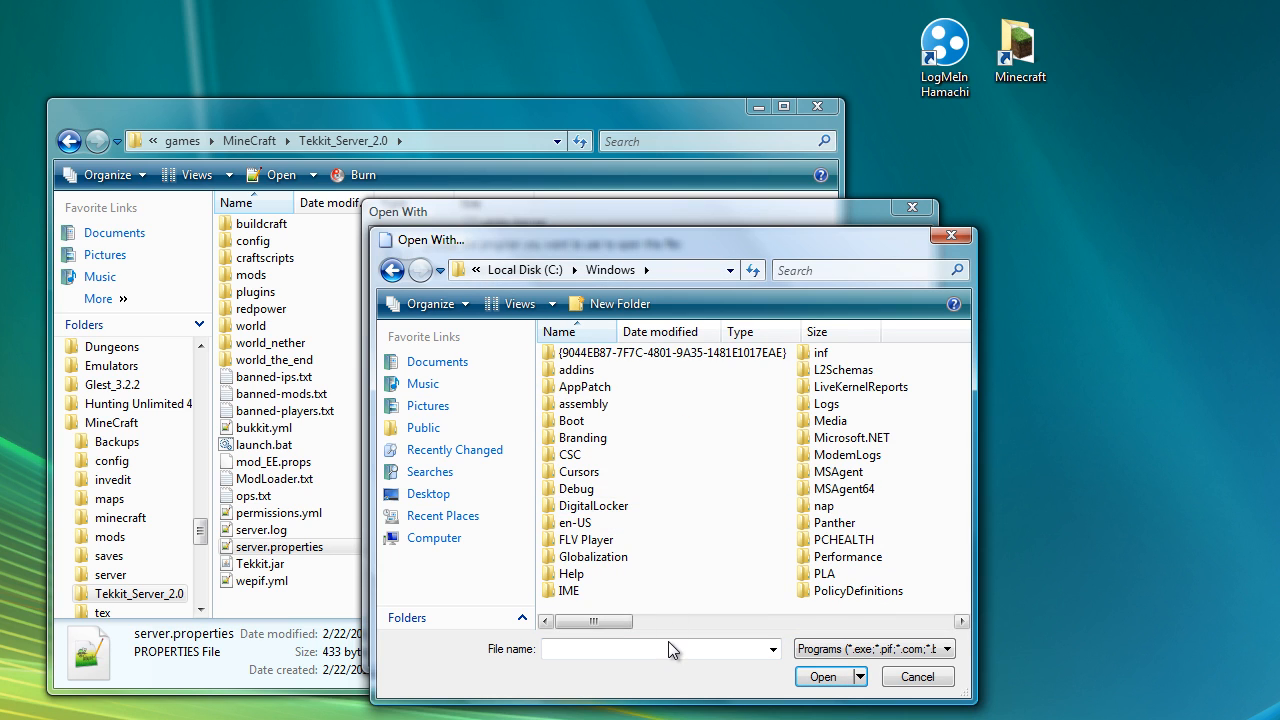
text(not)
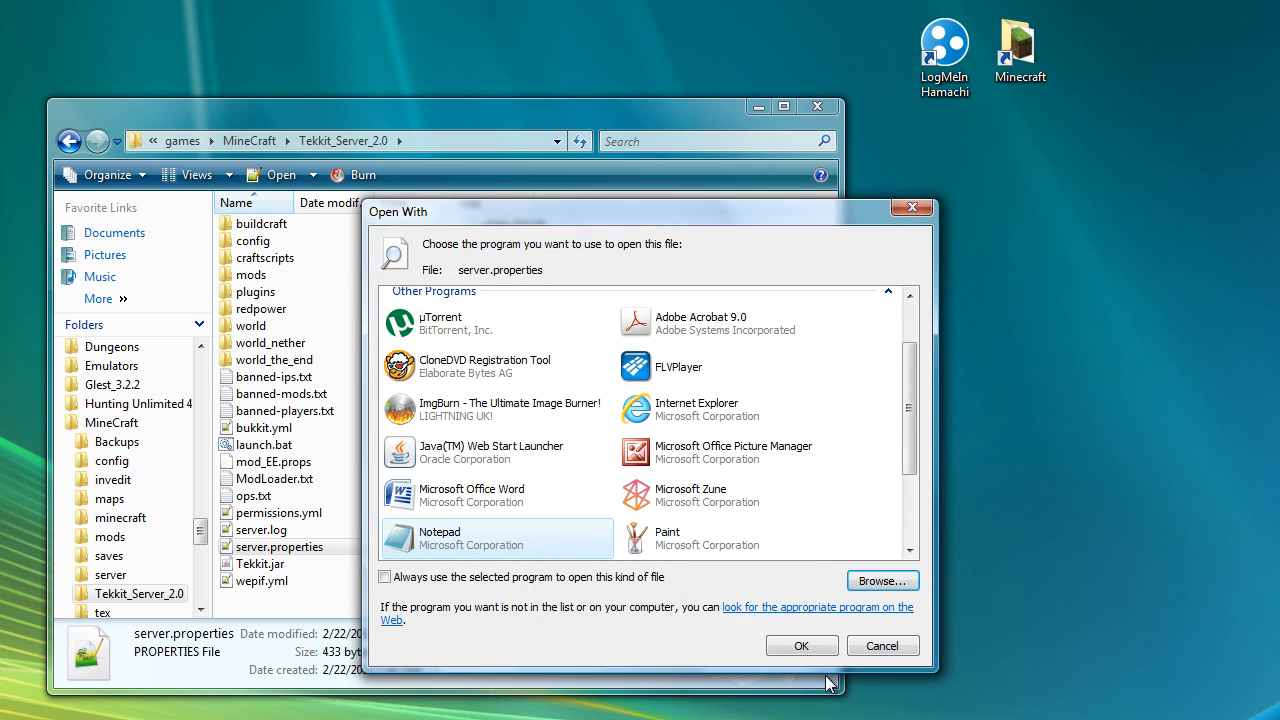
click(800, 644)
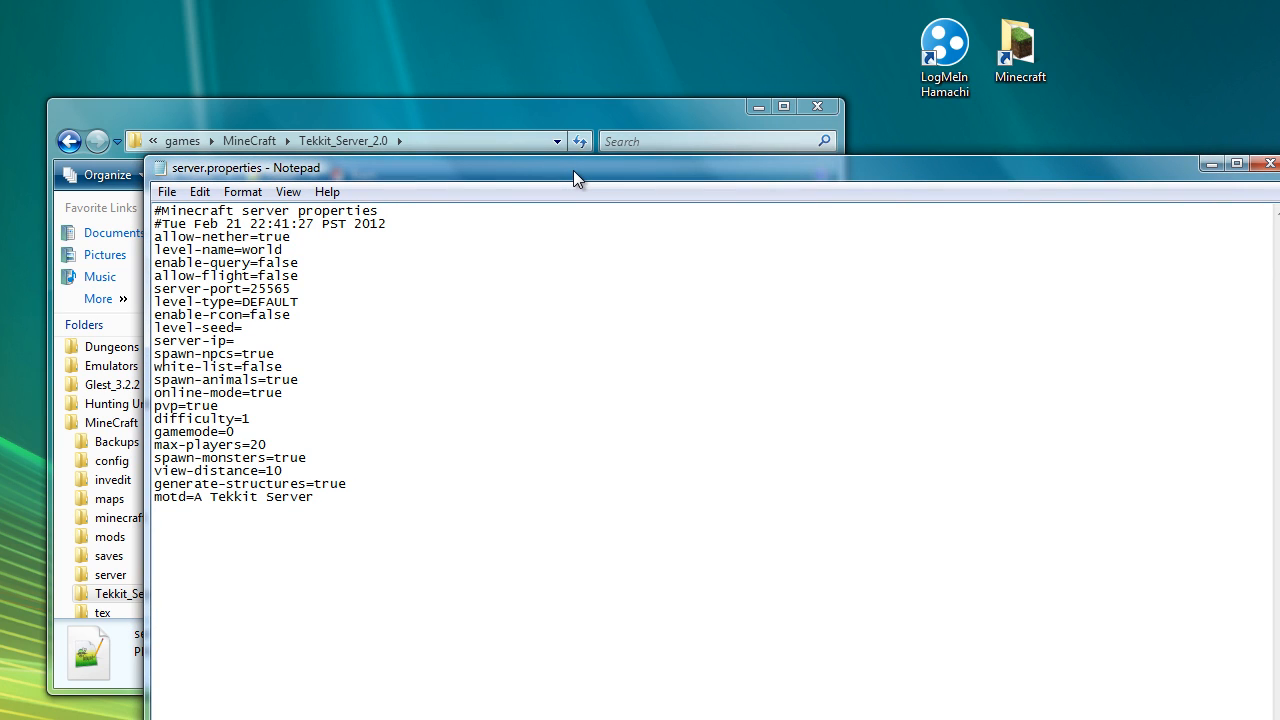
mouse_move(244, 192)
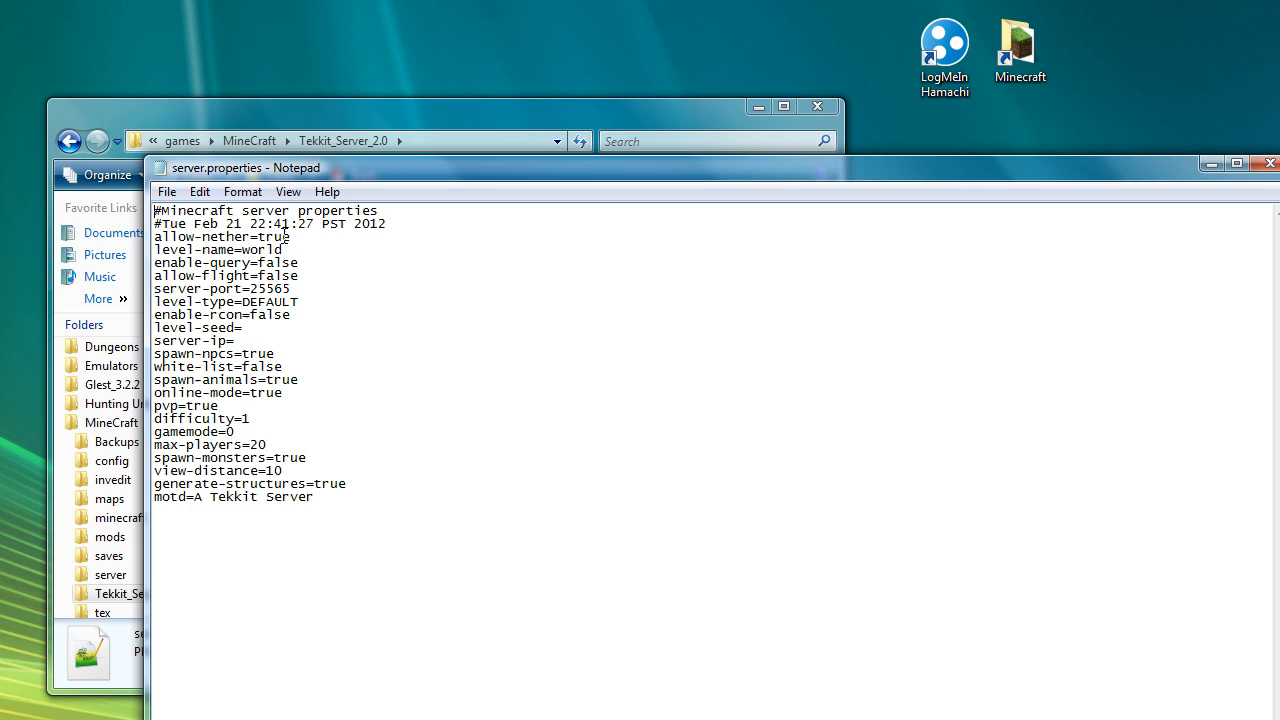
mouse_move(294, 504)
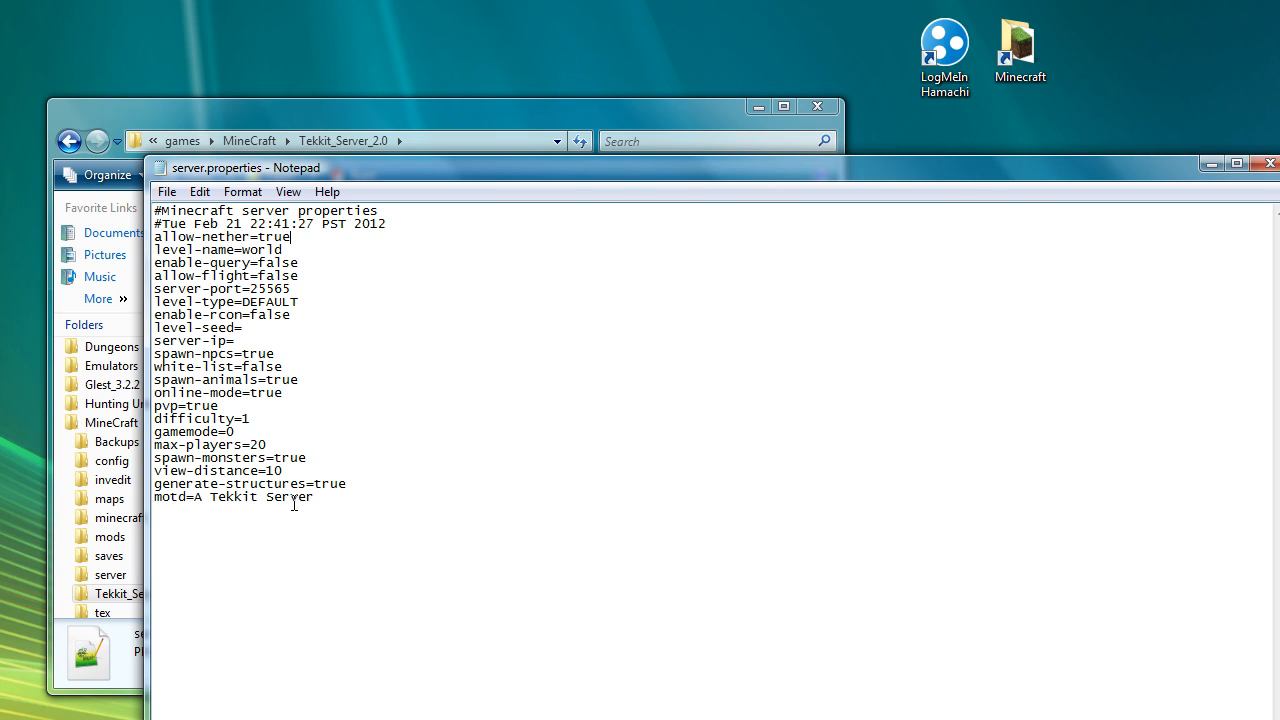
Select the world folders in Explorer beside the unedited server.properties window.
click(284, 248)
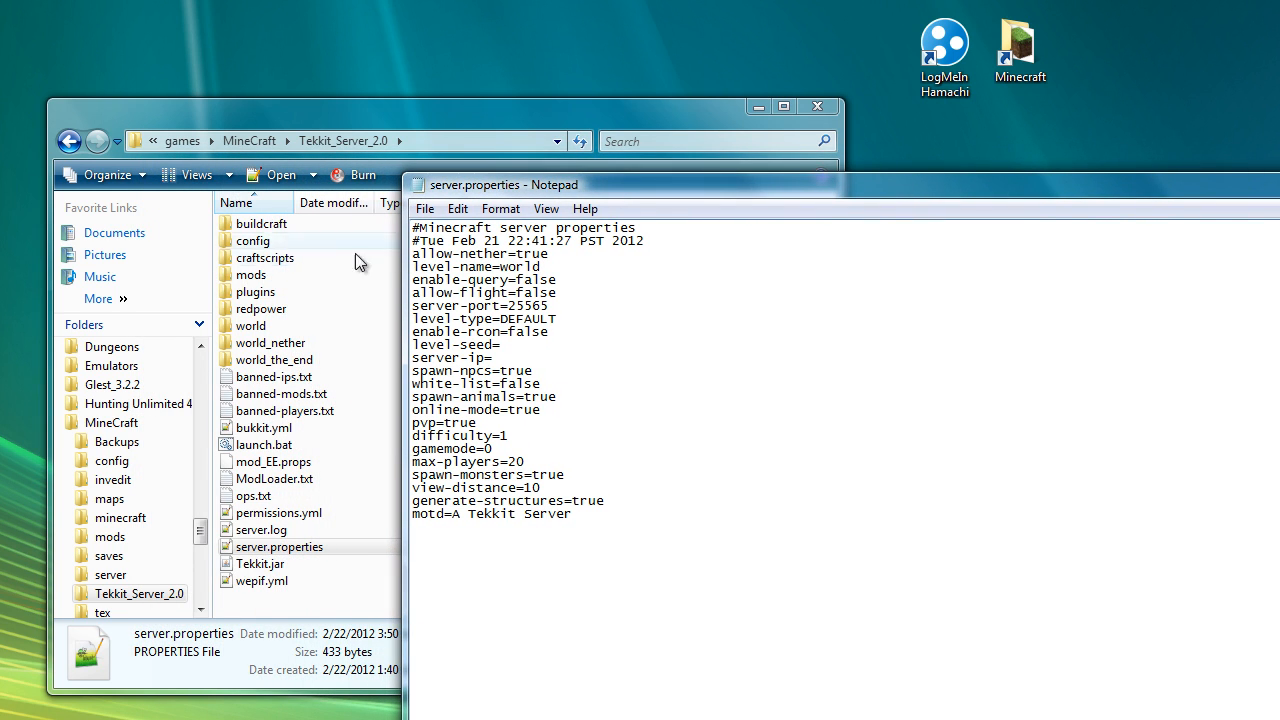
mouse_move(278, 336)
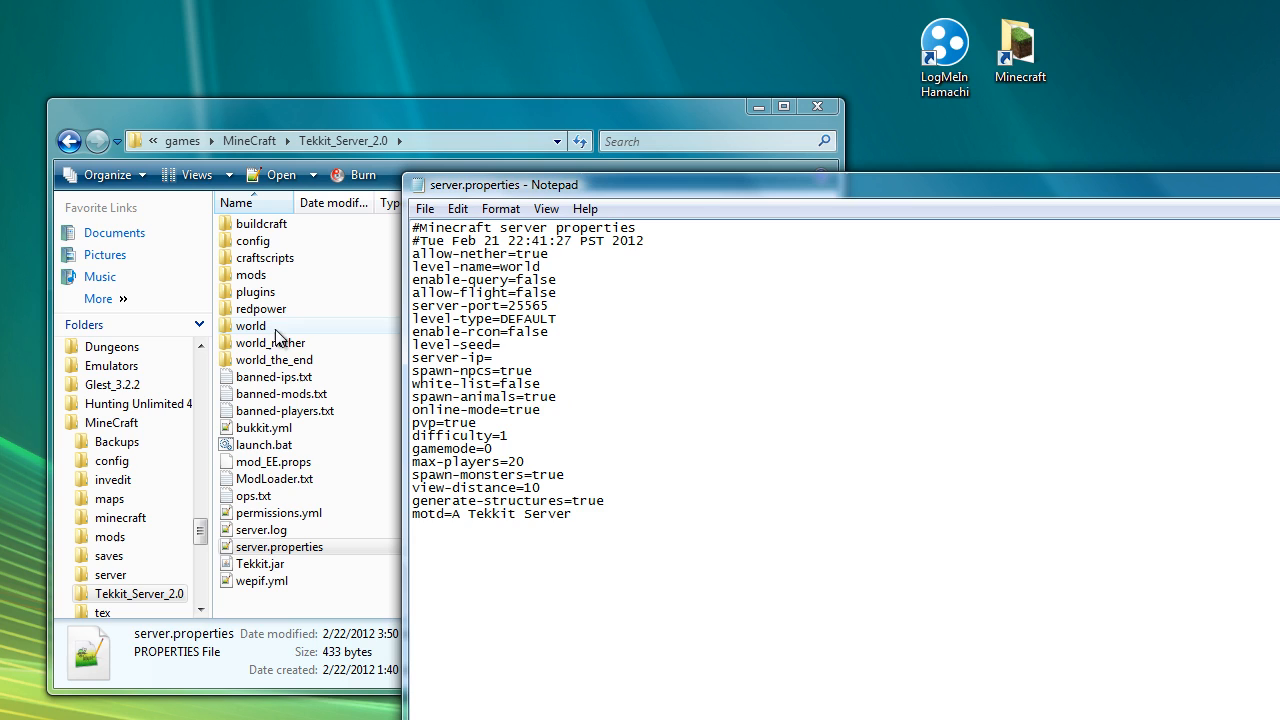
mouse_move(296, 364)
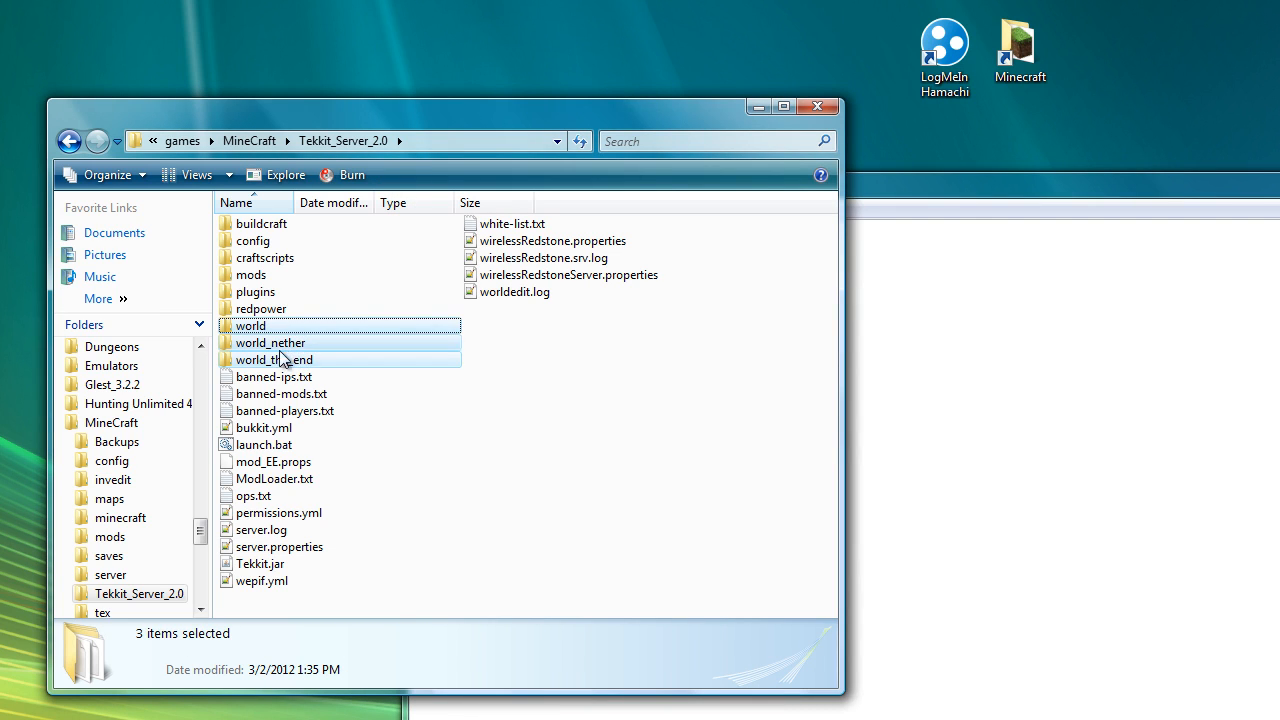
mouse_move(280, 324)
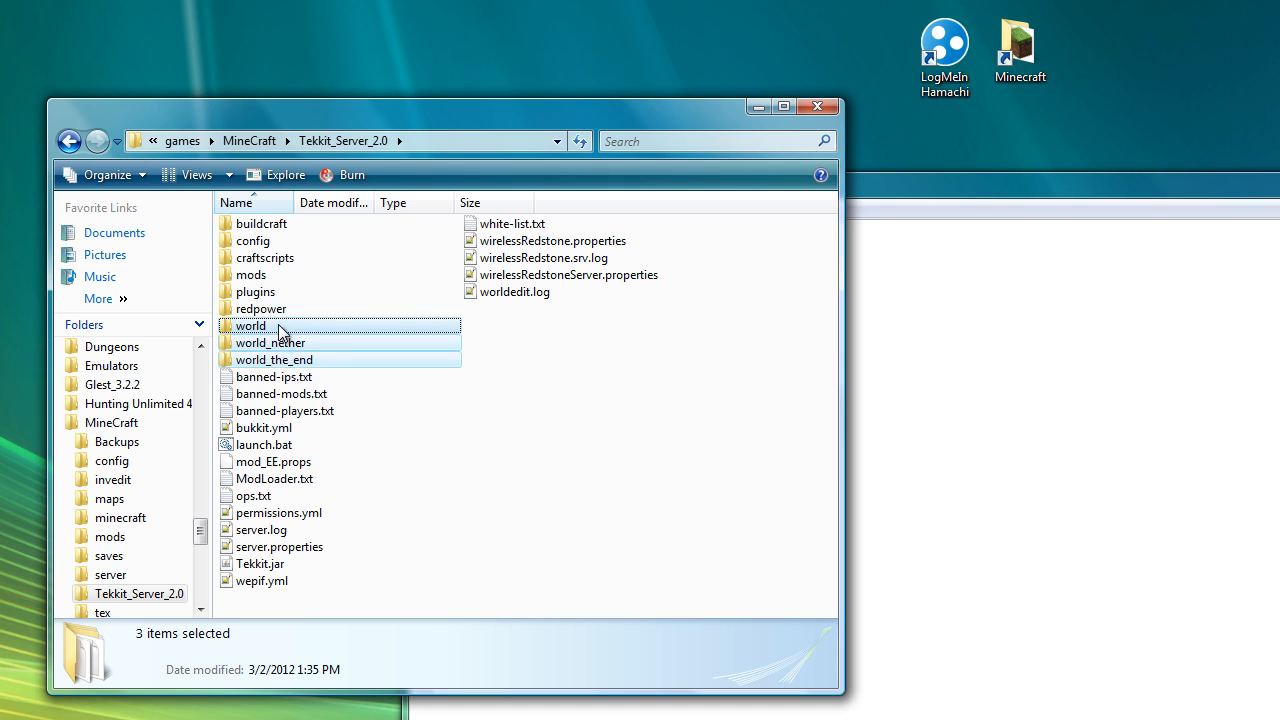
mouse_move(412, 320)
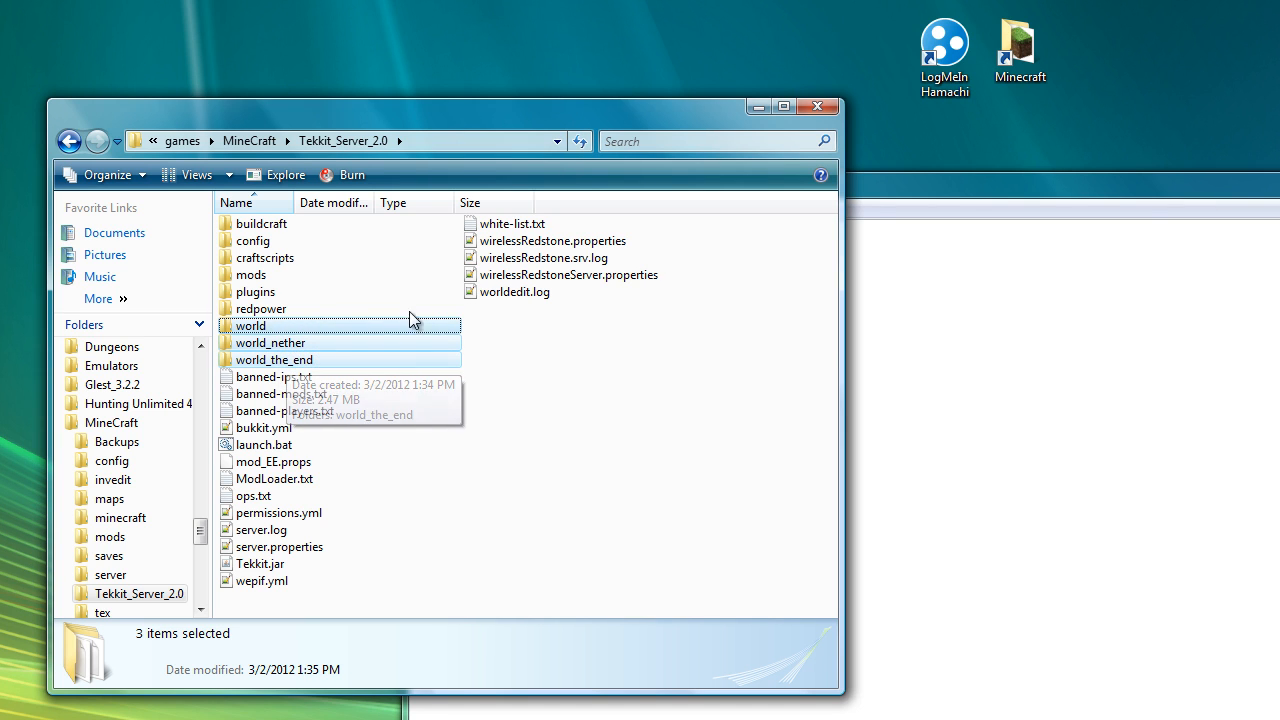
Change level-name from world to tekkit2 and allow-flight from false to true.
double_click(280, 546)
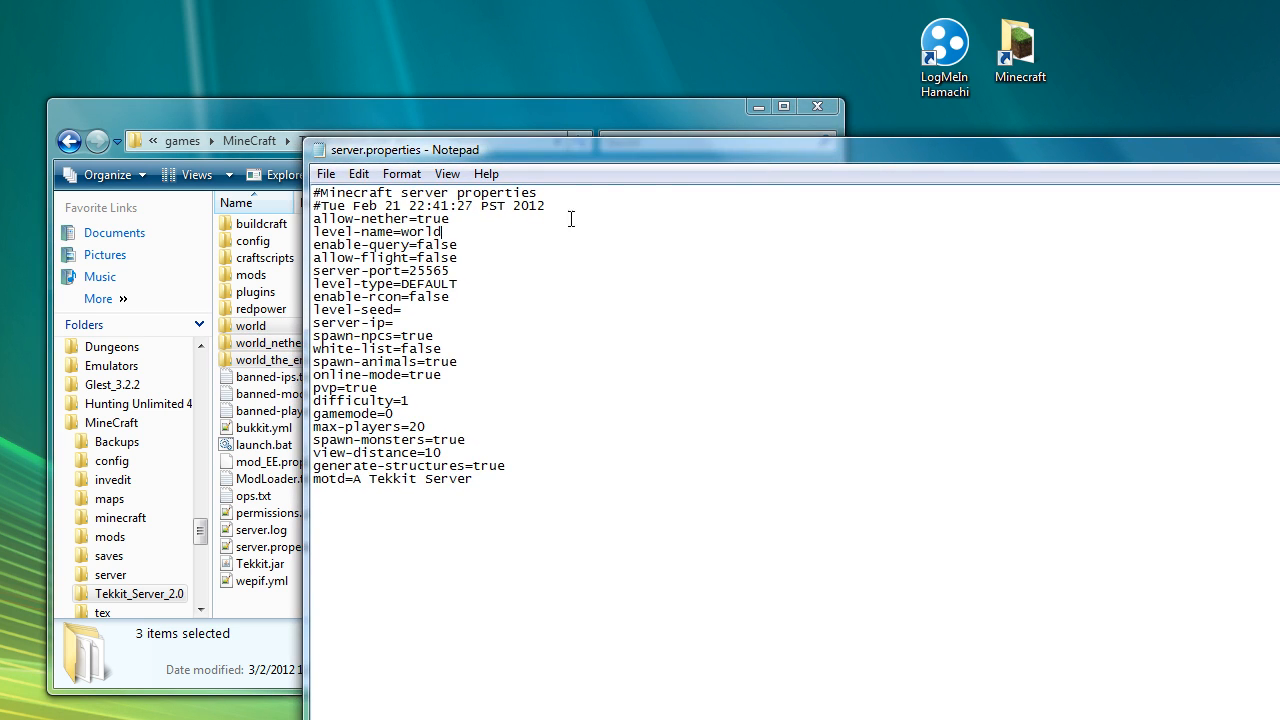
double_click(418, 232)
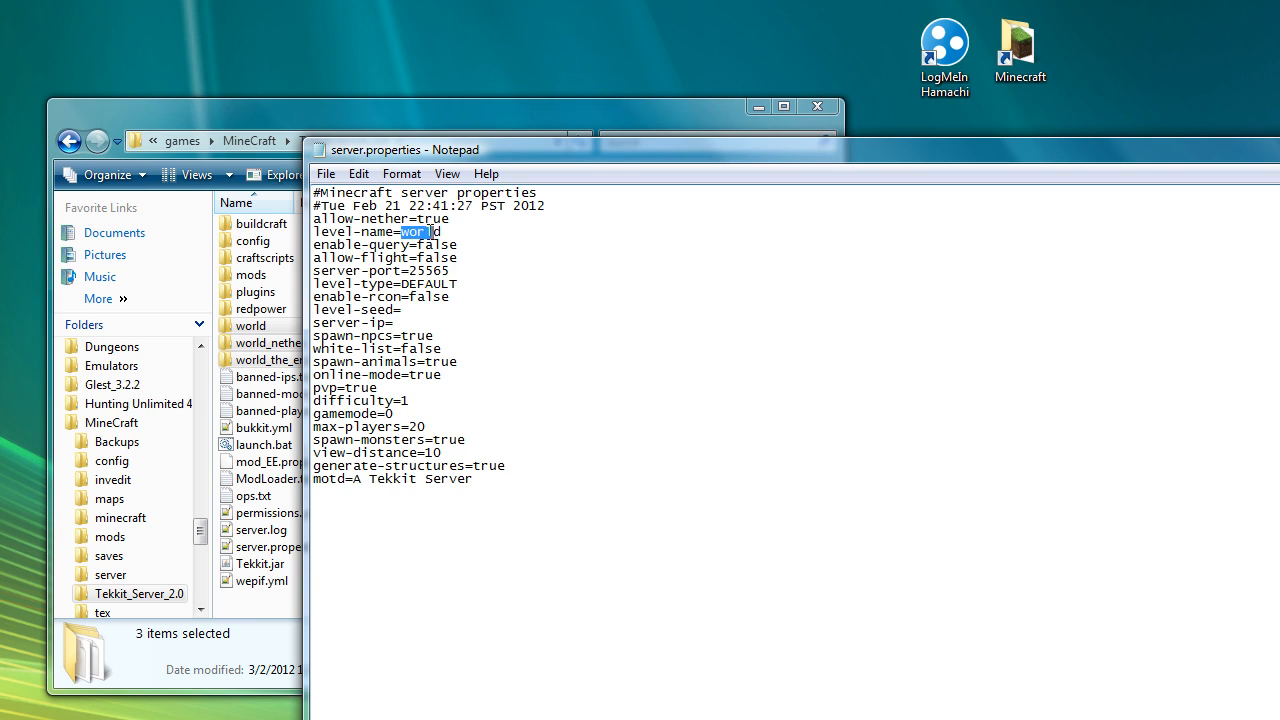
text(tek)
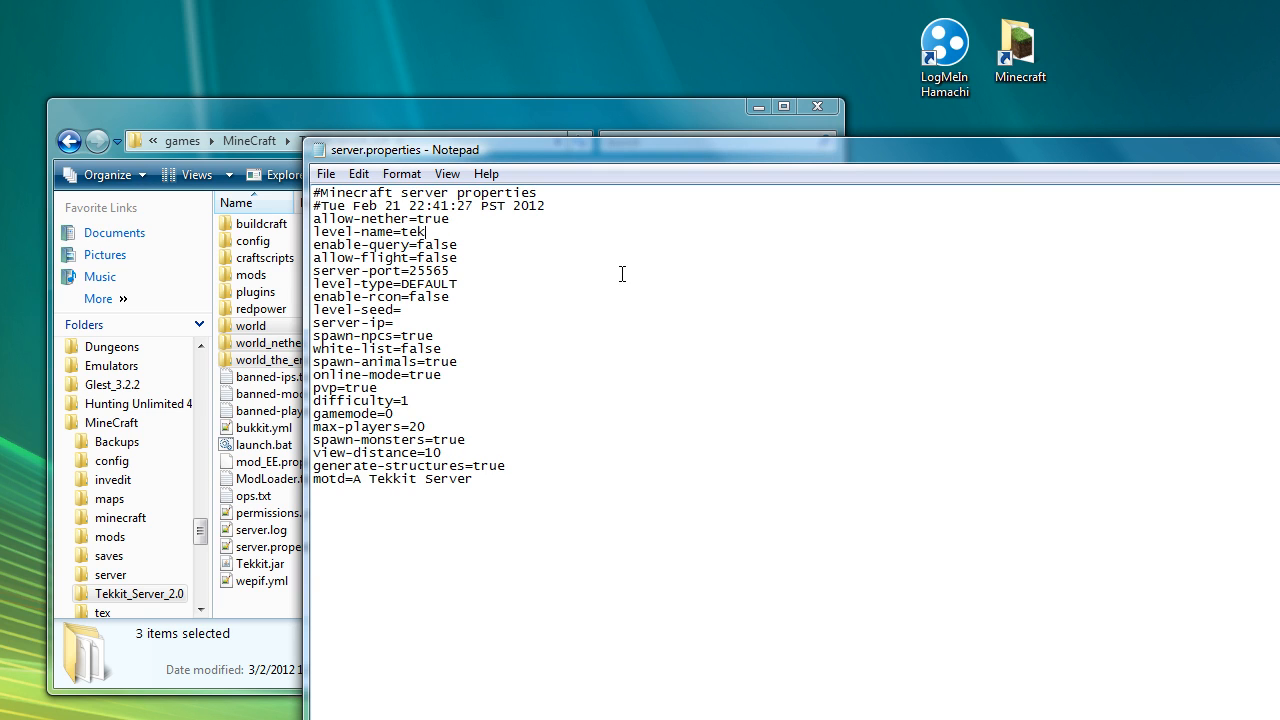
text(kit2)
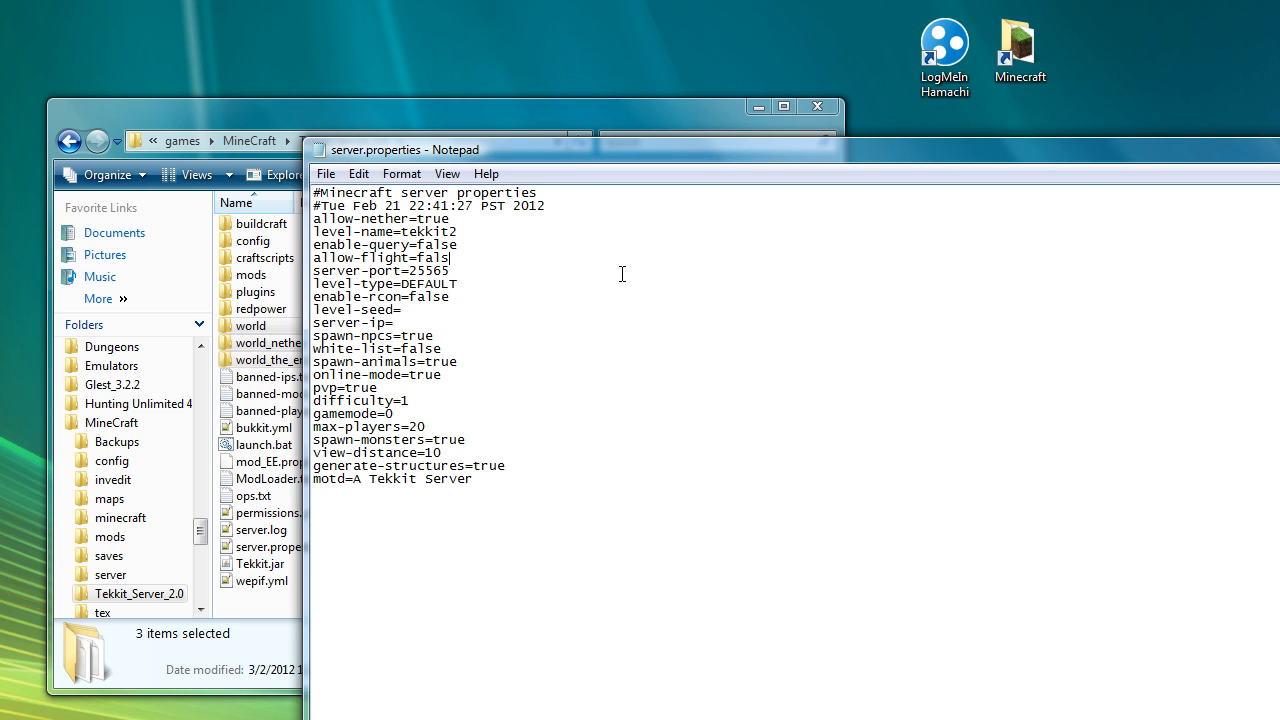
text(t)
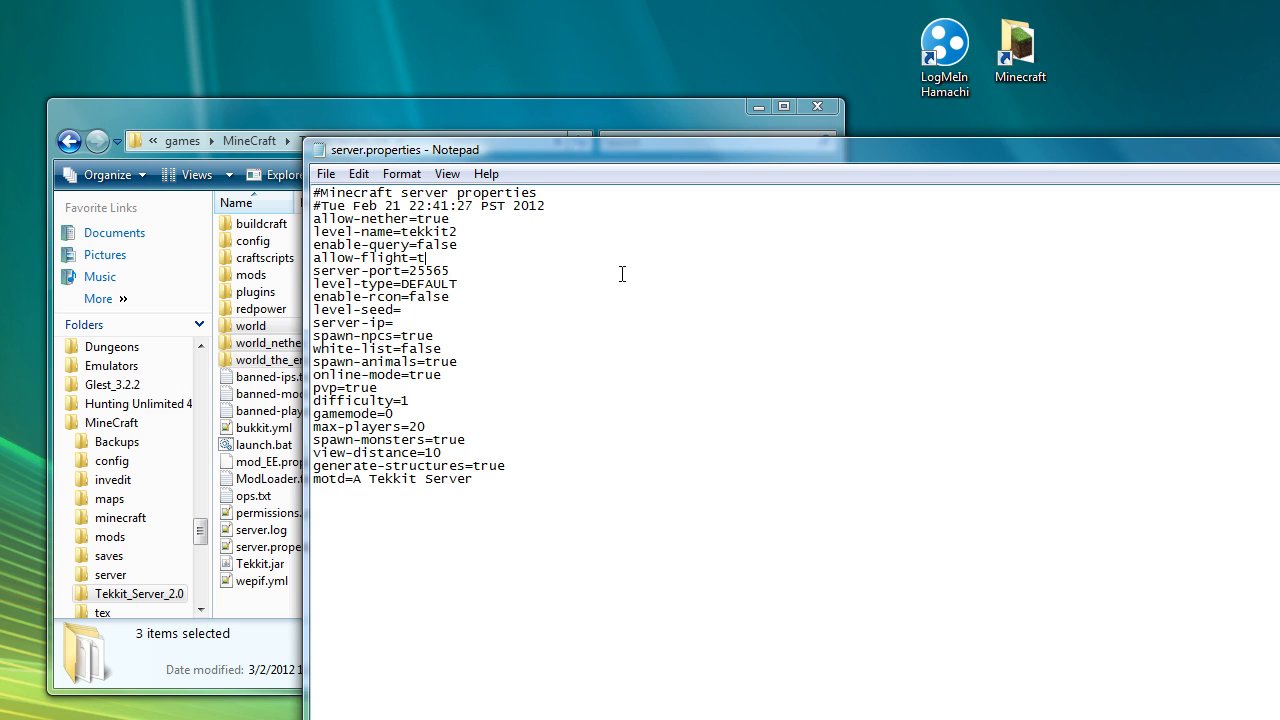
text(rue)
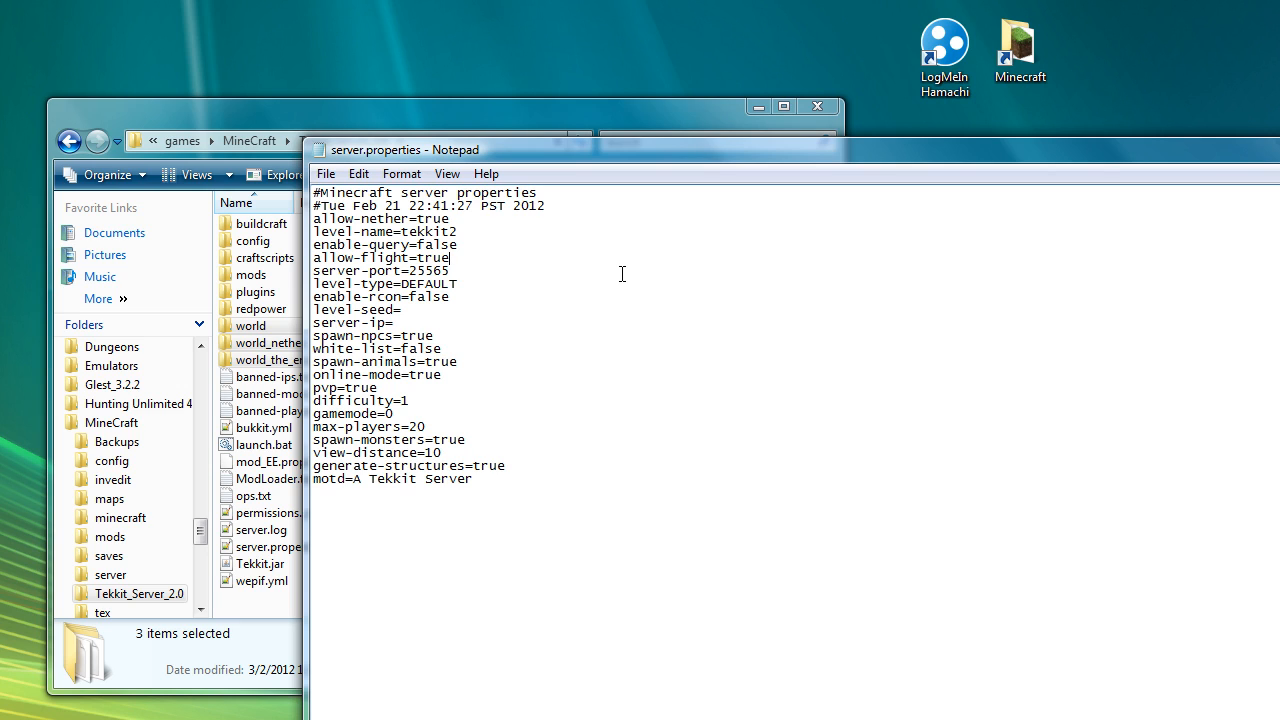
Step through the following settings lines down to the empty server-ip entry.
click(452, 284)
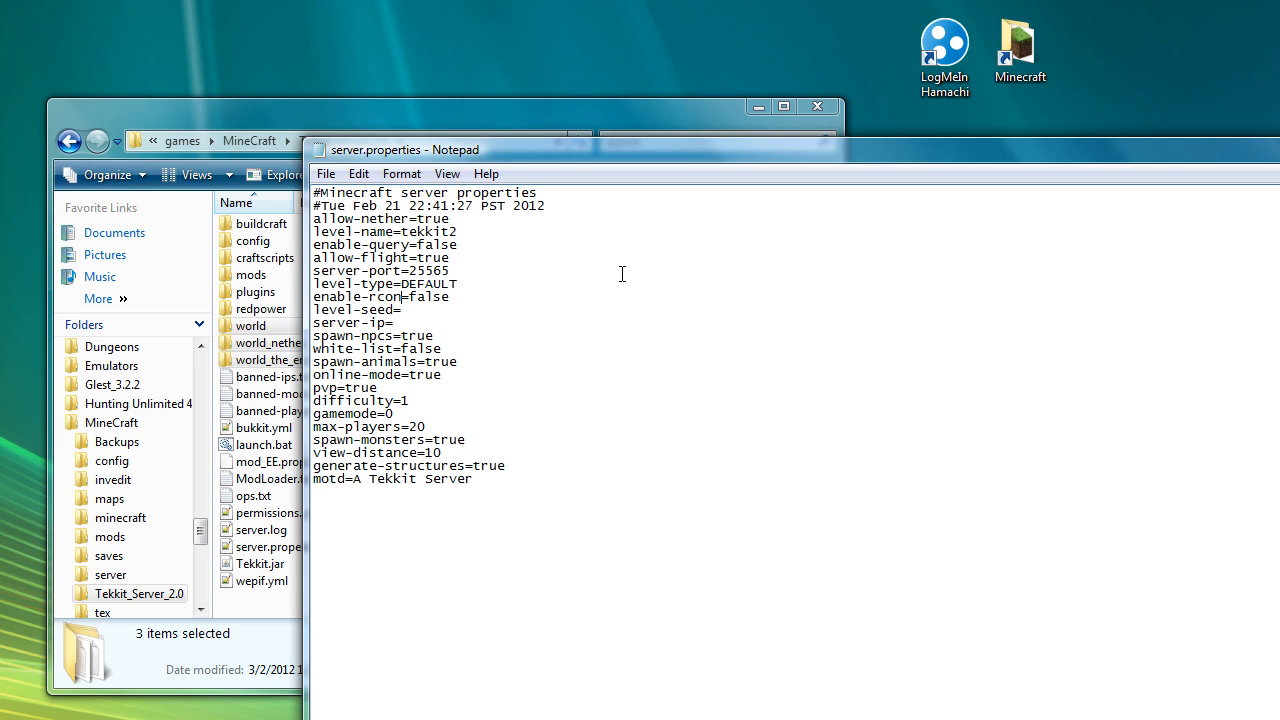
click(400, 310)
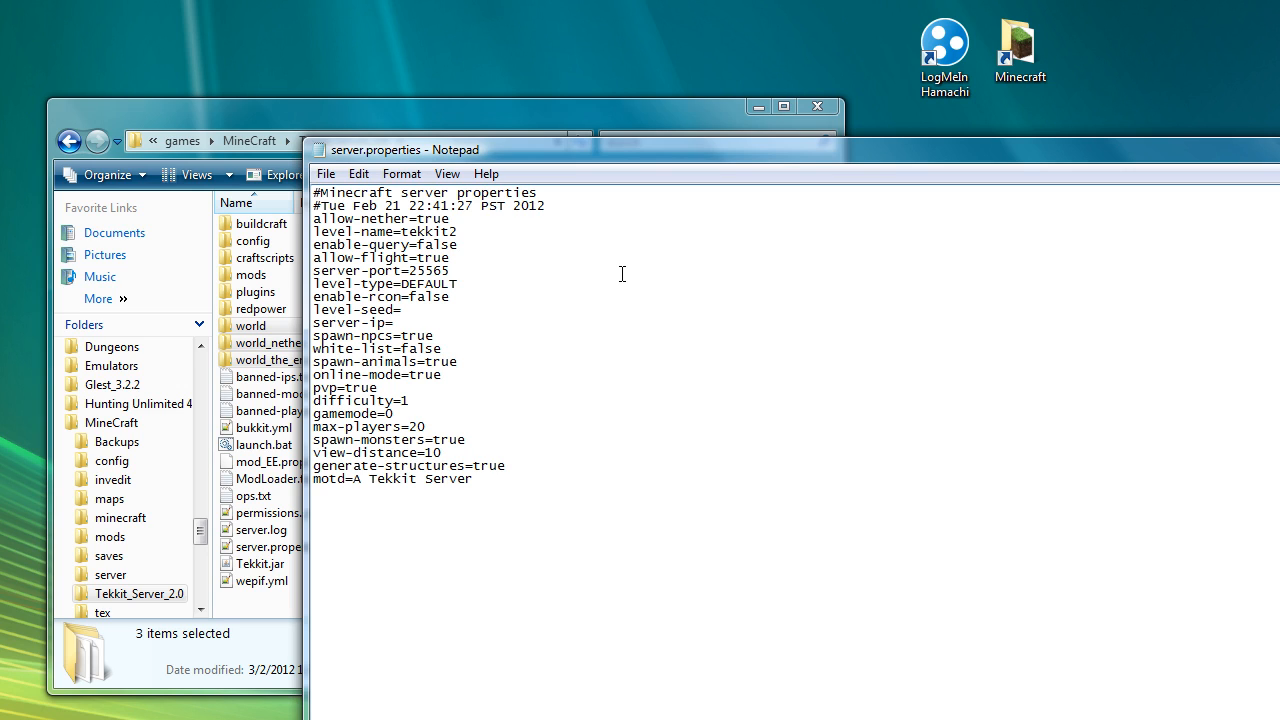
click(392, 322)
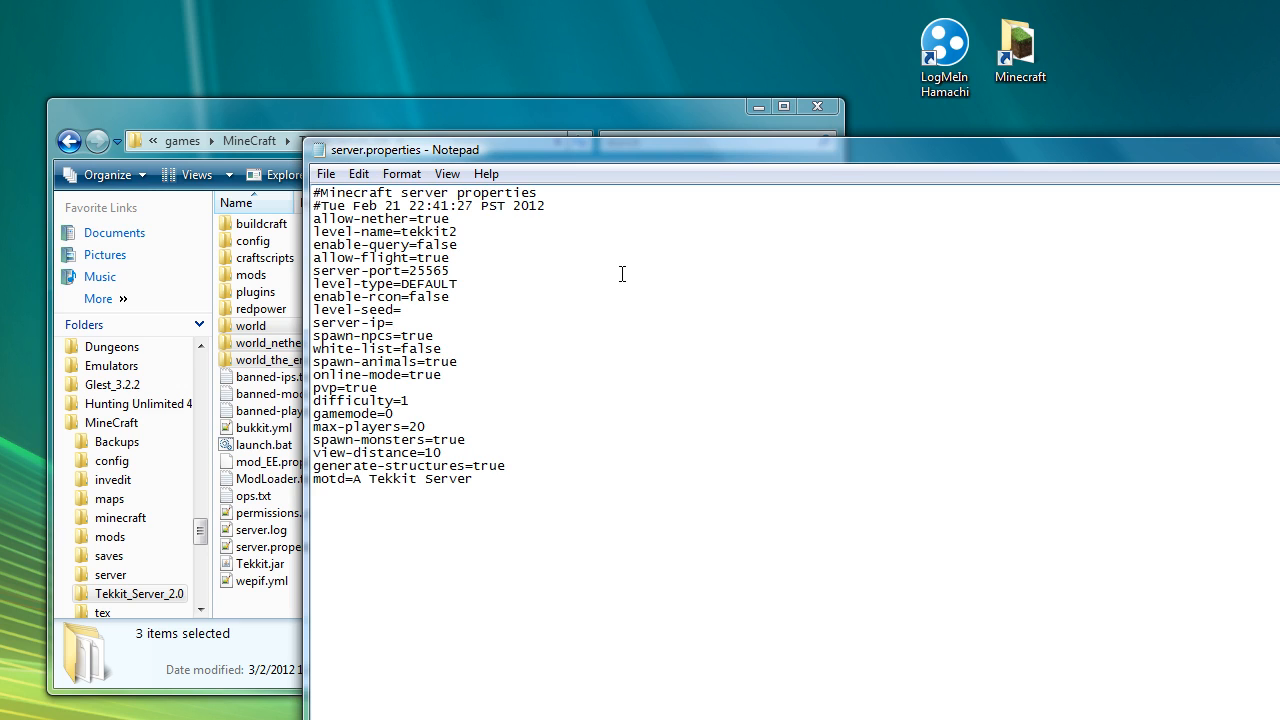
click(388, 322)
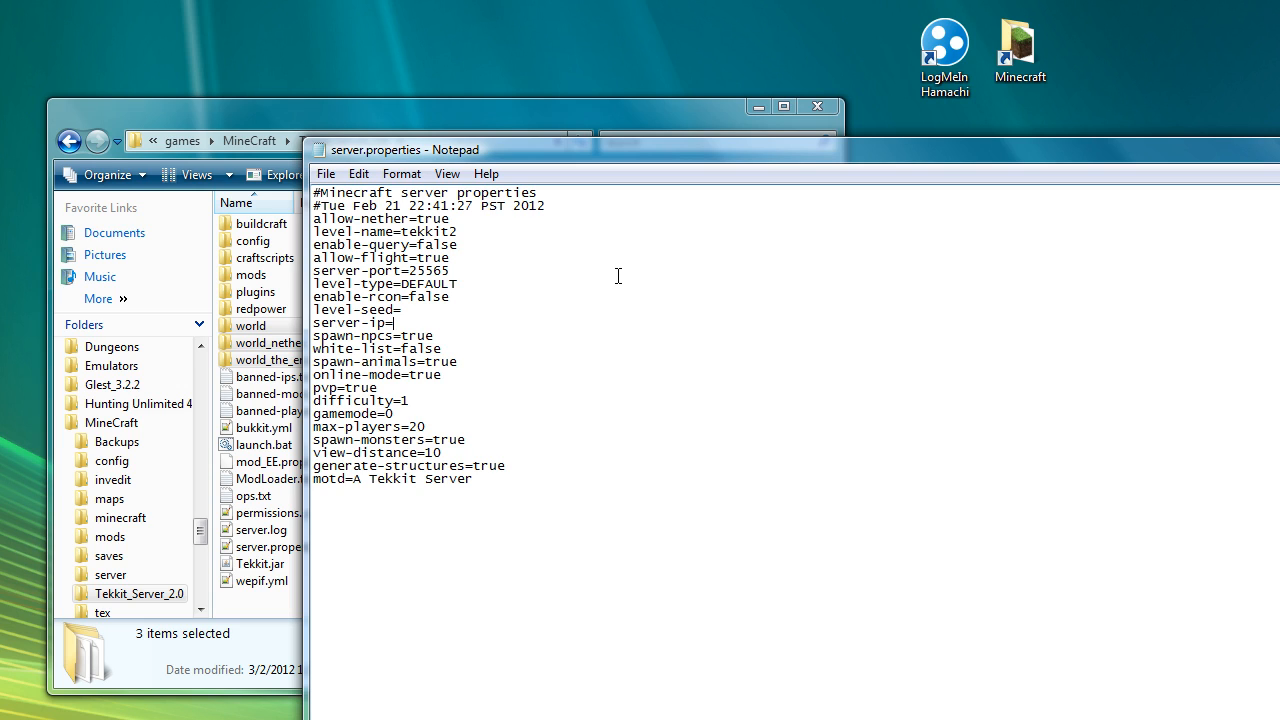
mouse_move(1116, 664)
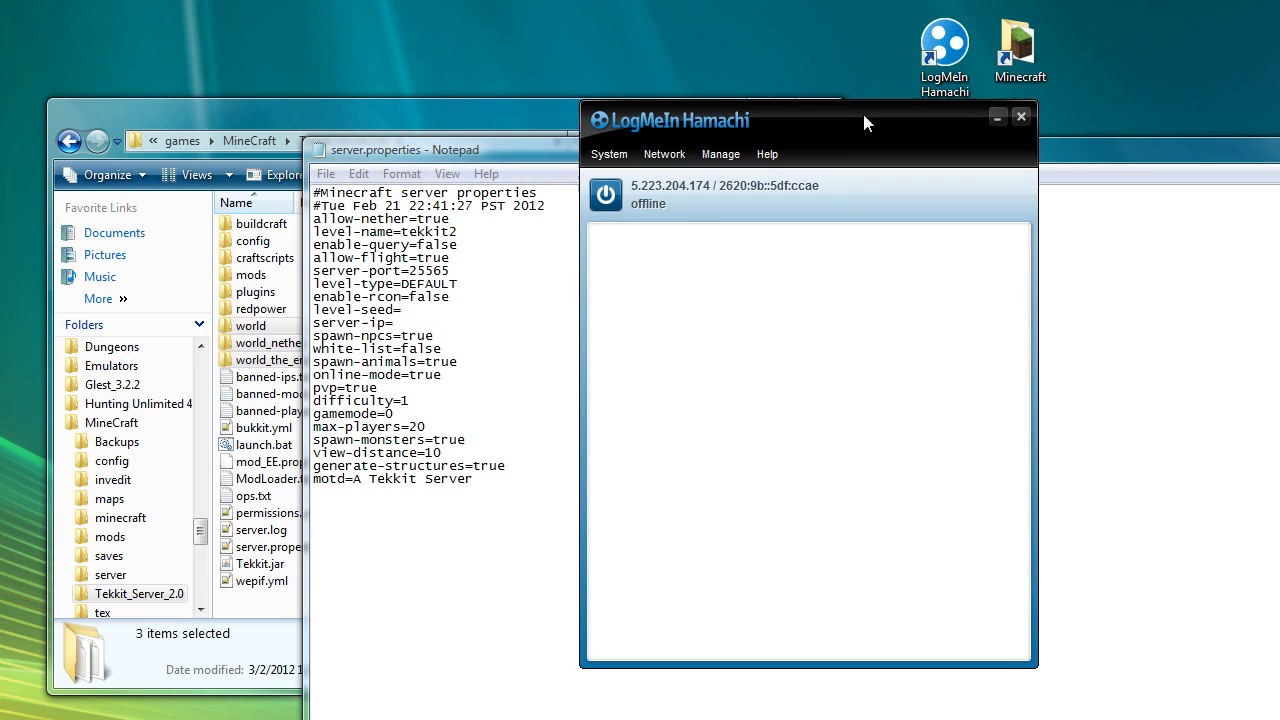
mouse_move(636, 198)
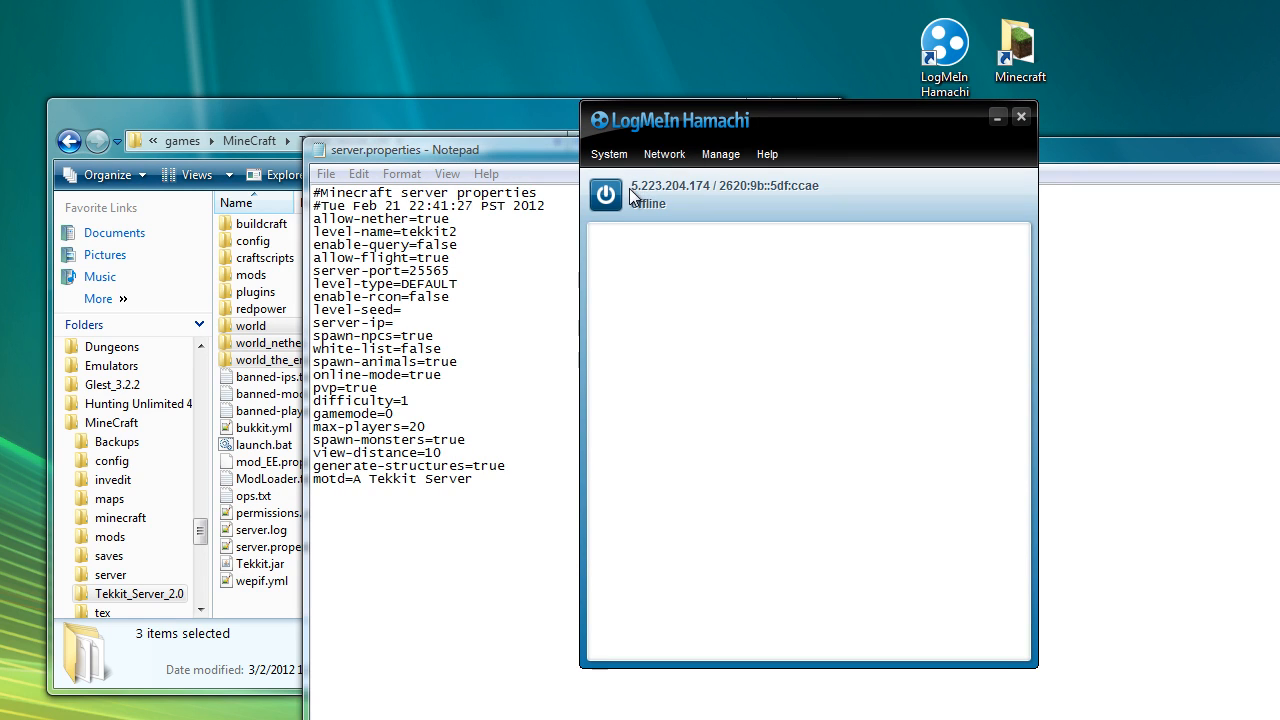
mouse_move(690, 184)
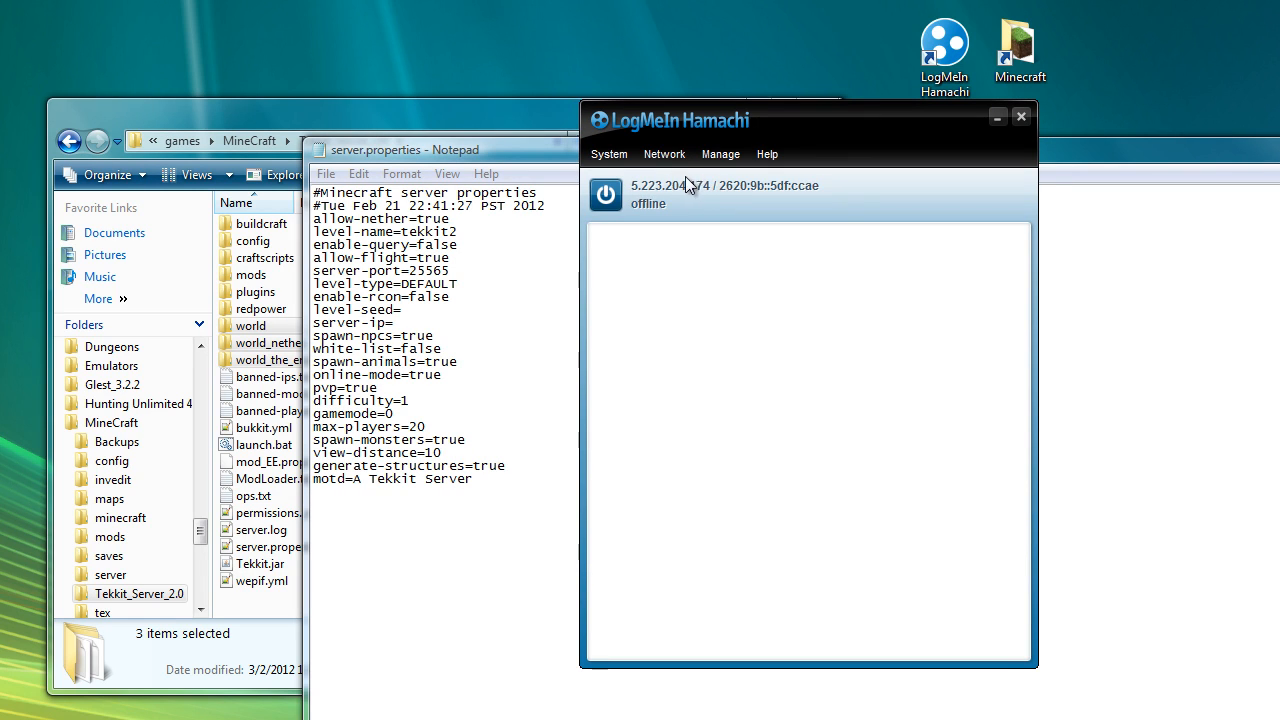
mouse_move(704, 196)
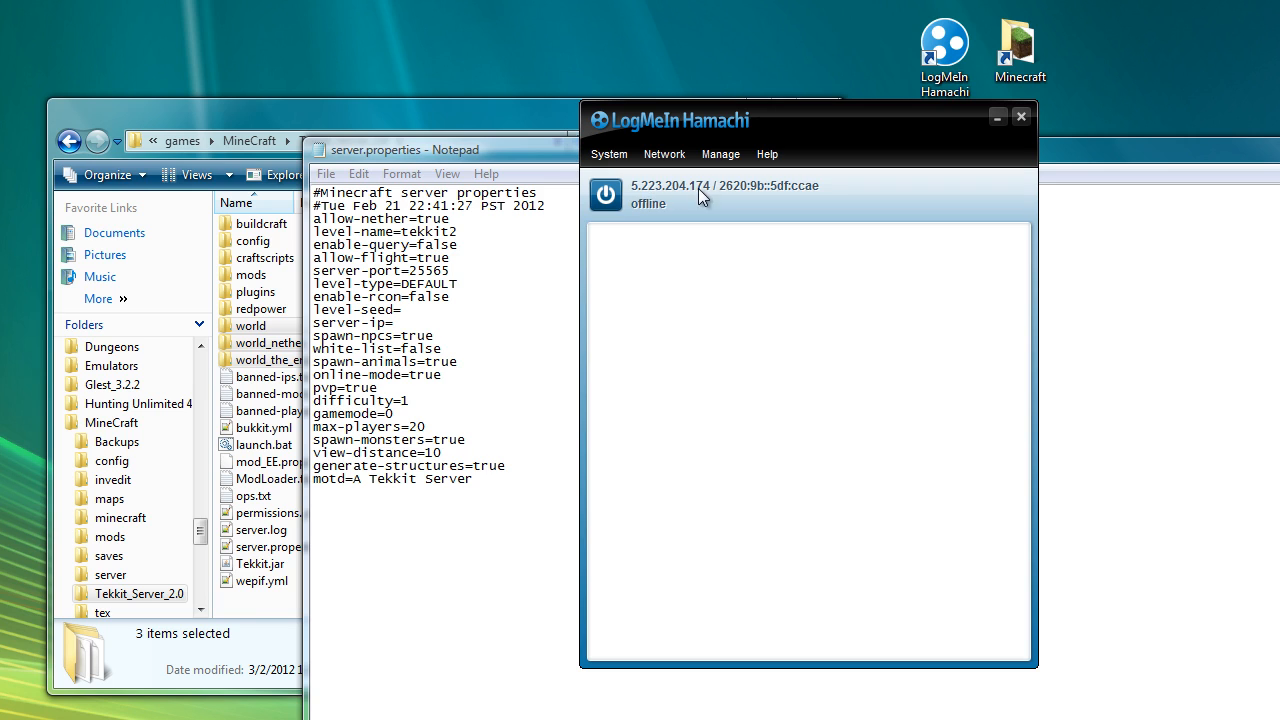
mouse_move(668, 204)
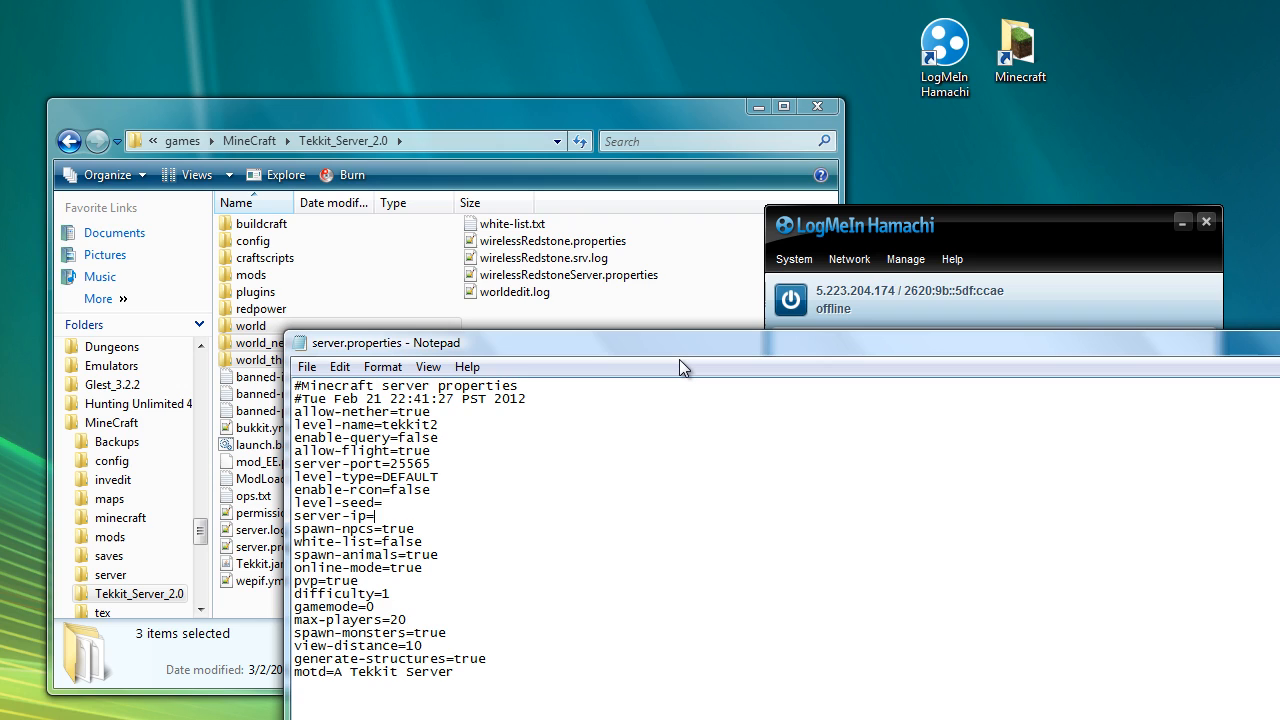
text(5.223.2)
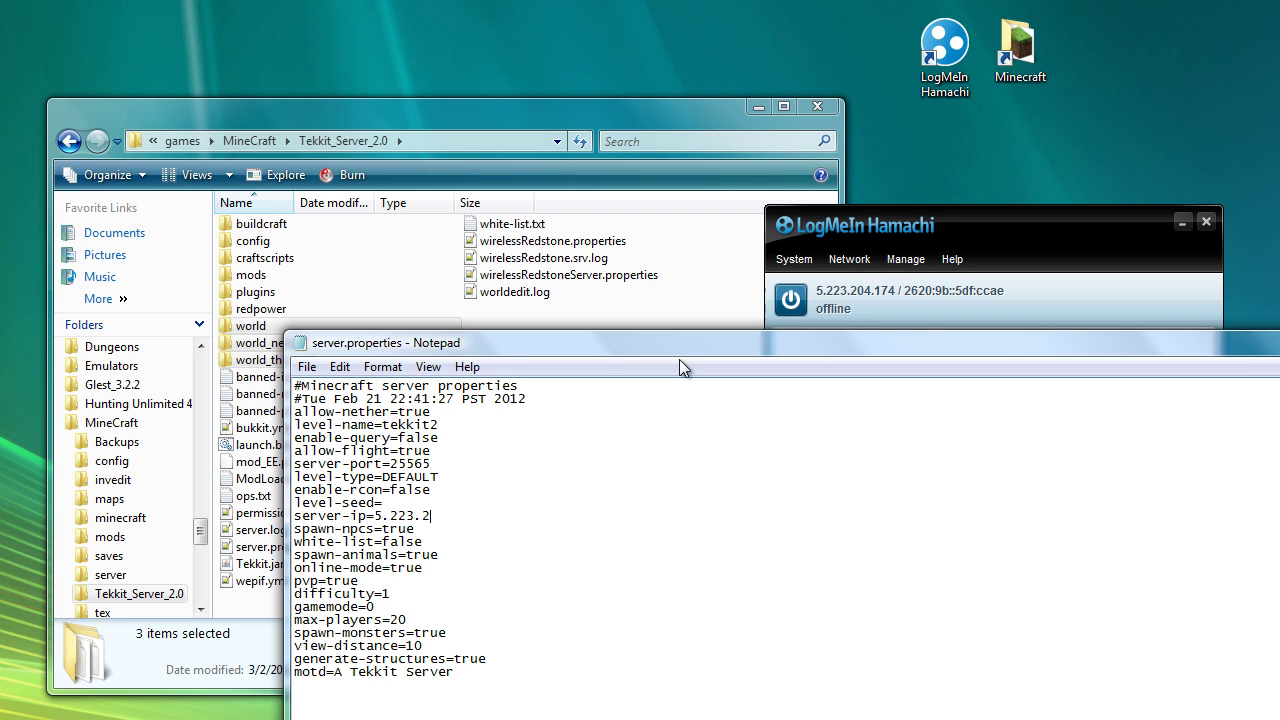
text(04.174)
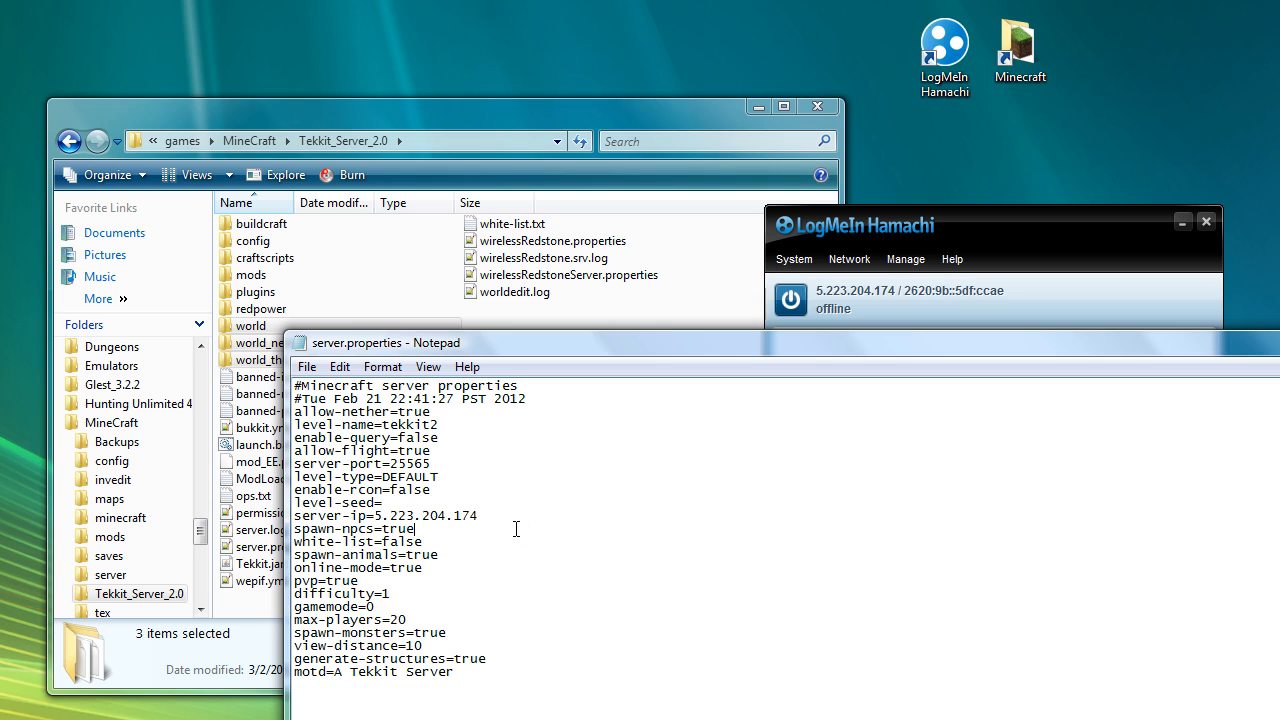
mouse_move(940, 232)
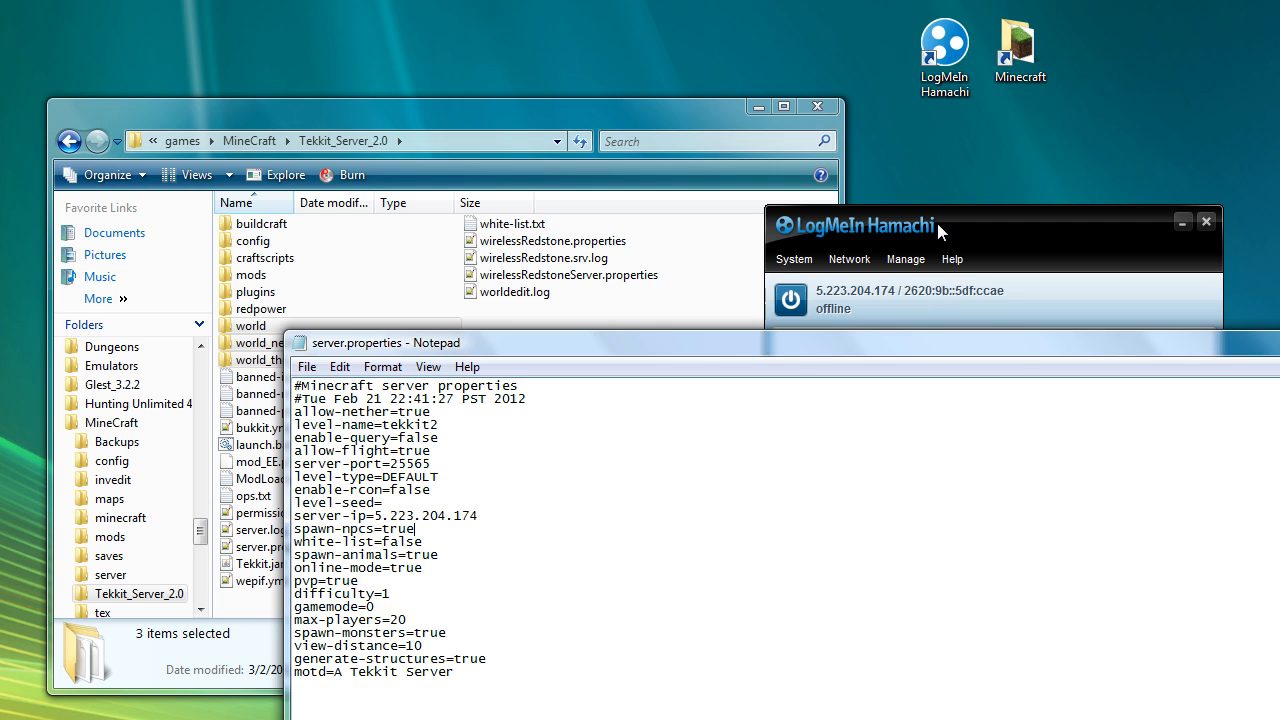
double_click(420, 516)
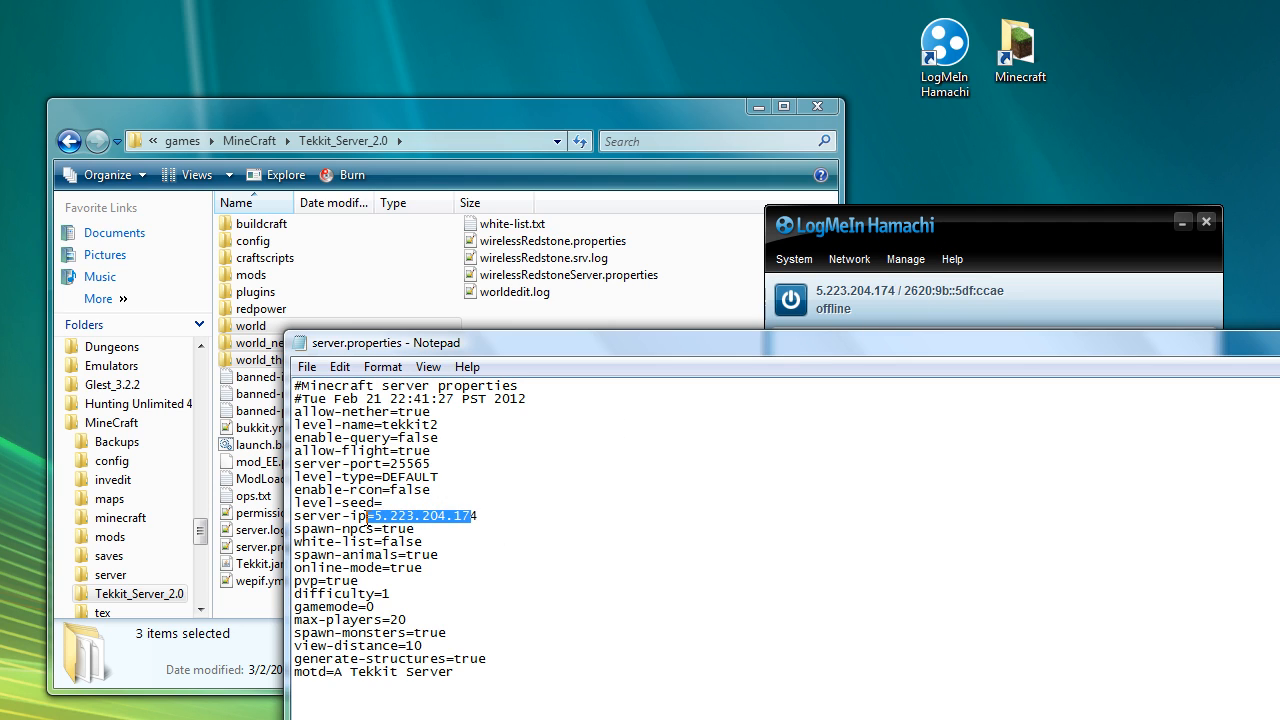
key(Delete)
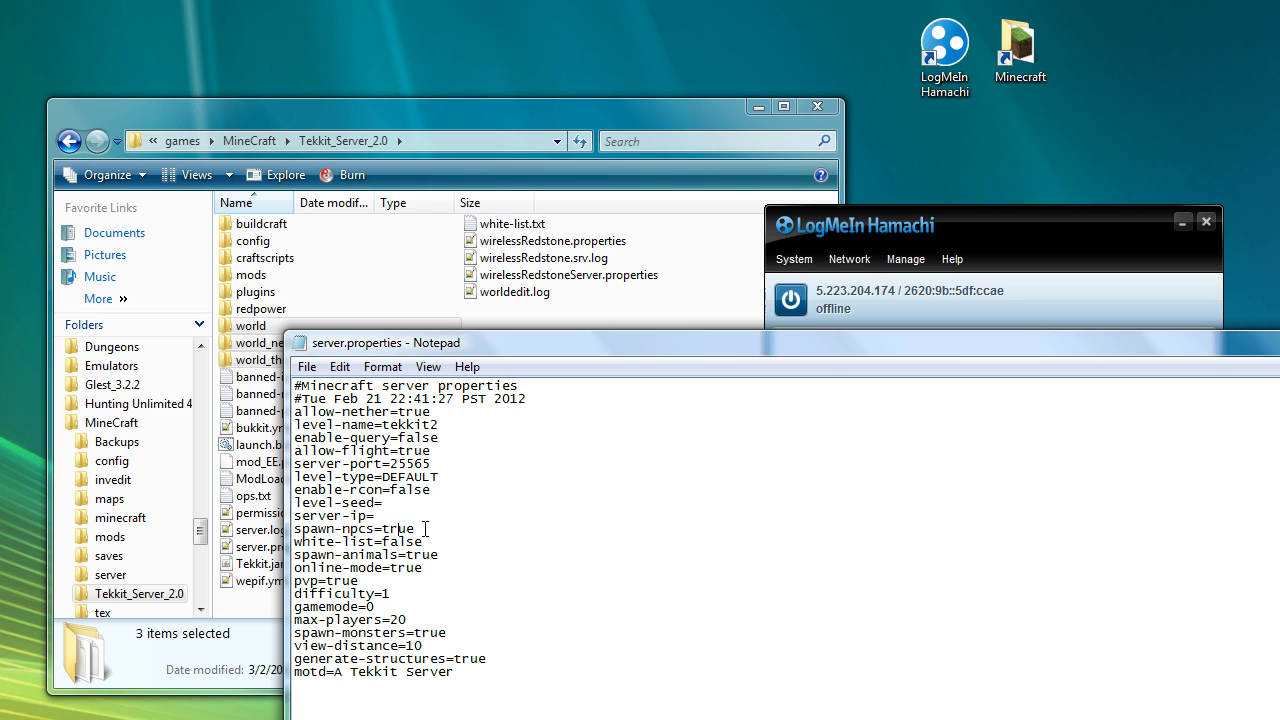
Highlight the white-list=false value, then select white-list.txt in the Tekkit_Server_2.0 folder.
double_click(396, 528)
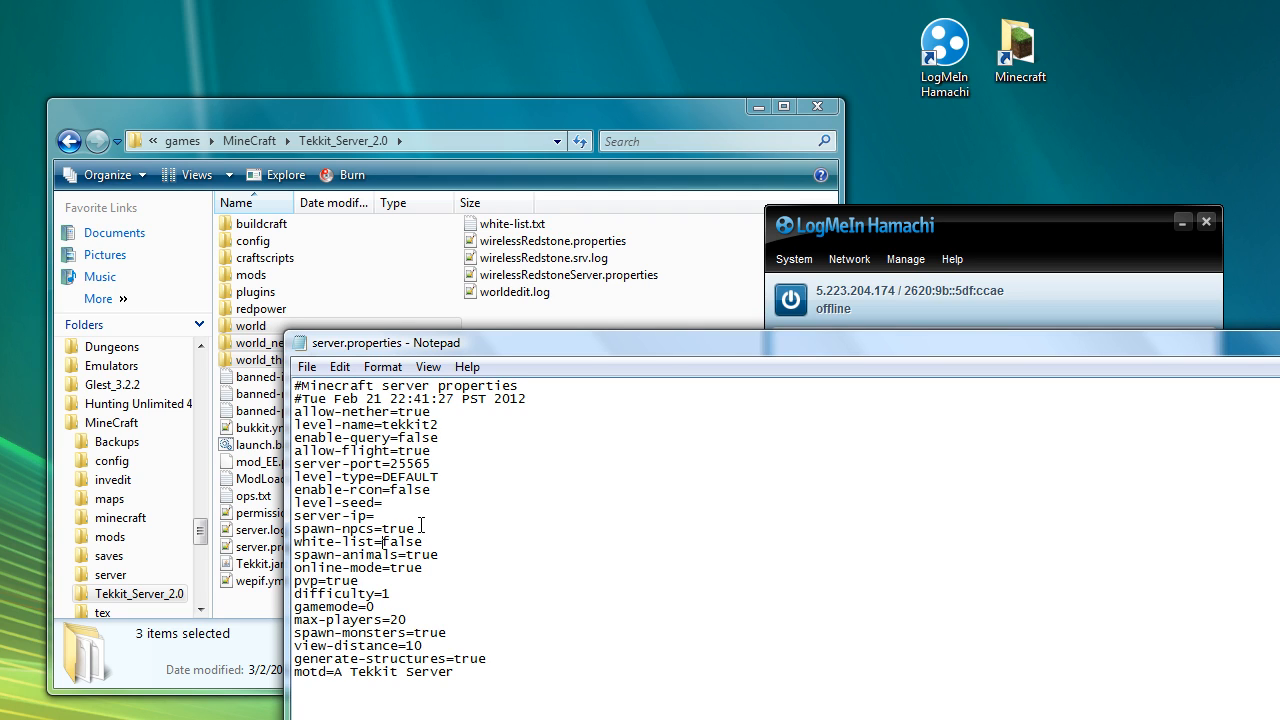
double_click(400, 540)
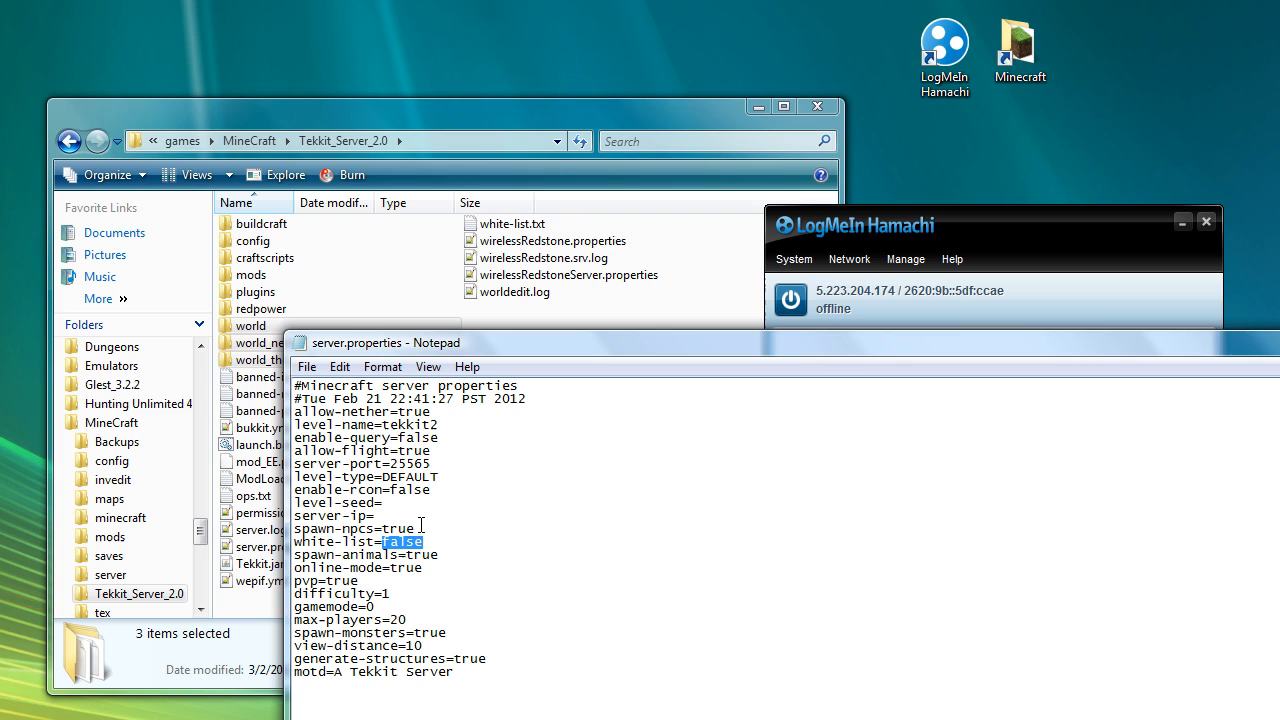
mouse_move(468, 366)
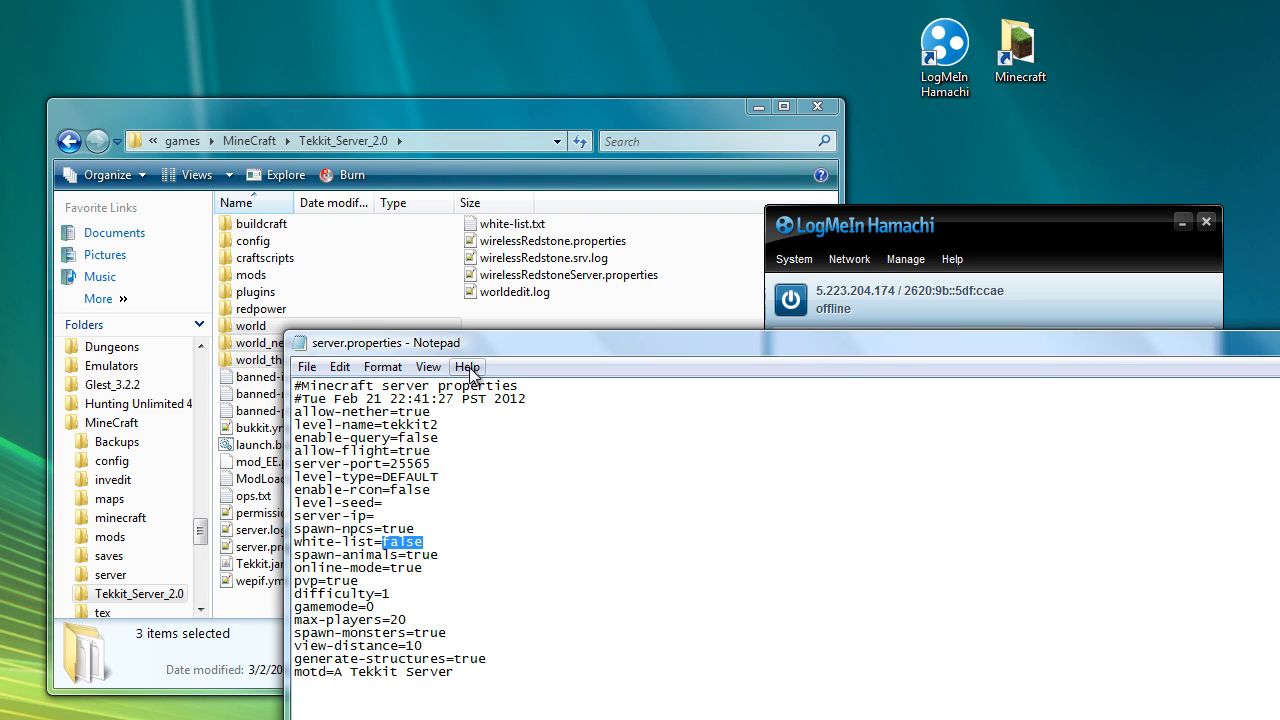
mouse_move(496, 356)
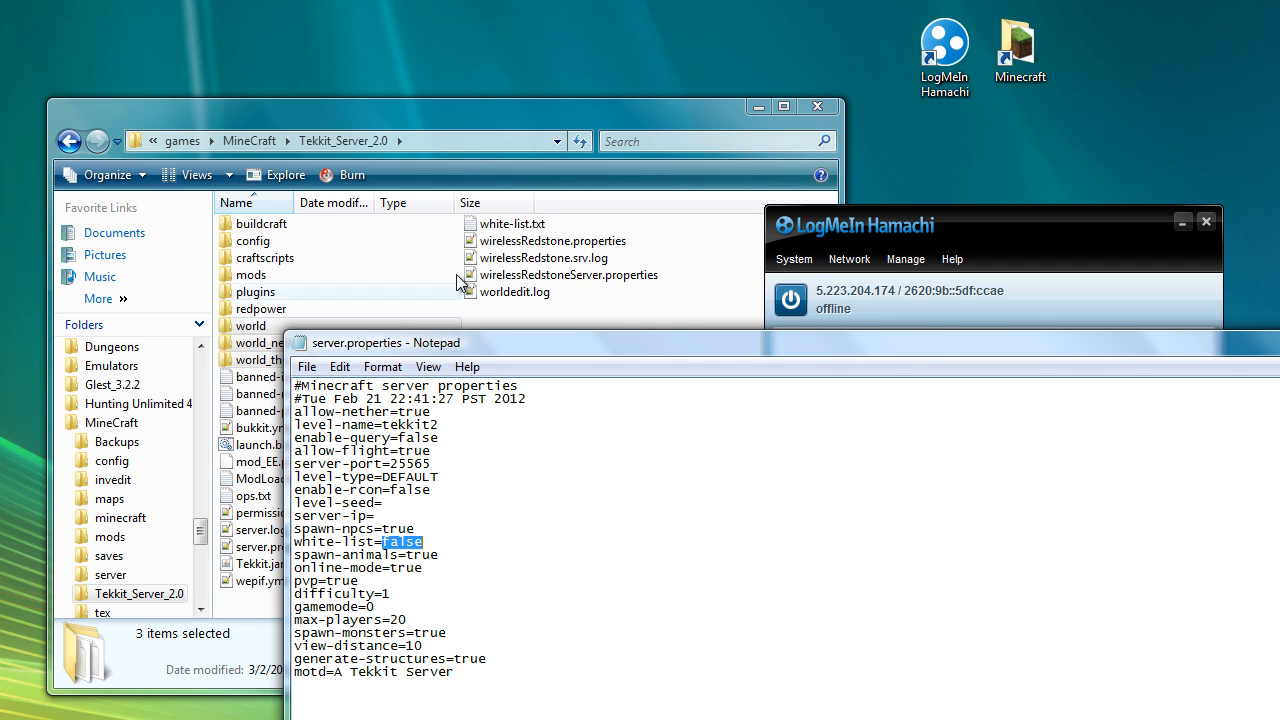
click(504, 224)
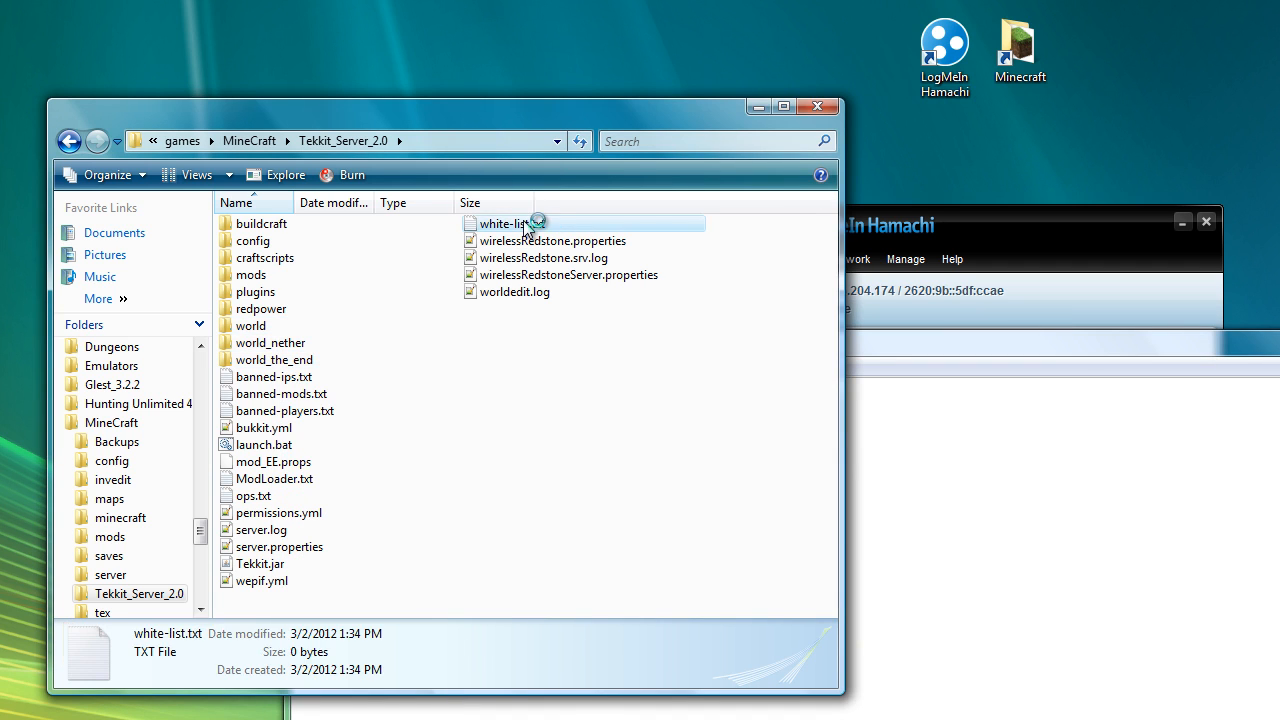
Add the player name 'astocky' to white-list.txt, close it and answer the Save prompt.
double_click(504, 224)
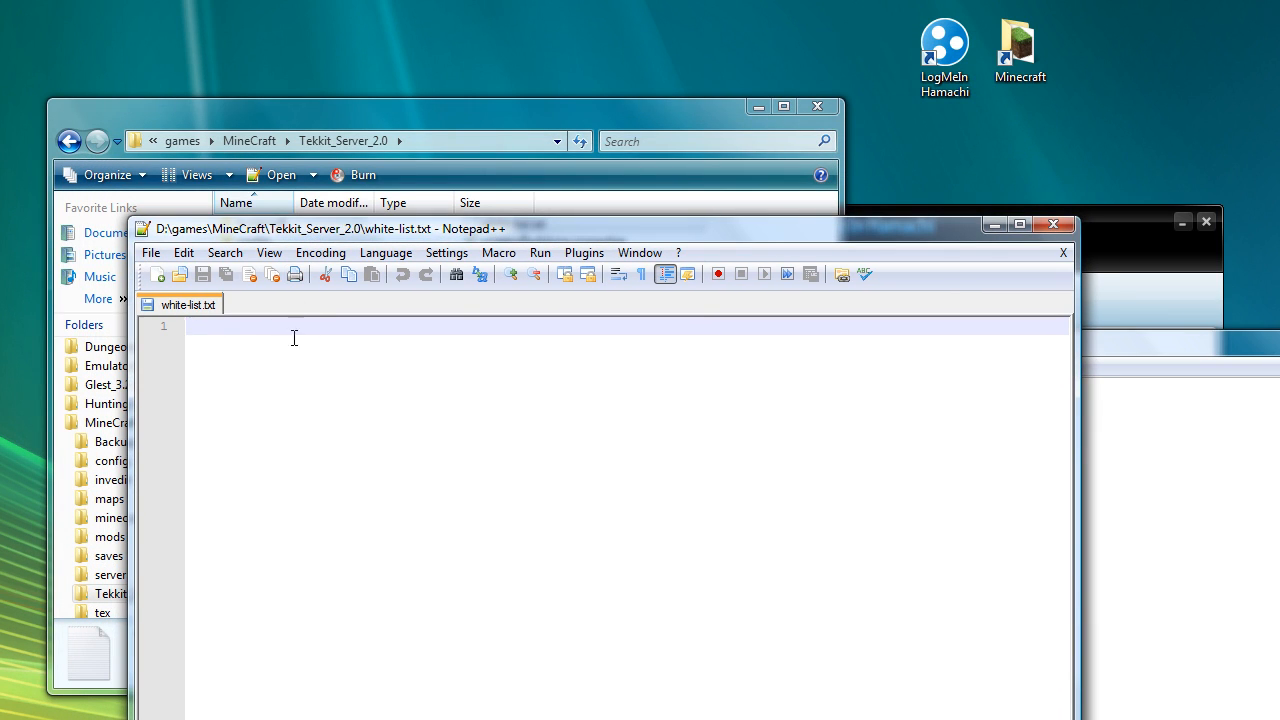
text(astocky)
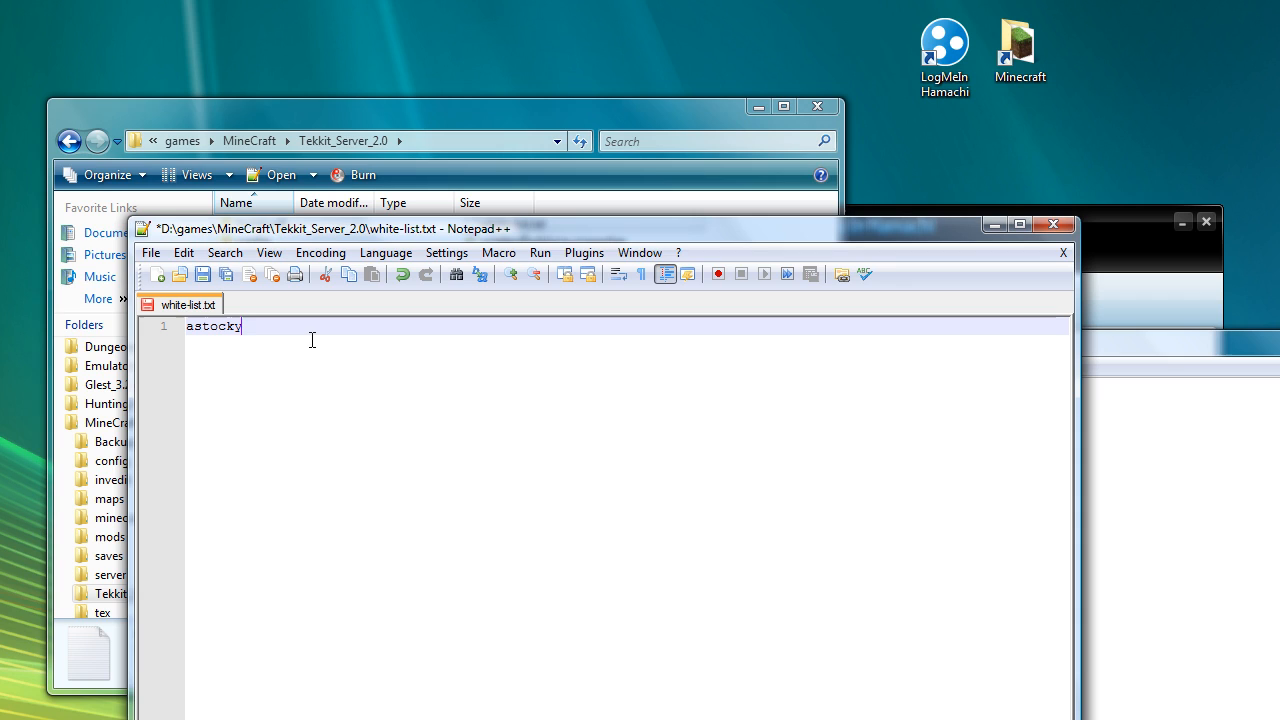
mouse_move(910, 426)
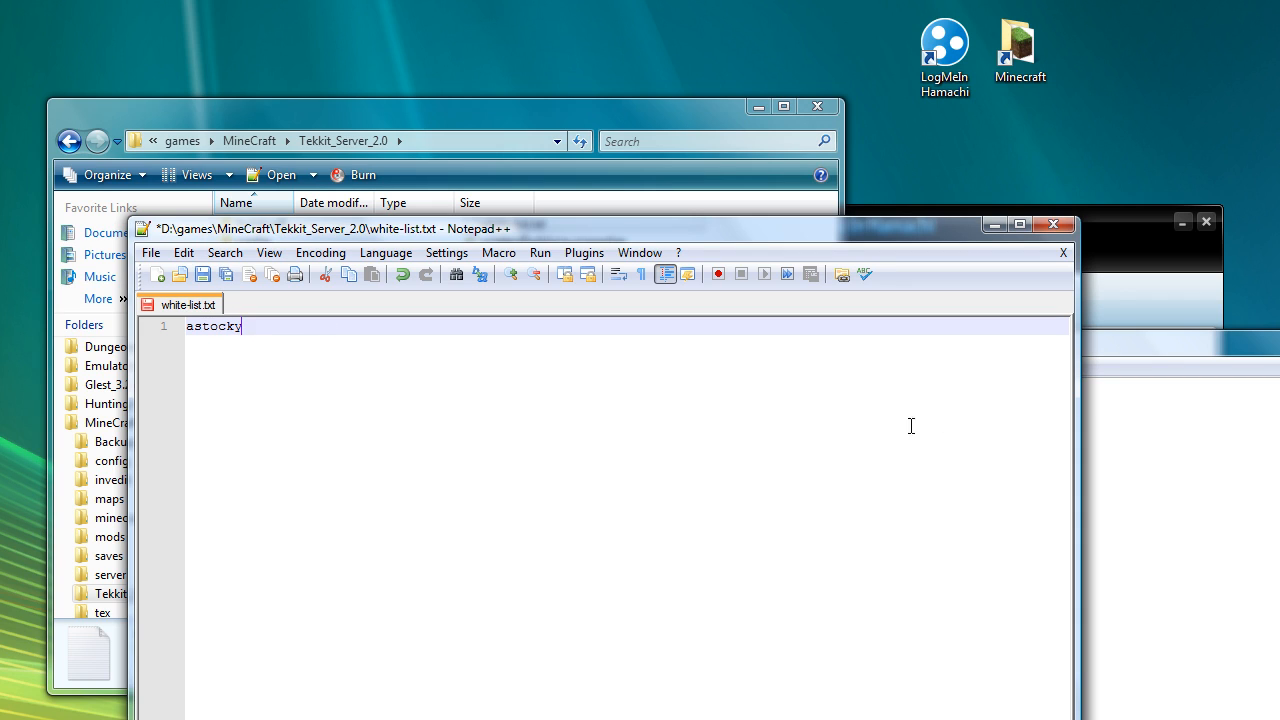
mouse_move(268, 400)
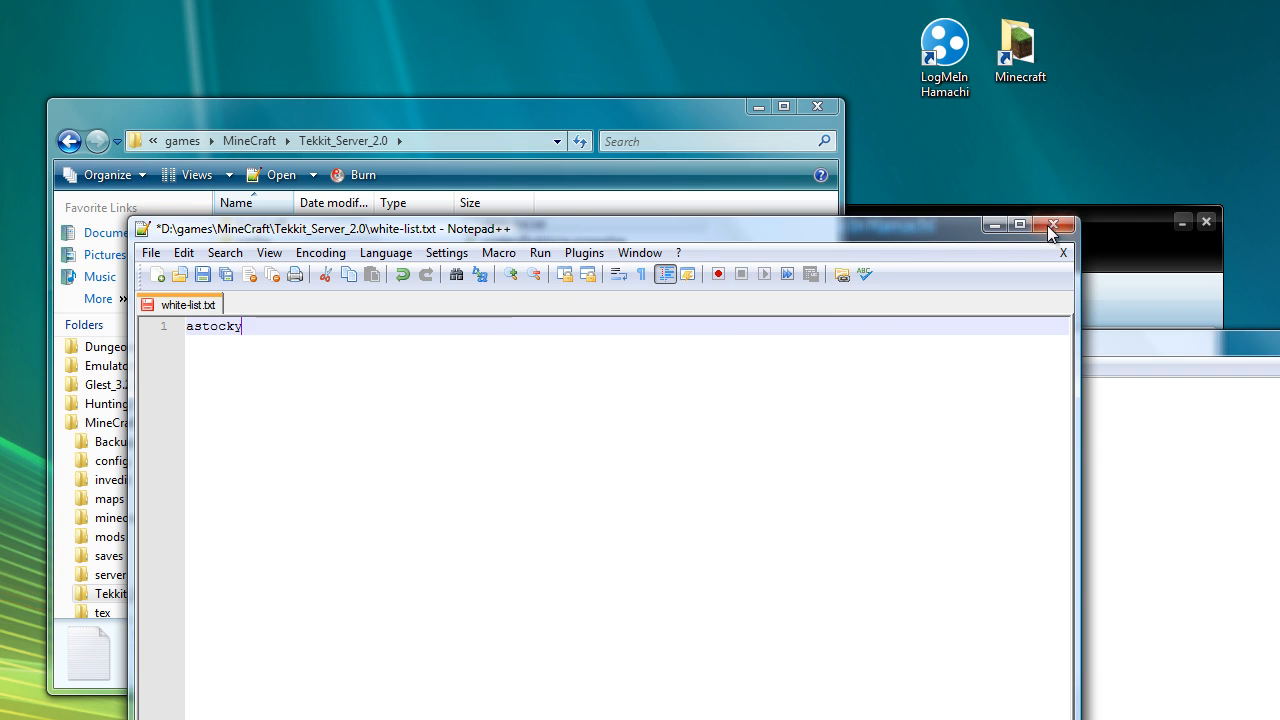
click(1052, 224)
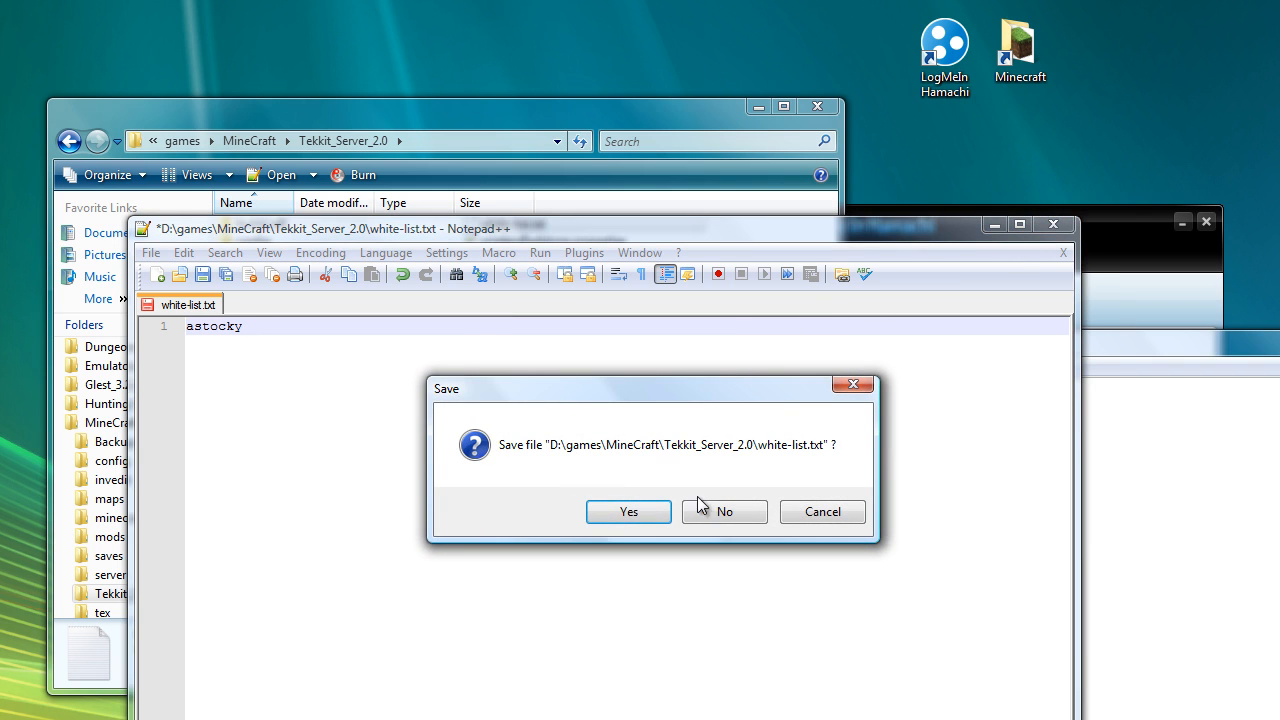
click(628, 512)
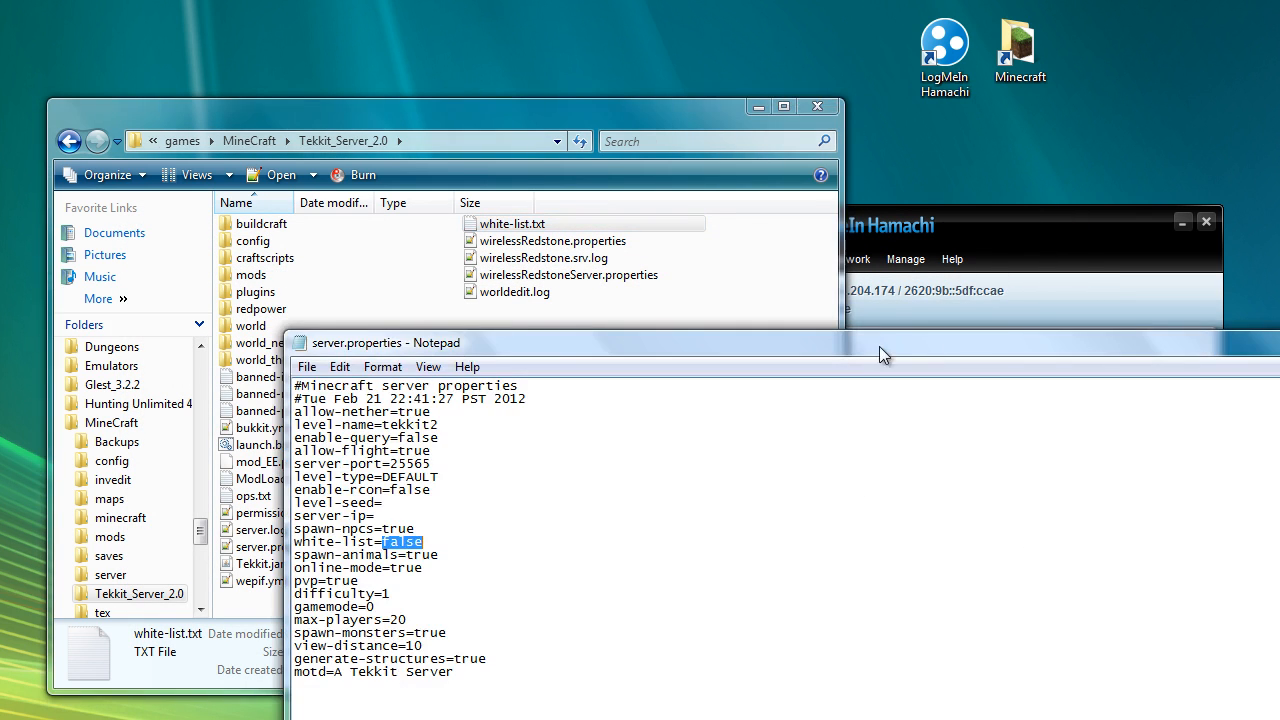
Replace pvp=true with pvp=false in server.properties and move to the max-players line.
click(460, 544)
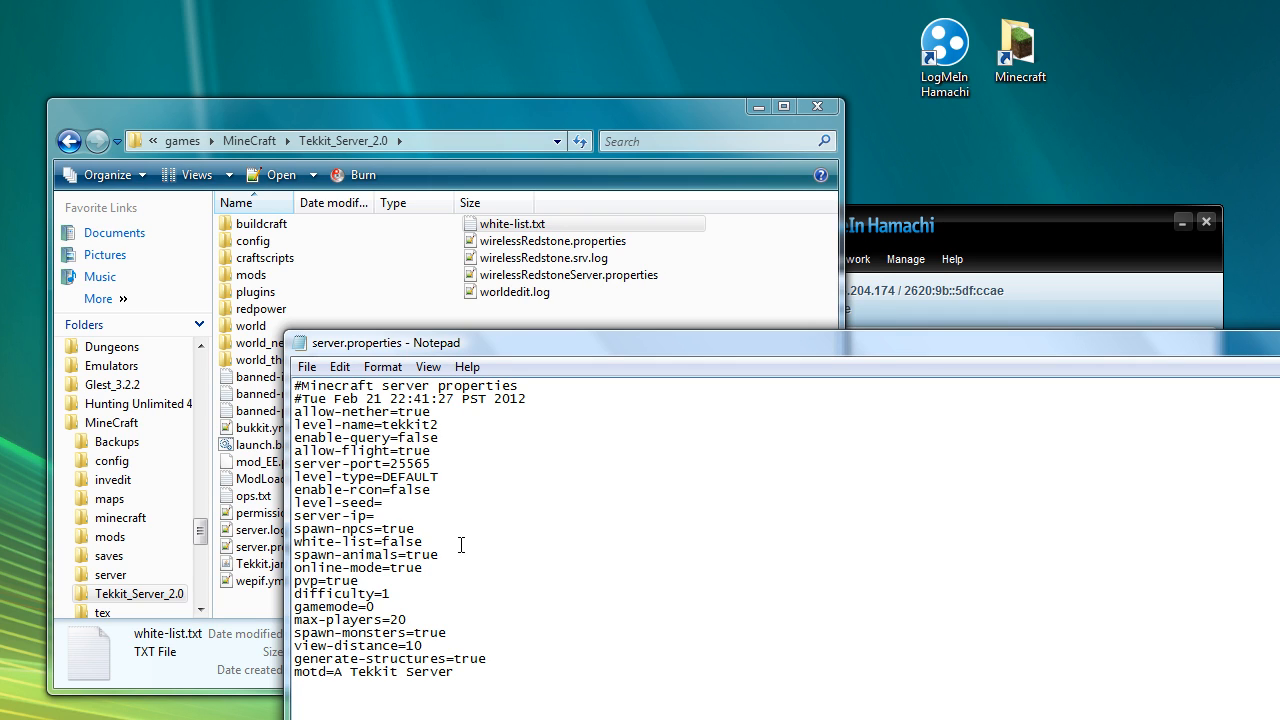
double_click(364, 554)
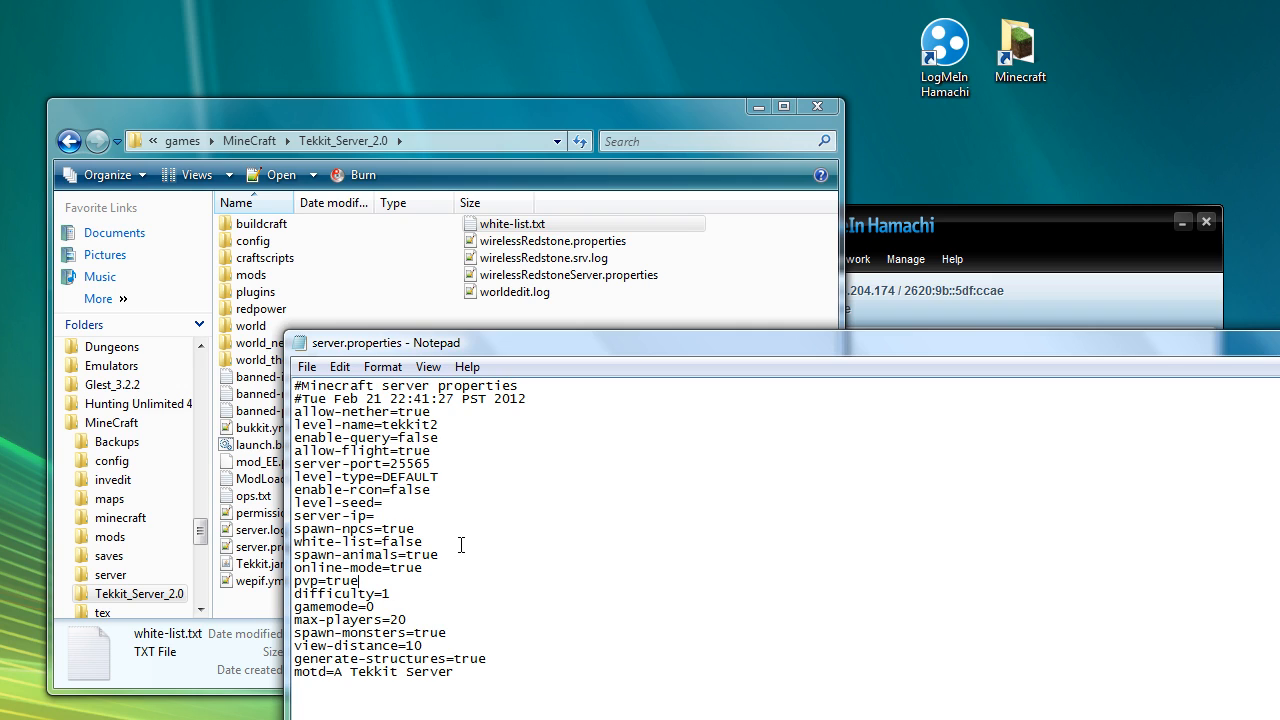
text(fa)
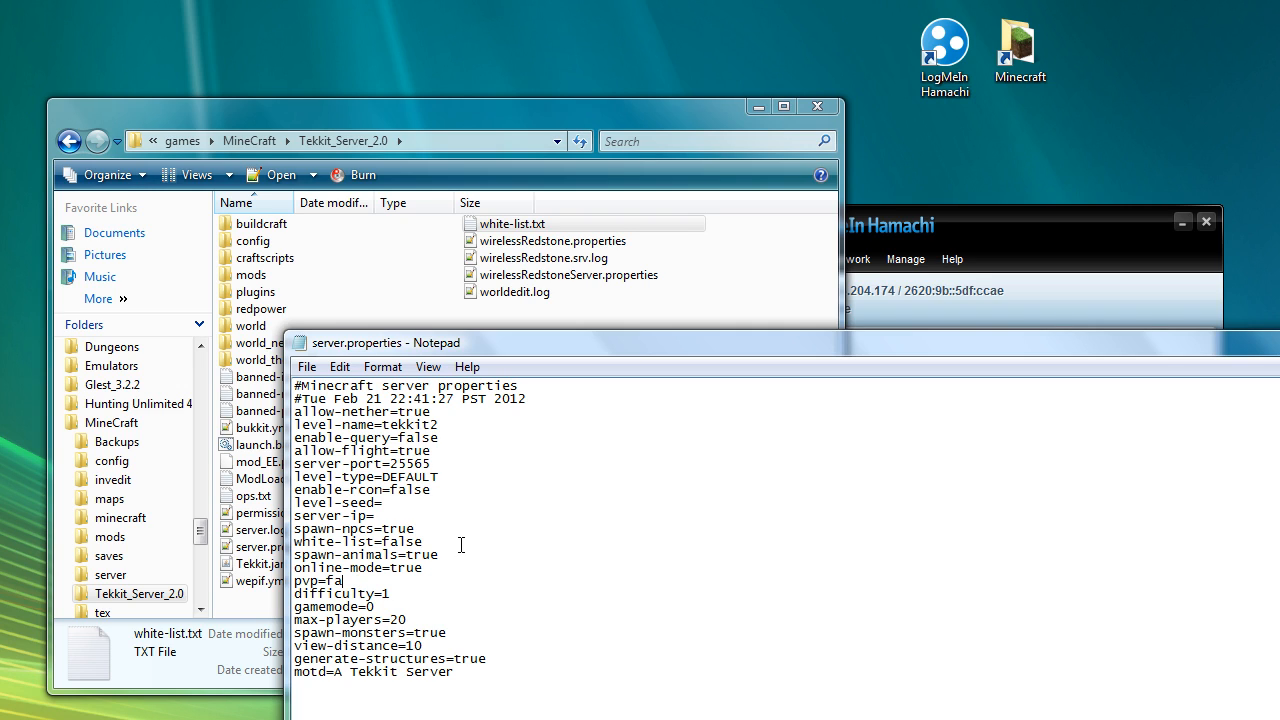
text(lse)
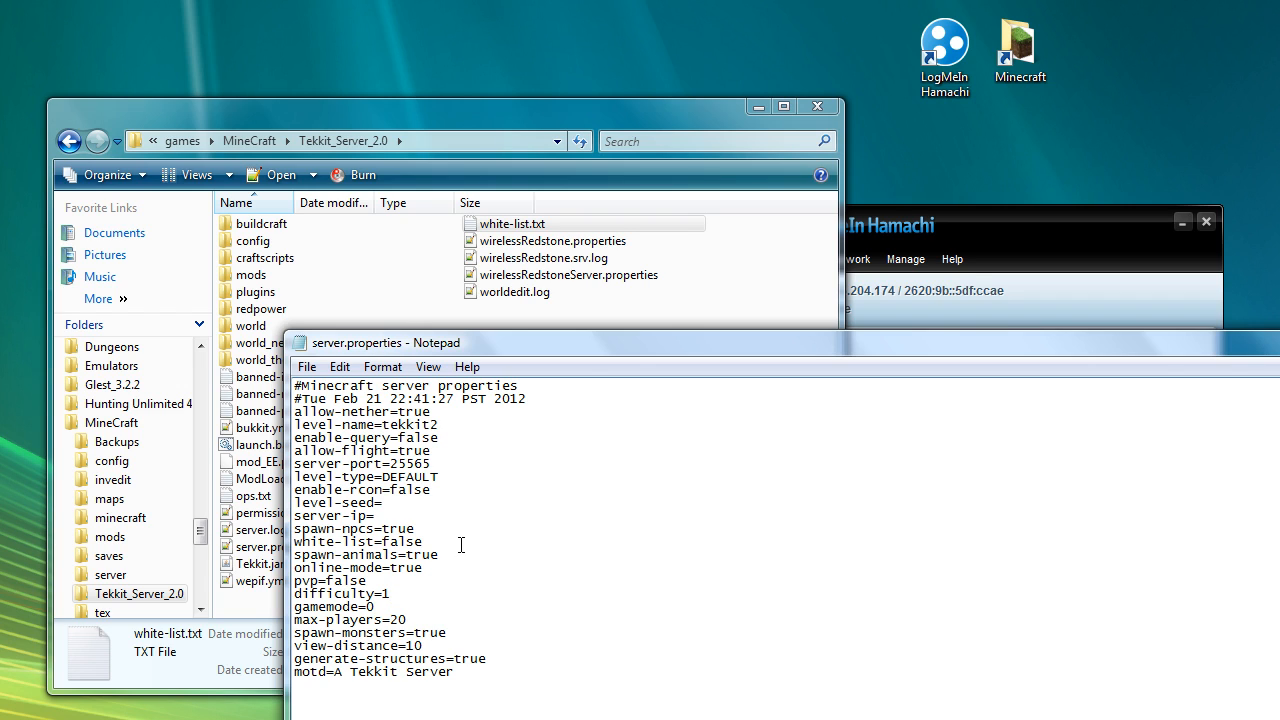
click(376, 608)
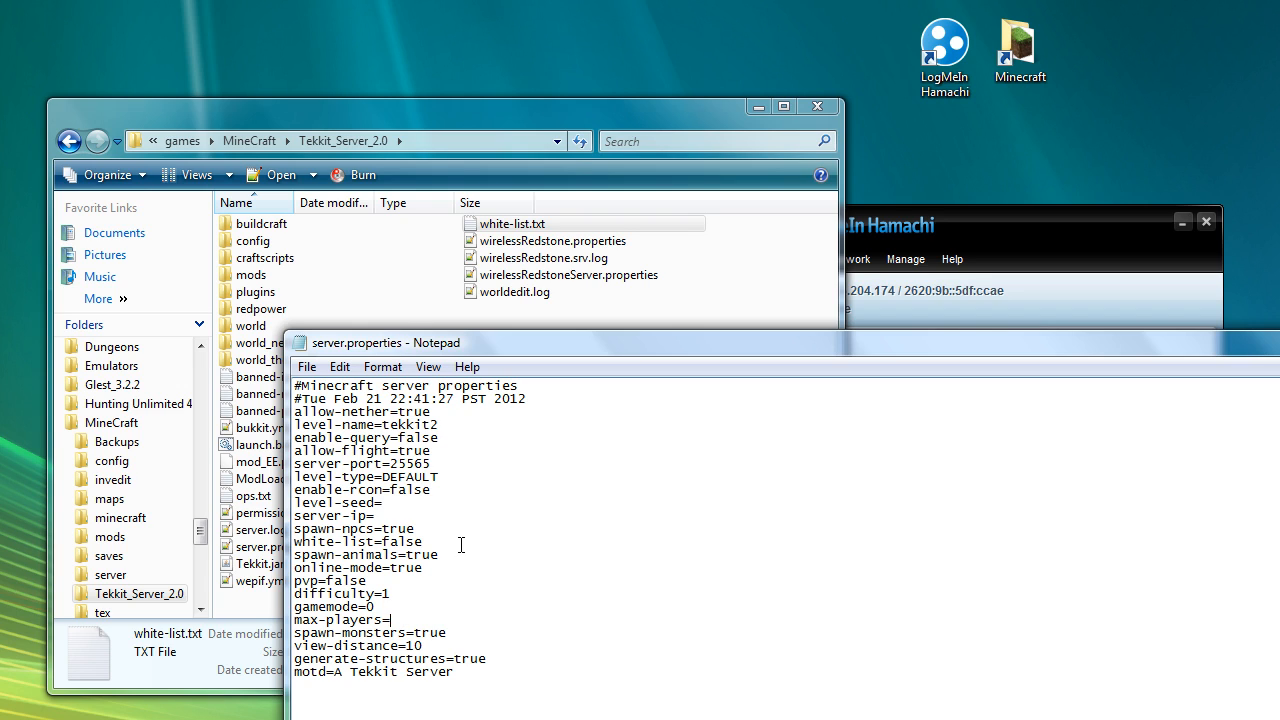
Set max-players to 5.
text(5)
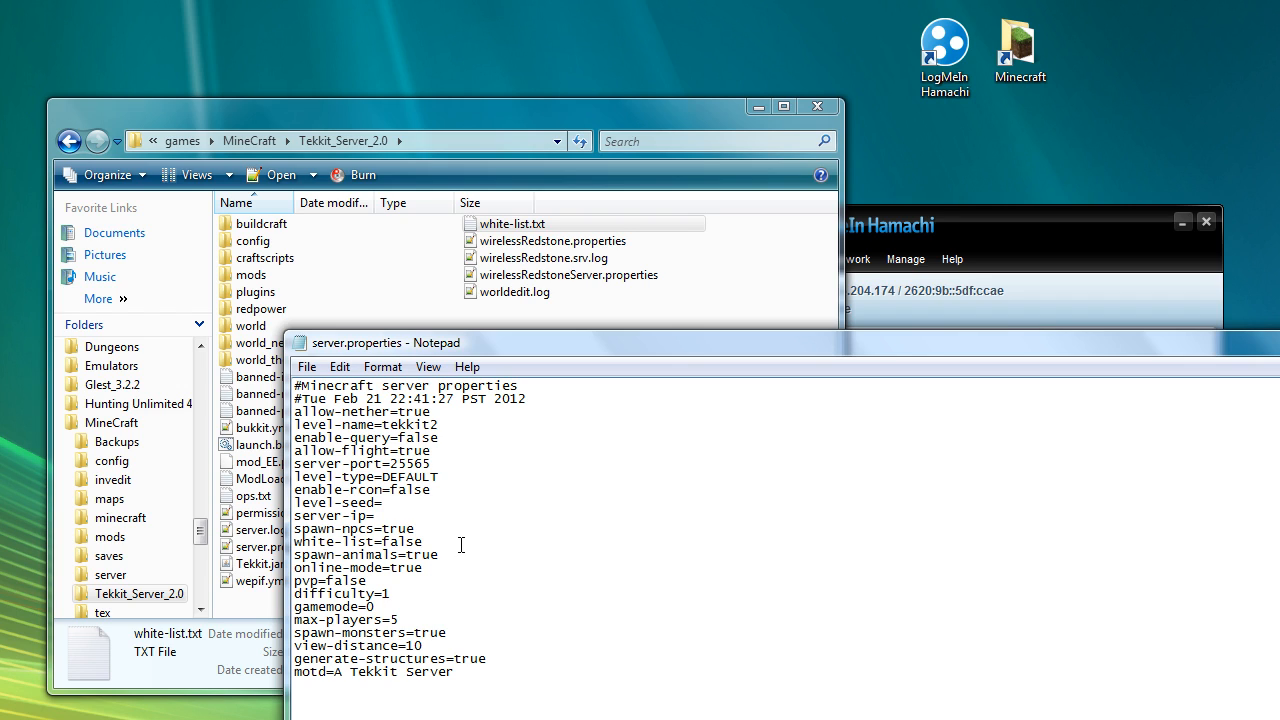
Review the remaining settings including generate-structures, then close server.properties.
click(370, 608)
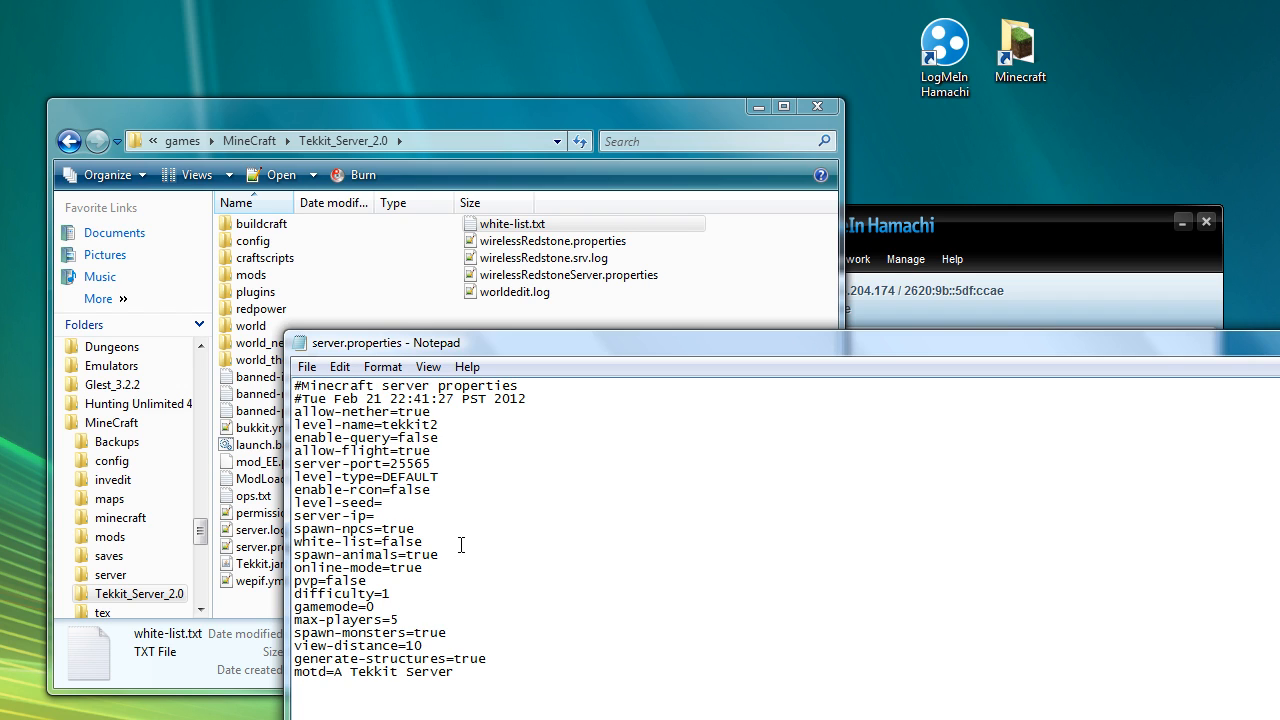
click(422, 644)
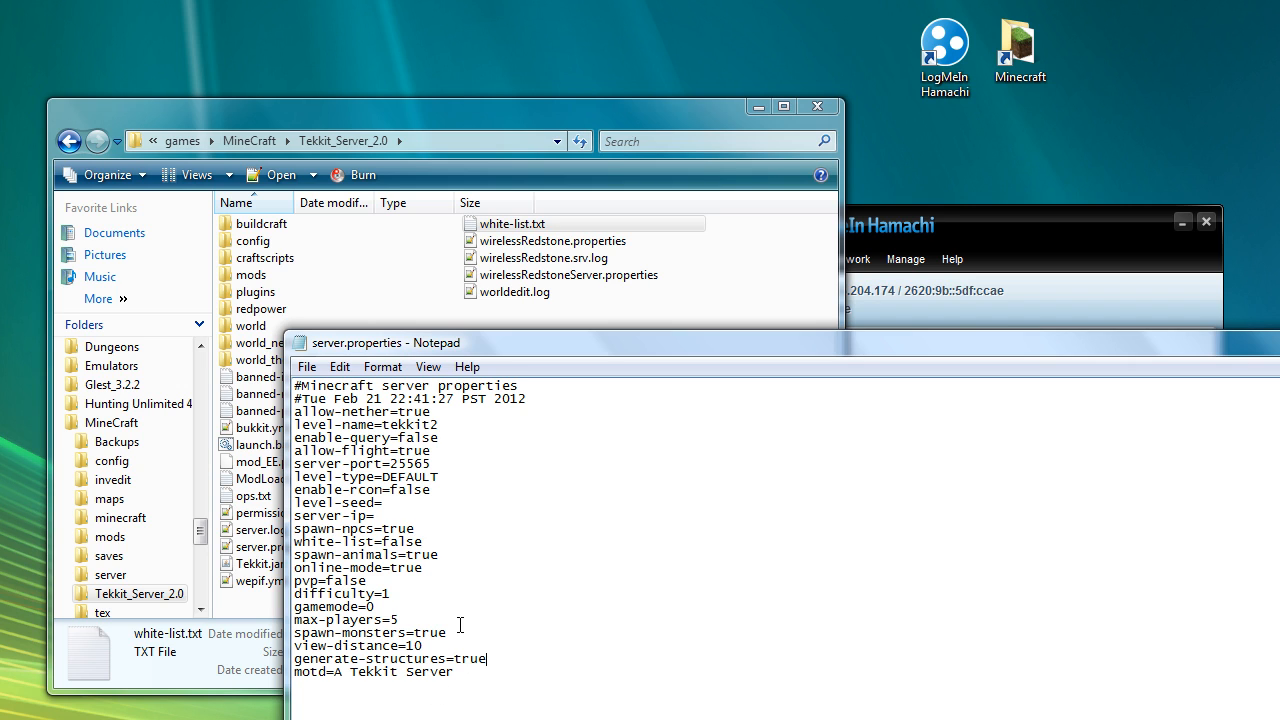
click(308, 366)
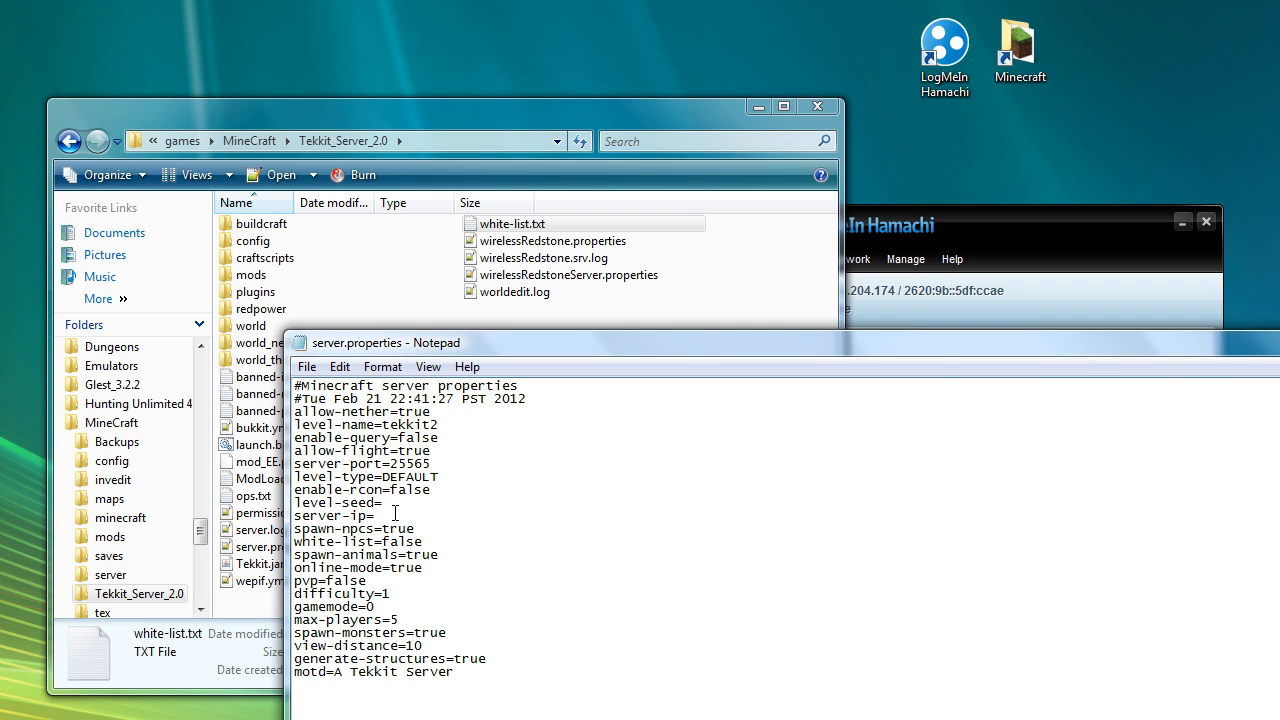
mouse_move(408, 568)
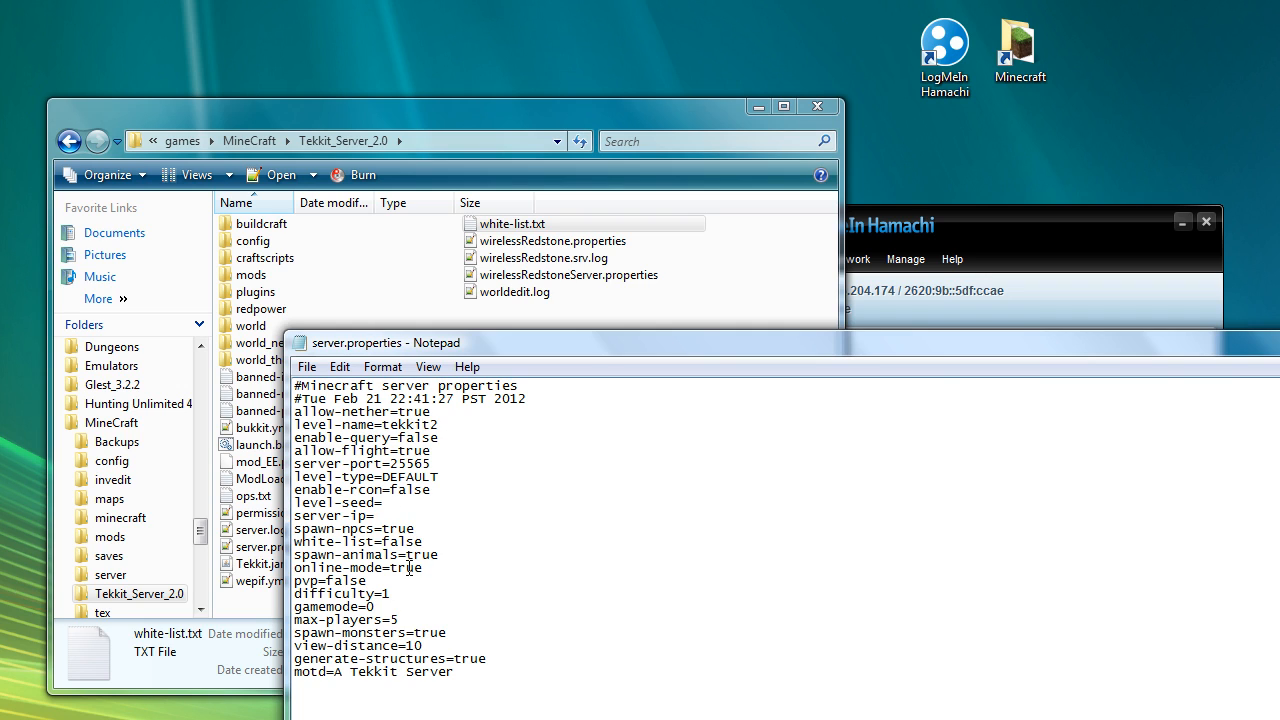
click(306, 366)
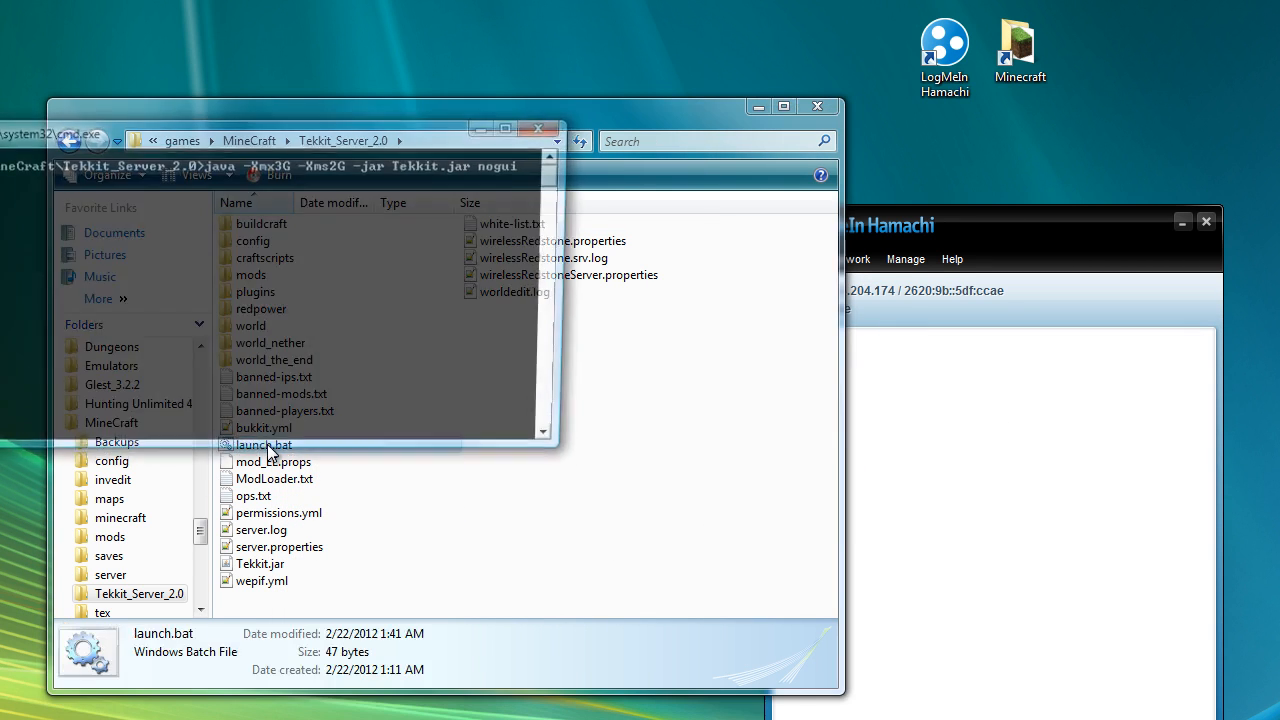
Run launch.bat to start the Tekkit server, then shut it down with the stop command.
double_click(264, 444)
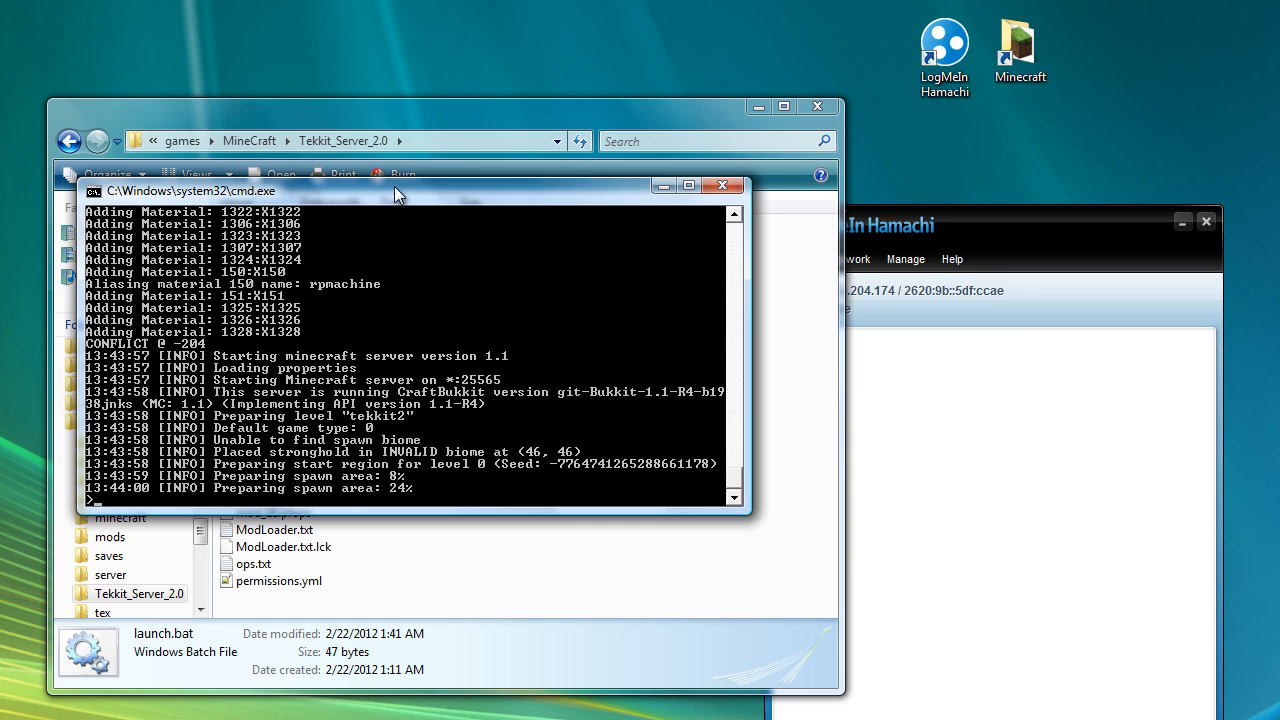
drag(400, 192, 720, 278)
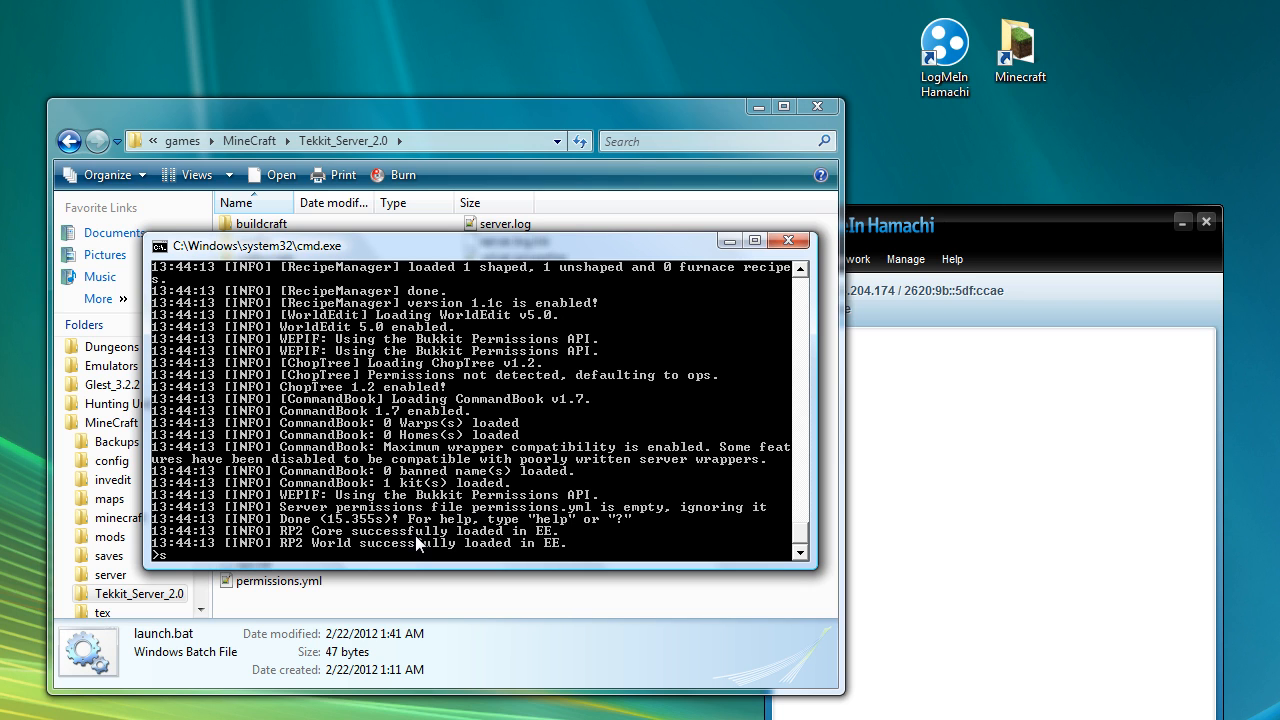
text(stop)
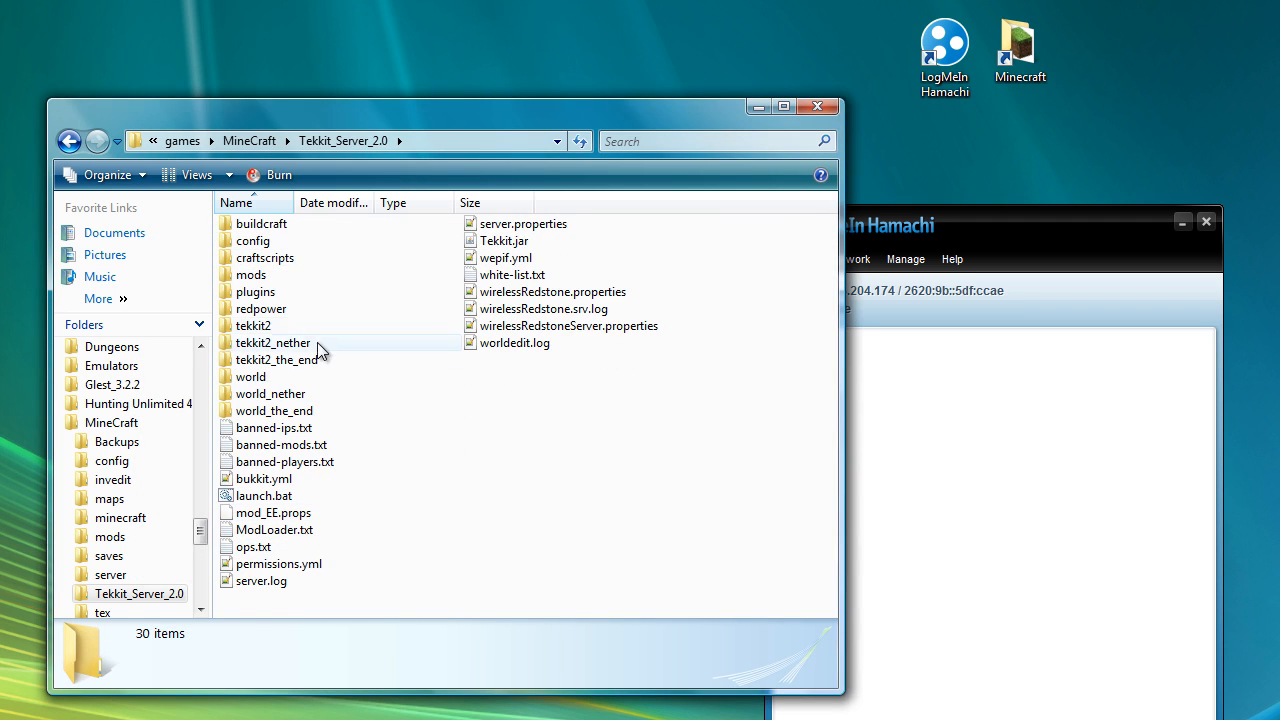
mouse_move(504, 122)
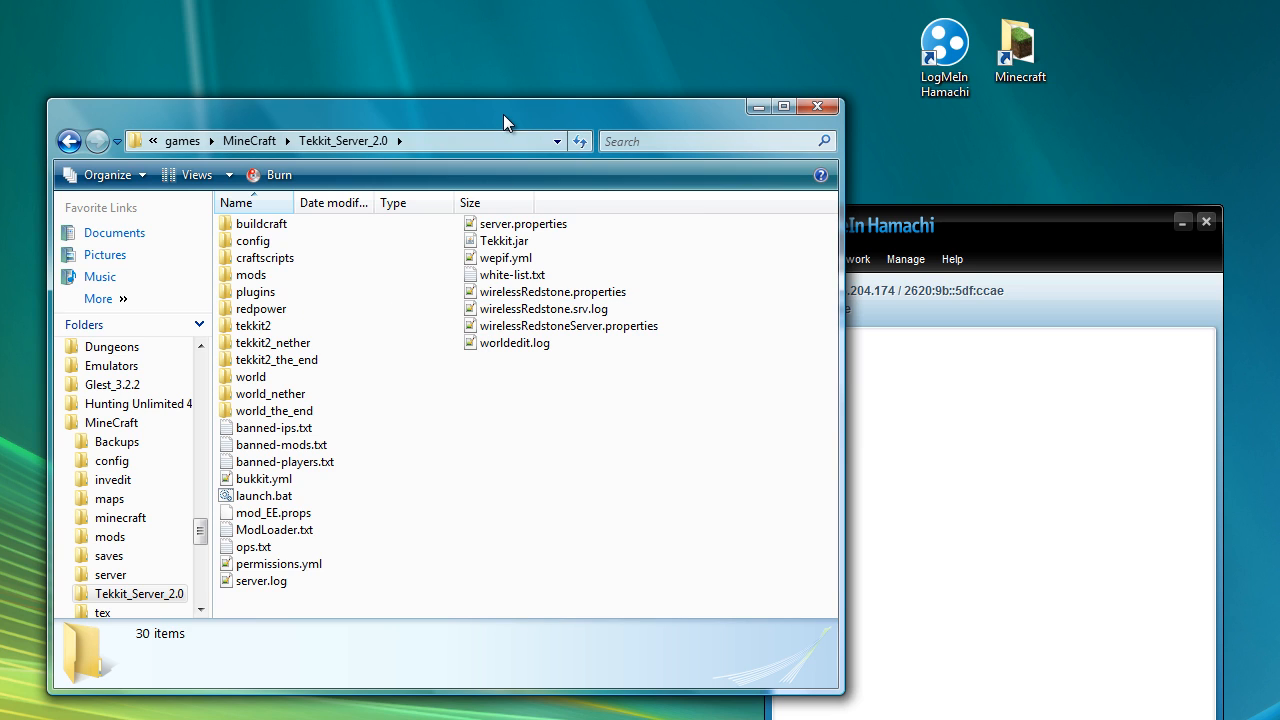
mouse_move(480, 492)
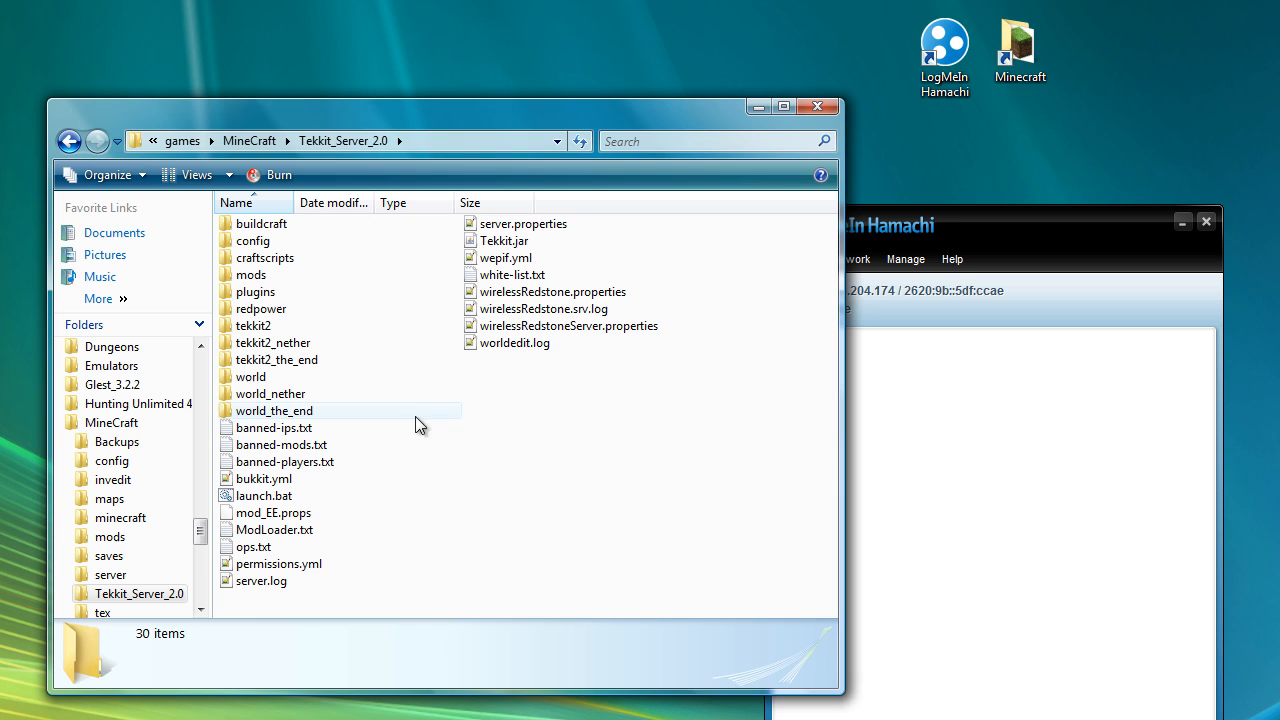
mouse_move(280, 528)
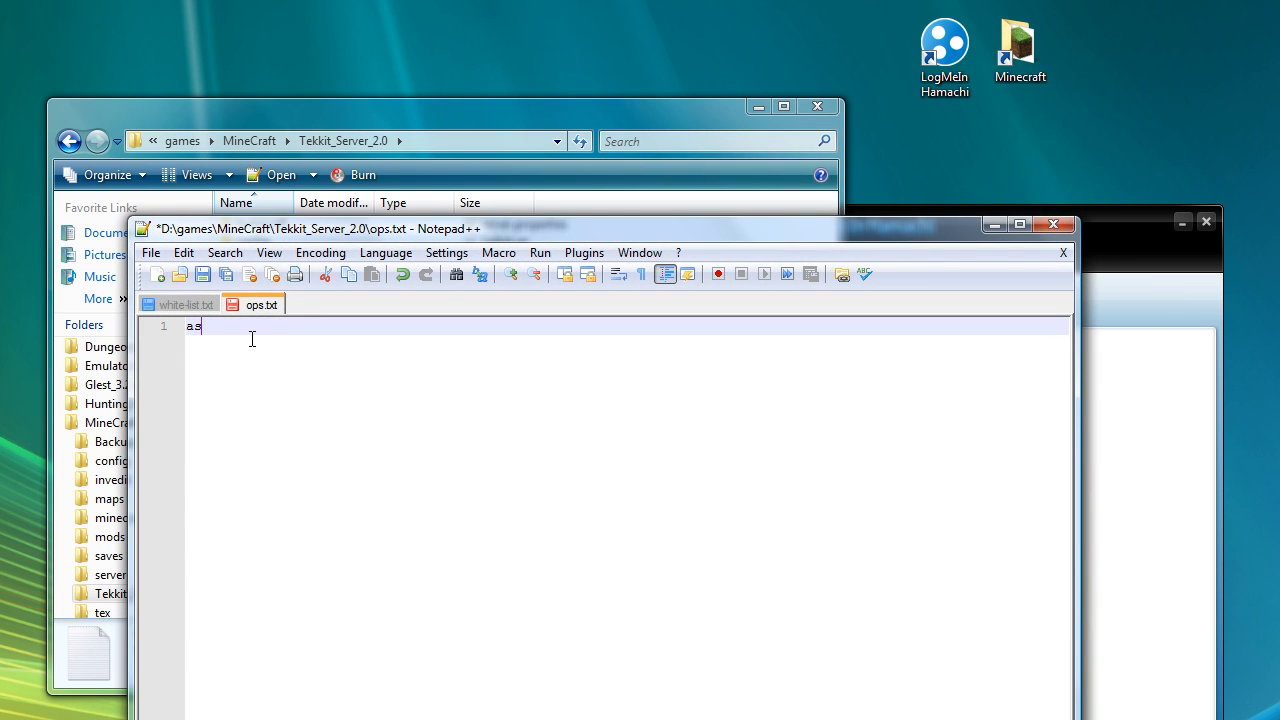
Enter the player name 'stocky' into ops.txt as a server operator.
text(stocky)
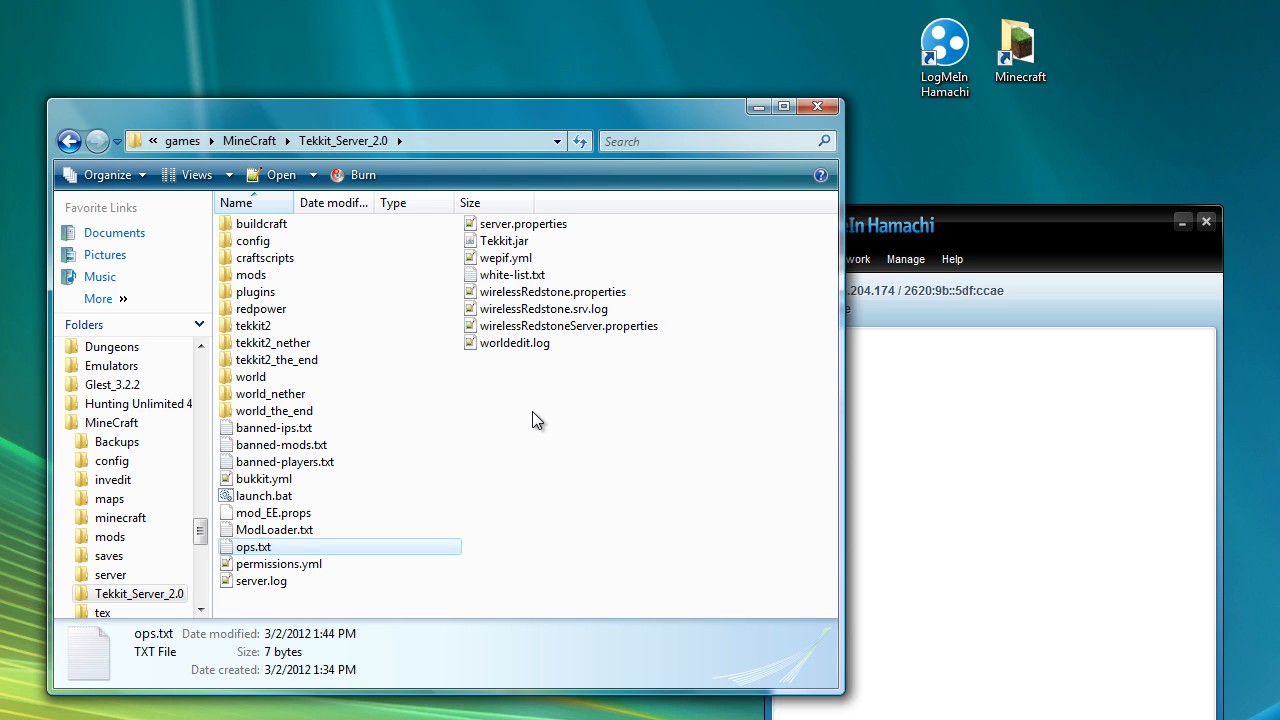
mouse_move(404, 470)
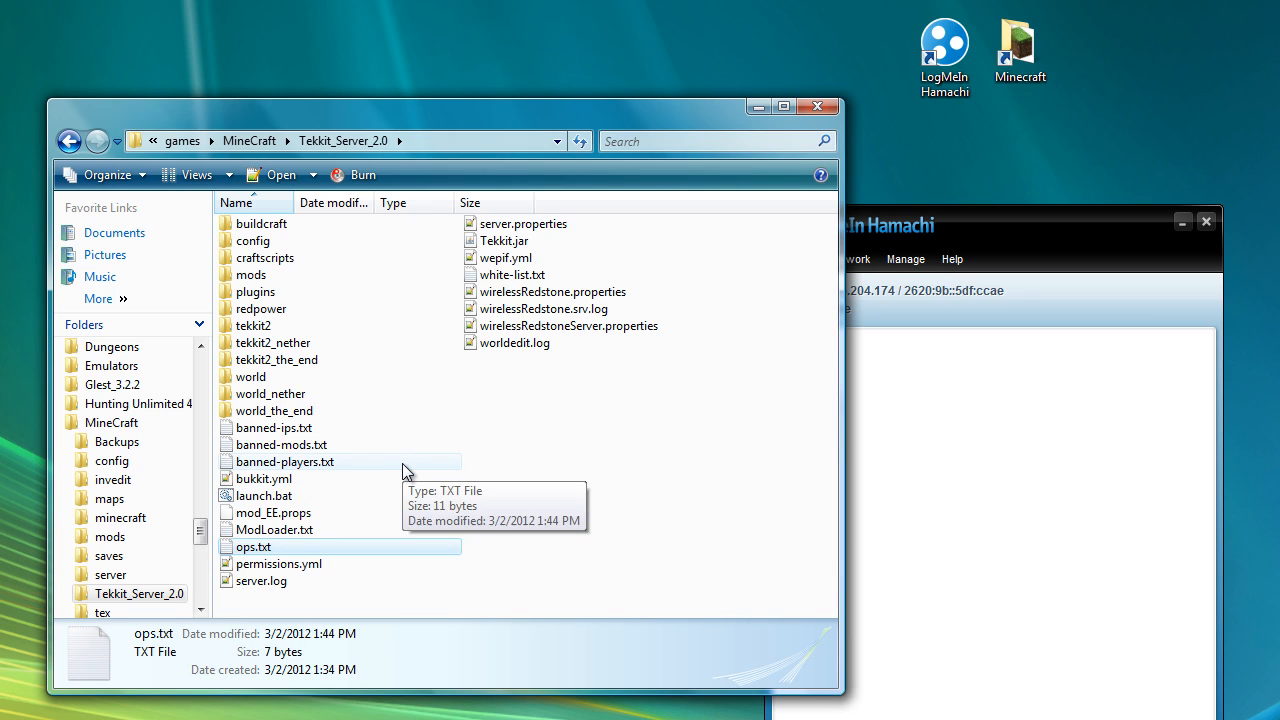
mouse_move(324, 388)
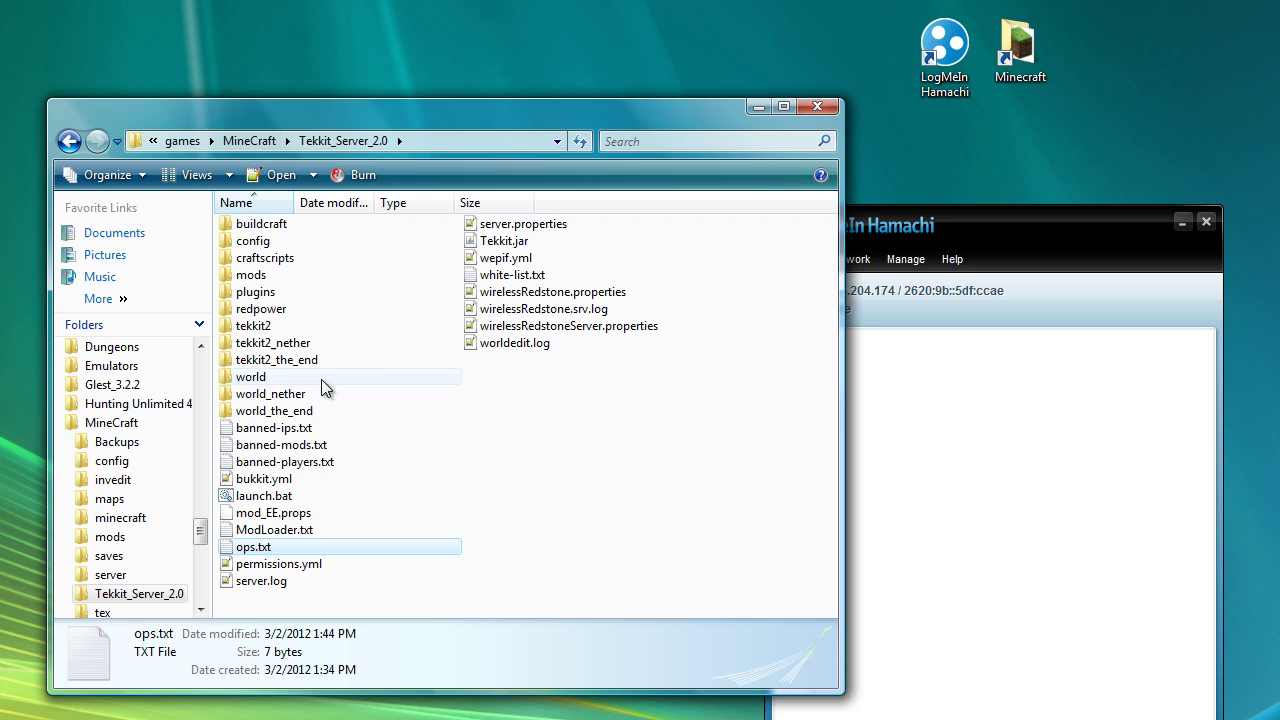
mouse_move(256, 292)
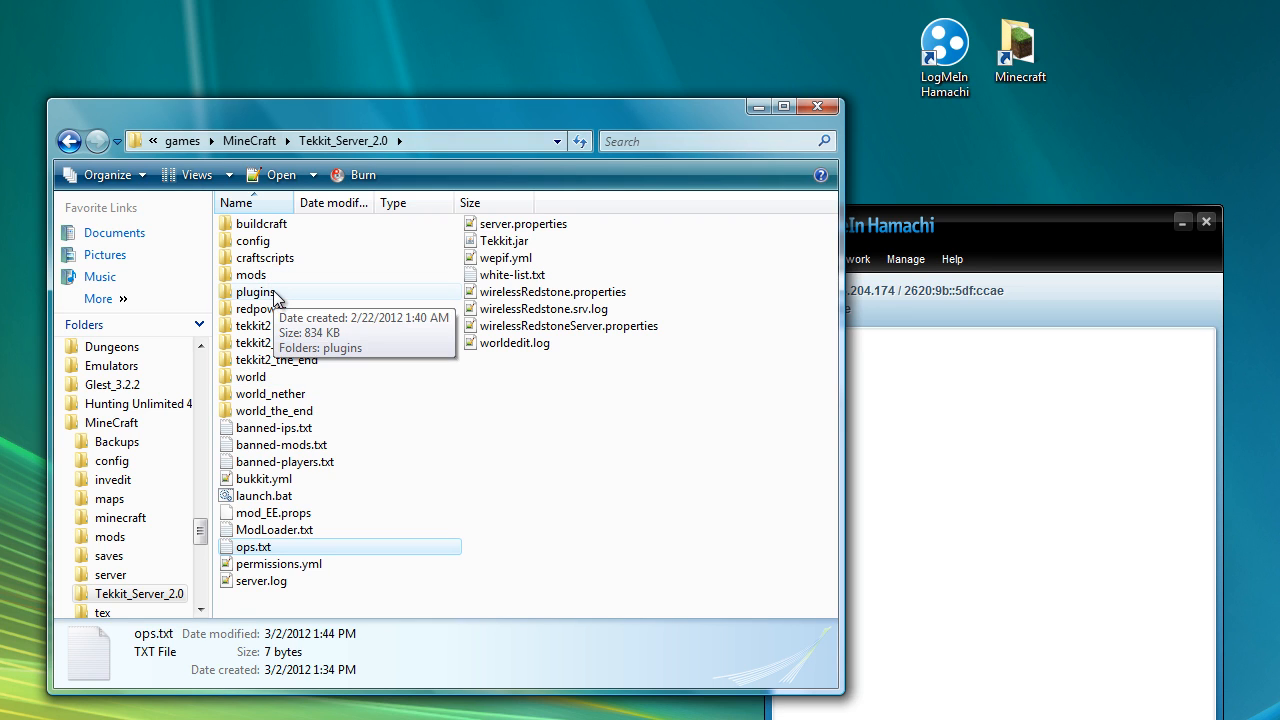
Open WorldEdit's config.yml from the plugins folder in Notepad++.
double_click(256, 292)
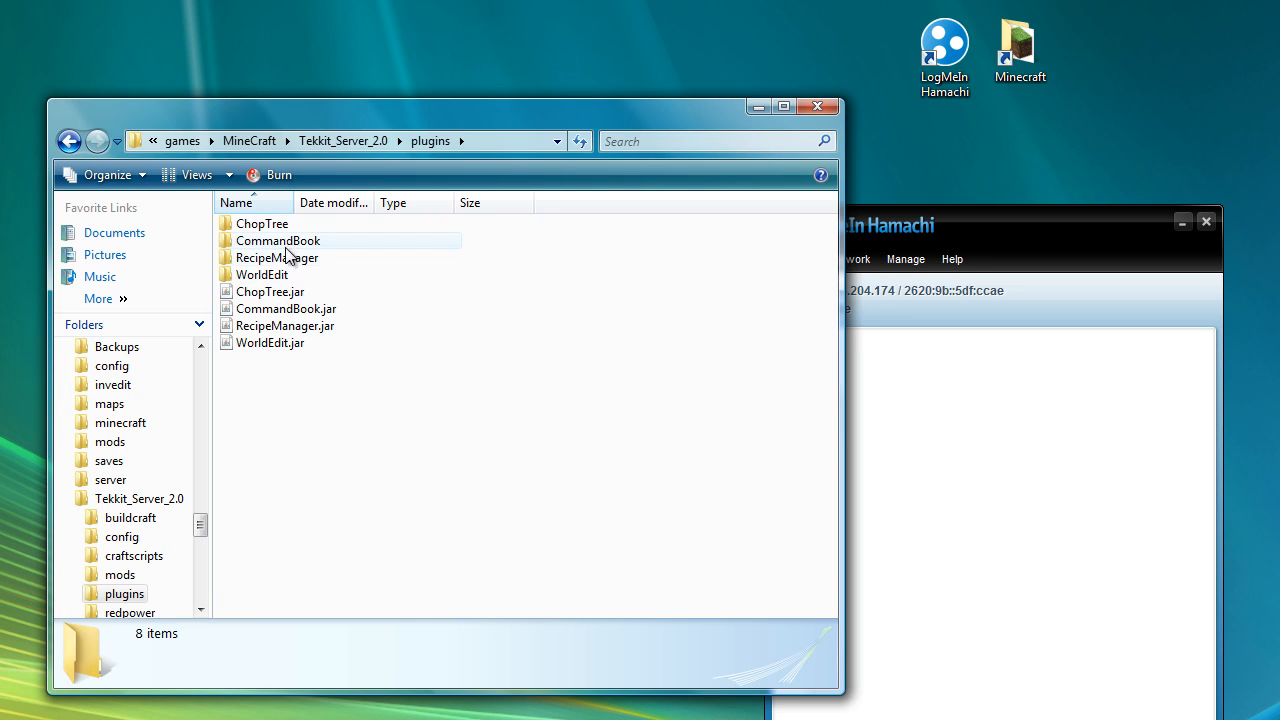
double_click(262, 274)
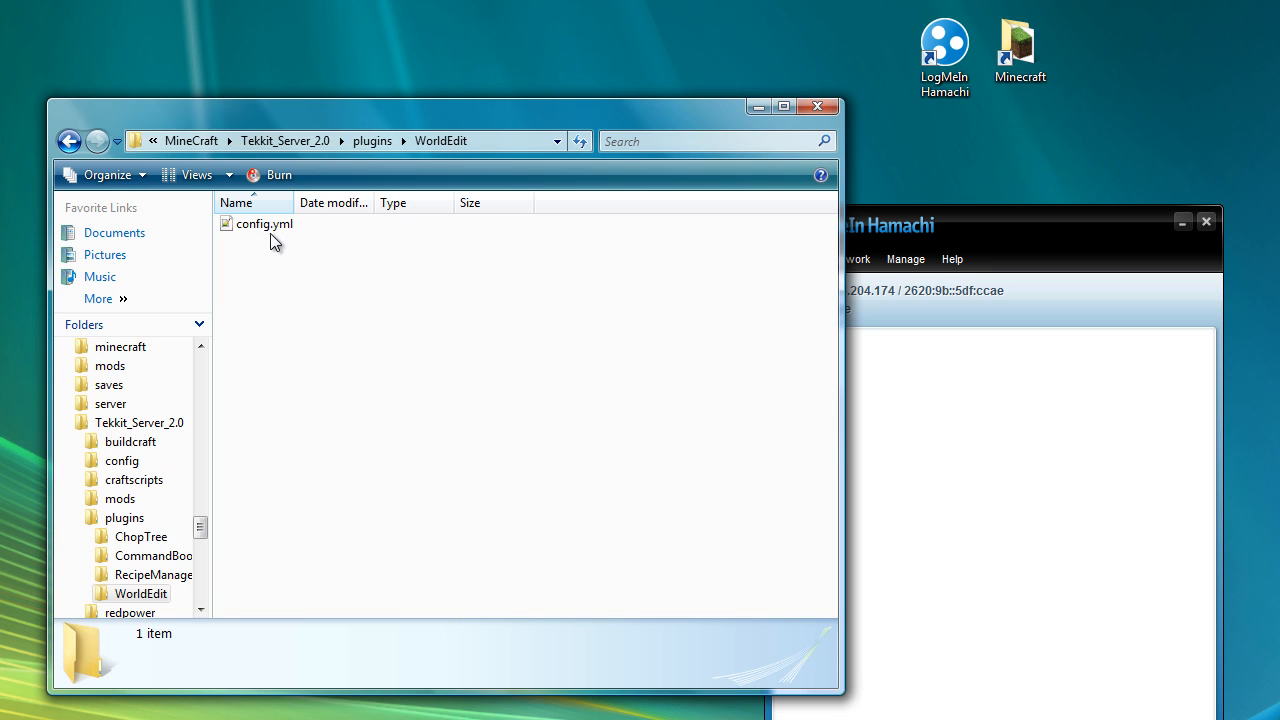
mouse_move(264, 224)
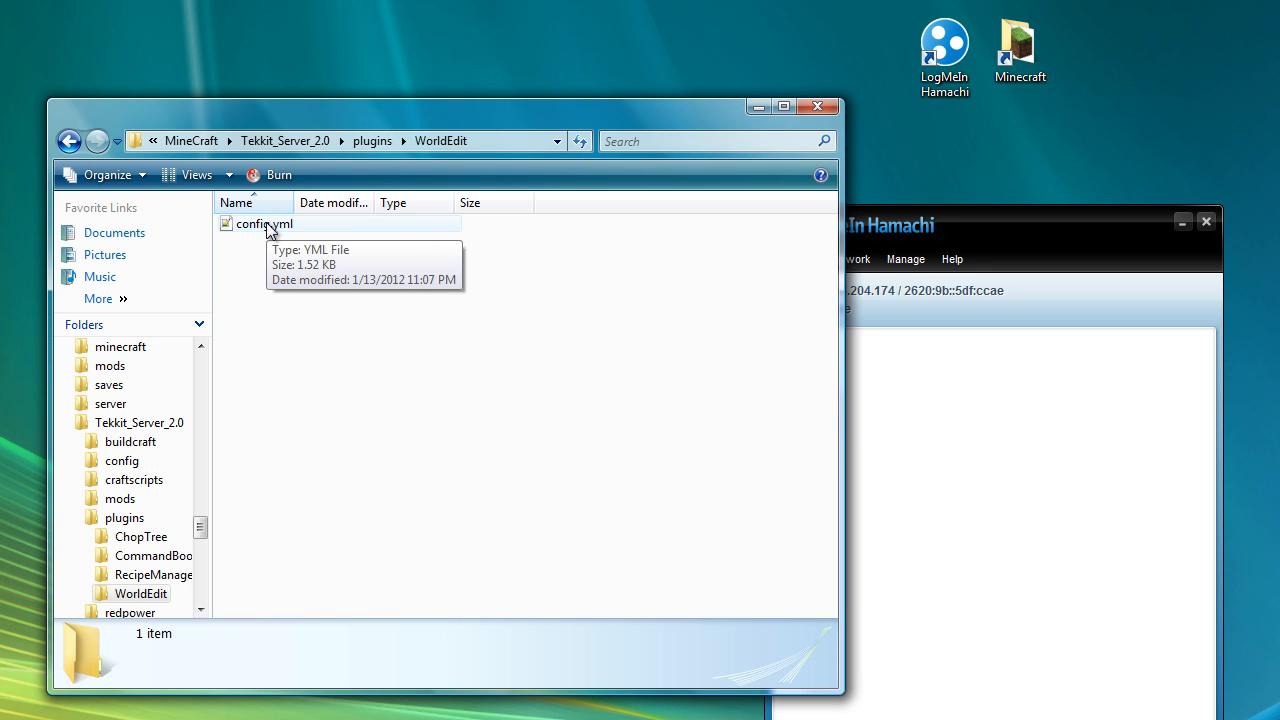
double_click(264, 224)
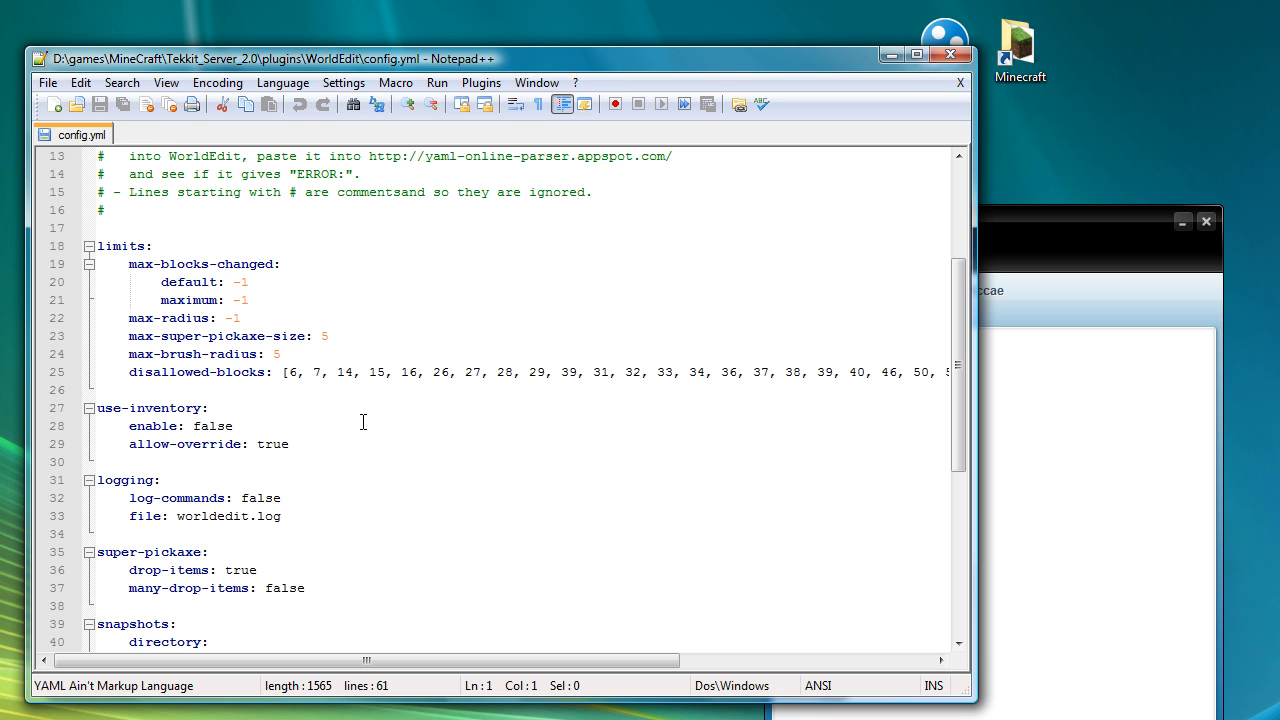
Change the wand-item value from 271 to 2266.
scroll(down, 3)
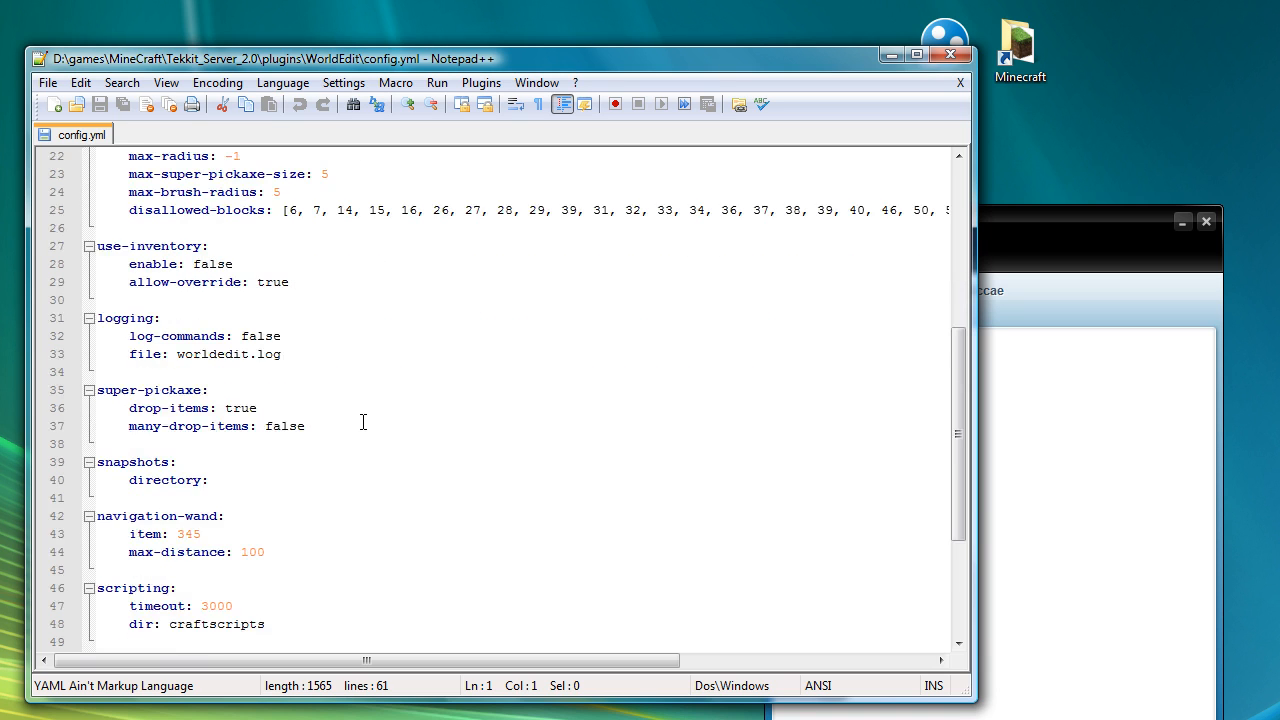
scroll(down, 3)
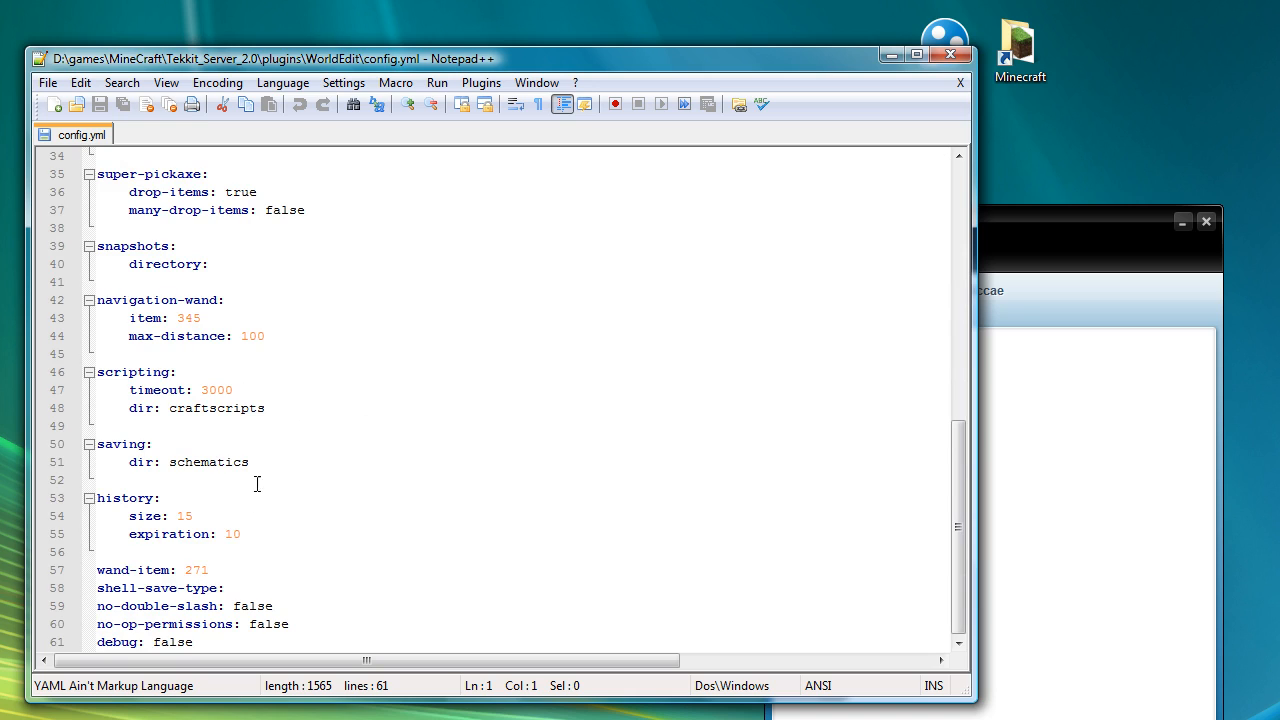
double_click(188, 570)
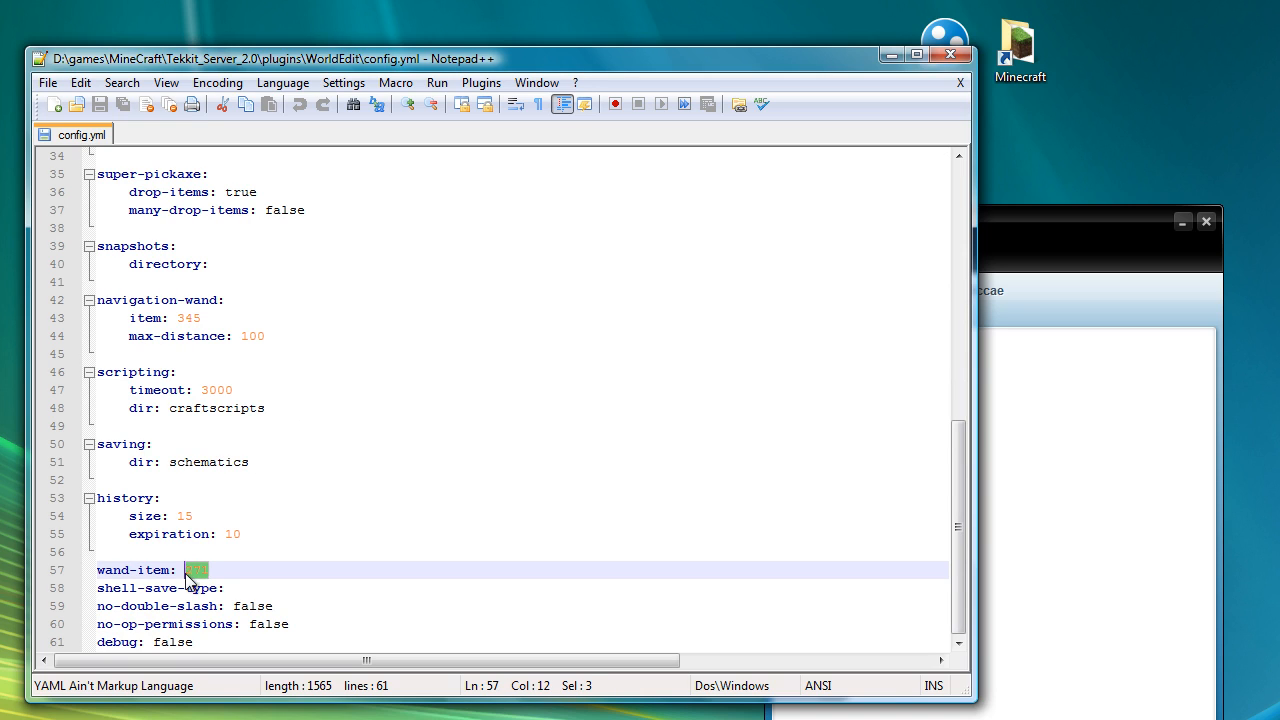
text(22)
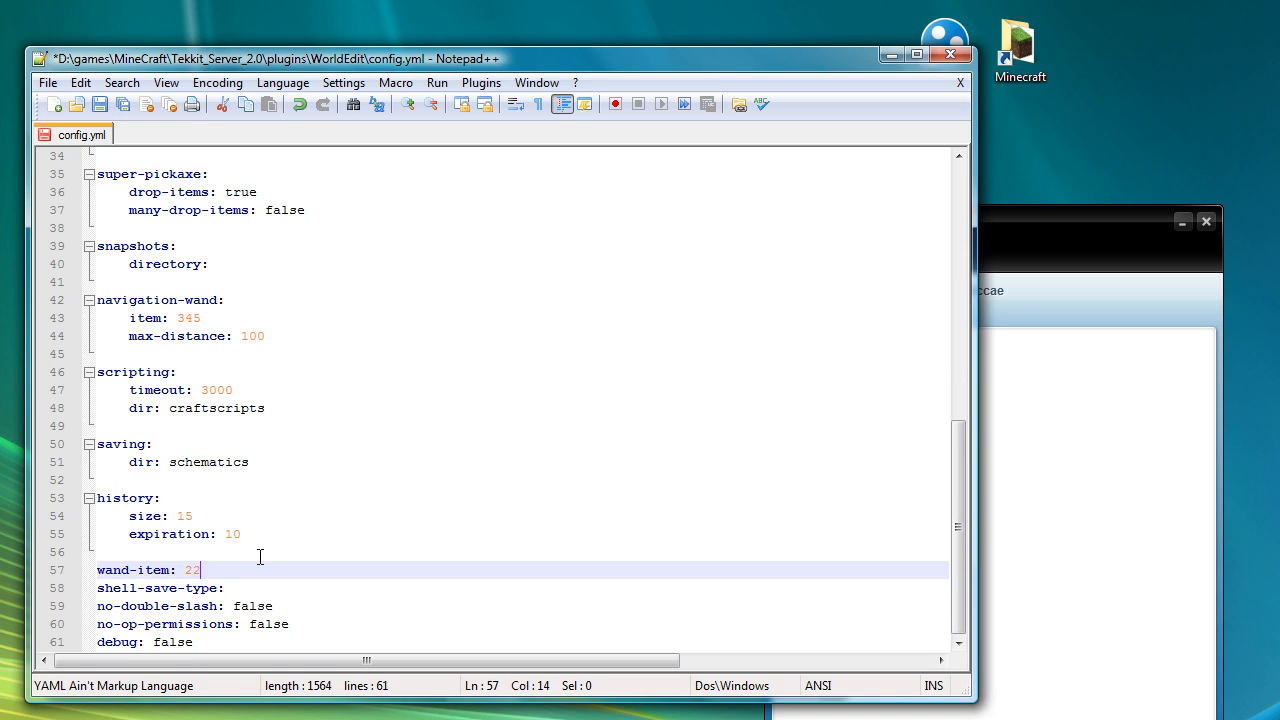
text(66)
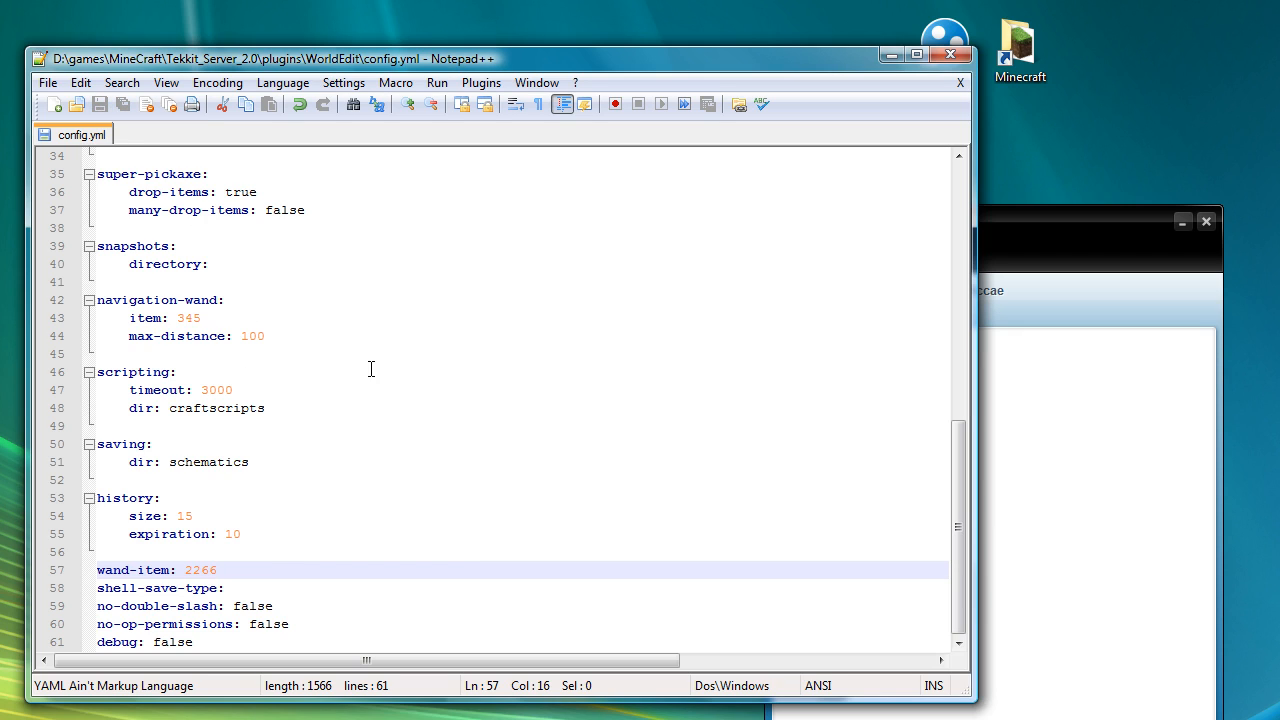
mouse_move(420, 424)
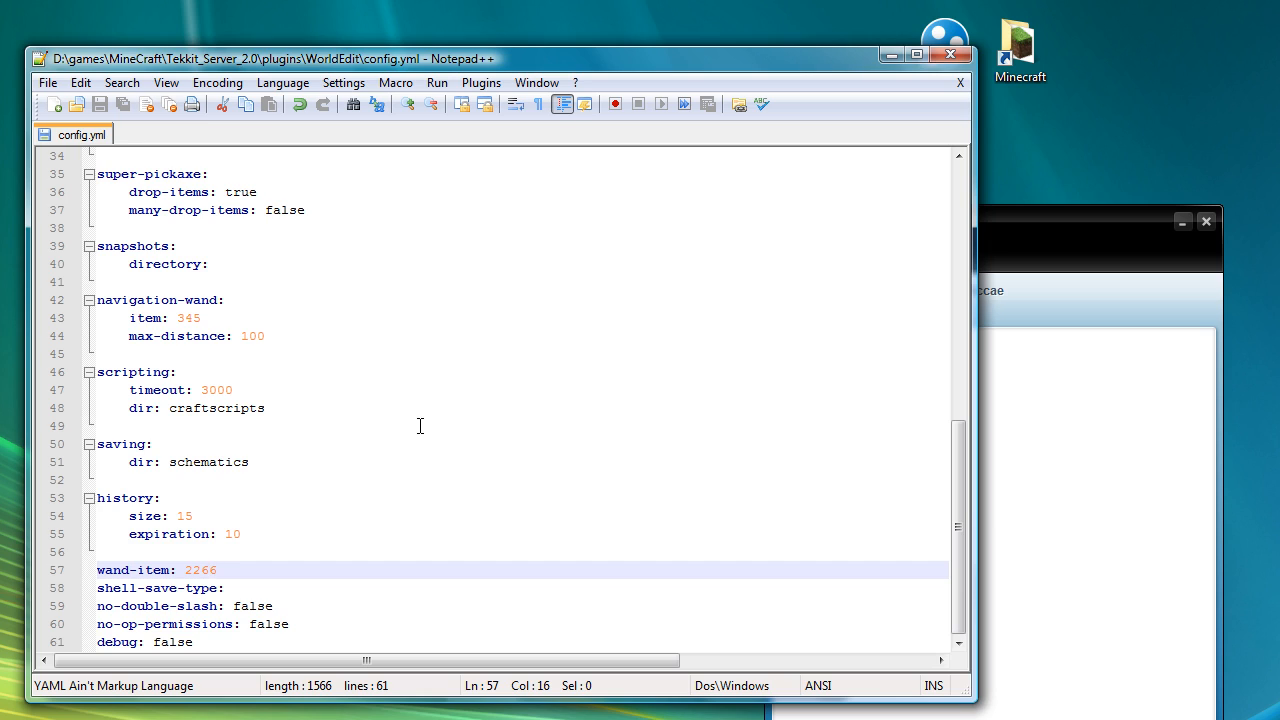
click(218, 570)
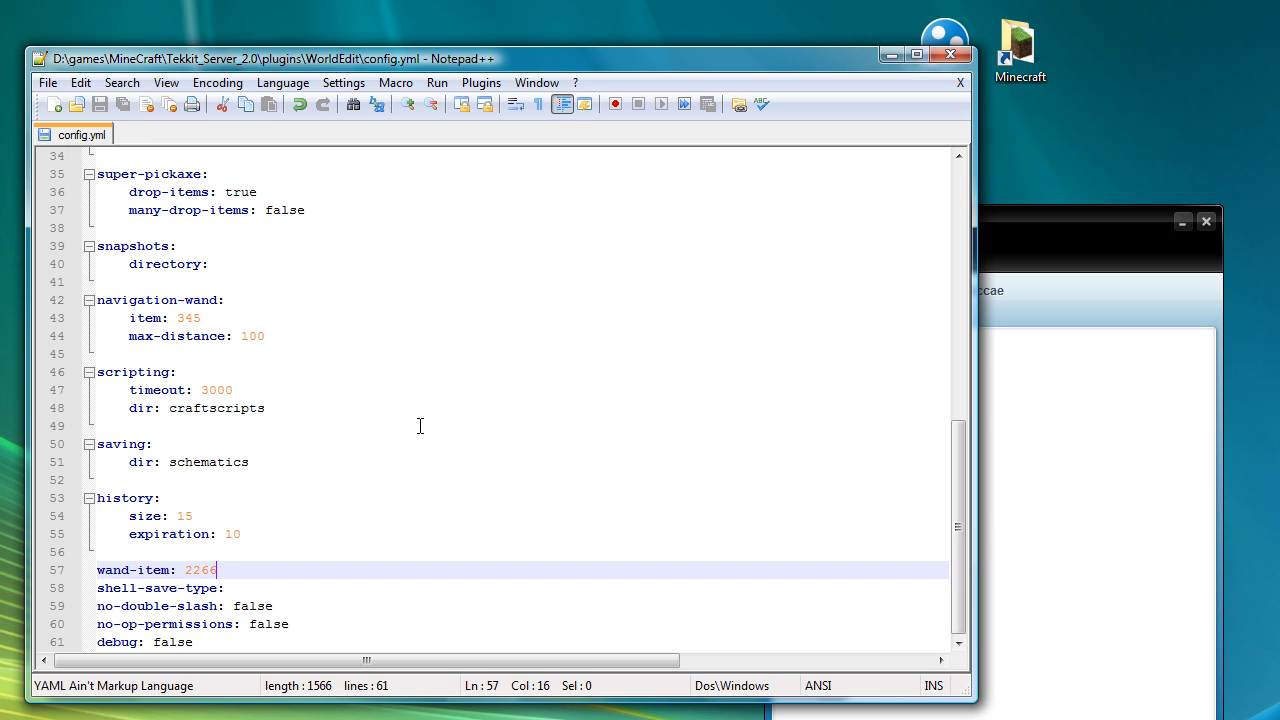
mouse_move(240, 276)
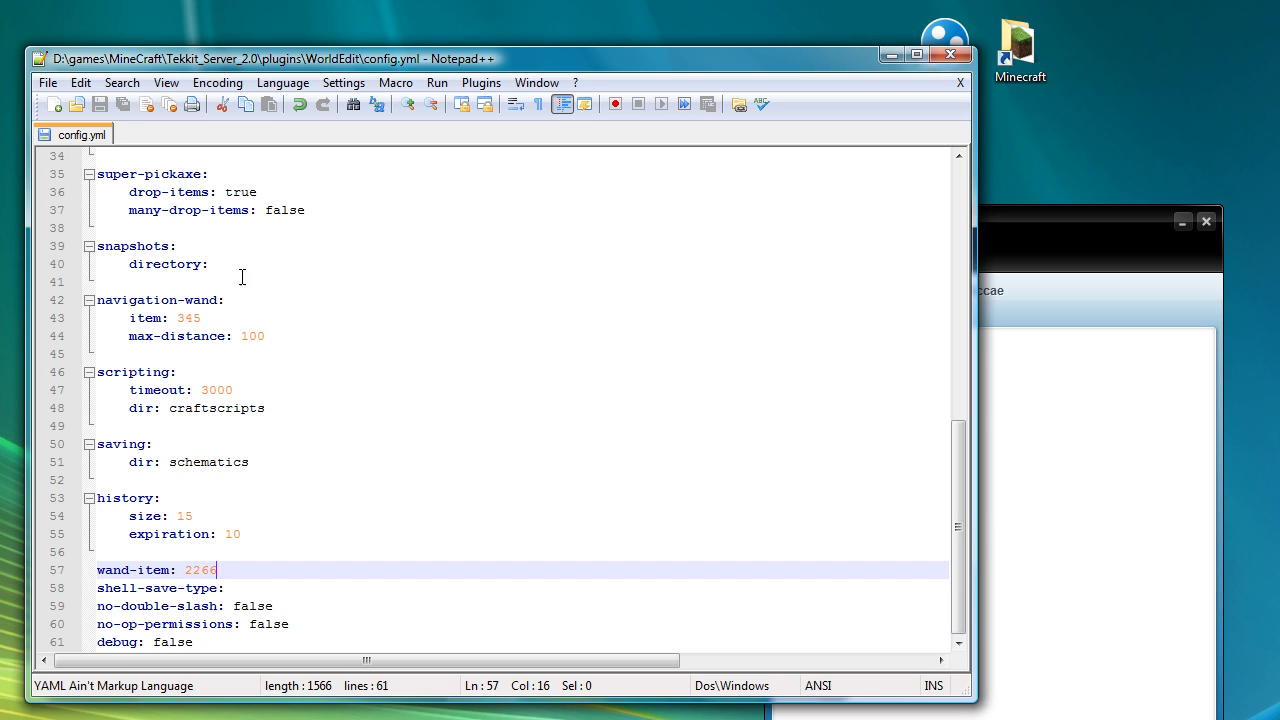
mouse_move(960, 84)
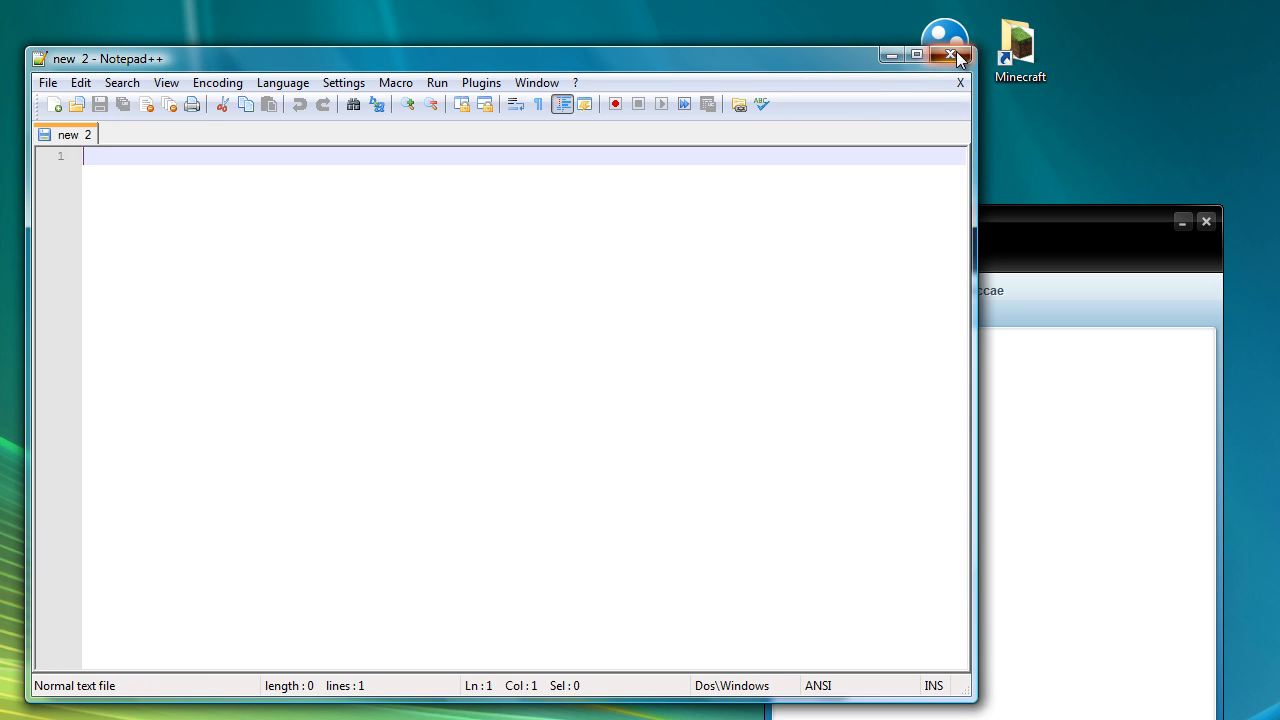
Open NEI.cfg from the server's config folder in Notepad++.
click(952, 56)
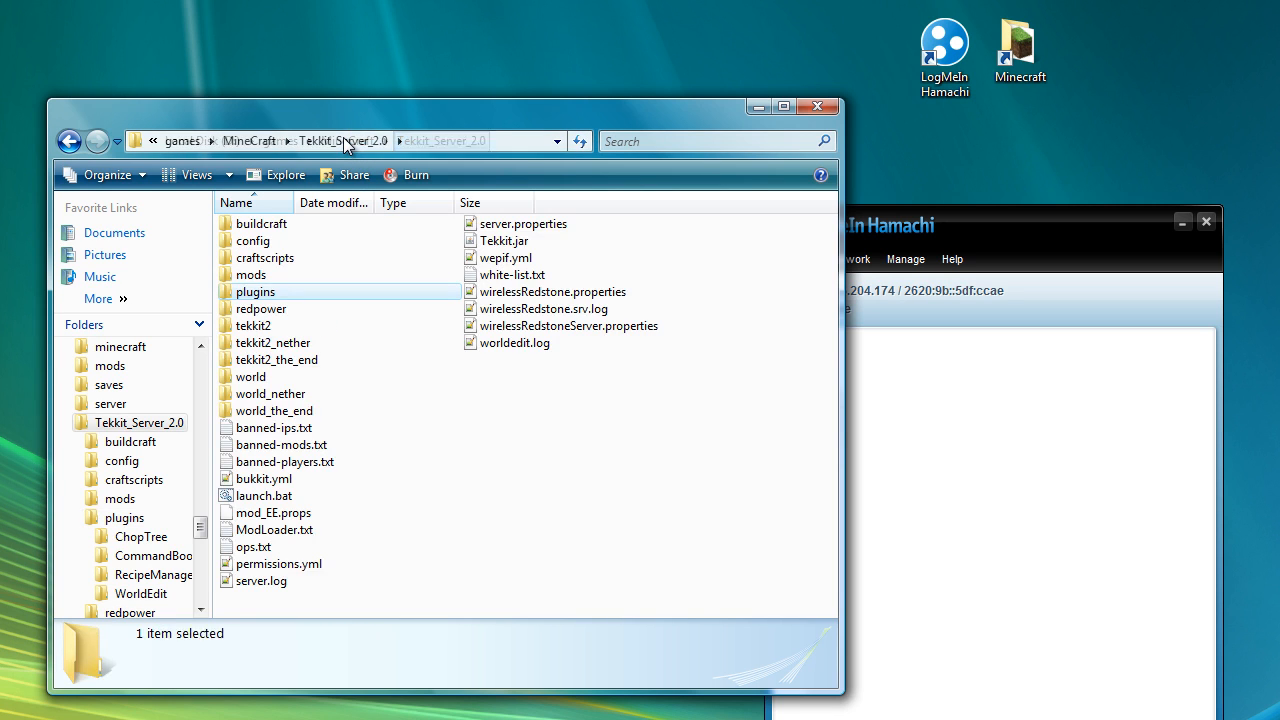
double_click(252, 240)
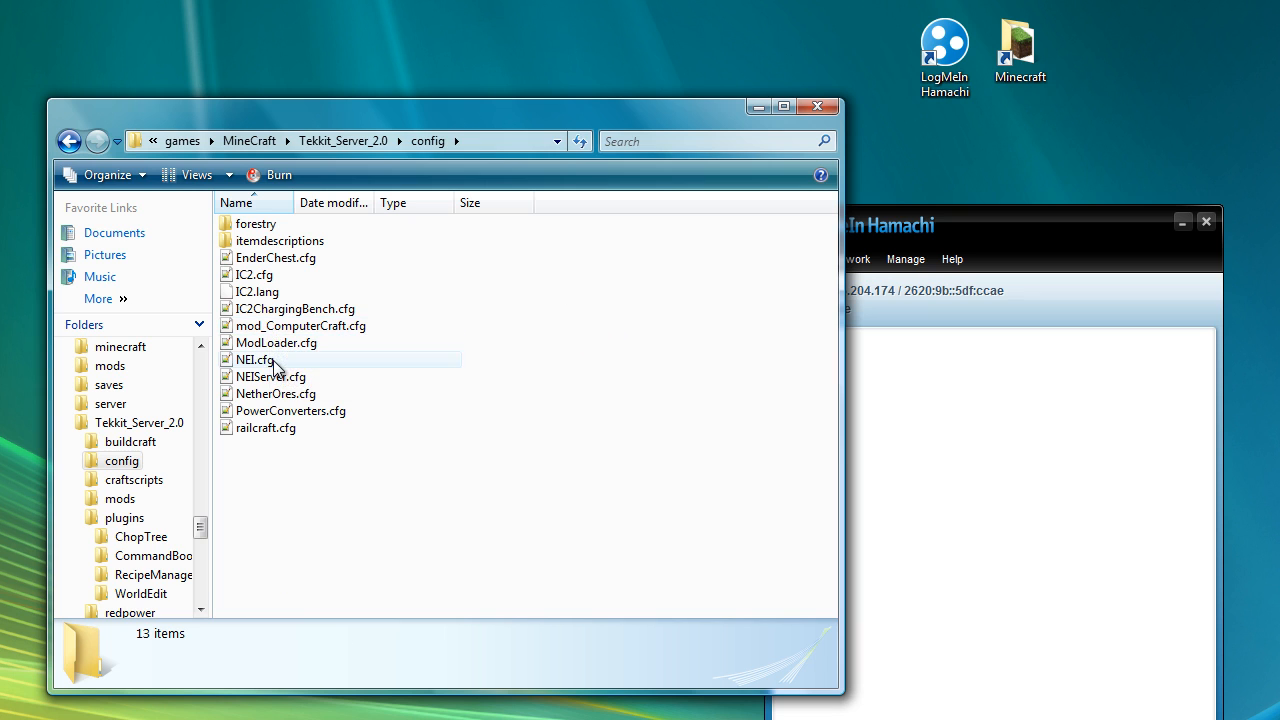
double_click(256, 360)
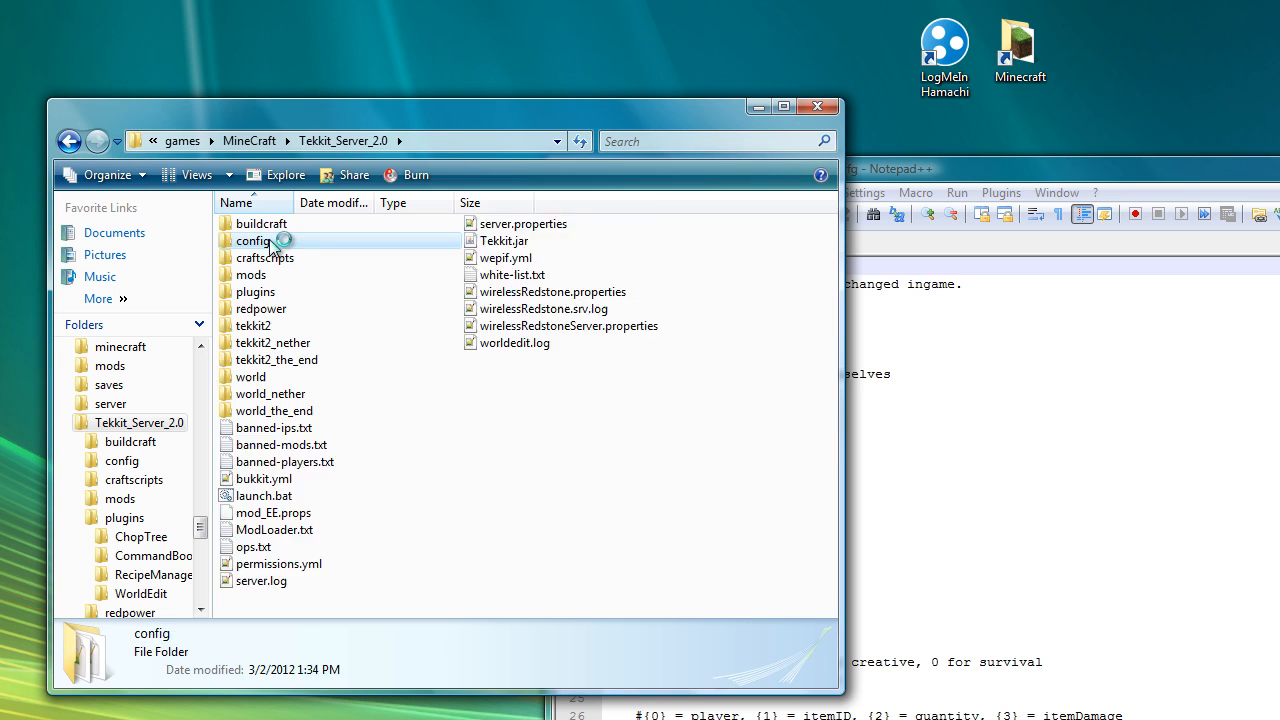
double_click(252, 240)
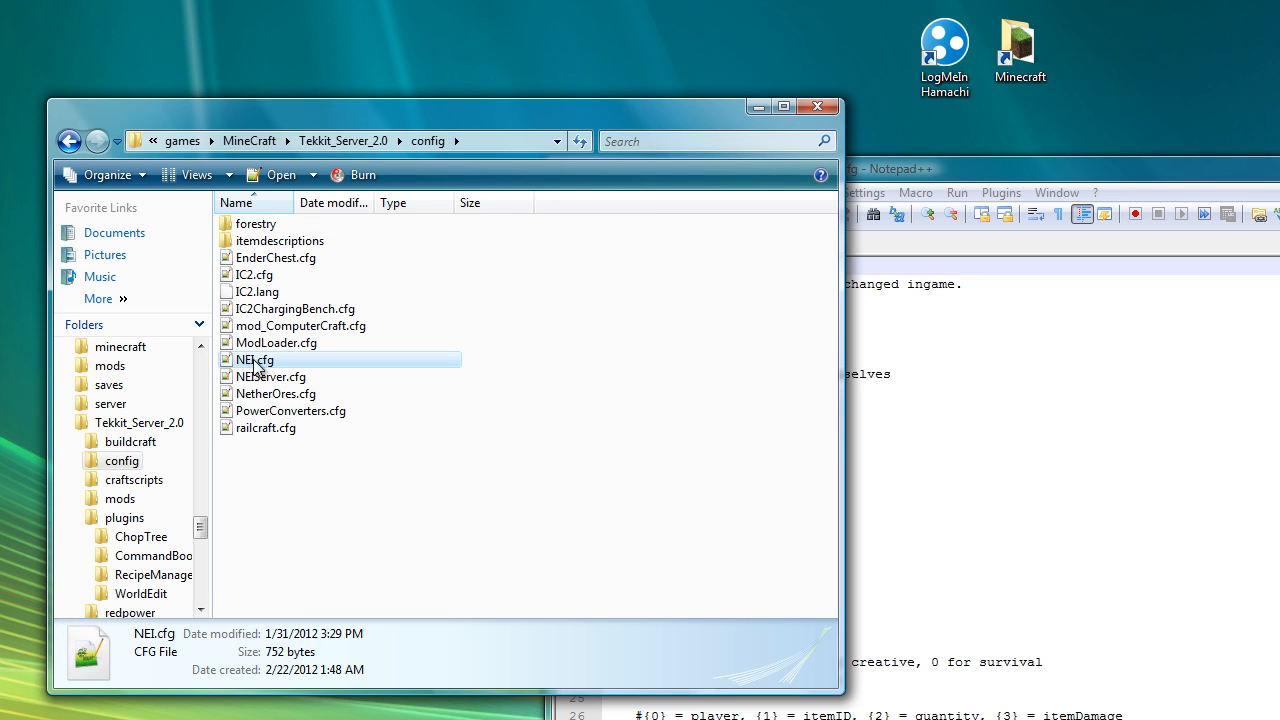
double_click(256, 360)
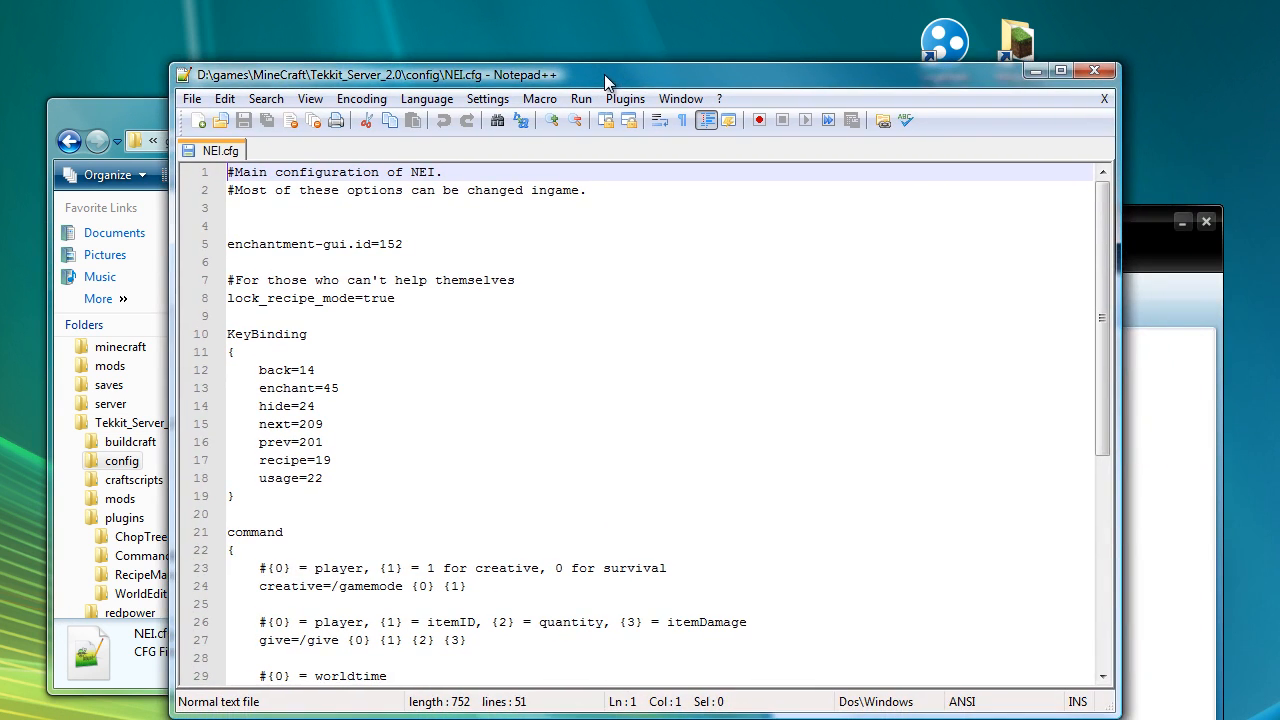
mouse_move(348, 298)
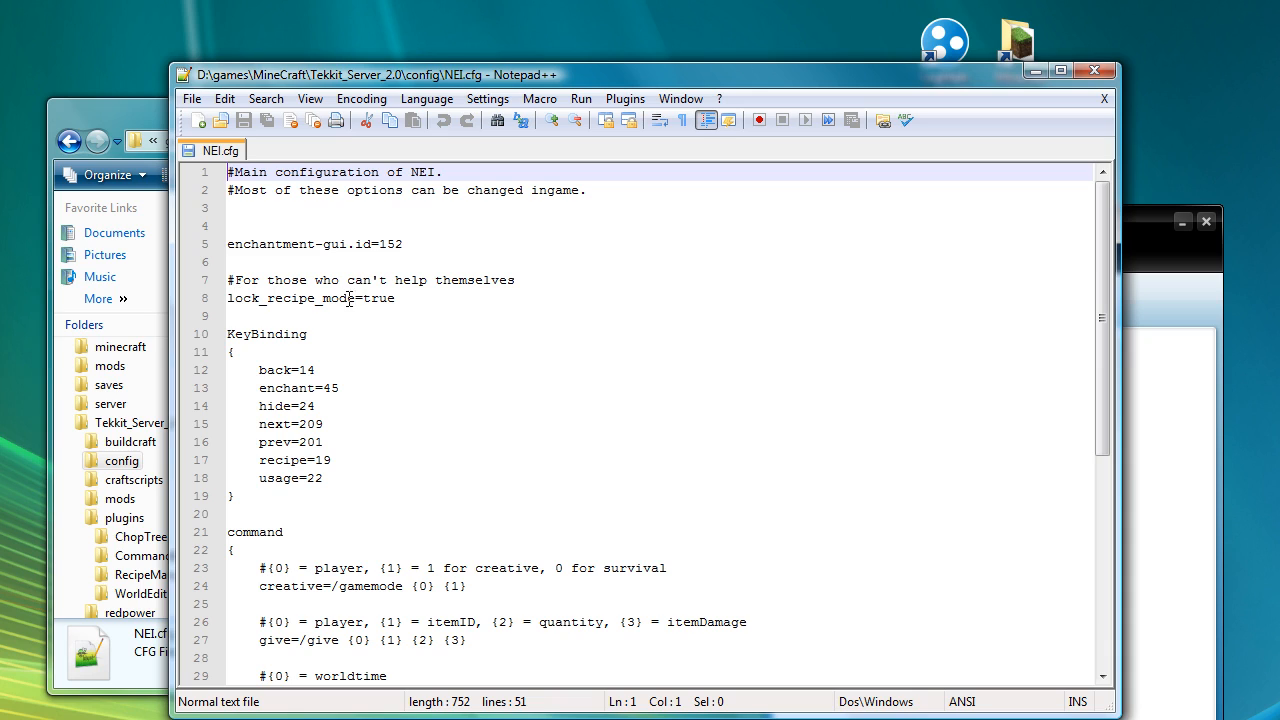
Set lock_recipe_mode to false, save NEI.cfg and close it.
double_click(378, 298)
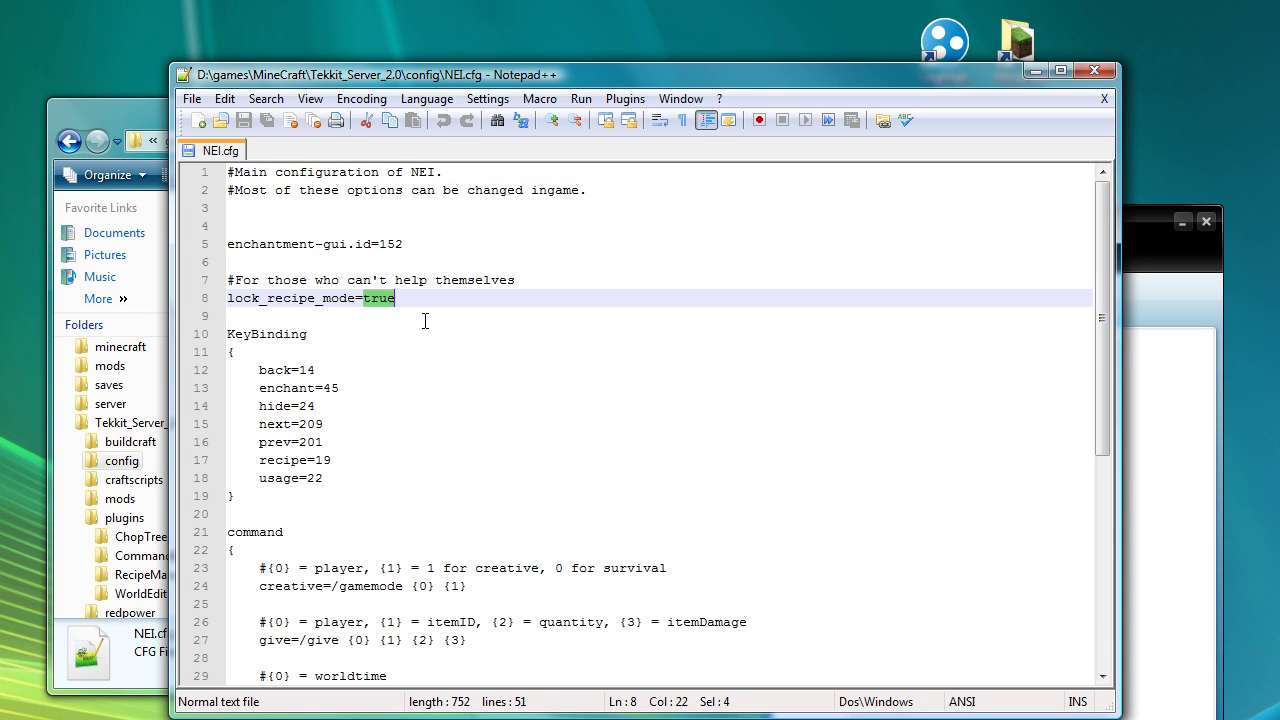
mouse_move(428, 336)
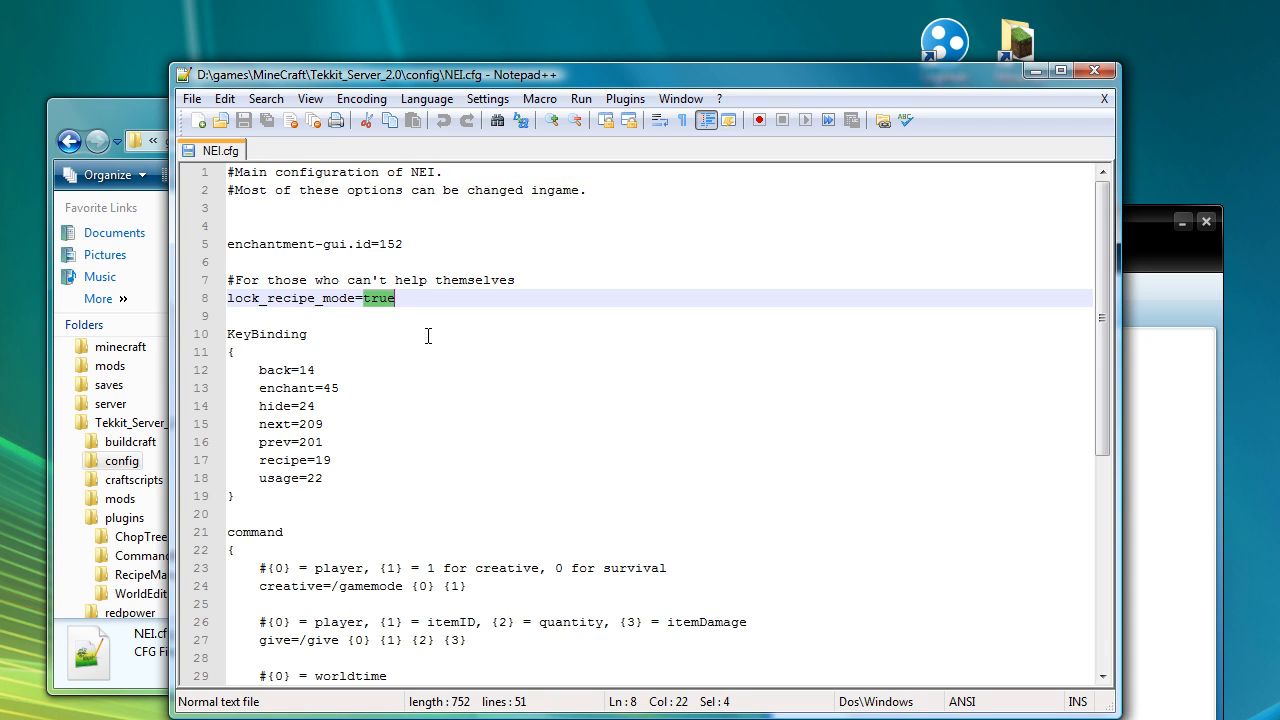
text(fals)
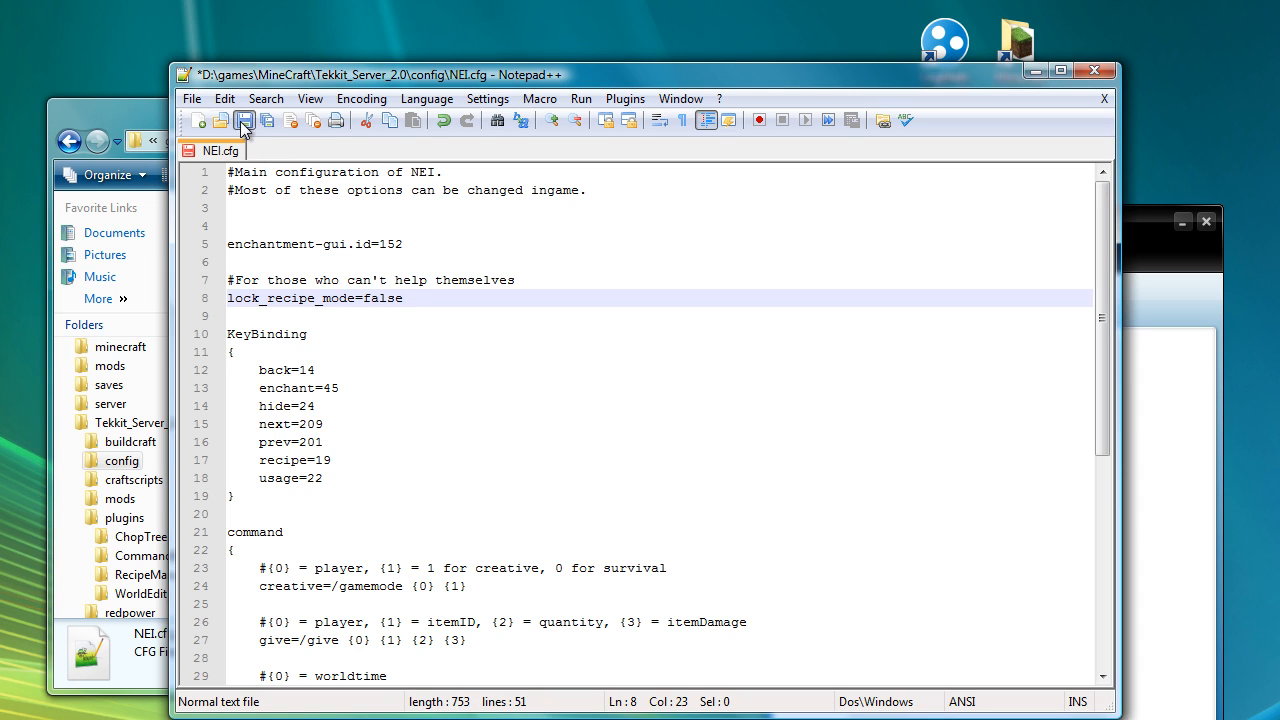
click(198, 120)
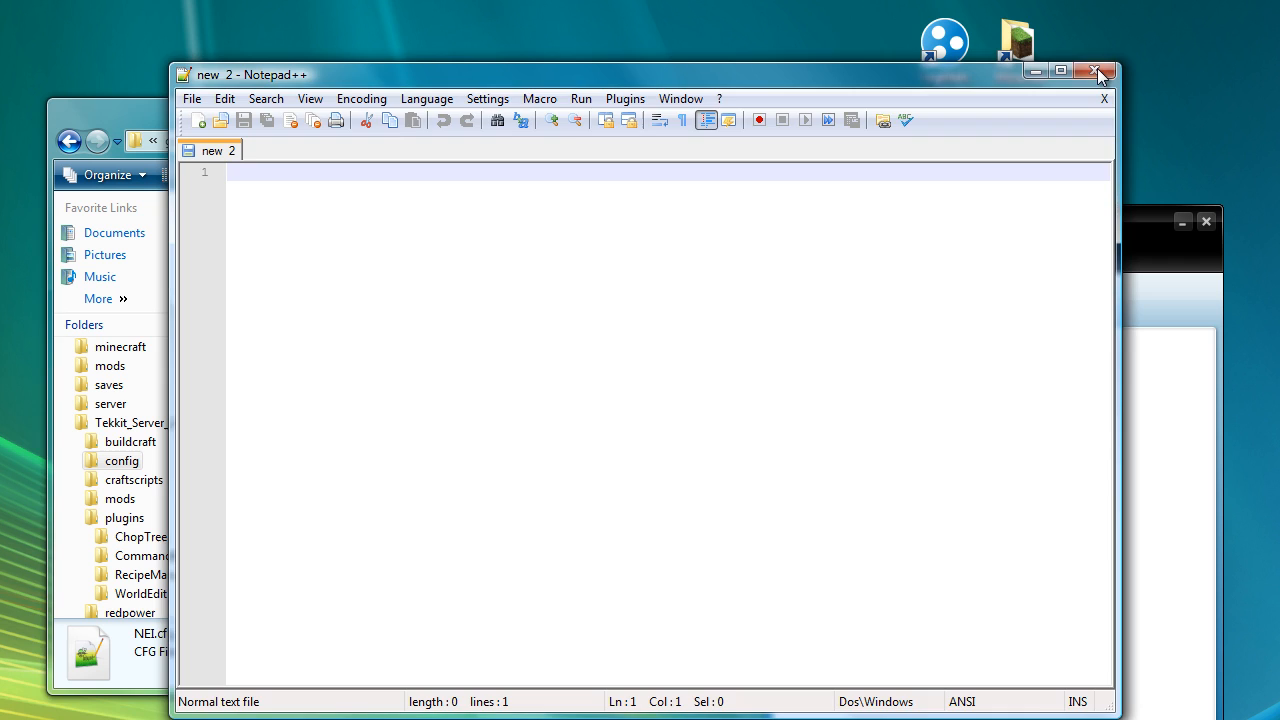
click(1098, 72)
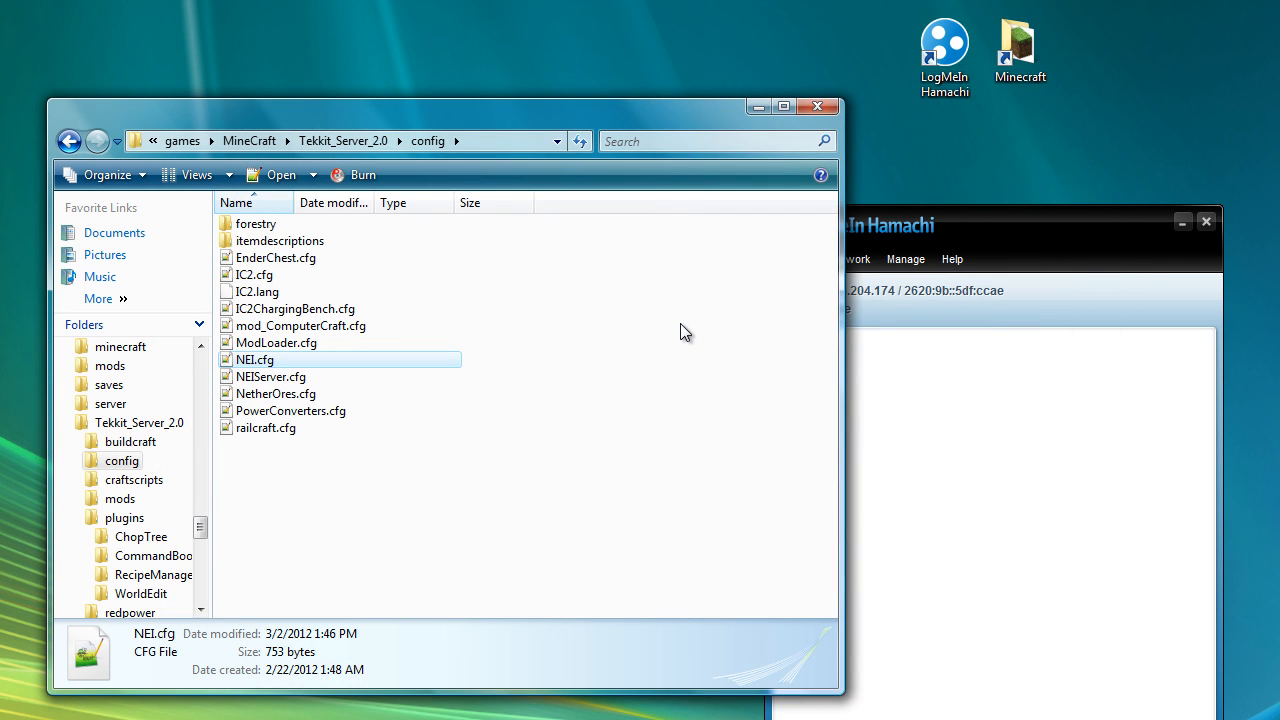
mouse_move(568, 328)
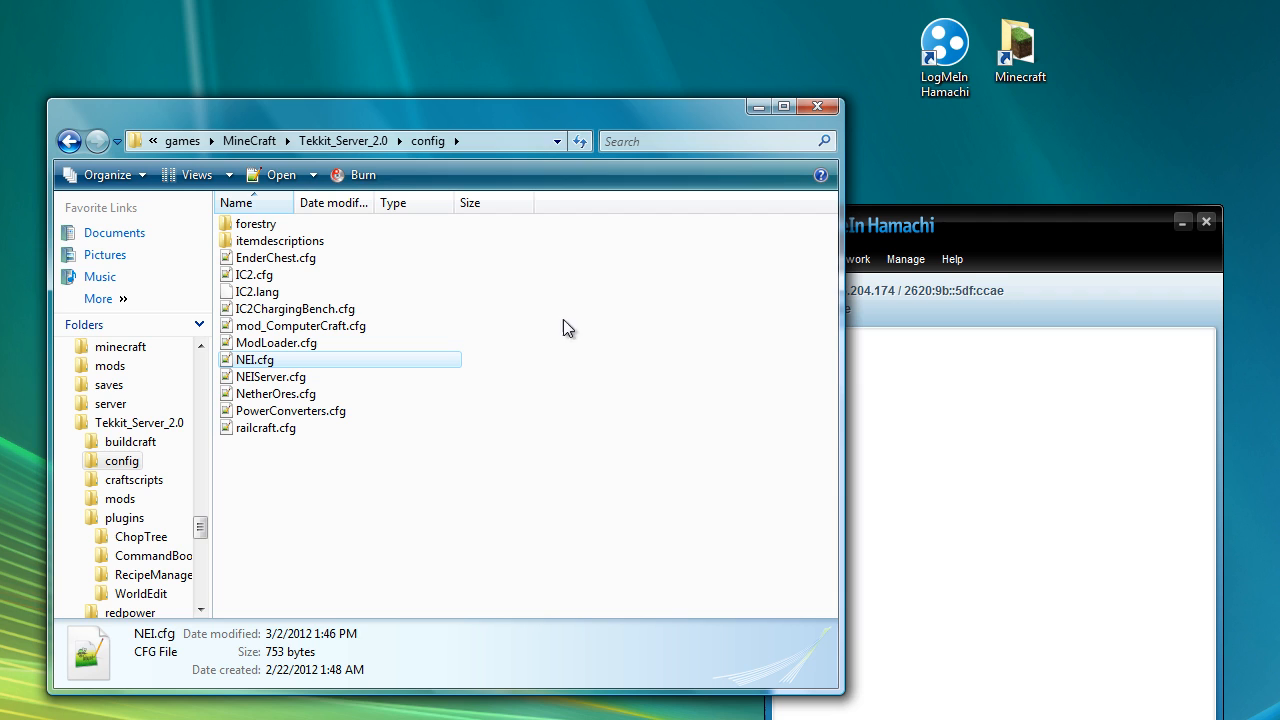
mouse_move(362, 144)
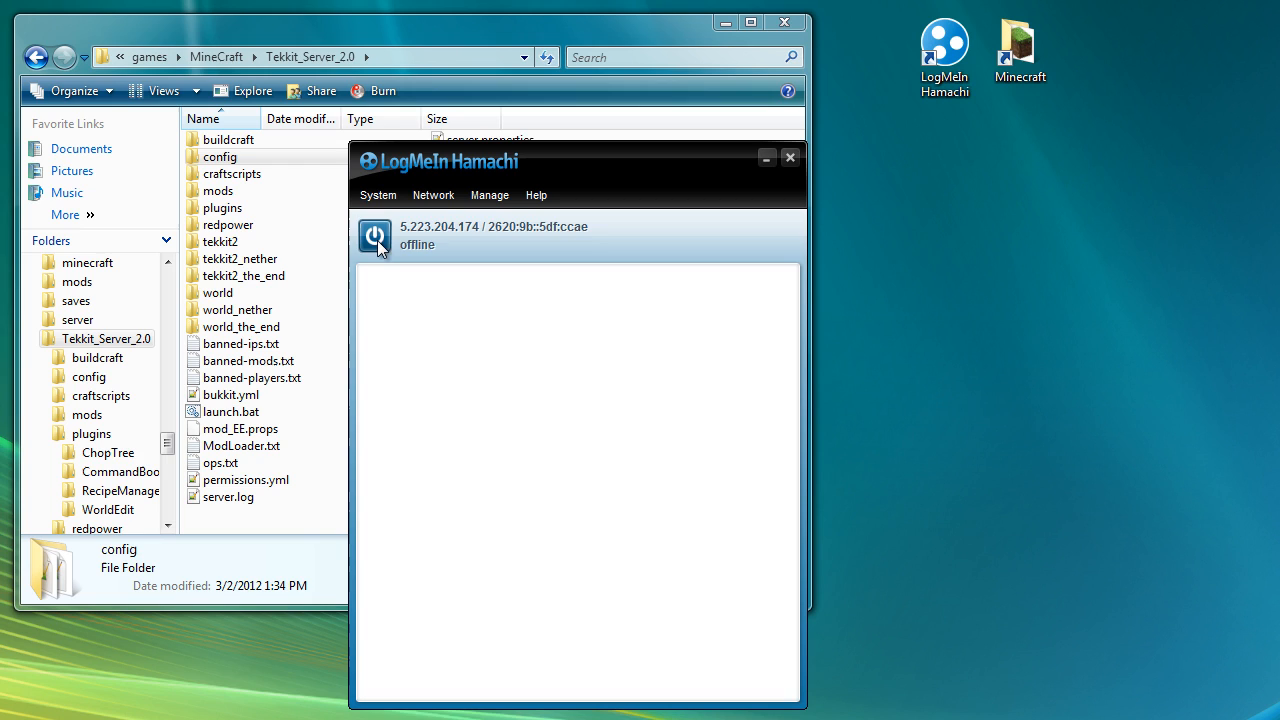
Power Hamachi online as Astocky so the joined networks list, then bring up the Network menu.
click(376, 236)
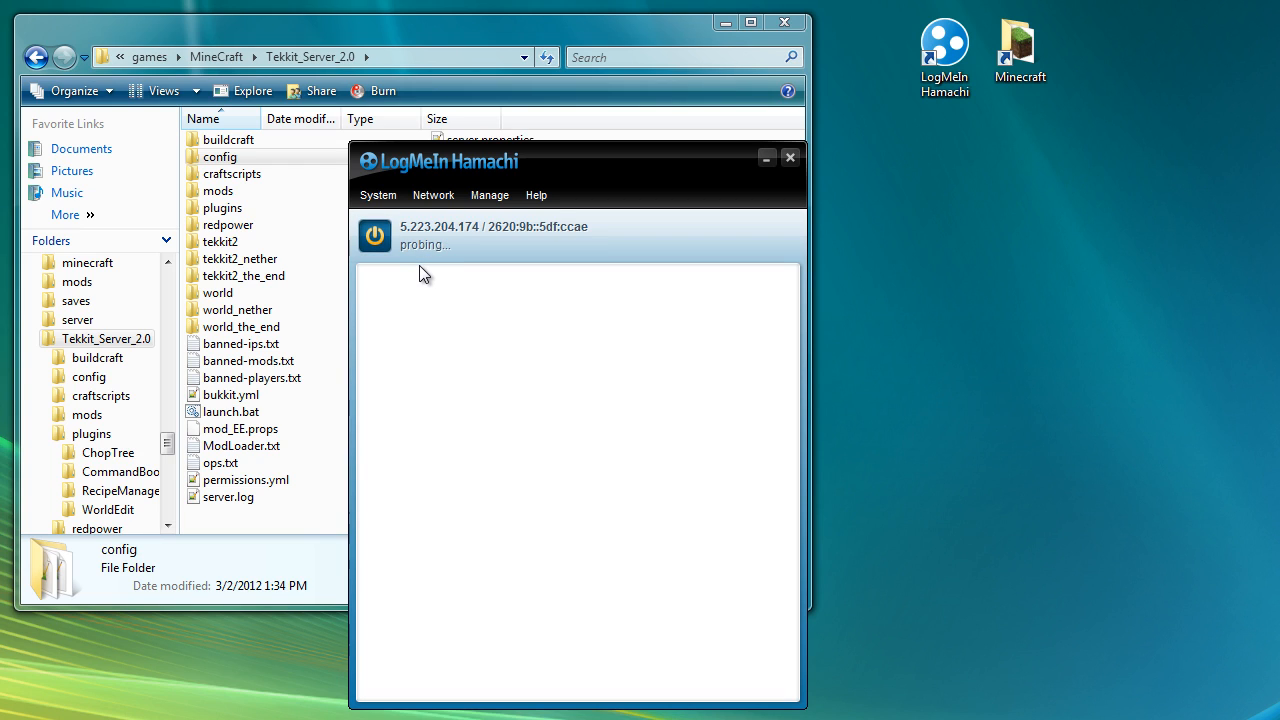
mouse_move(424, 284)
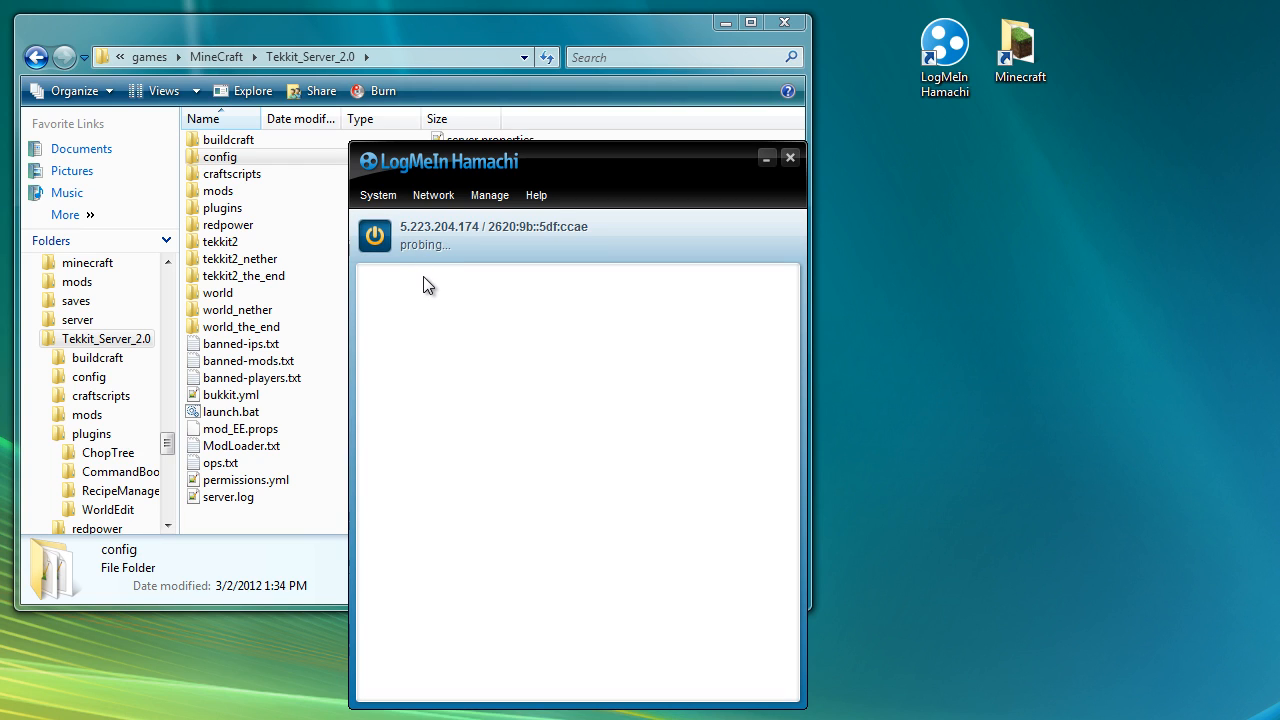
mouse_move(440, 296)
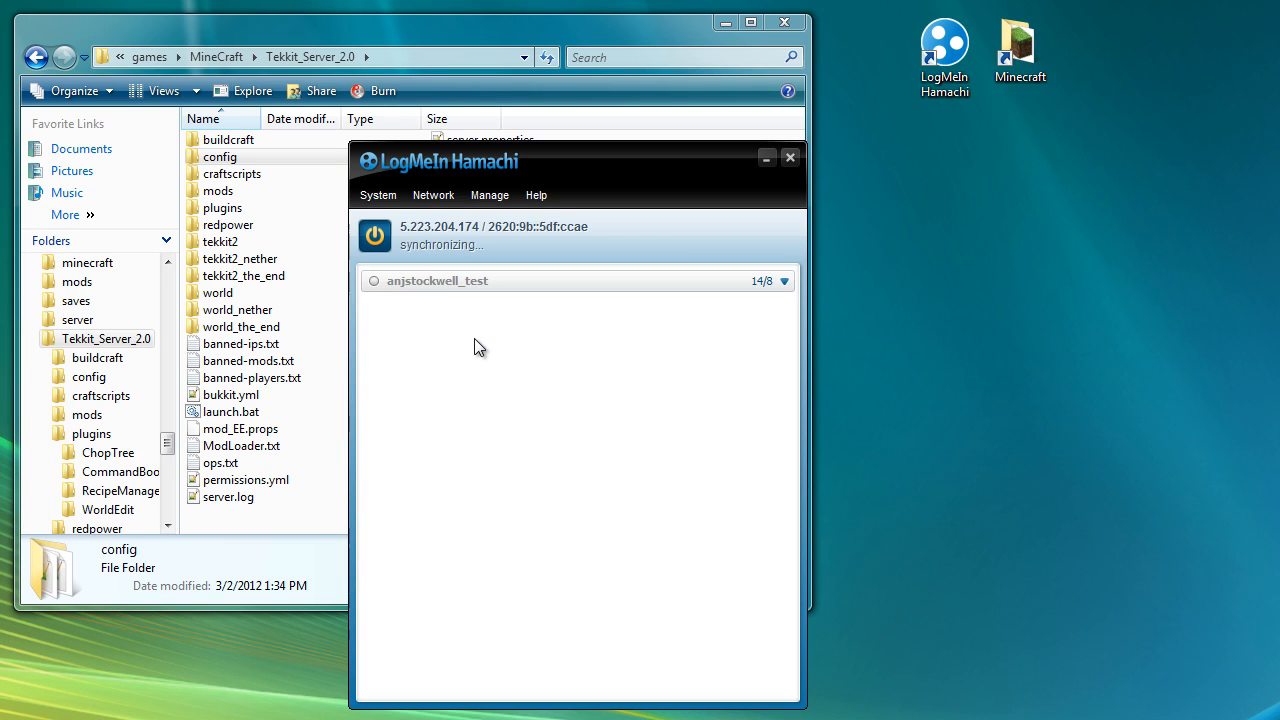
click(780, 280)
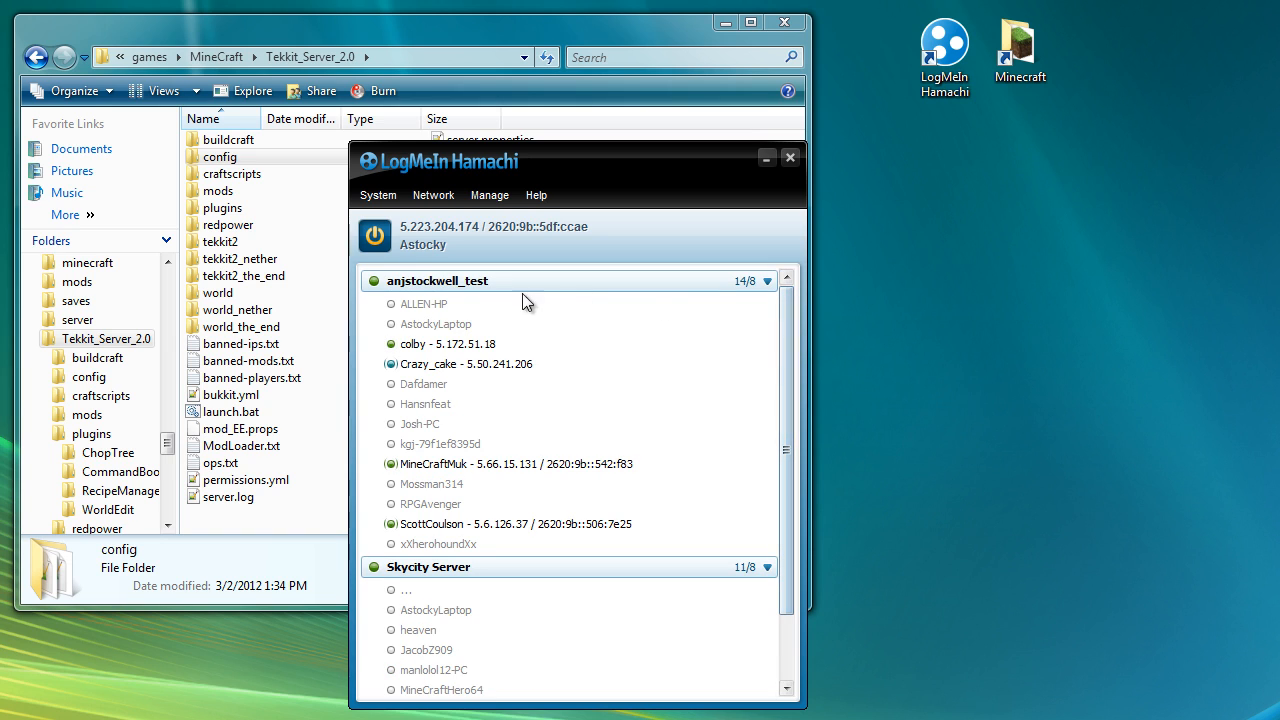
mouse_move(464, 304)
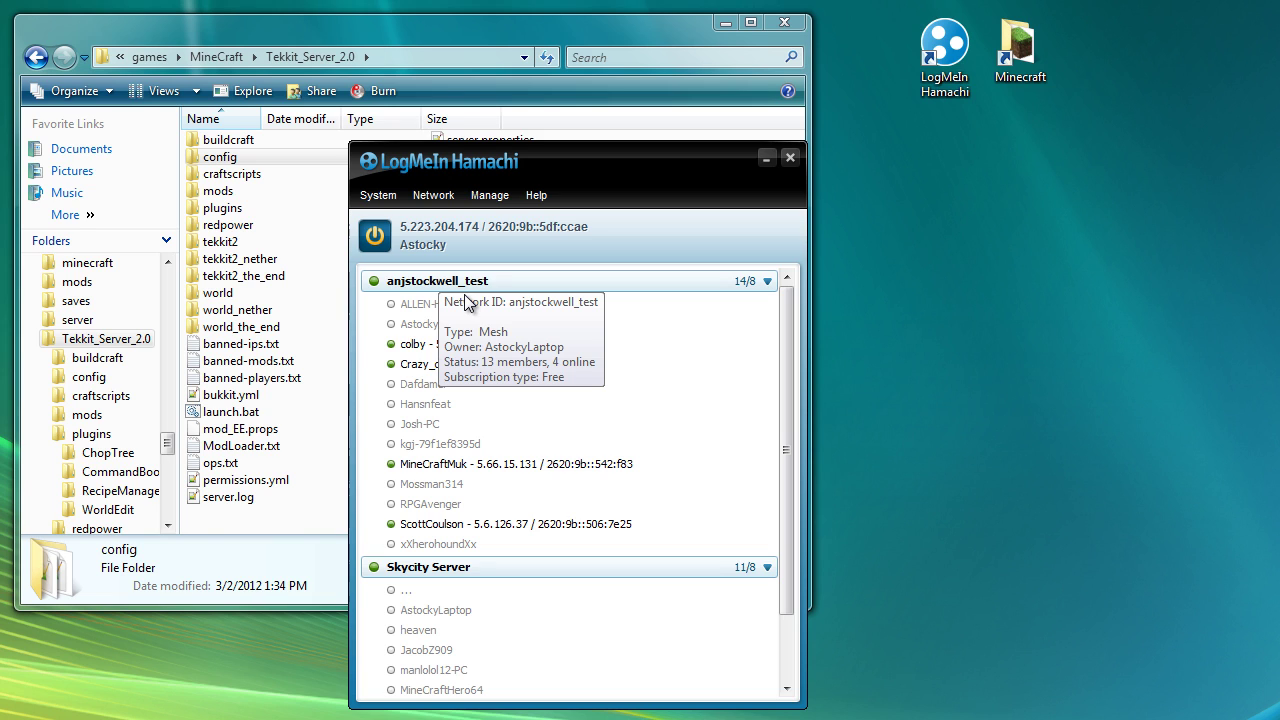
mouse_move(456, 288)
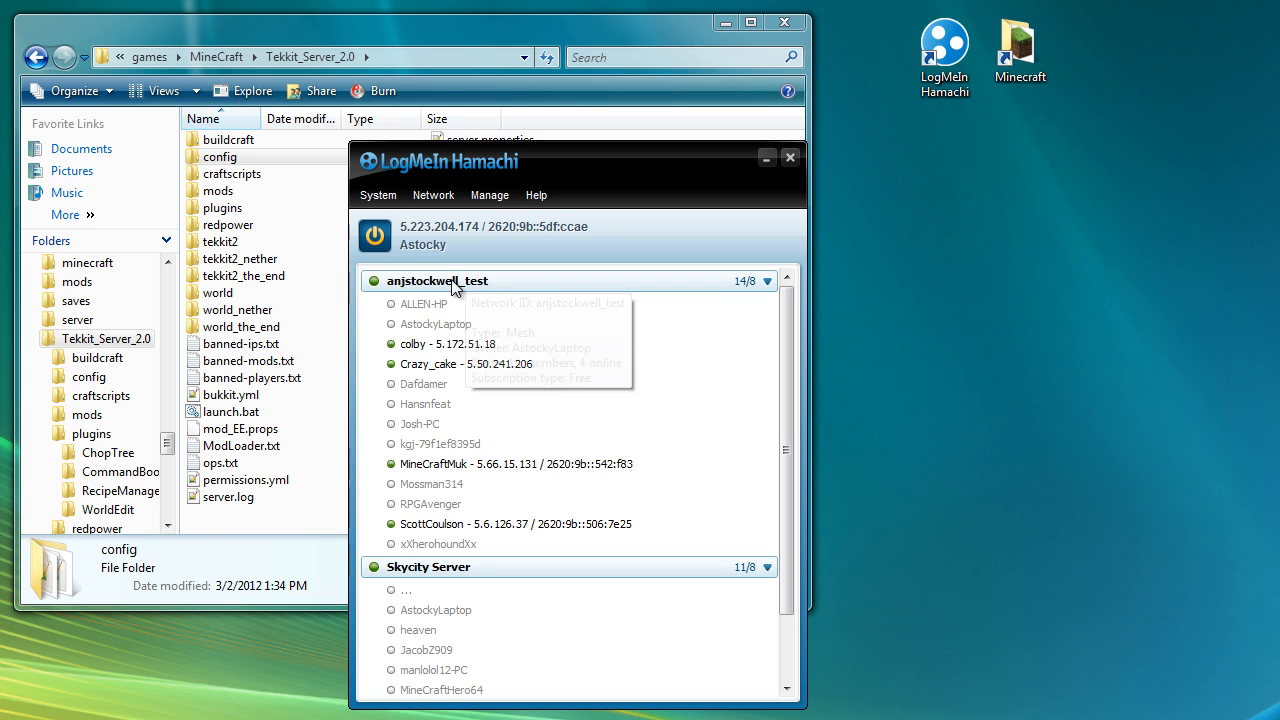
click(432, 194)
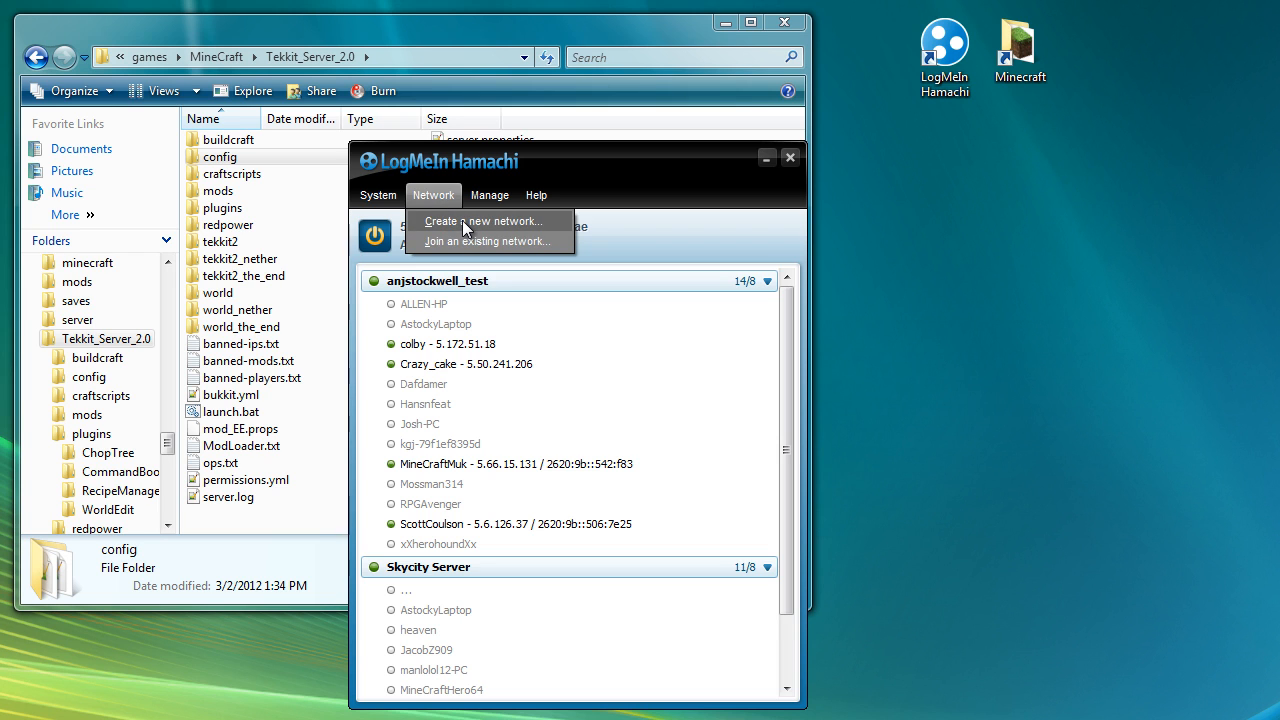
Start a new Hamachi network and enter anything_123 as the Network ID.
click(482, 220)
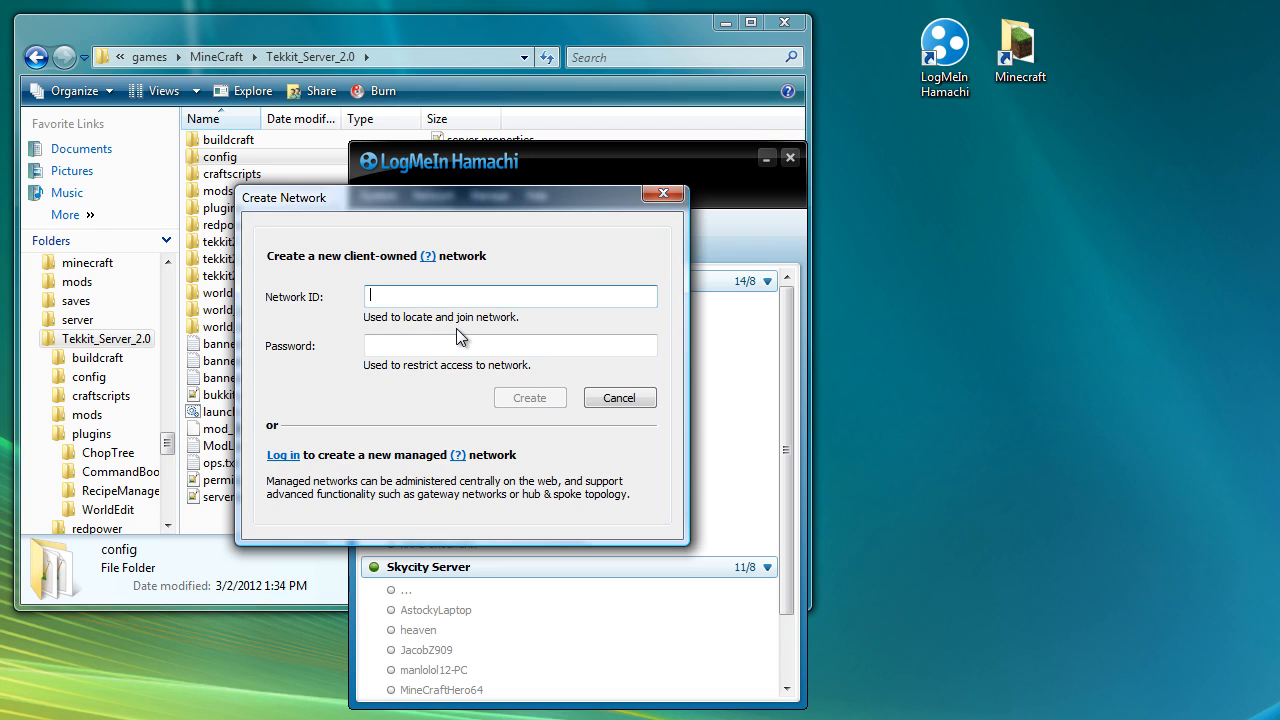
text(anything_)
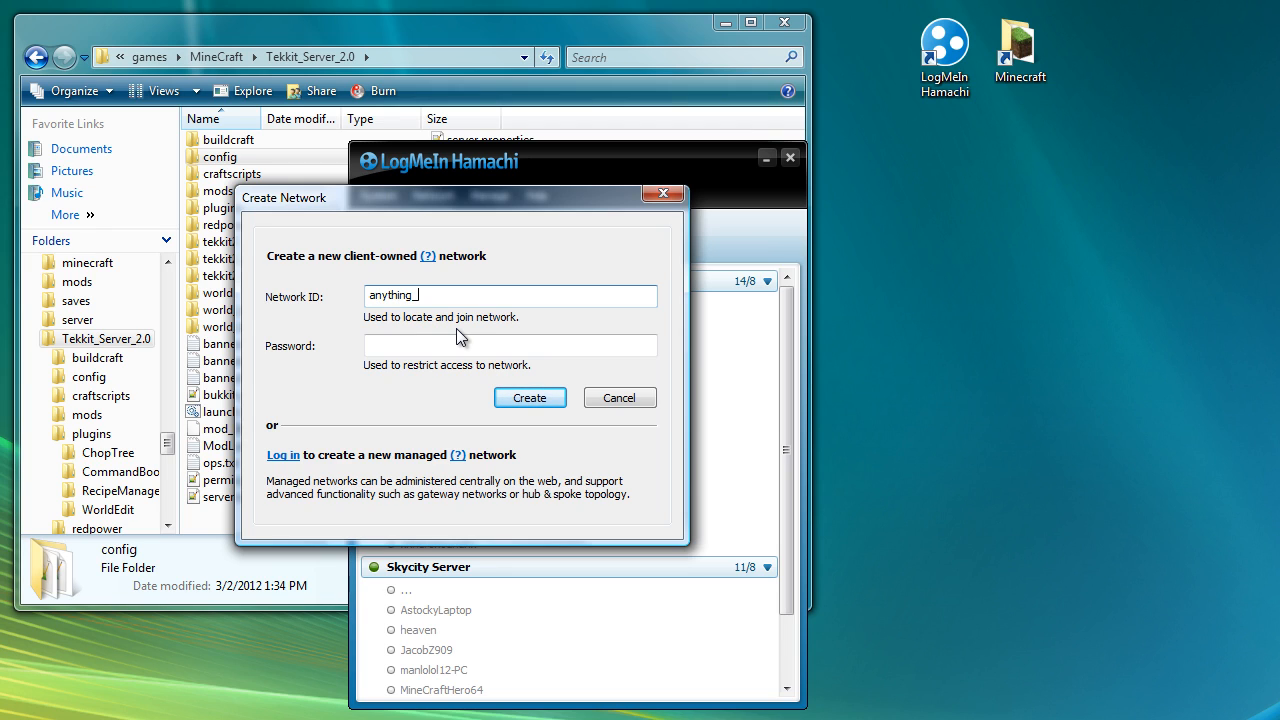
text(123)
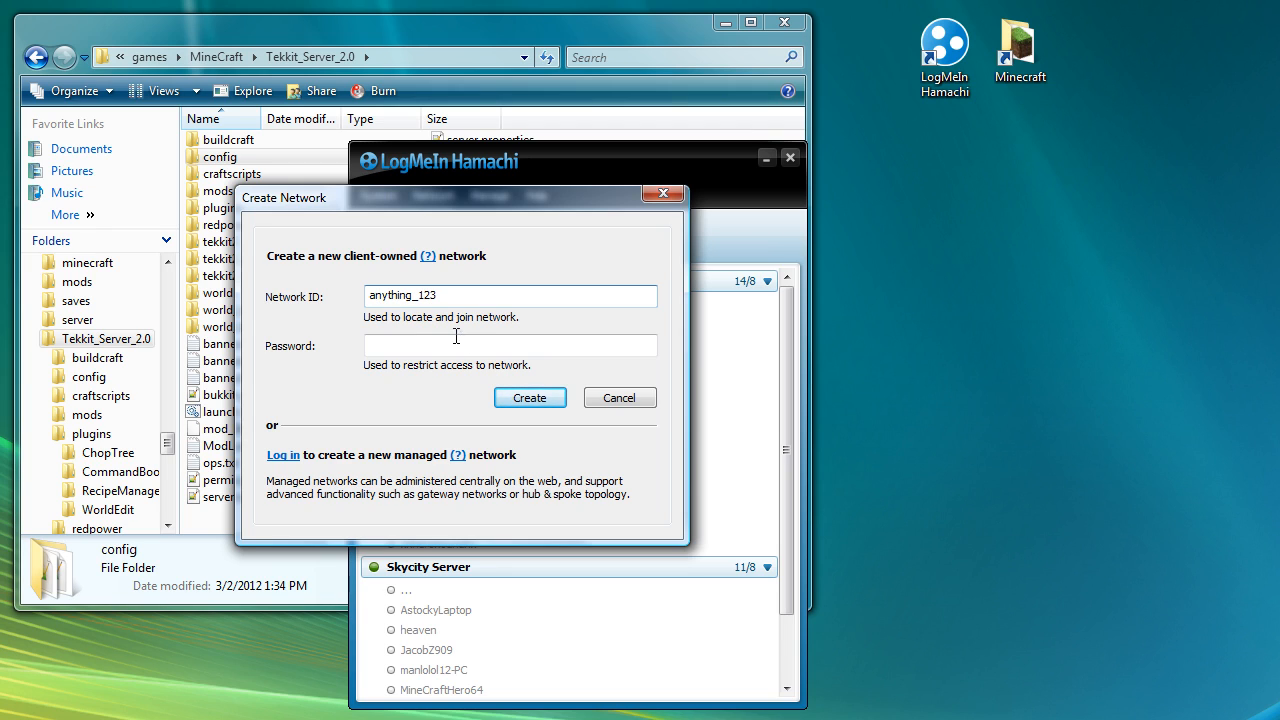
click(510, 344)
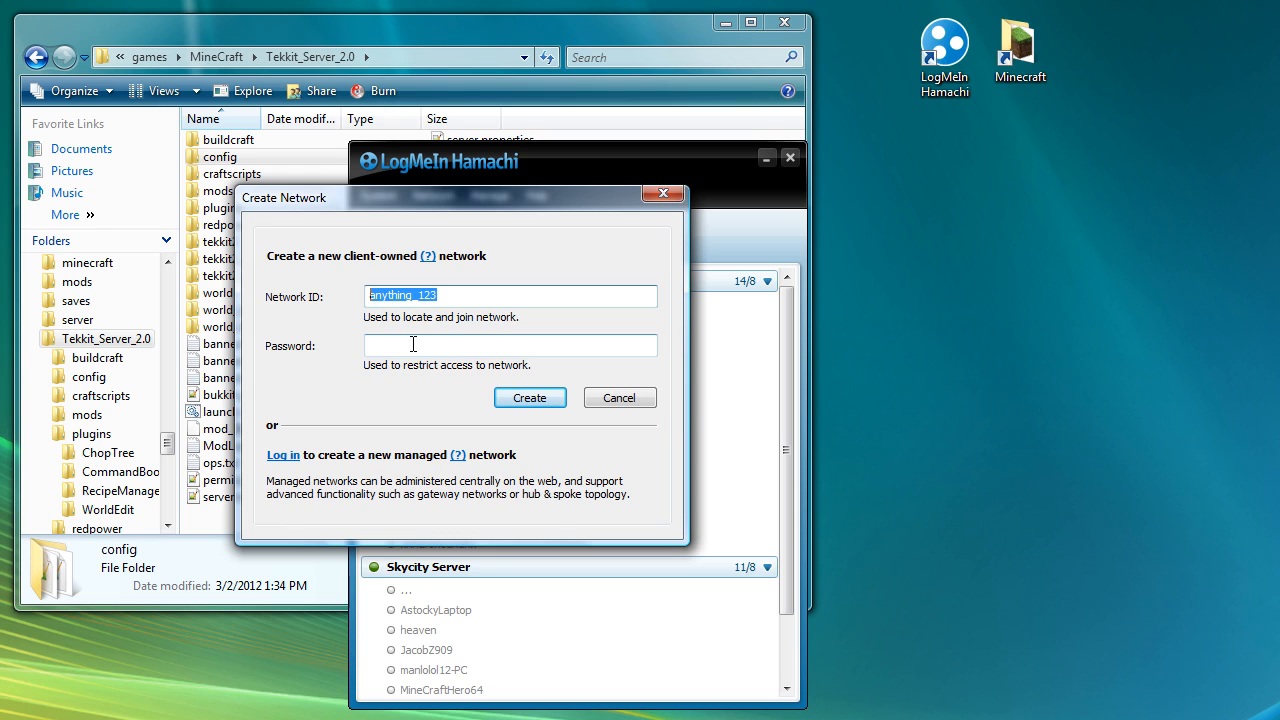
click(510, 344)
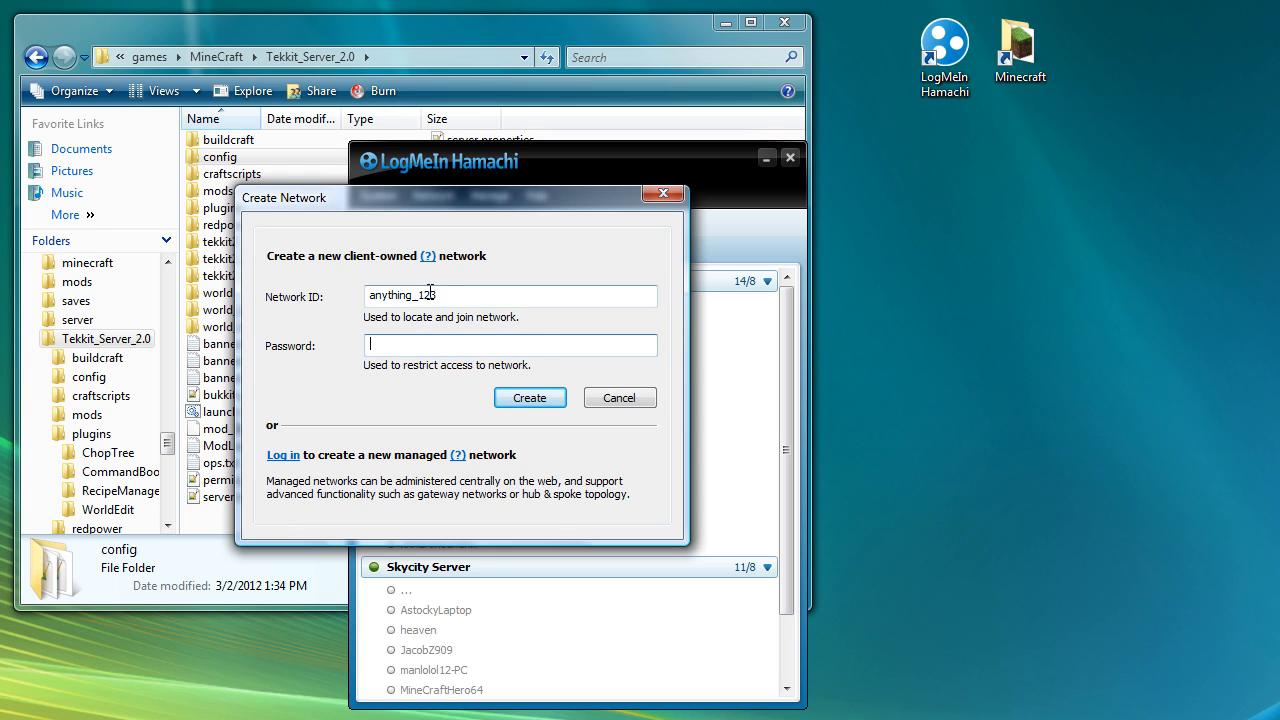
text(3)
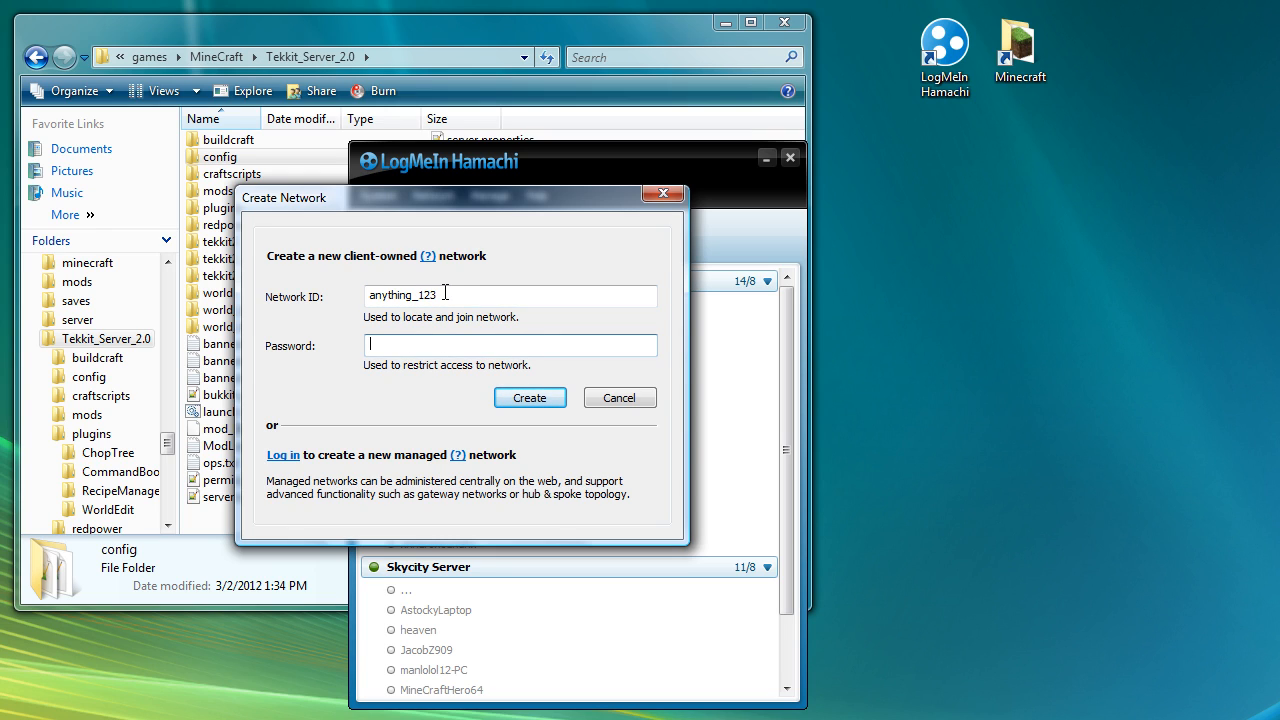
mouse_move(444, 332)
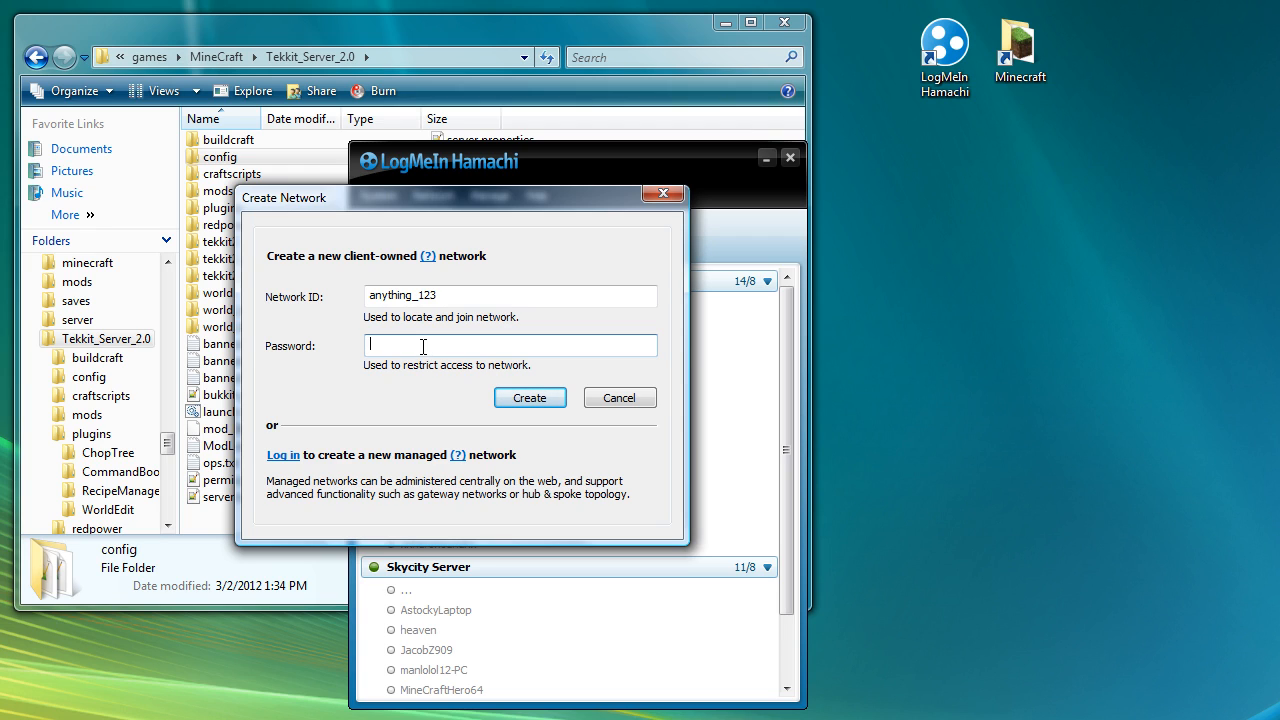
mouse_move(380, 348)
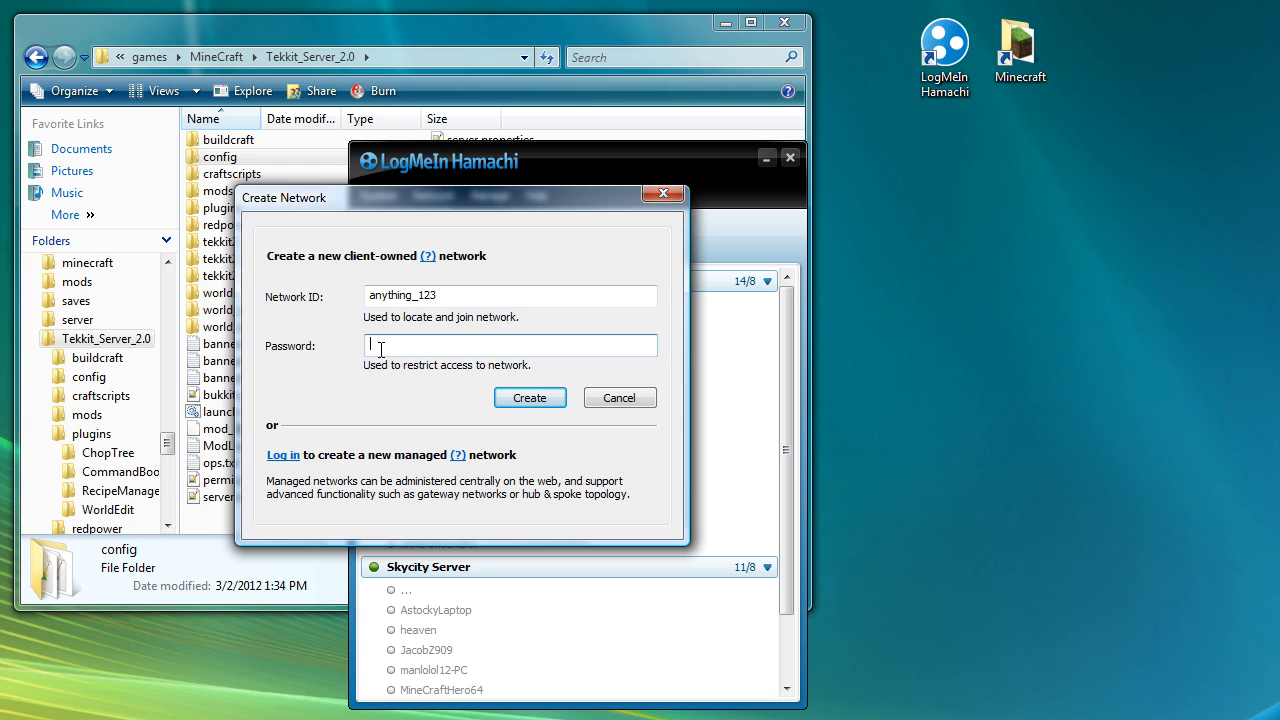
mouse_move(338, 360)
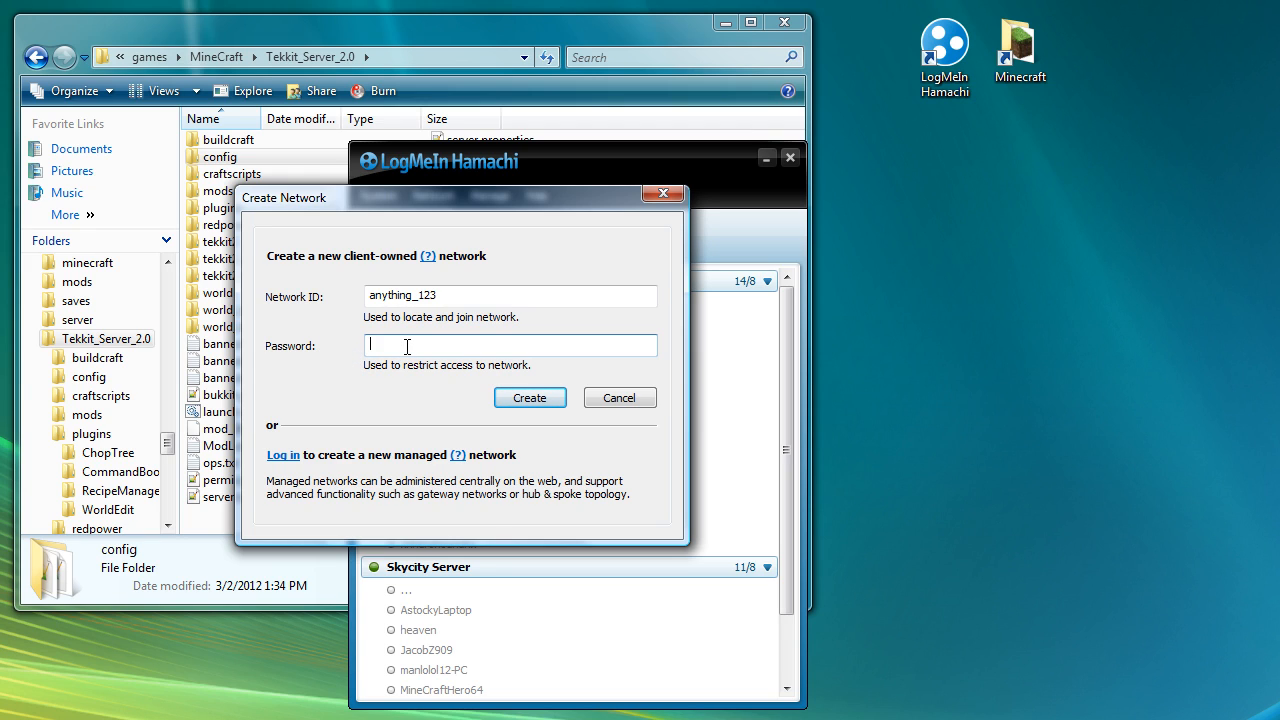
Leave the password empty and select the whole network ID text.
click(510, 296)
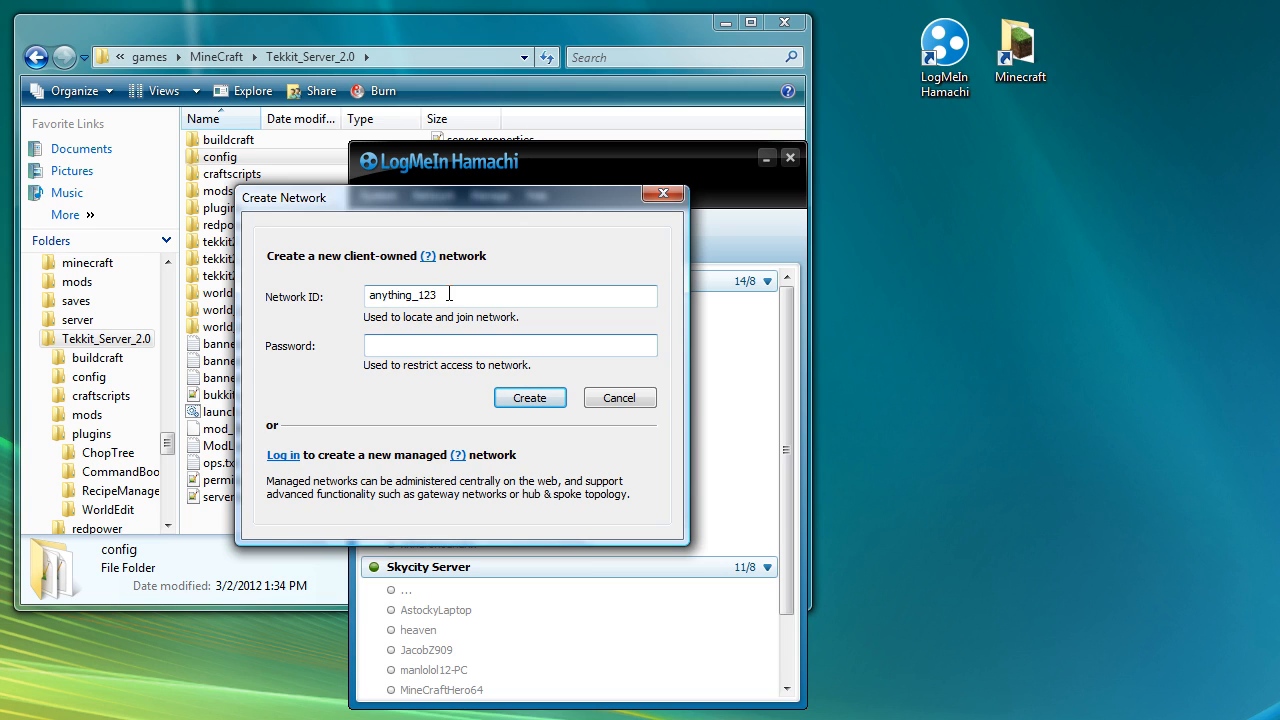
triple_click(510, 296)
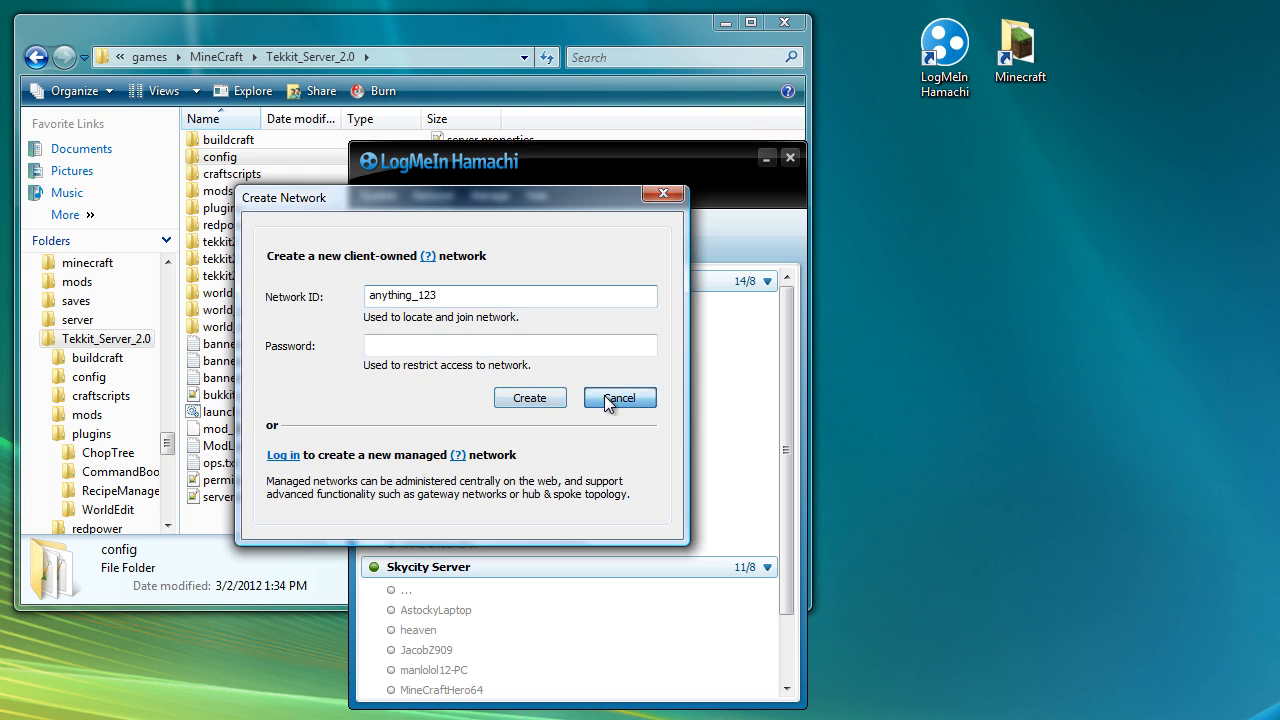
Cancel the Create Network dialog and exit LogMeIn Hamachi, leaving the Tekkit_Server_2.0 folder.
click(620, 398)
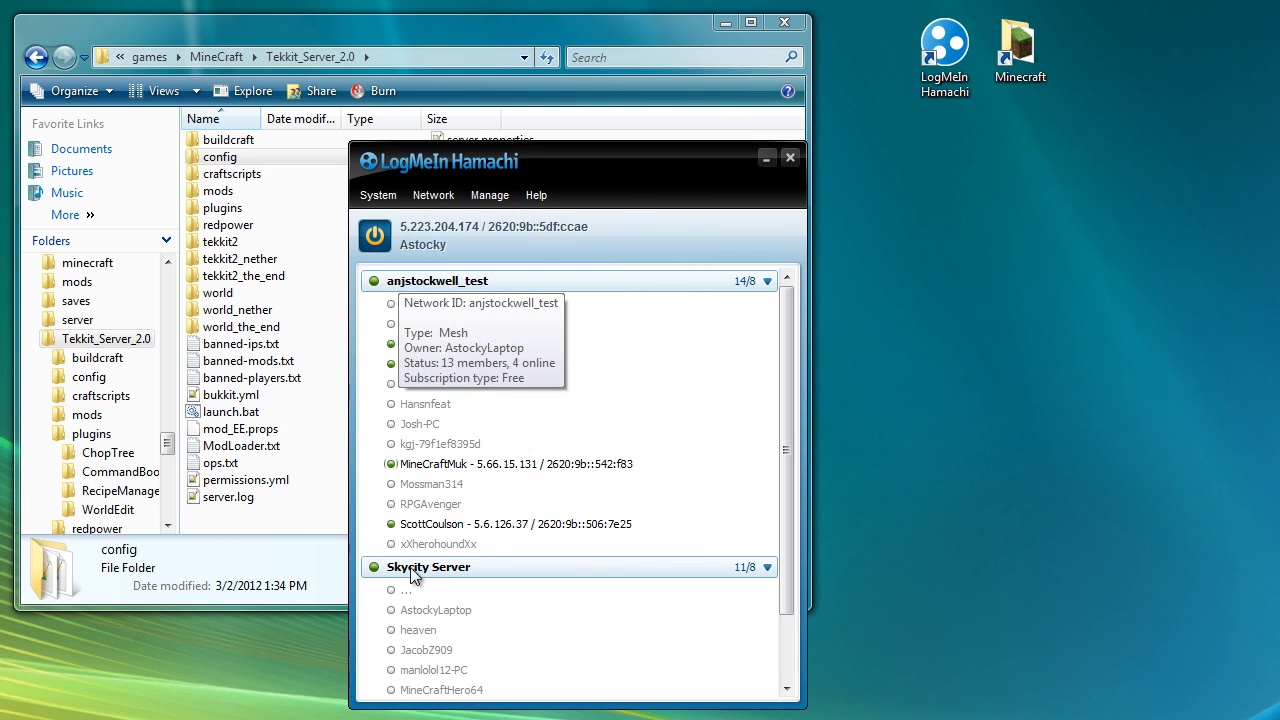
scroll(down, 3)
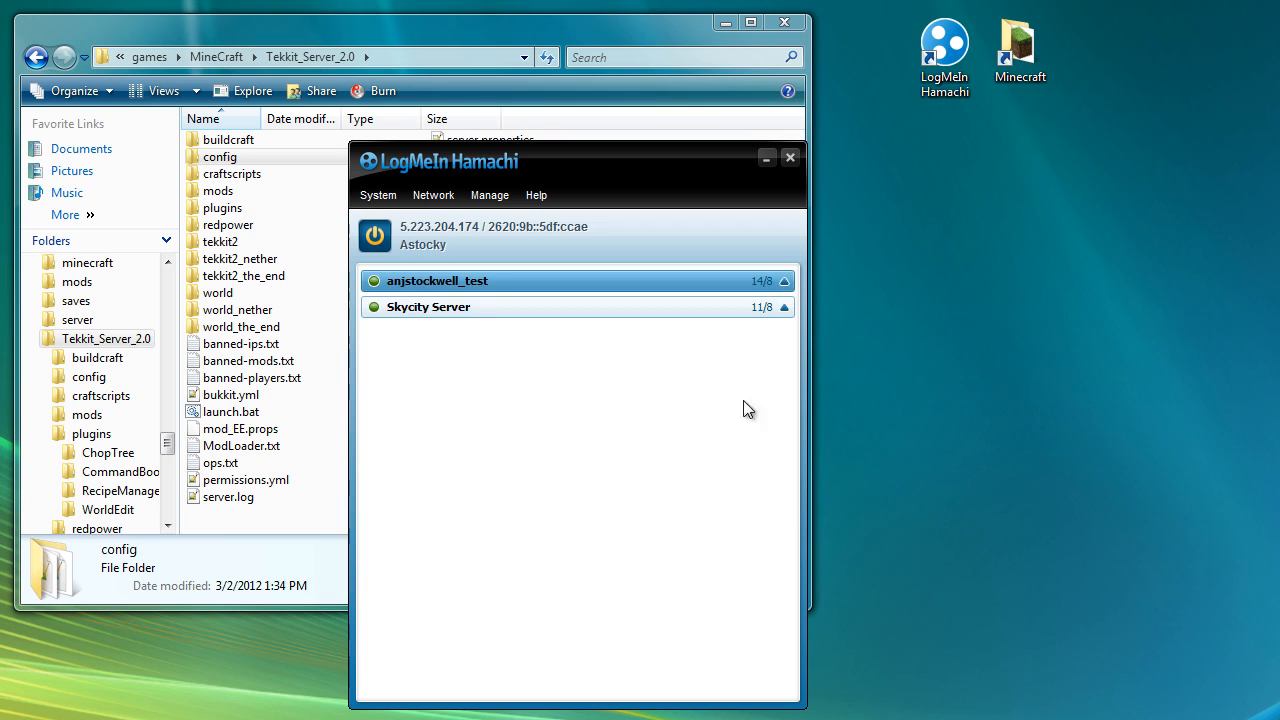
mouse_move(378, 194)
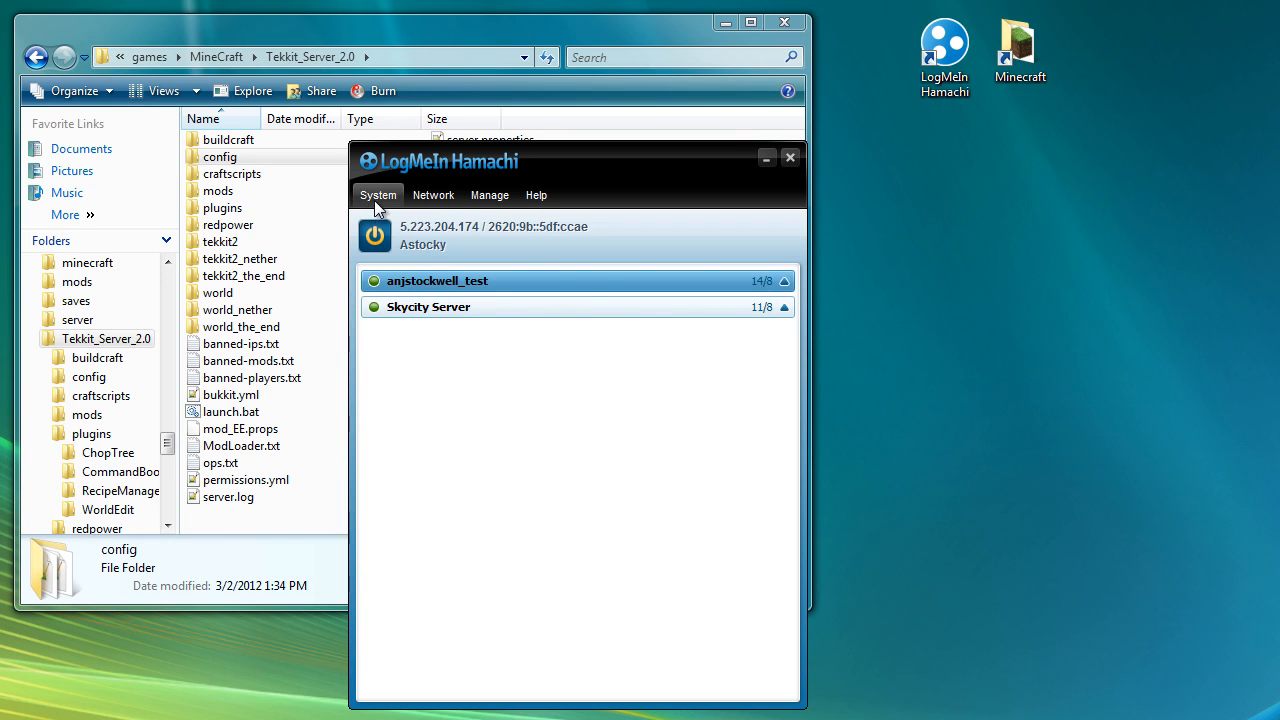
click(378, 194)
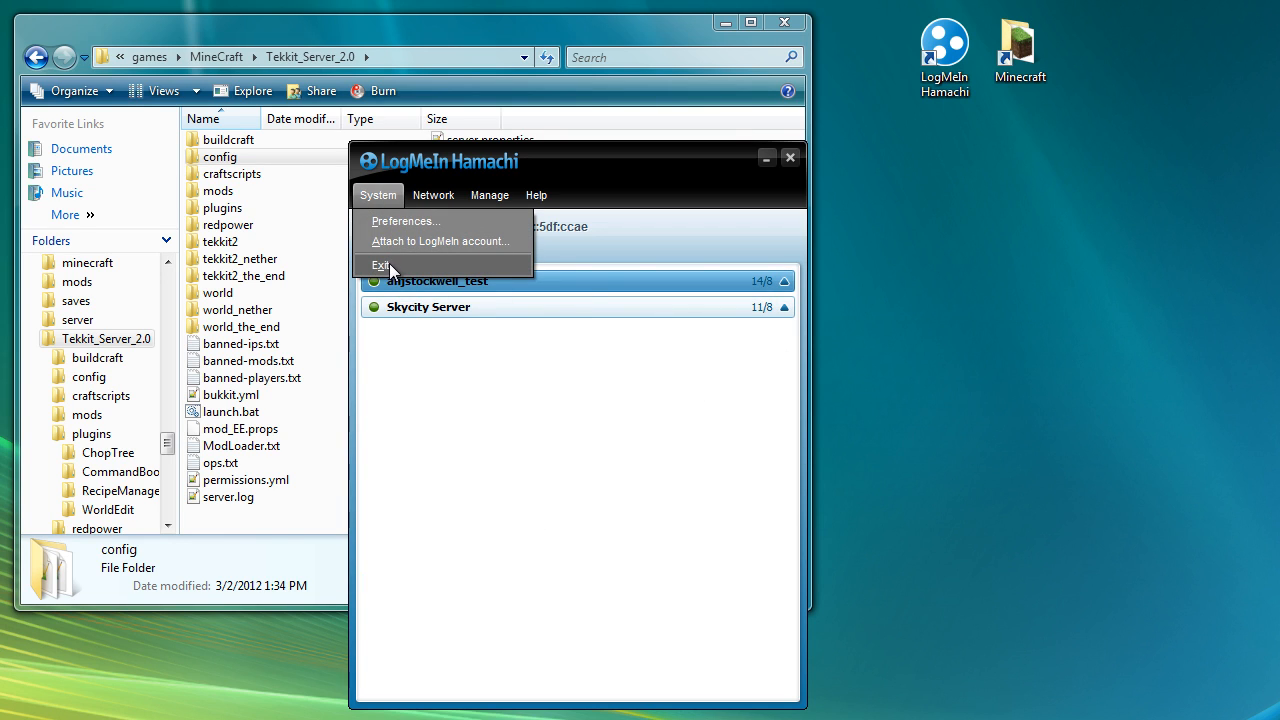
click(380, 264)
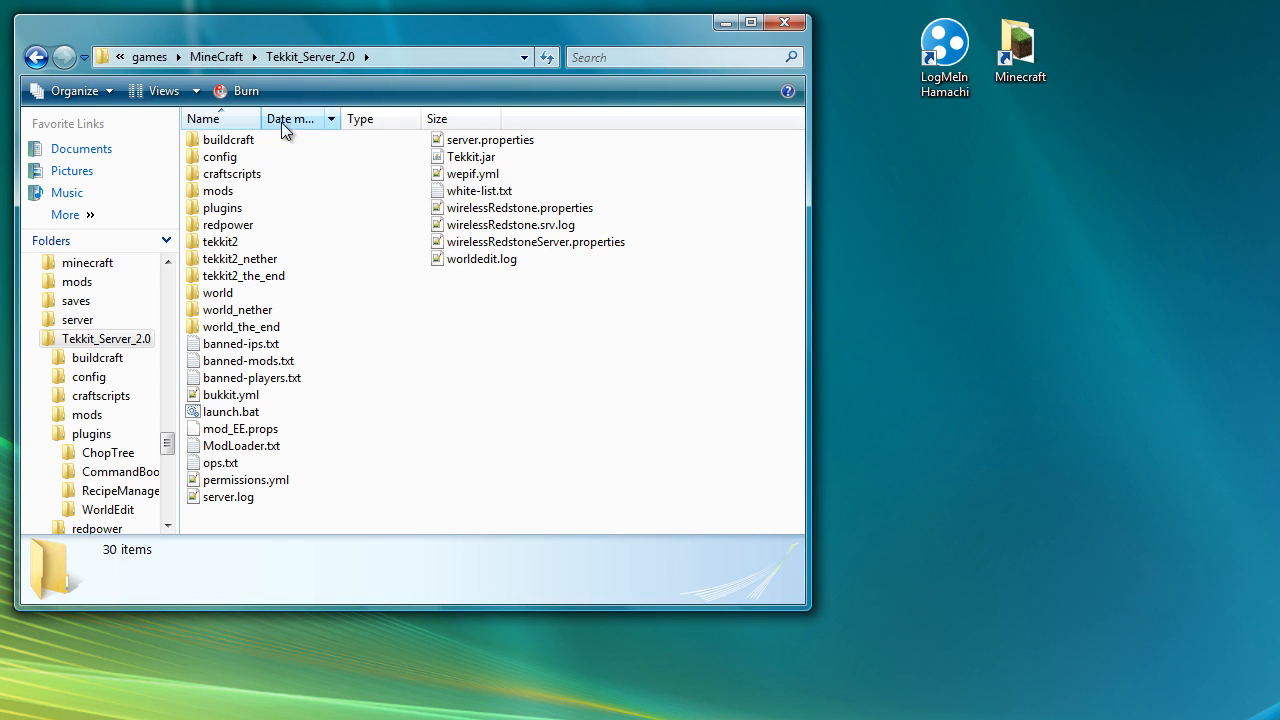
Start the server with launch.bat and return to the MineCraft folder, selecting TechnicLauncher-0.2.exe.
double_click(228, 412)
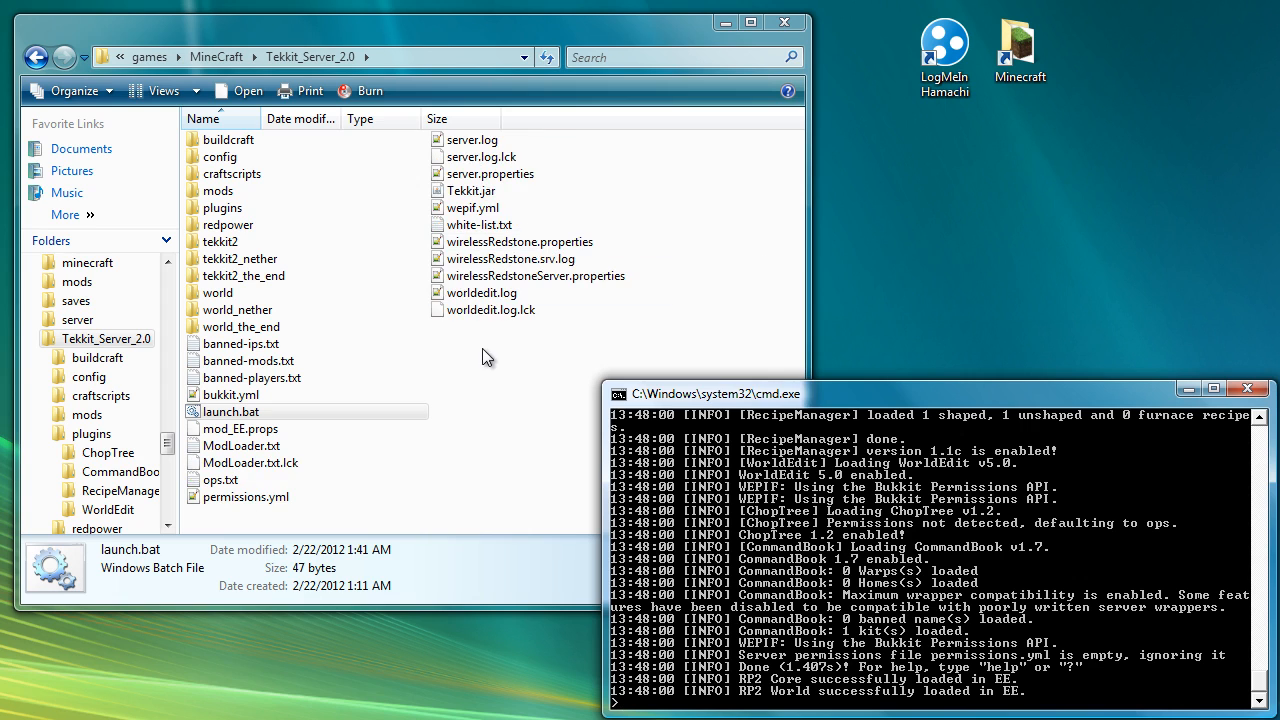
click(480, 292)
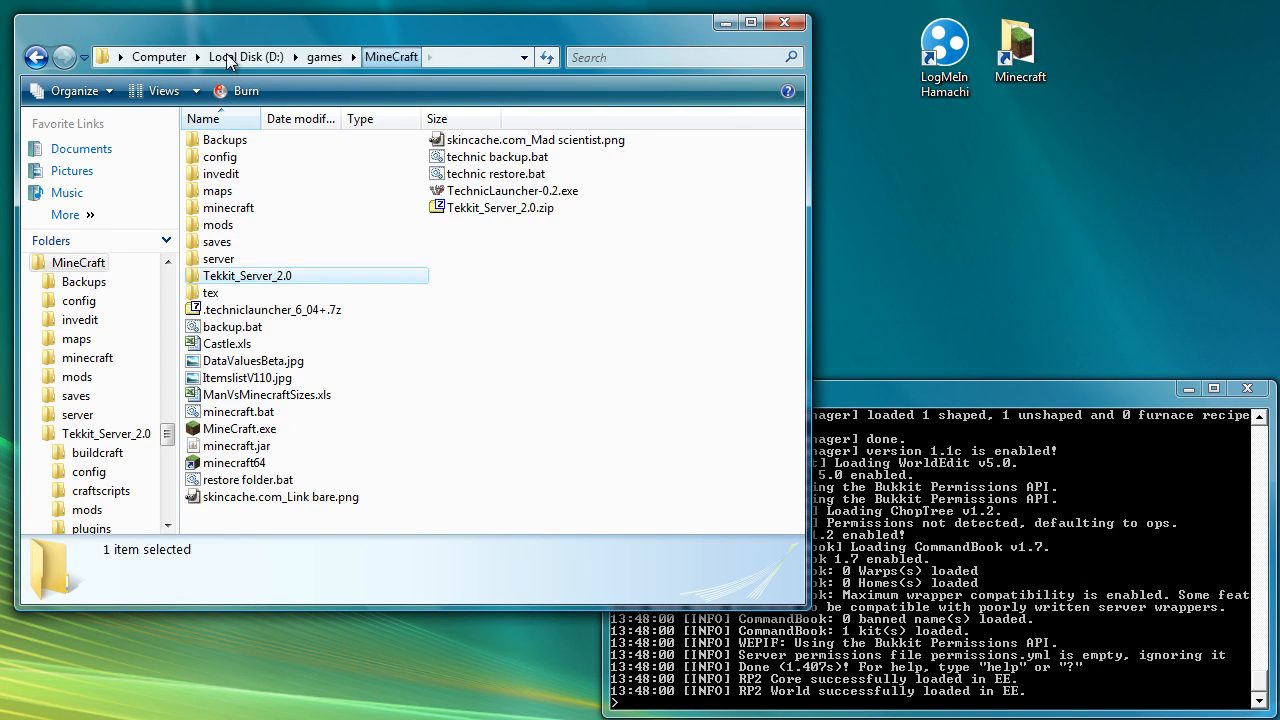
click(512, 190)
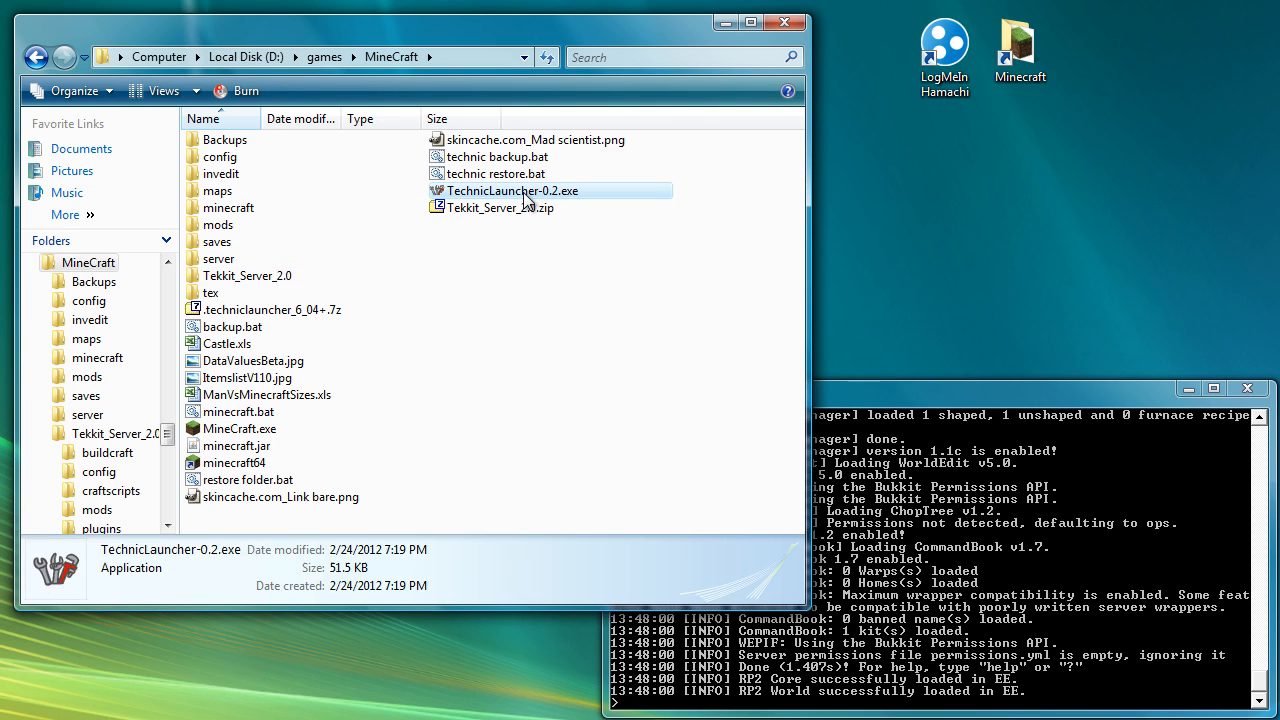
Run the Technic Launcher, choose the Tekkit modpack and view the Launcher Settings.
double_click(512, 190)
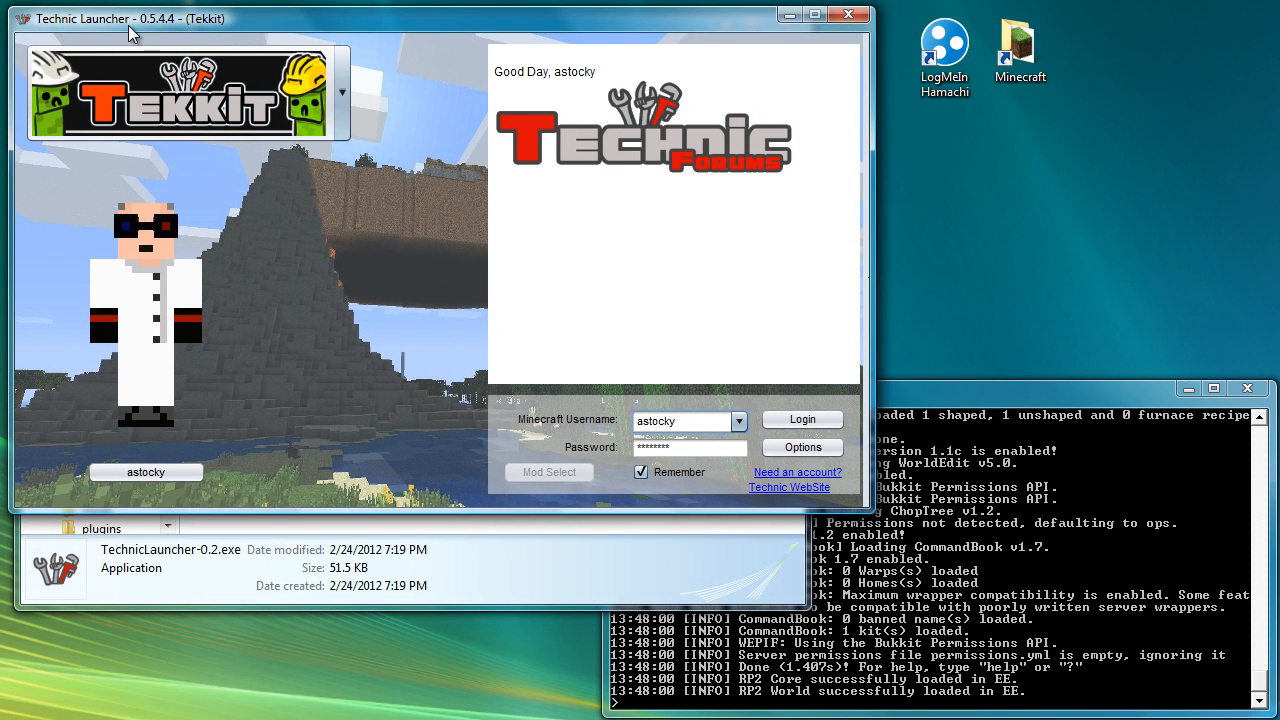
mouse_move(172, 28)
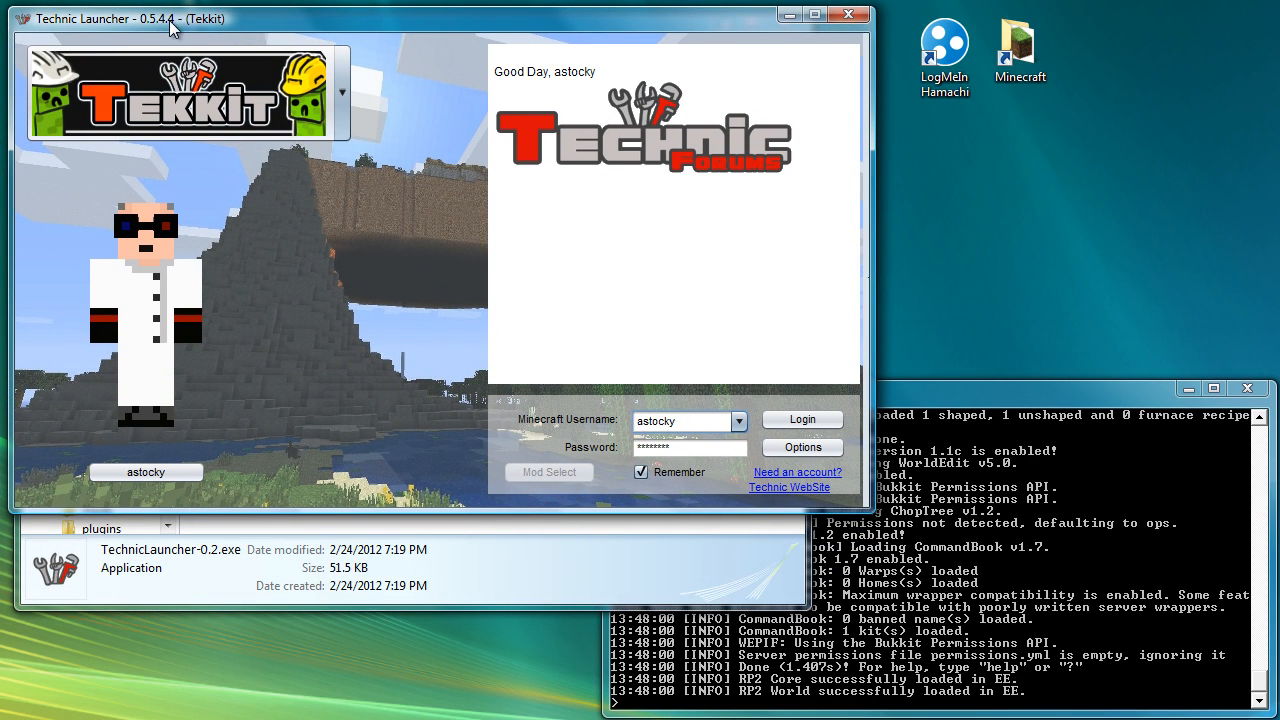
mouse_move(238, 32)
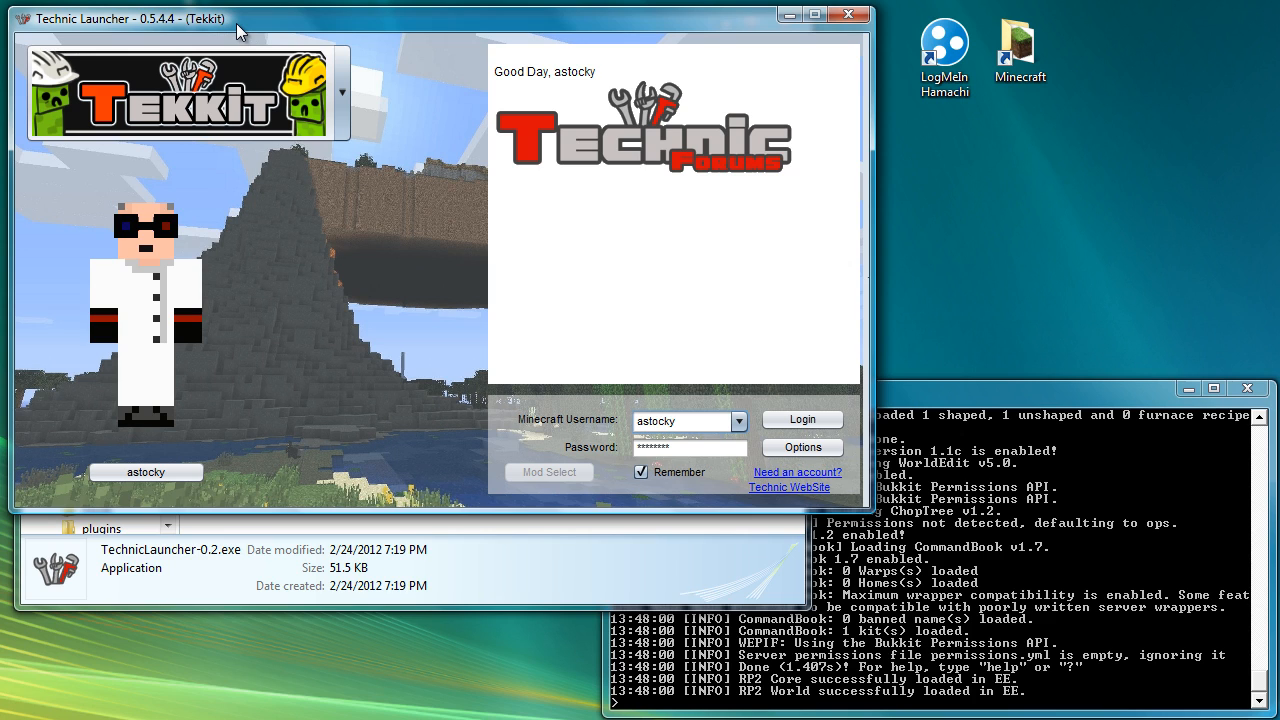
mouse_move(340, 82)
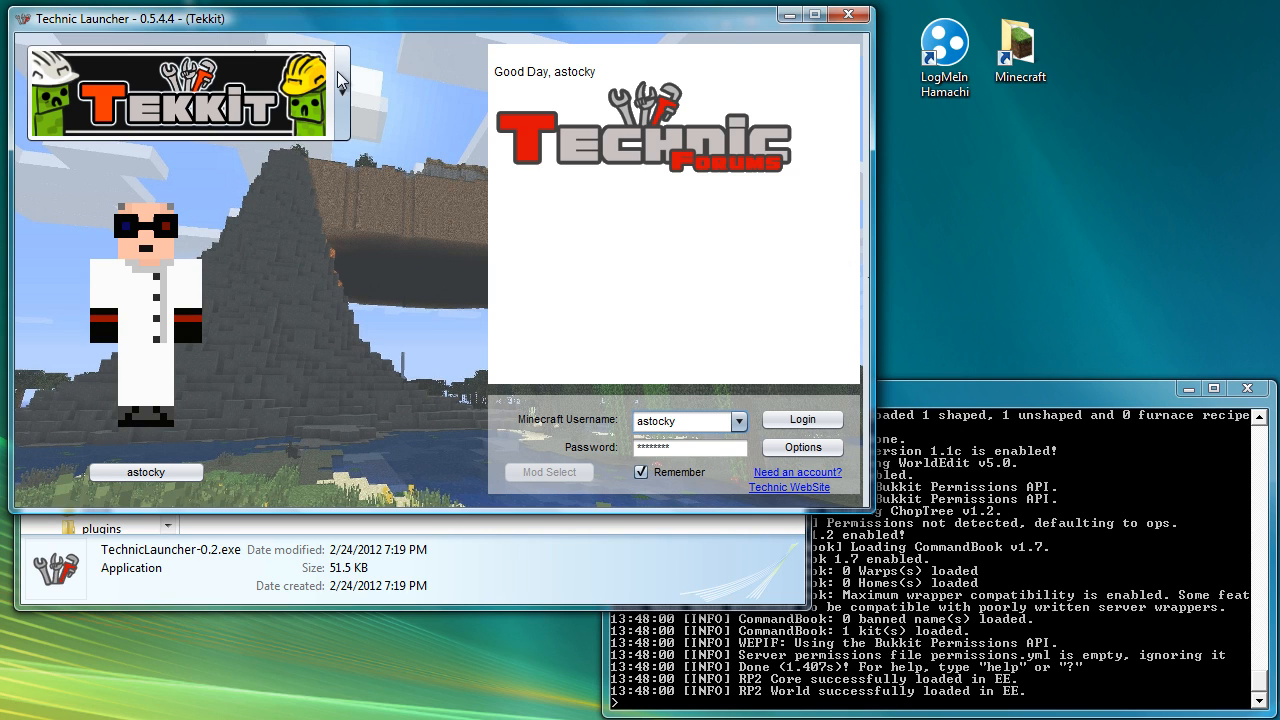
click(342, 92)
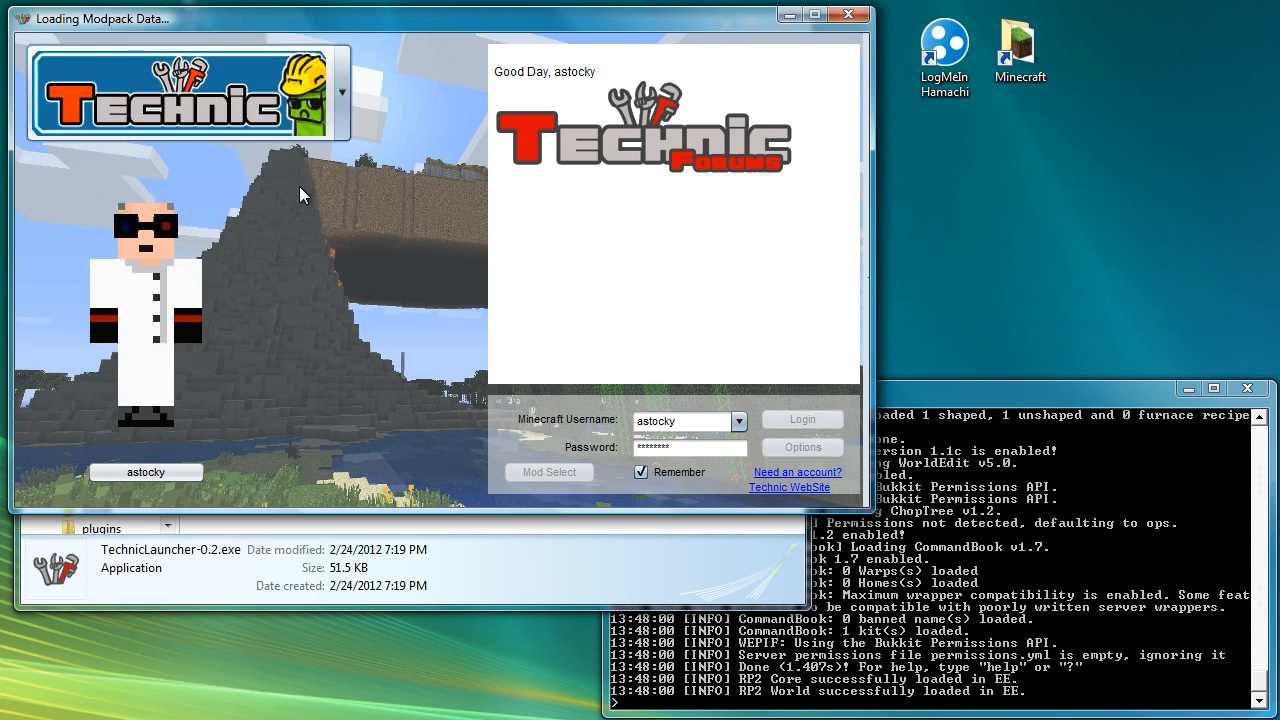
click(340, 92)
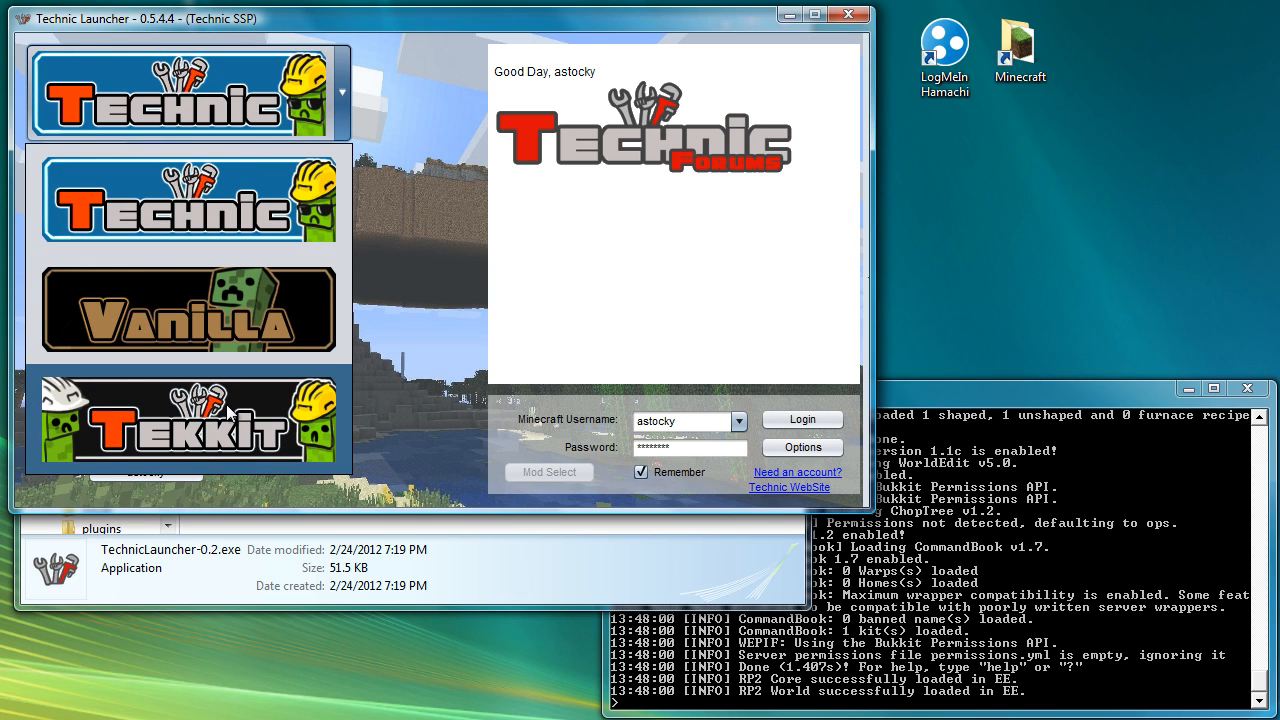
click(188, 418)
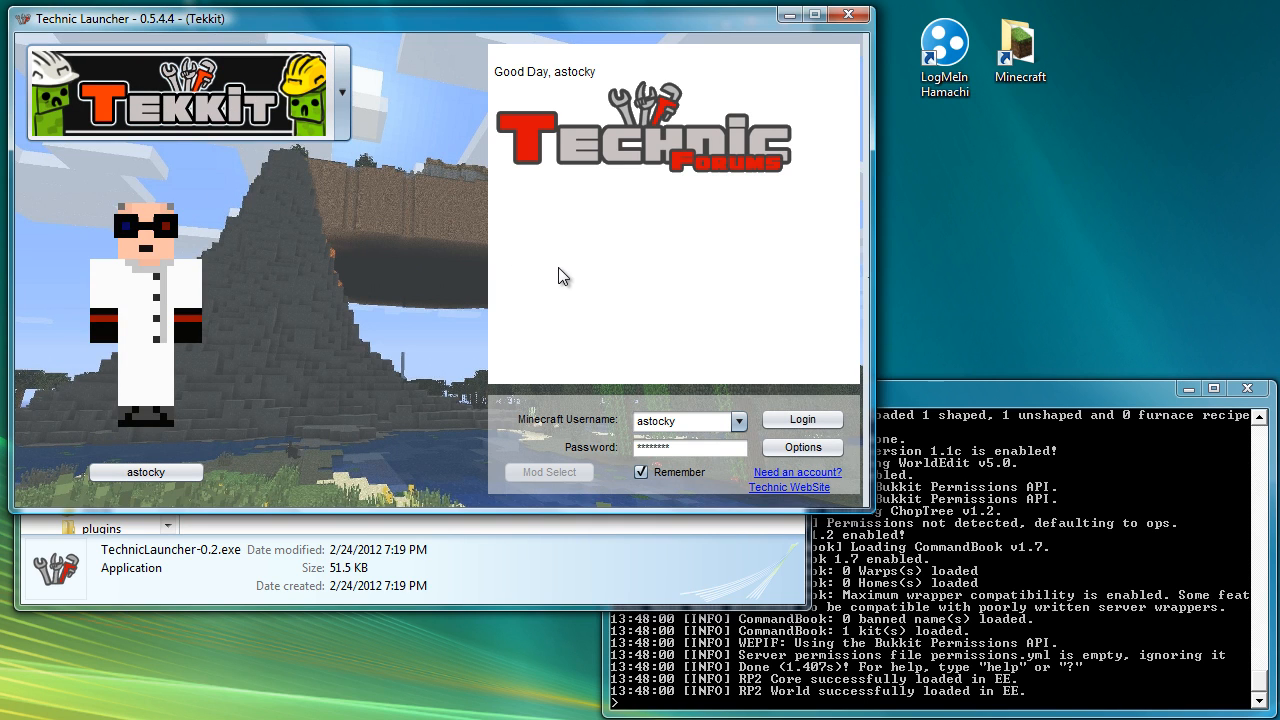
click(802, 448)
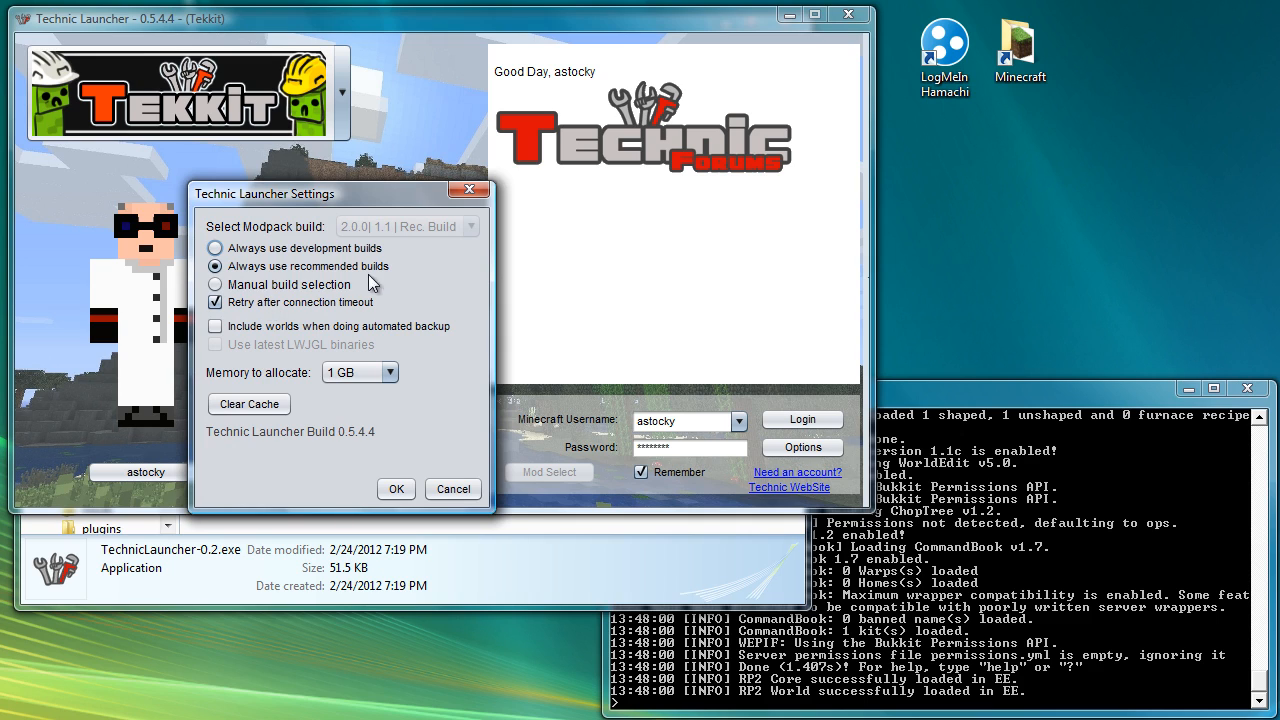
mouse_move(444, 476)
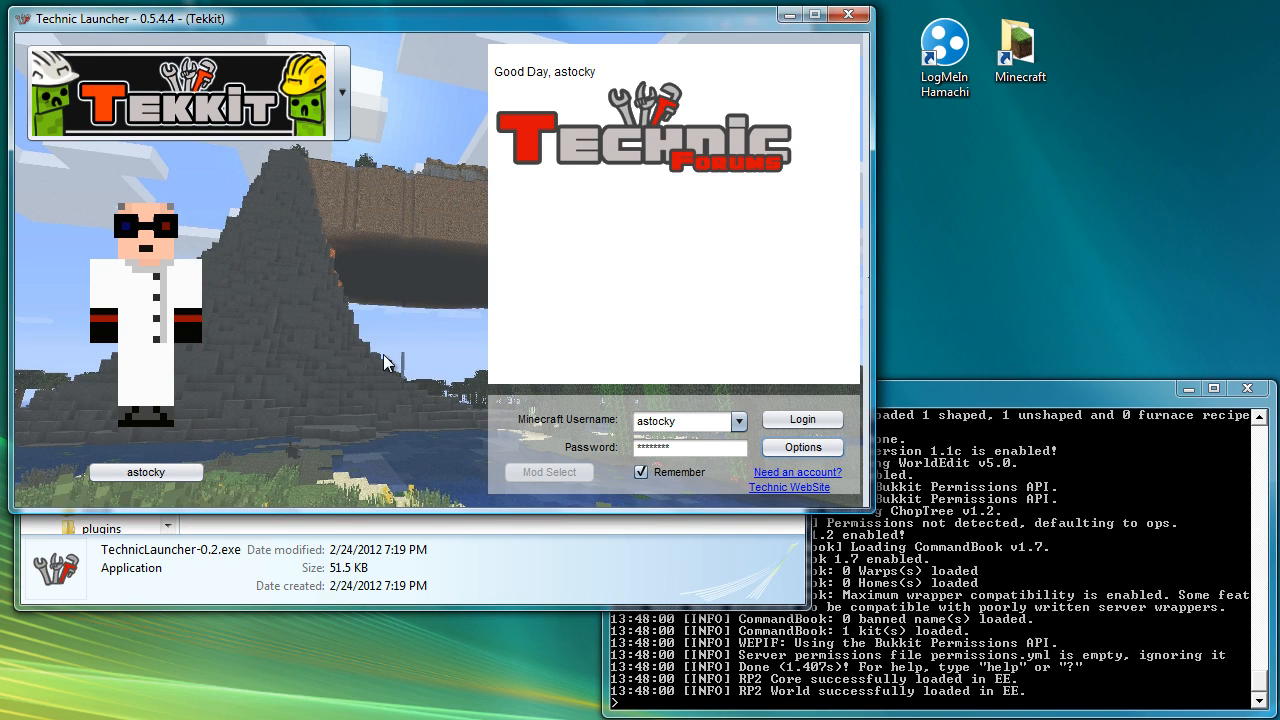
mouse_move(290, 118)
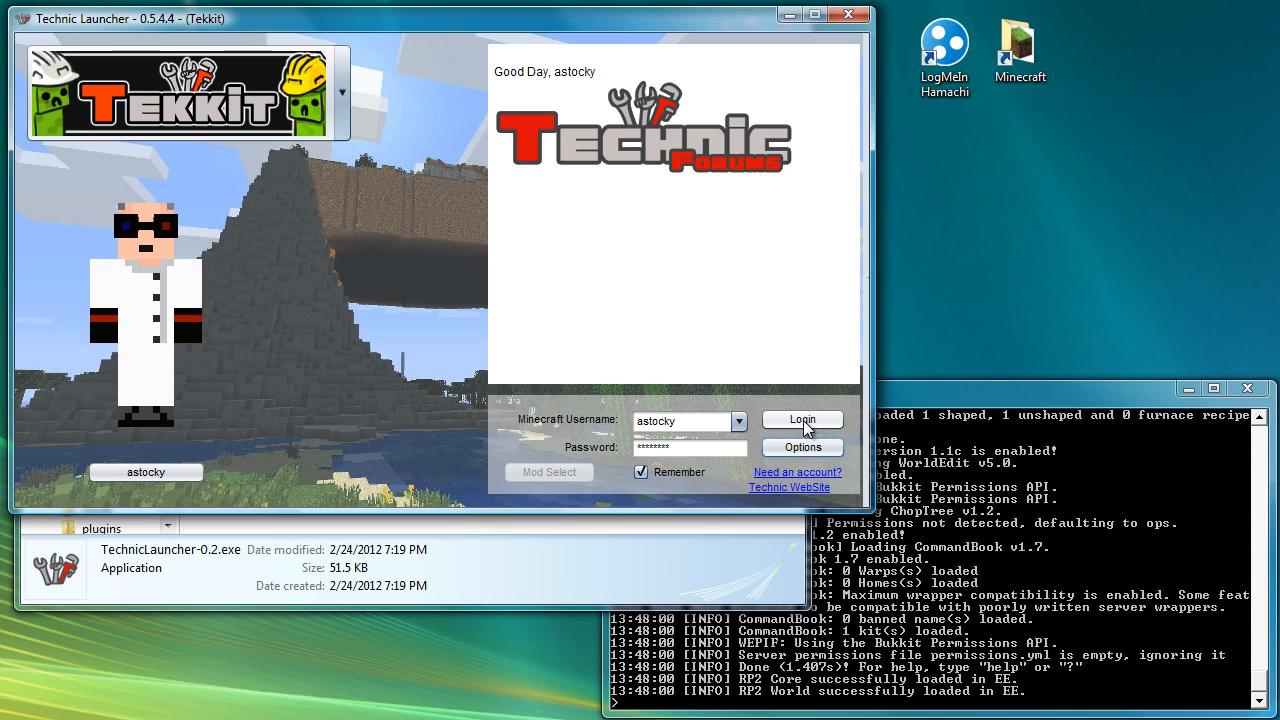
Log in to launch Tekkit, dismiss the Update Failed message and retry the login.
click(802, 420)
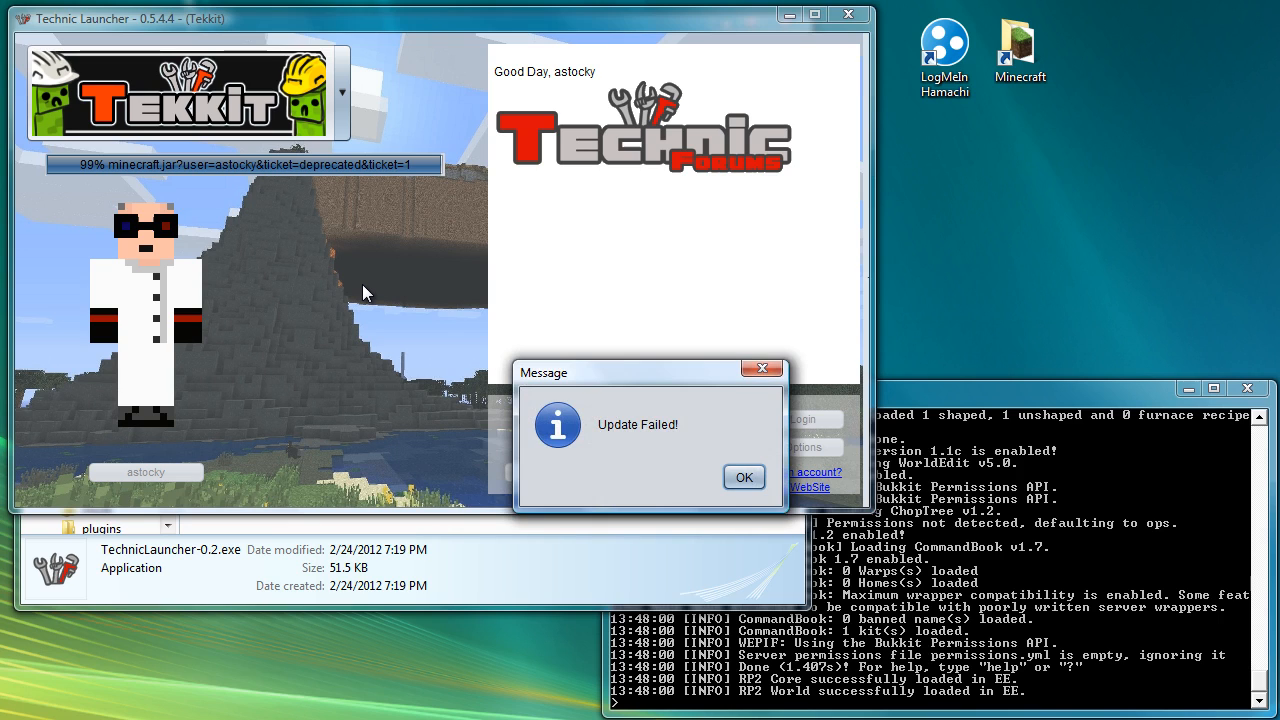
mouse_move(582, 372)
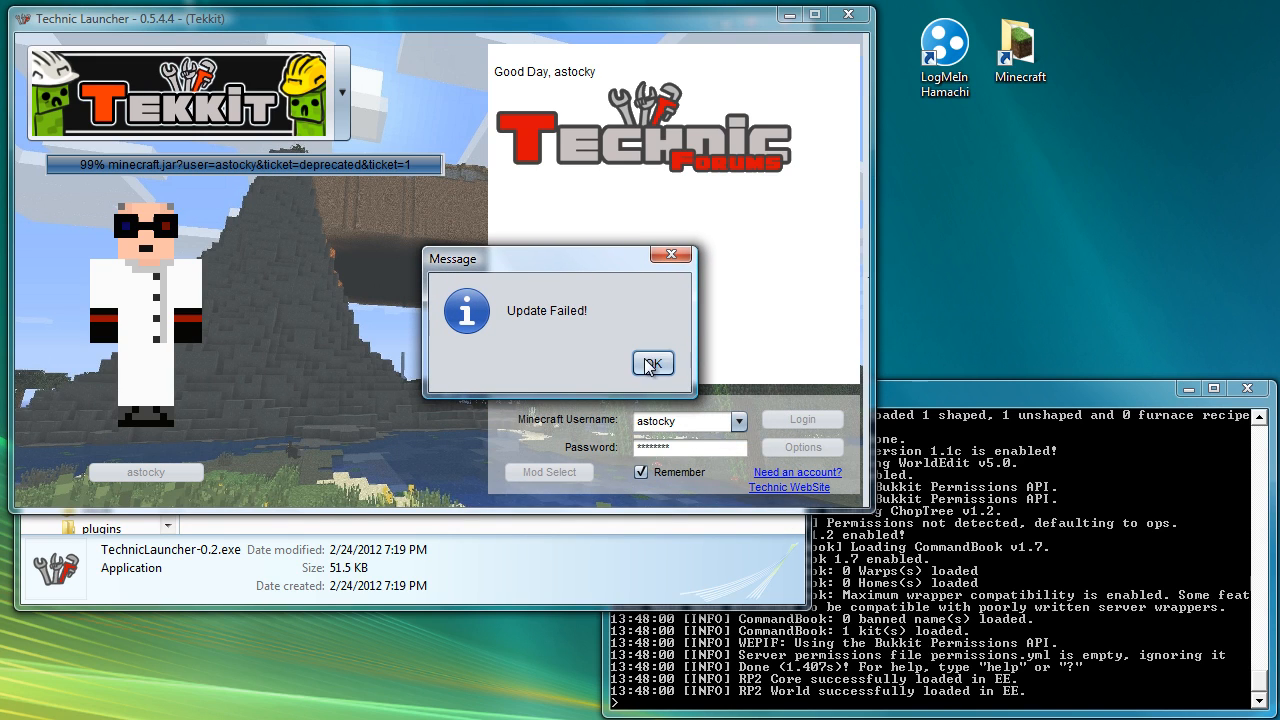
click(652, 364)
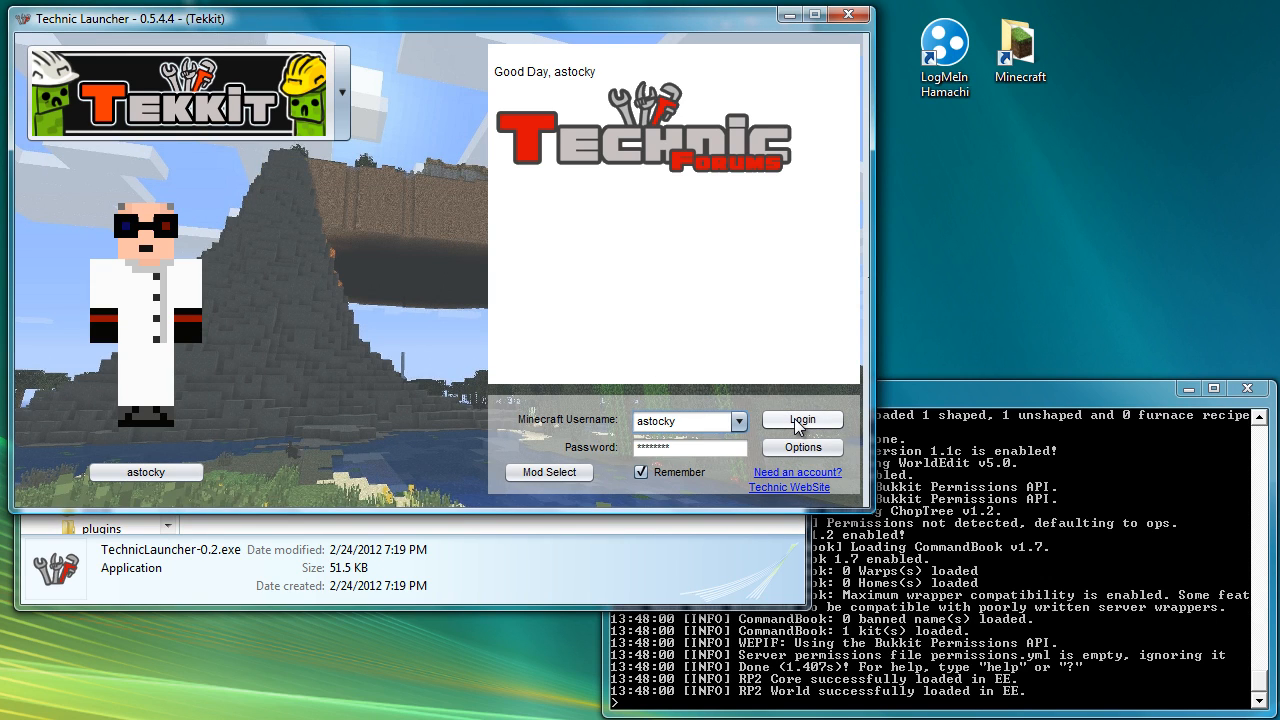
click(802, 420)
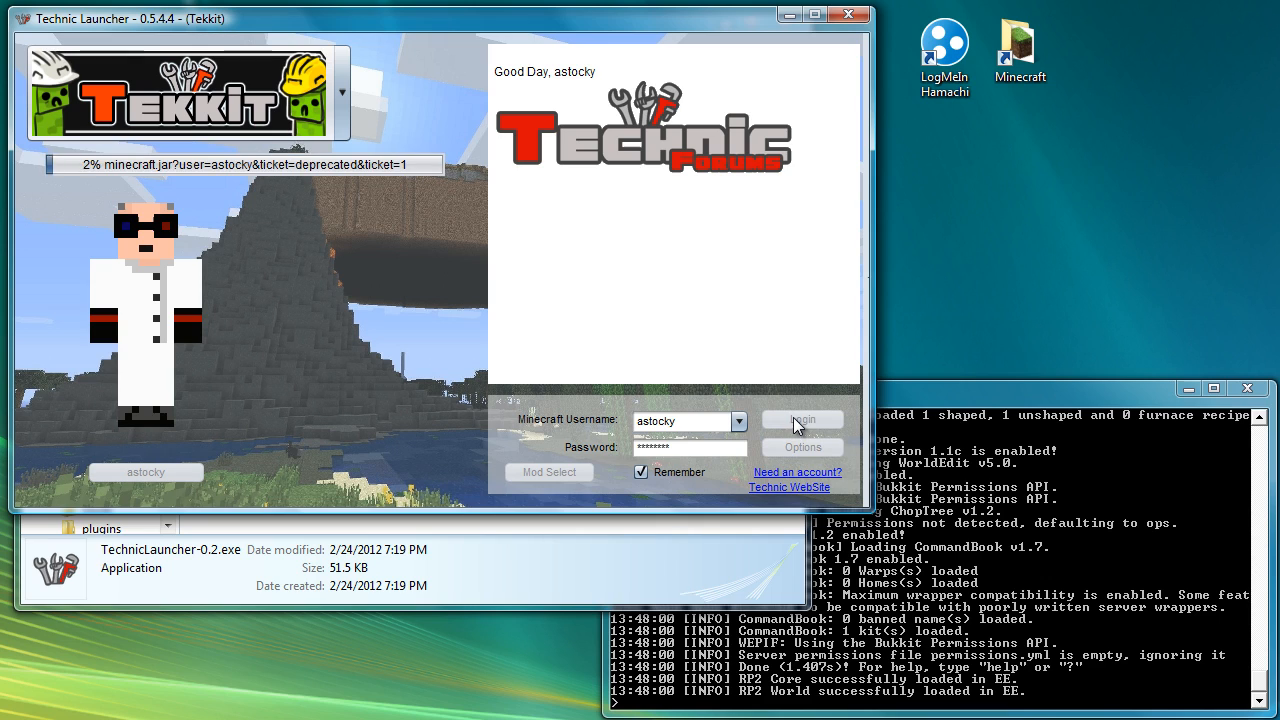
mouse_move(704, 292)
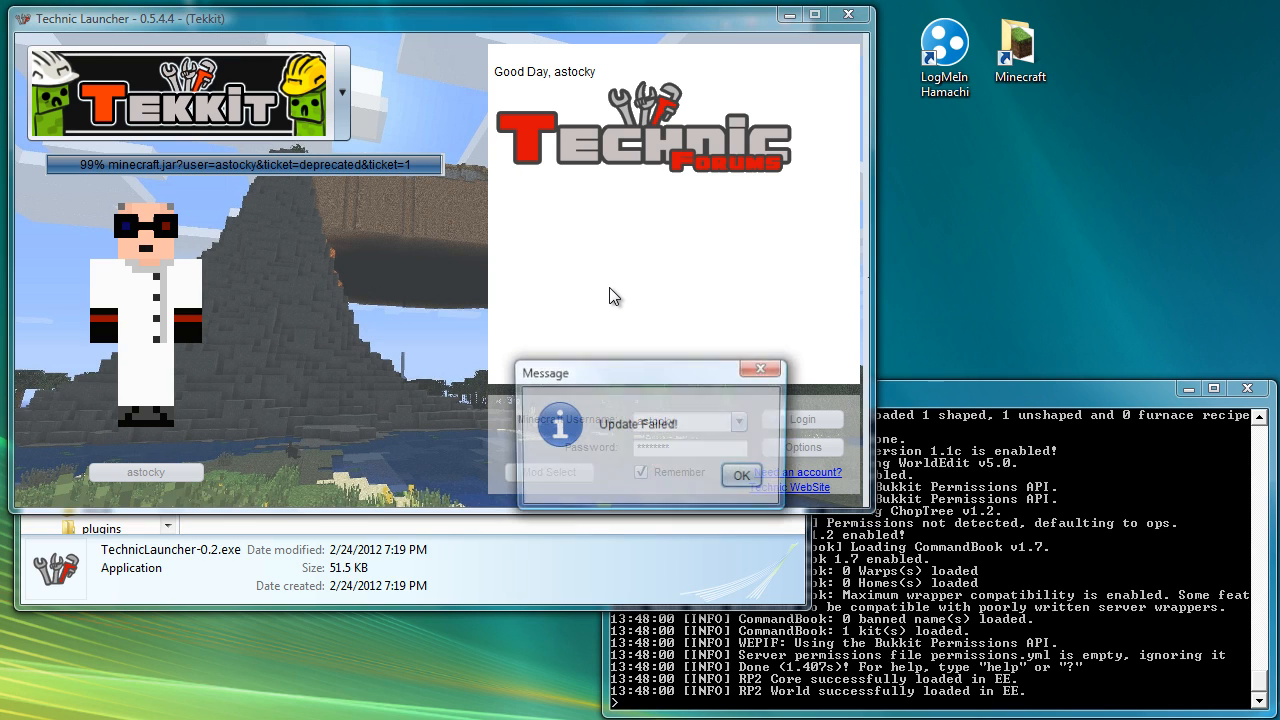
Dismiss the second Update Failed message, returning to the Tekkit login screen.
click(740, 474)
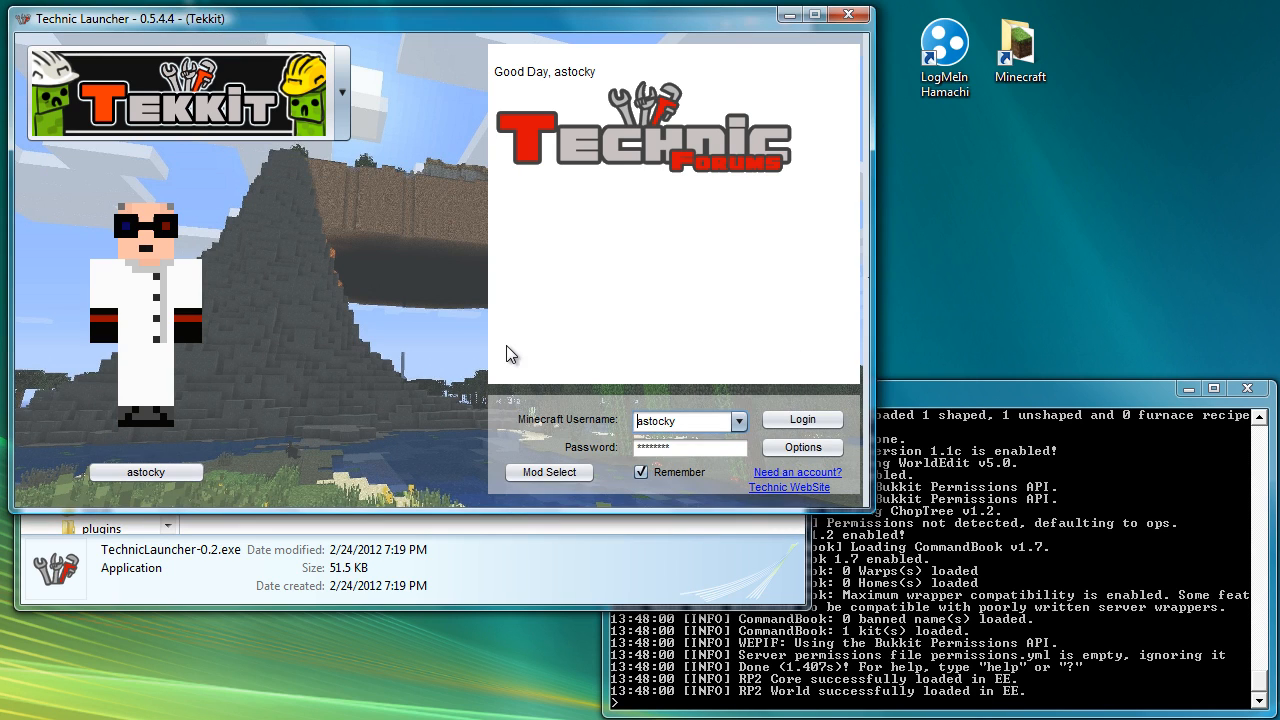
mouse_move(528, 348)
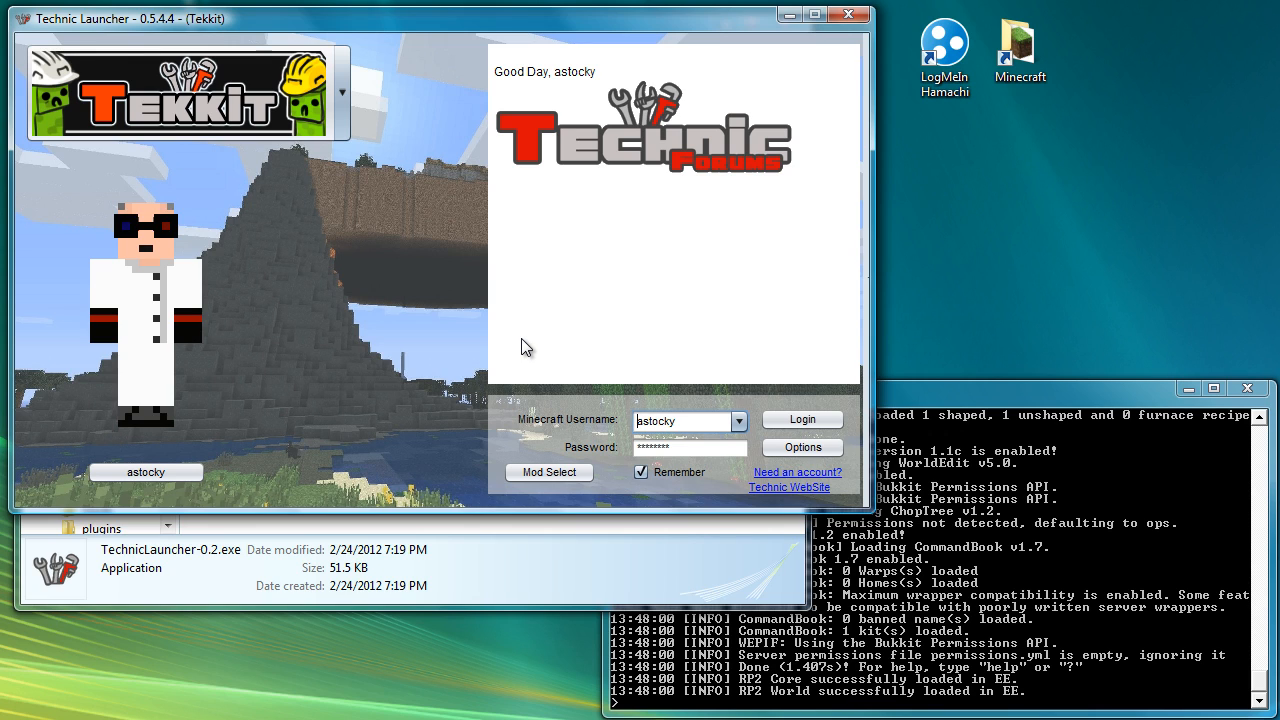
mouse_move(966, 450)
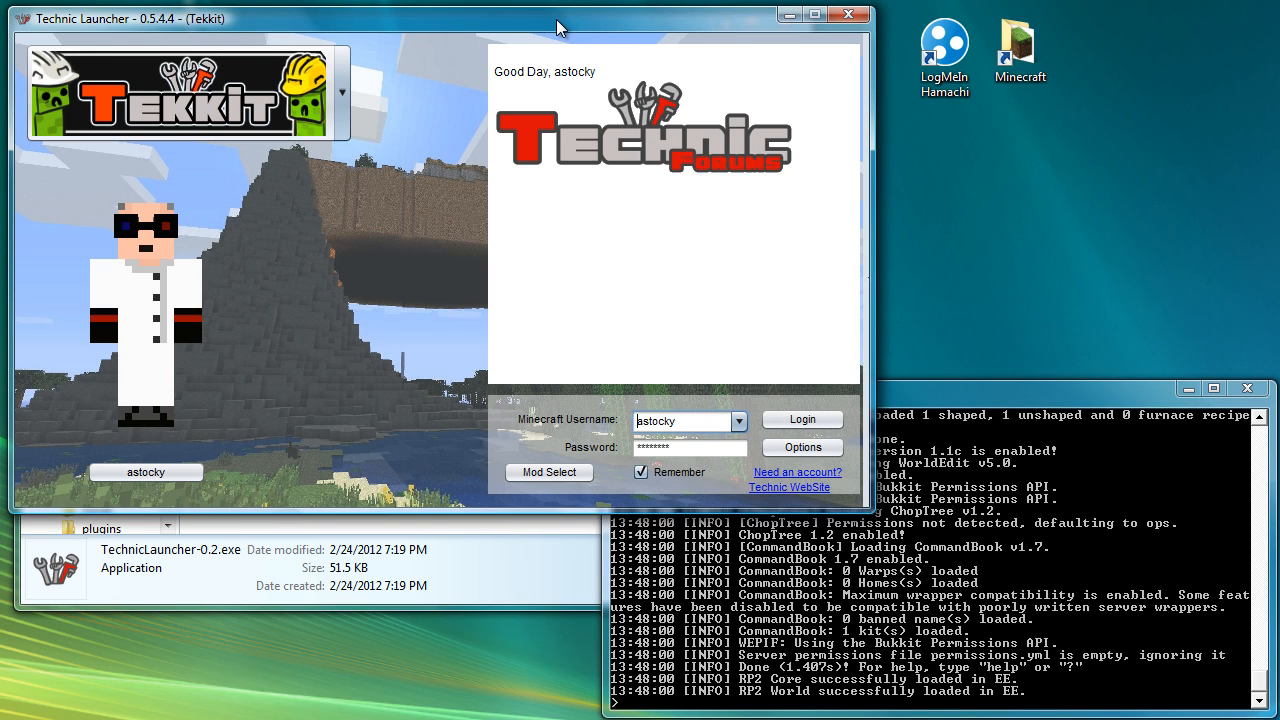
mouse_move(344, 90)
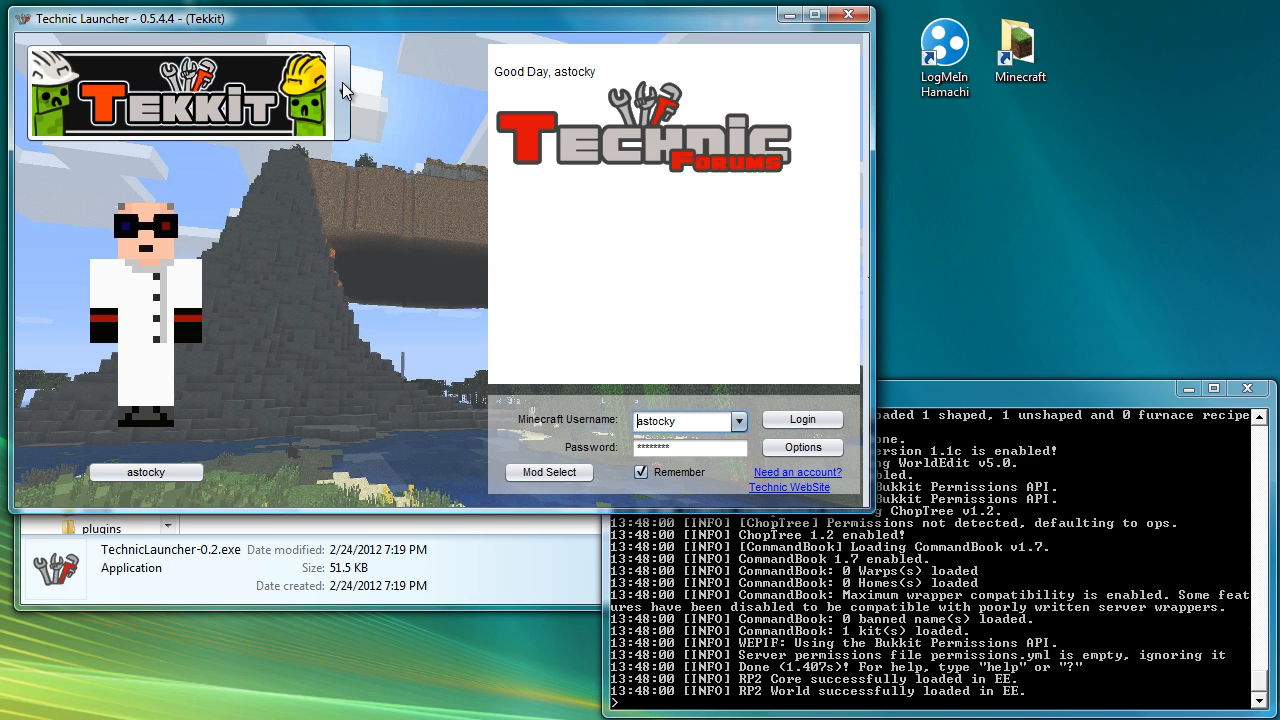
mouse_move(378, 122)
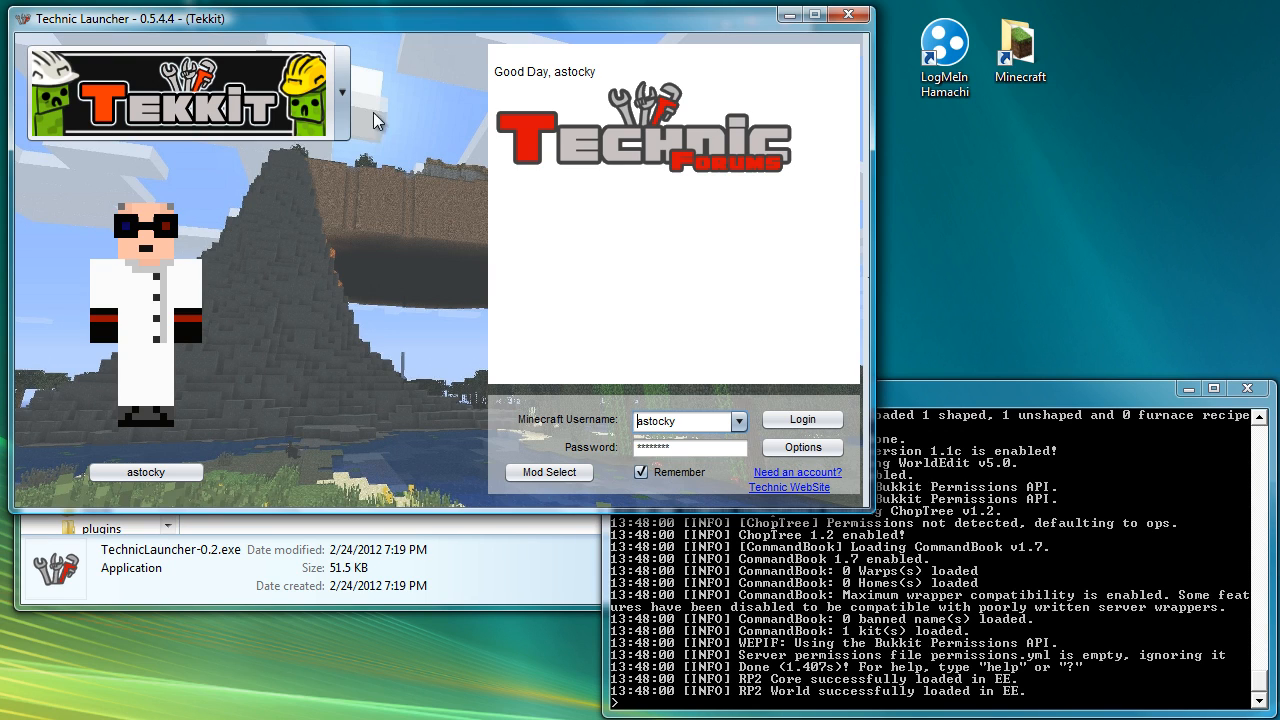
mouse_move(844, 330)
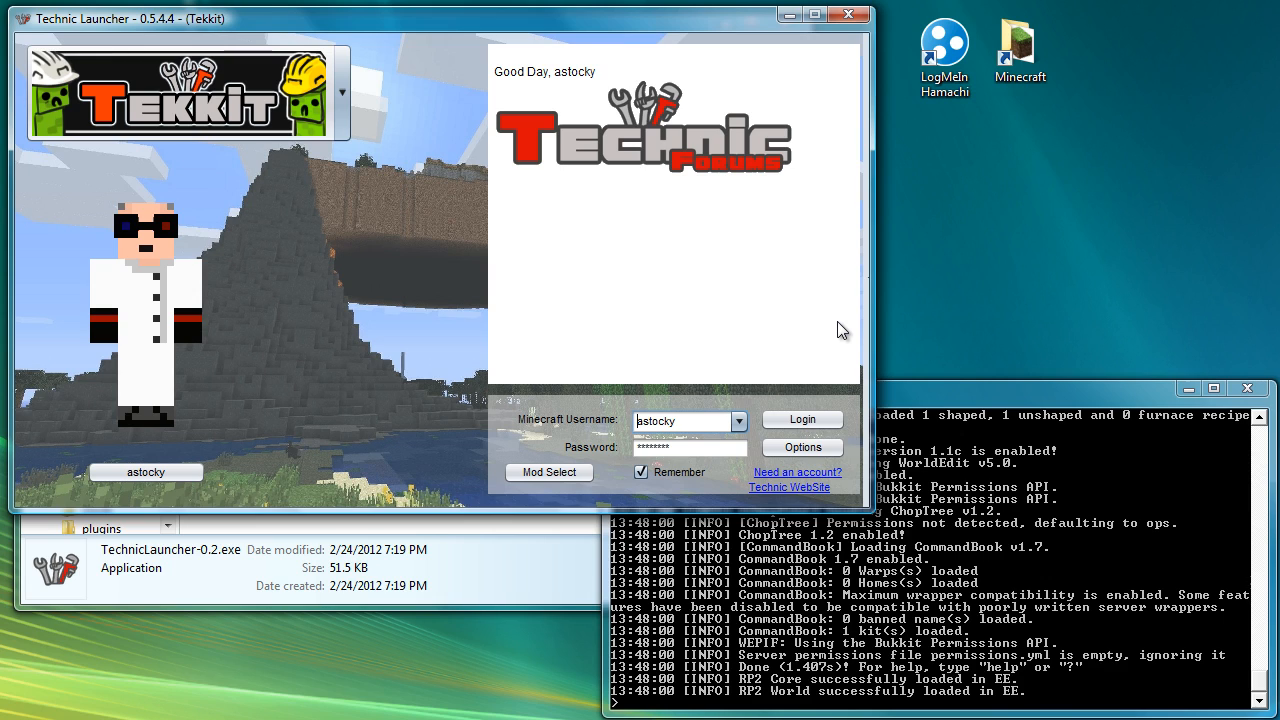